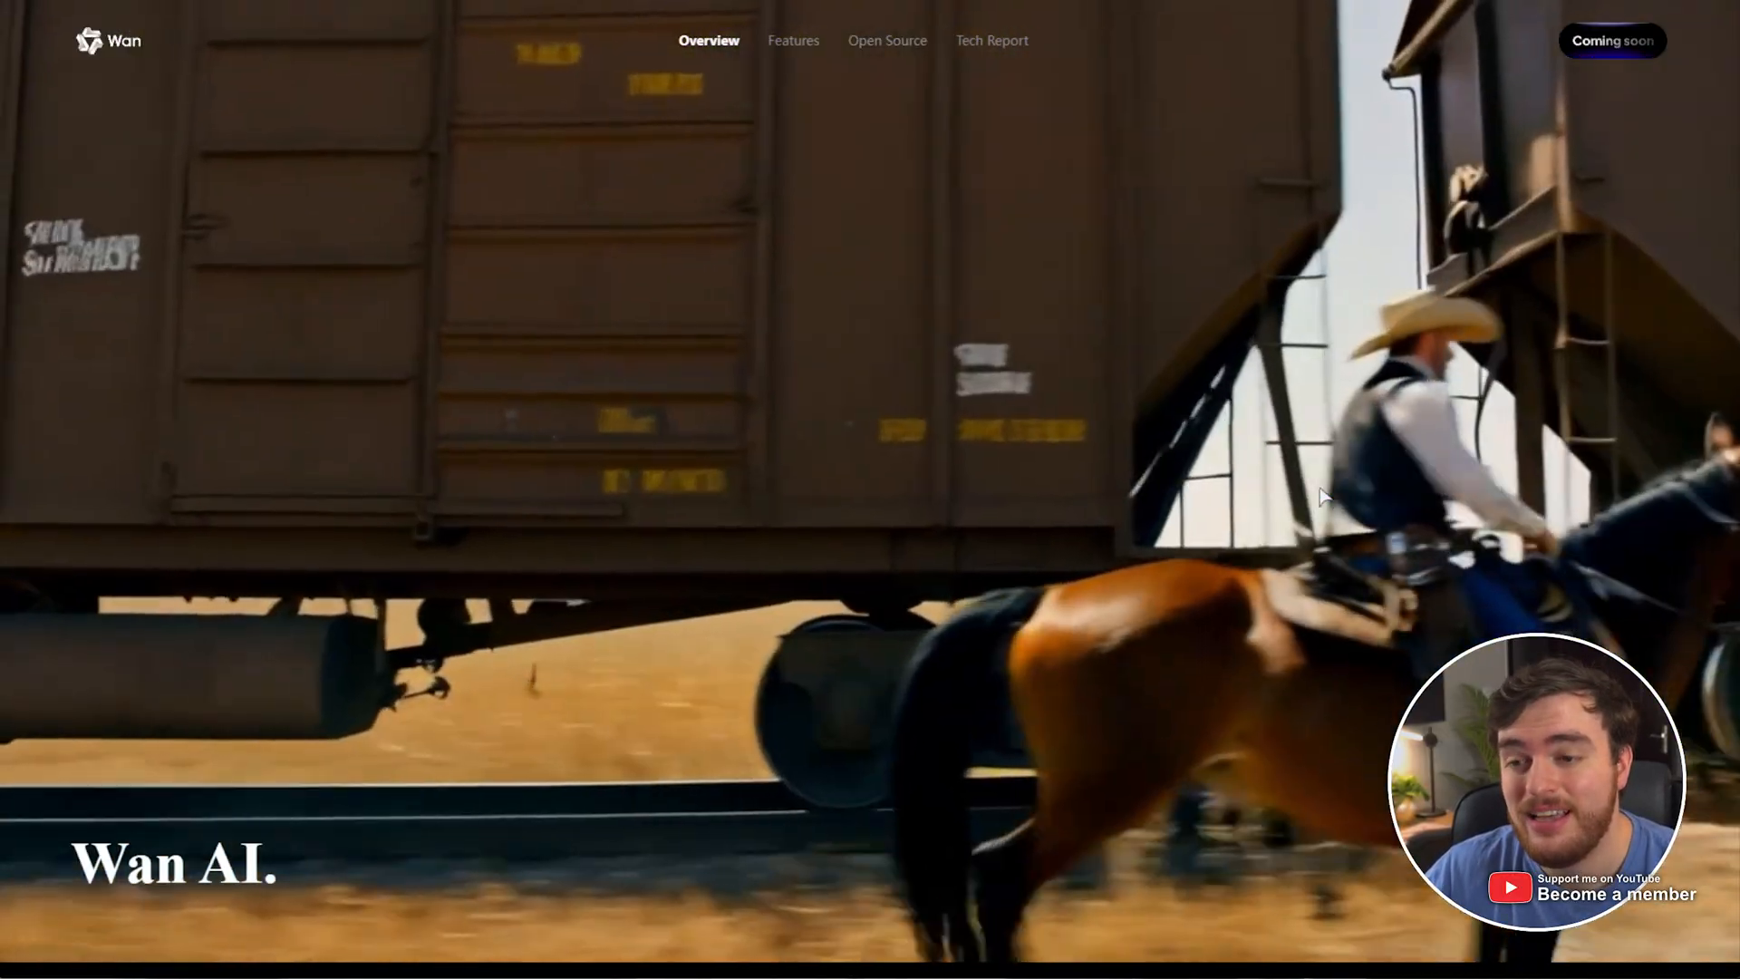
pyautogui.moveTo(1496, 366)
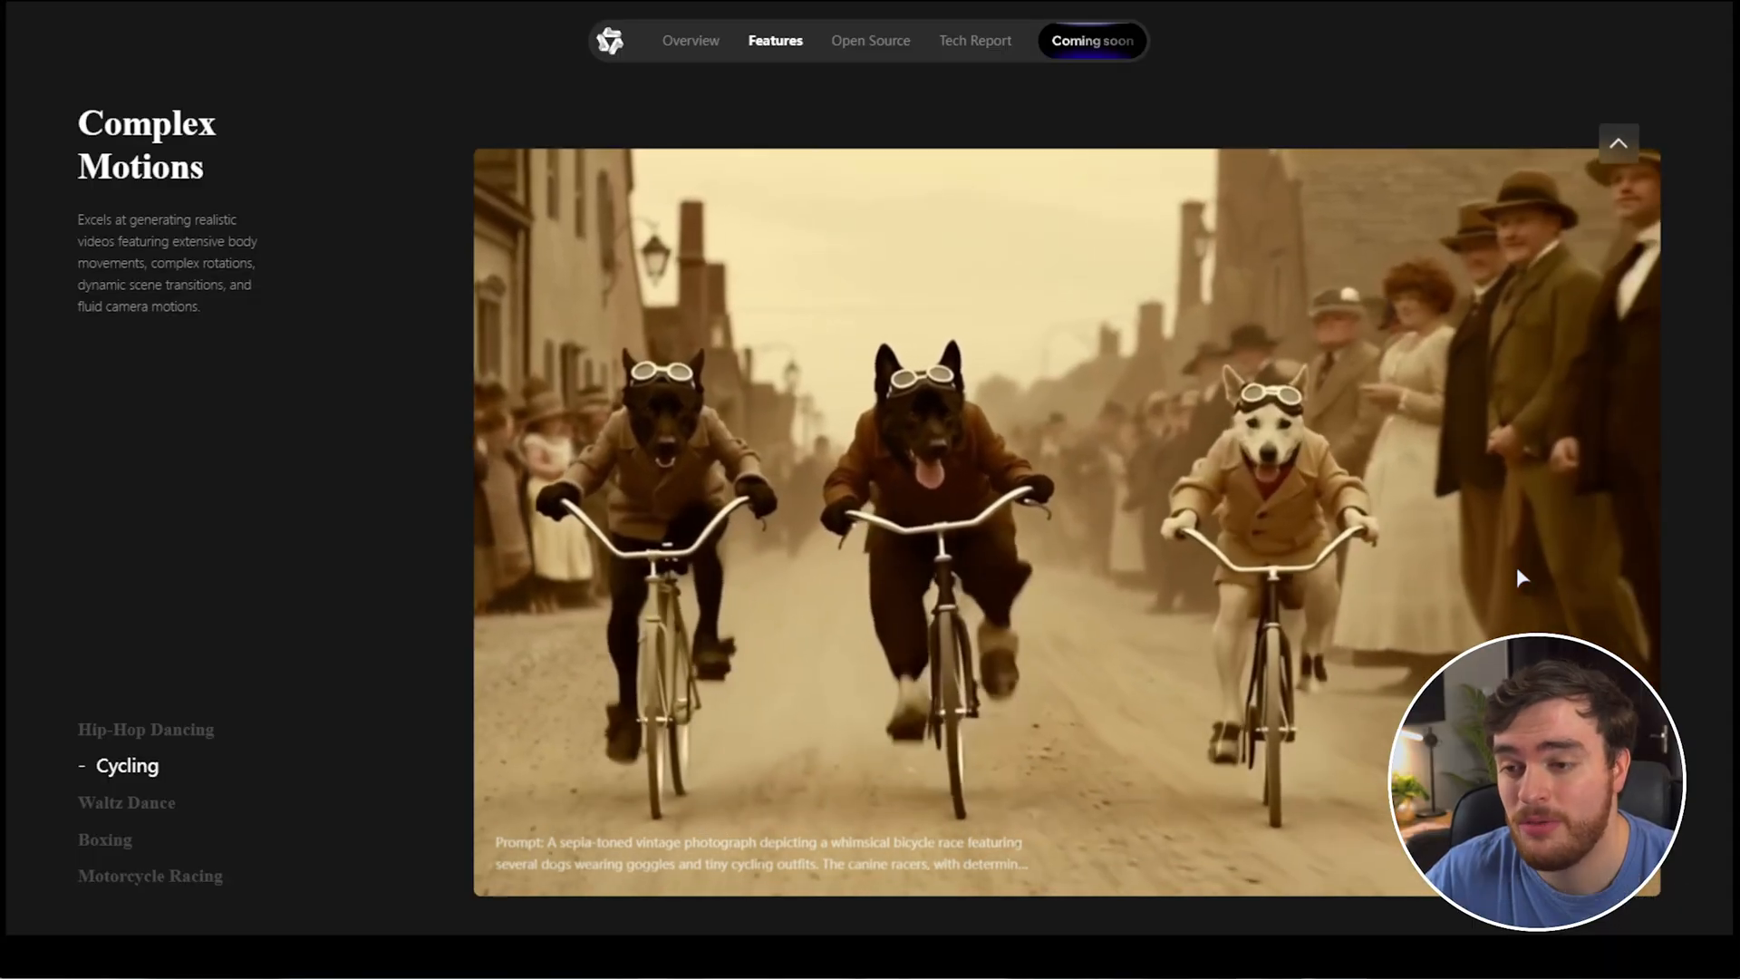
# - Play the Waltz Dance, Boxing, Motorcycle Racing and Hip-Hop Dancing example videos in Complex Motions
pyautogui.click(127, 803)
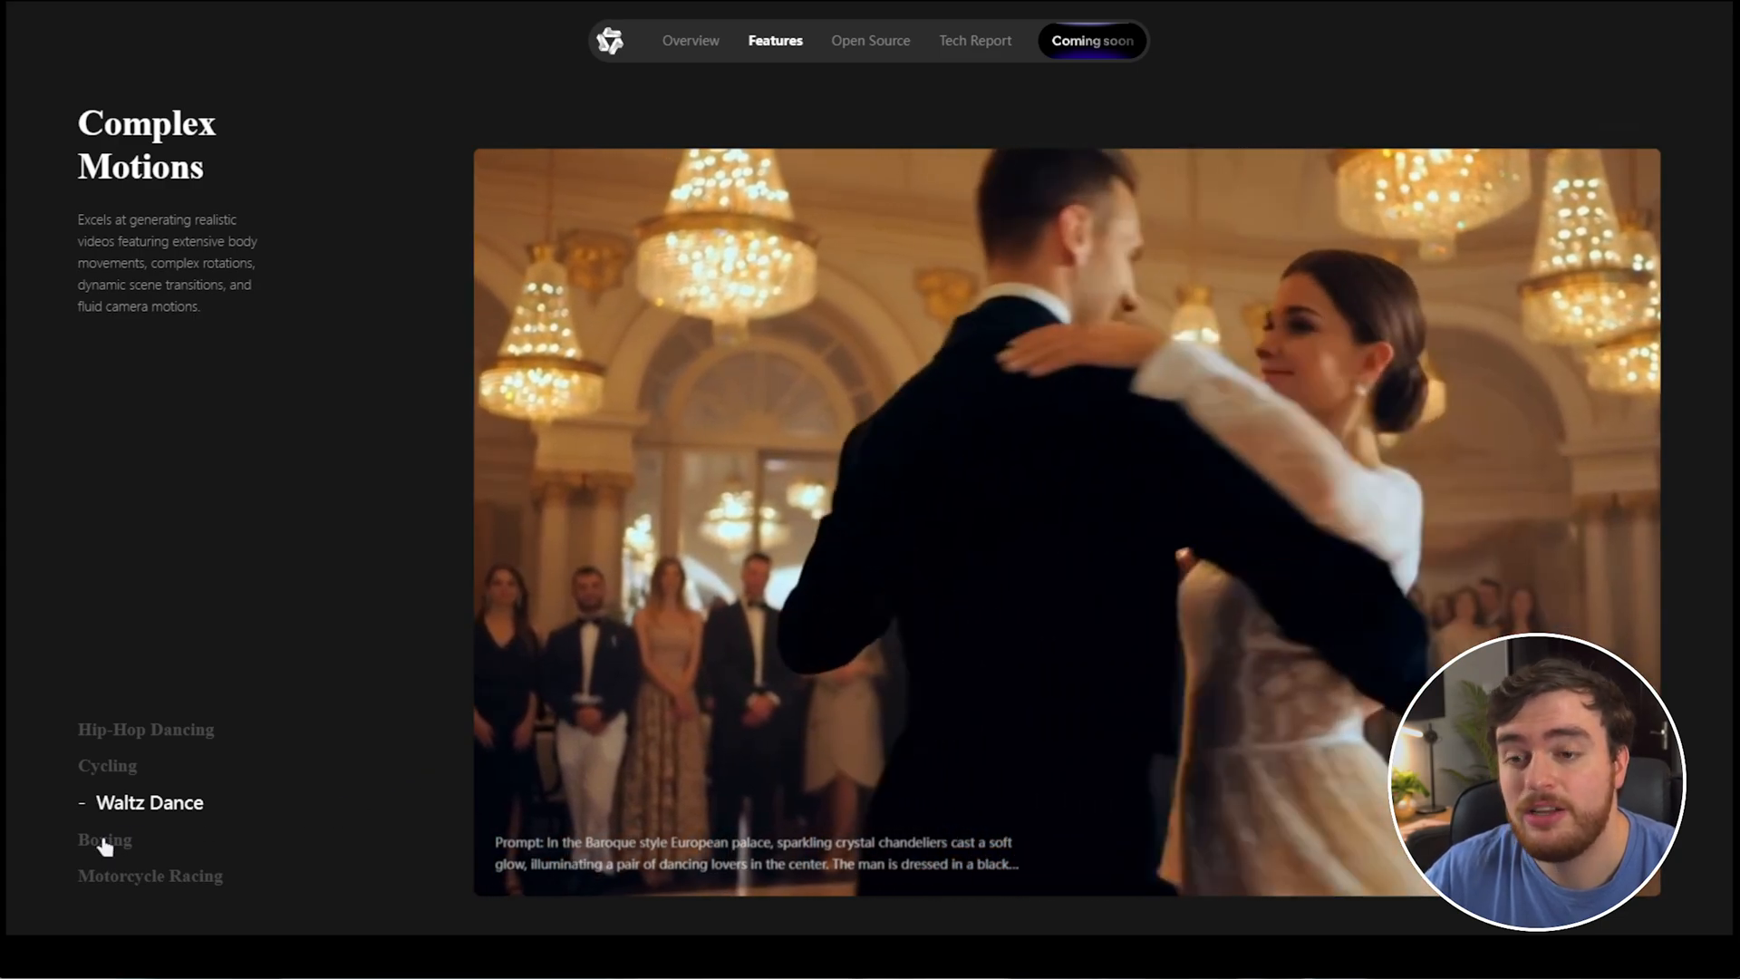
pyautogui.click(105, 839)
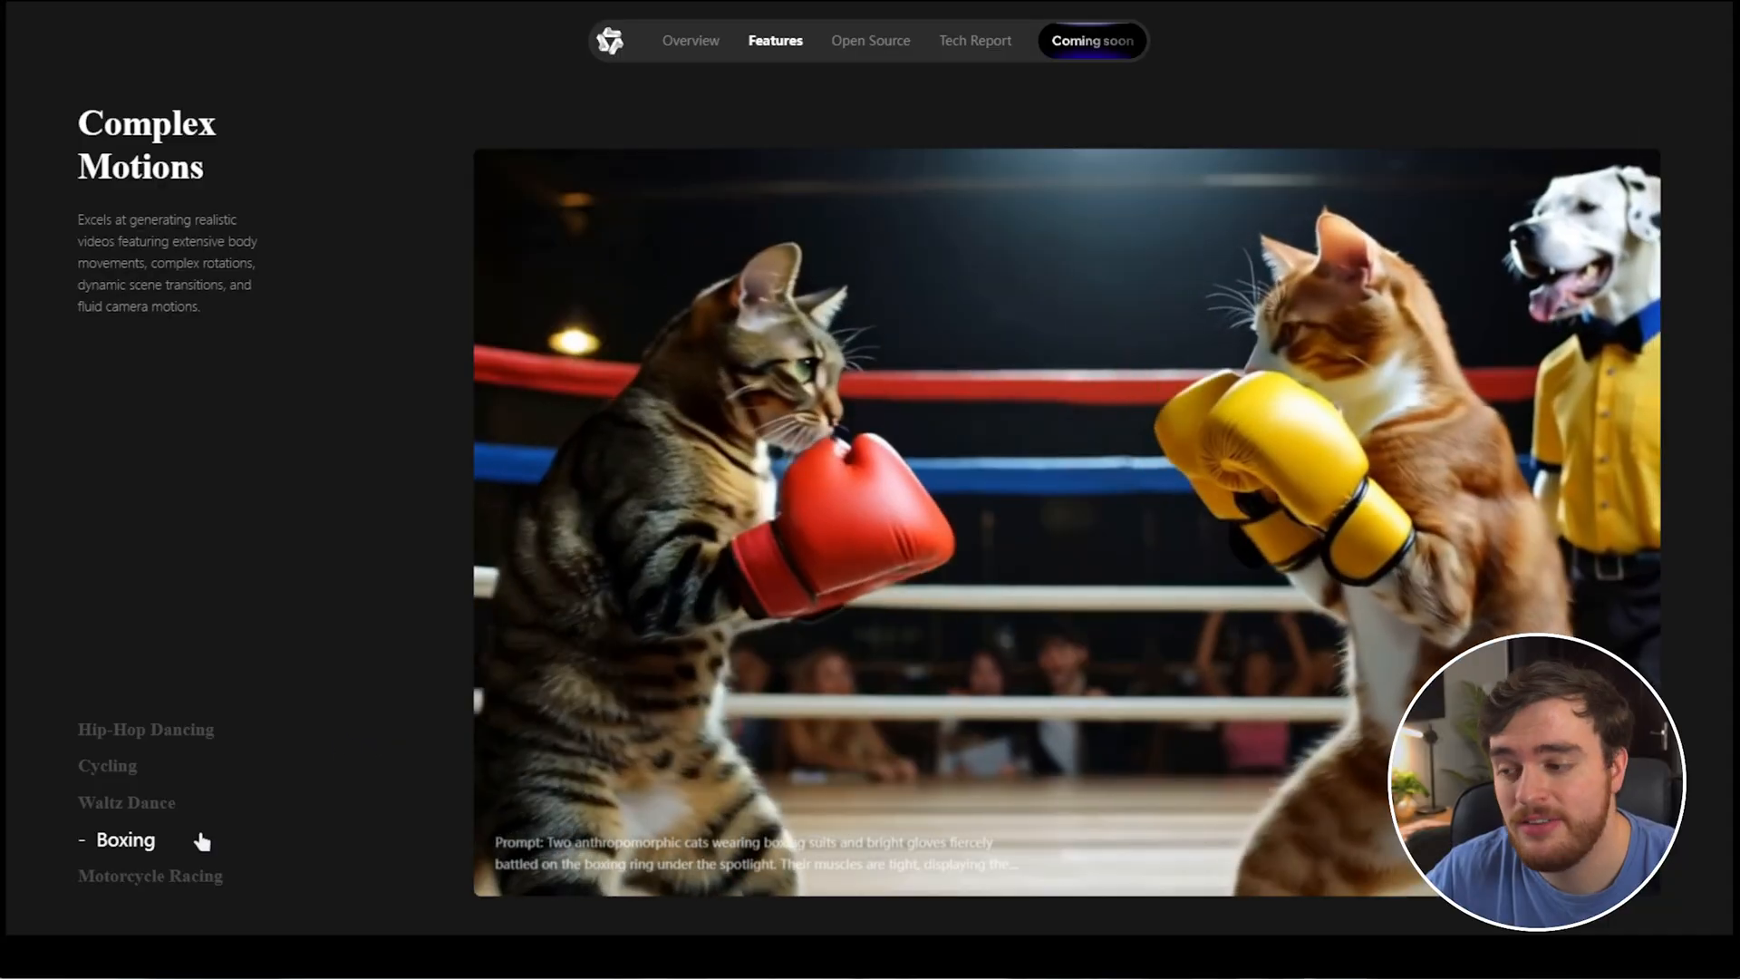
pyautogui.click(151, 875)
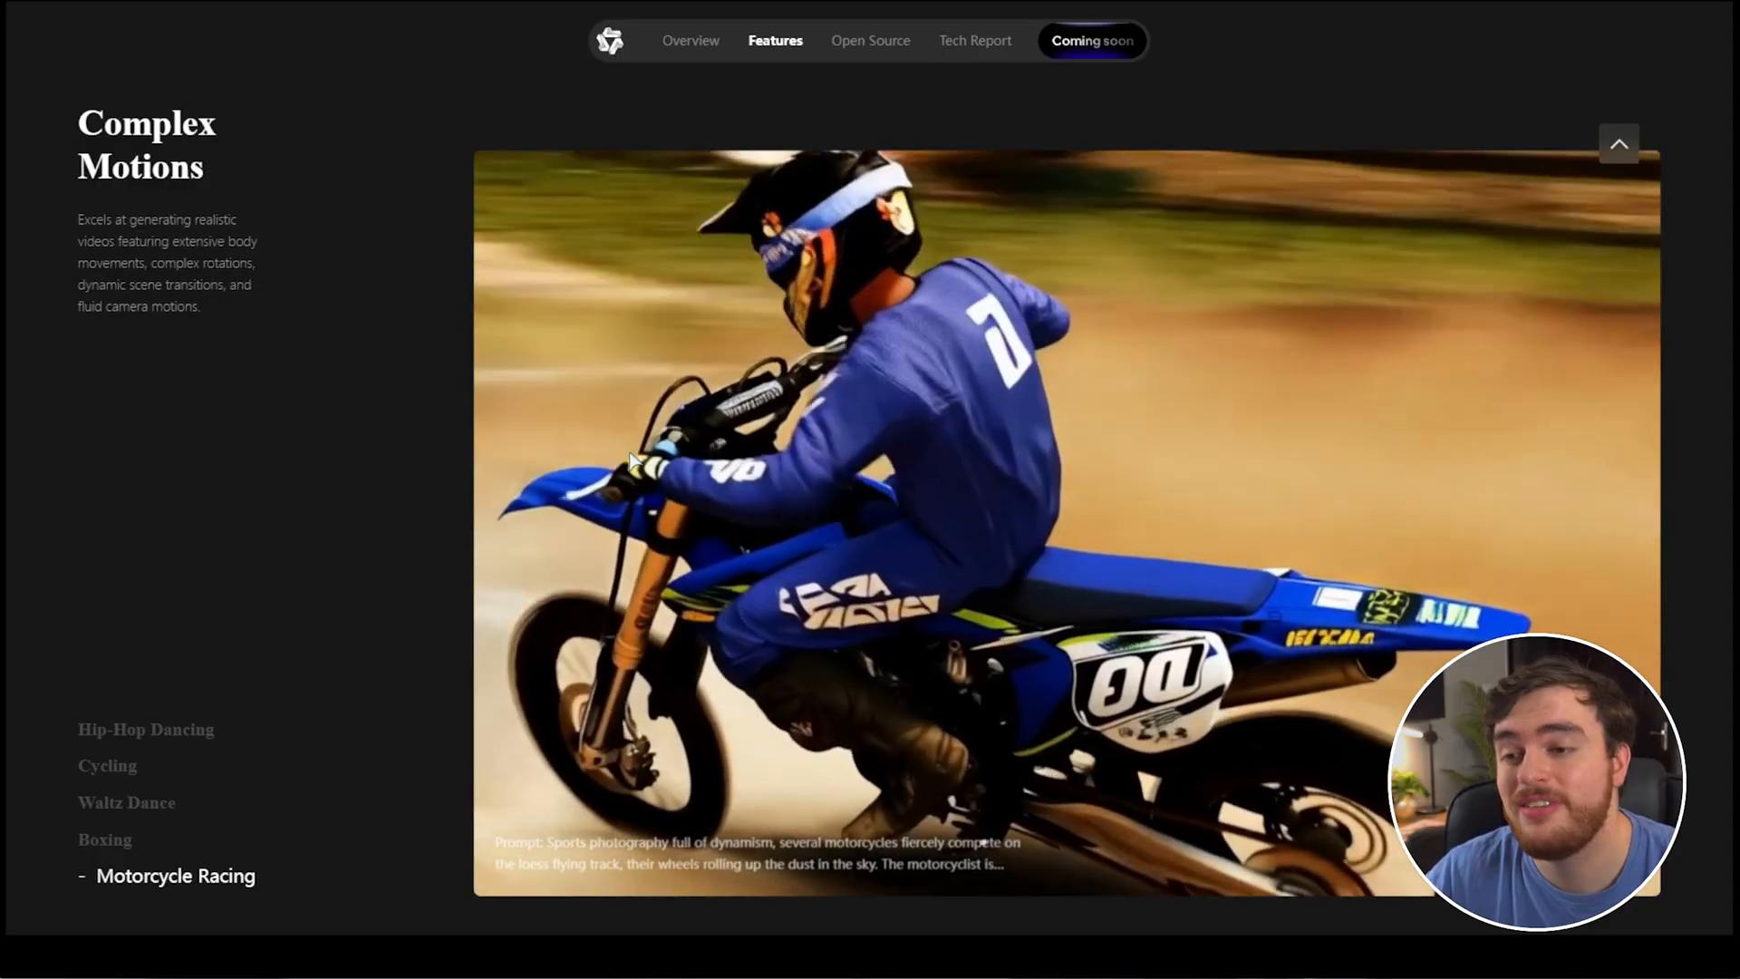
pyautogui.click(145, 728)
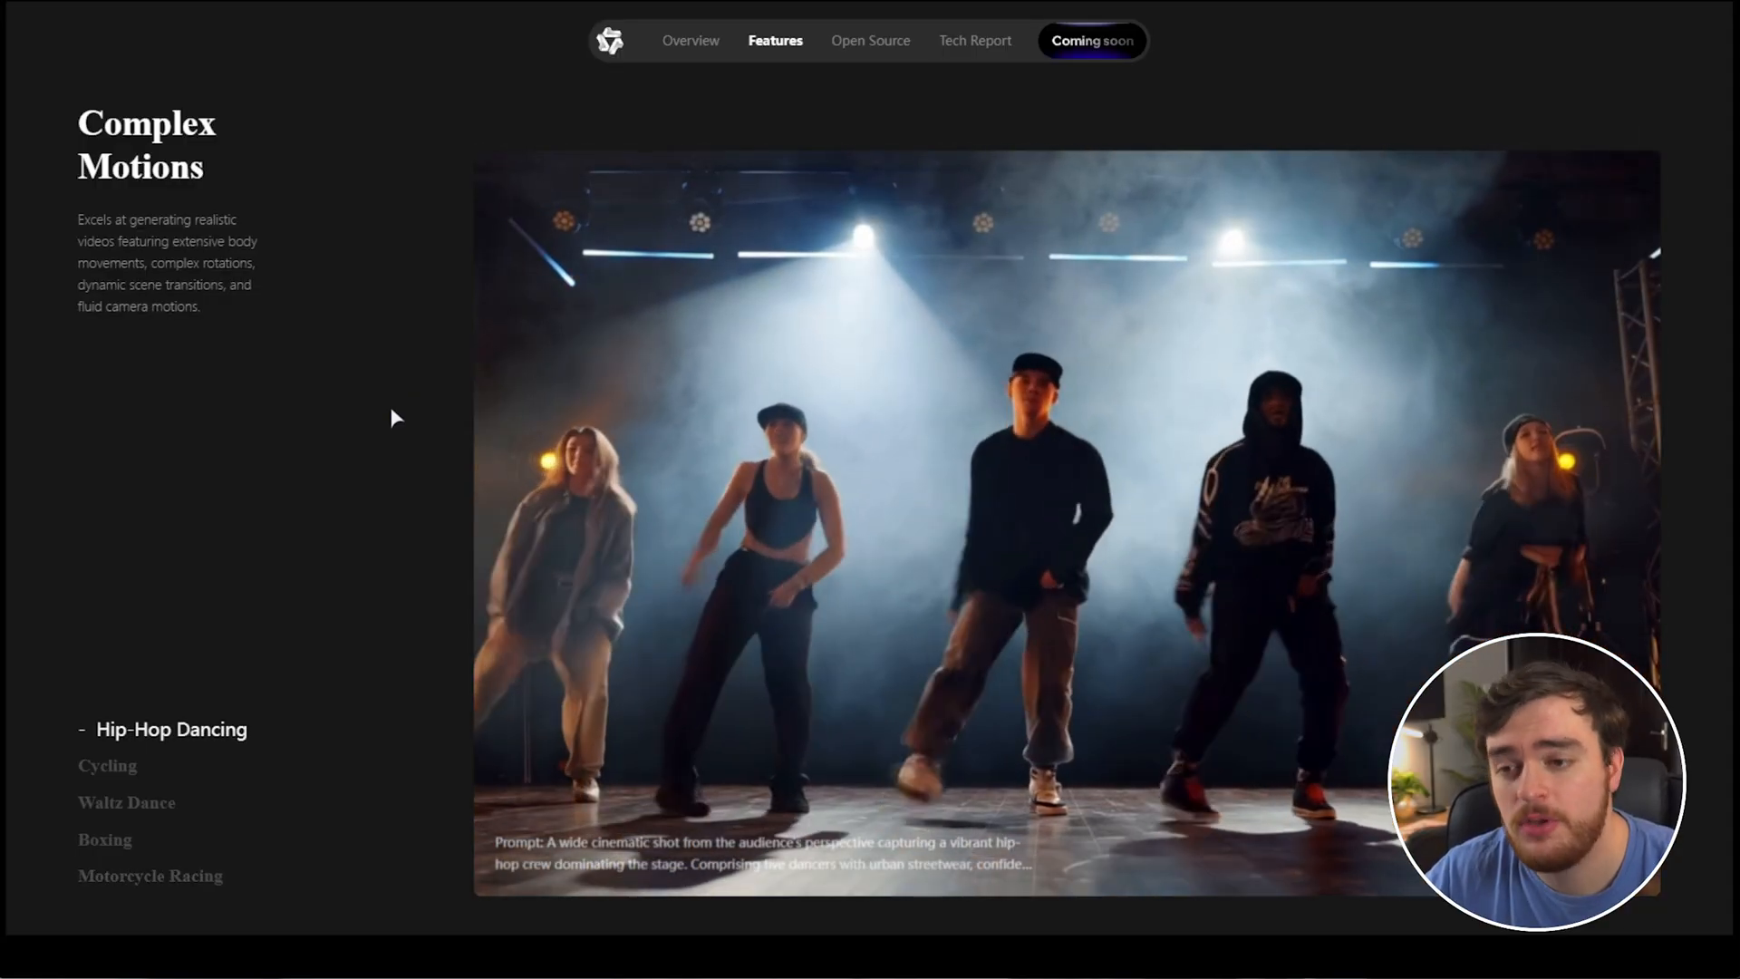
# - Replay the Cycling, Waltz Dance and Boxing examples, then reach the Physical Simulation Cut Vegetables demo
pyautogui.click(107, 765)
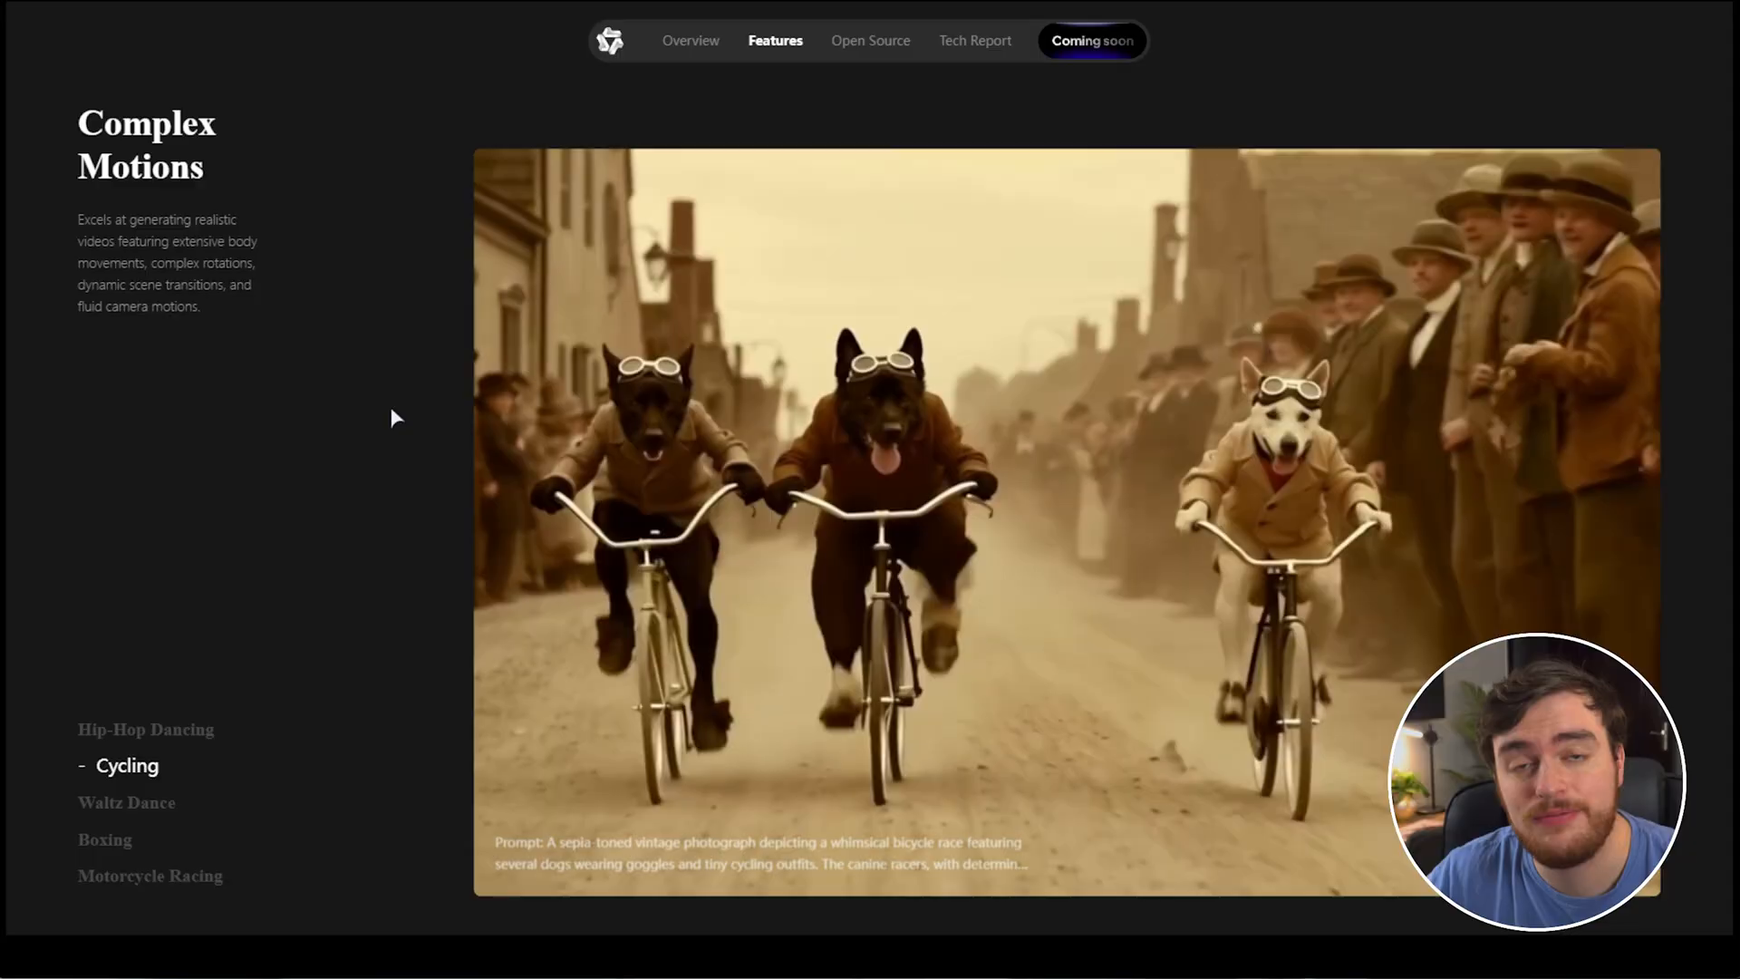
pyautogui.click(127, 802)
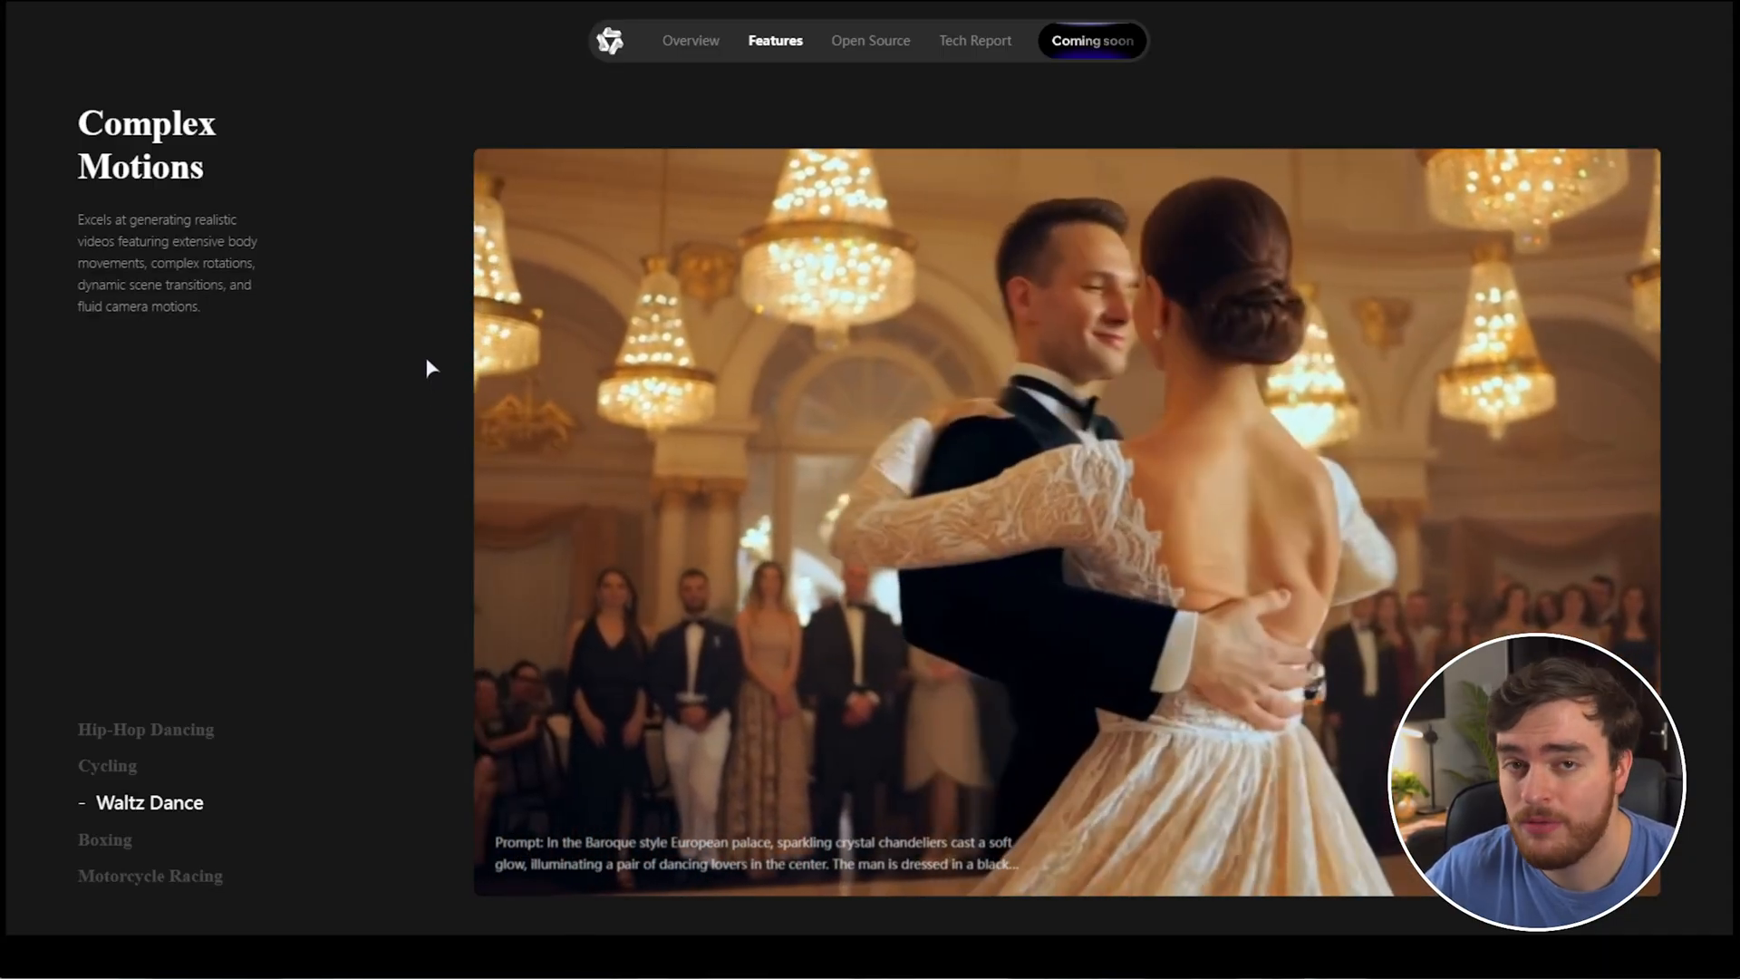
pyautogui.click(105, 839)
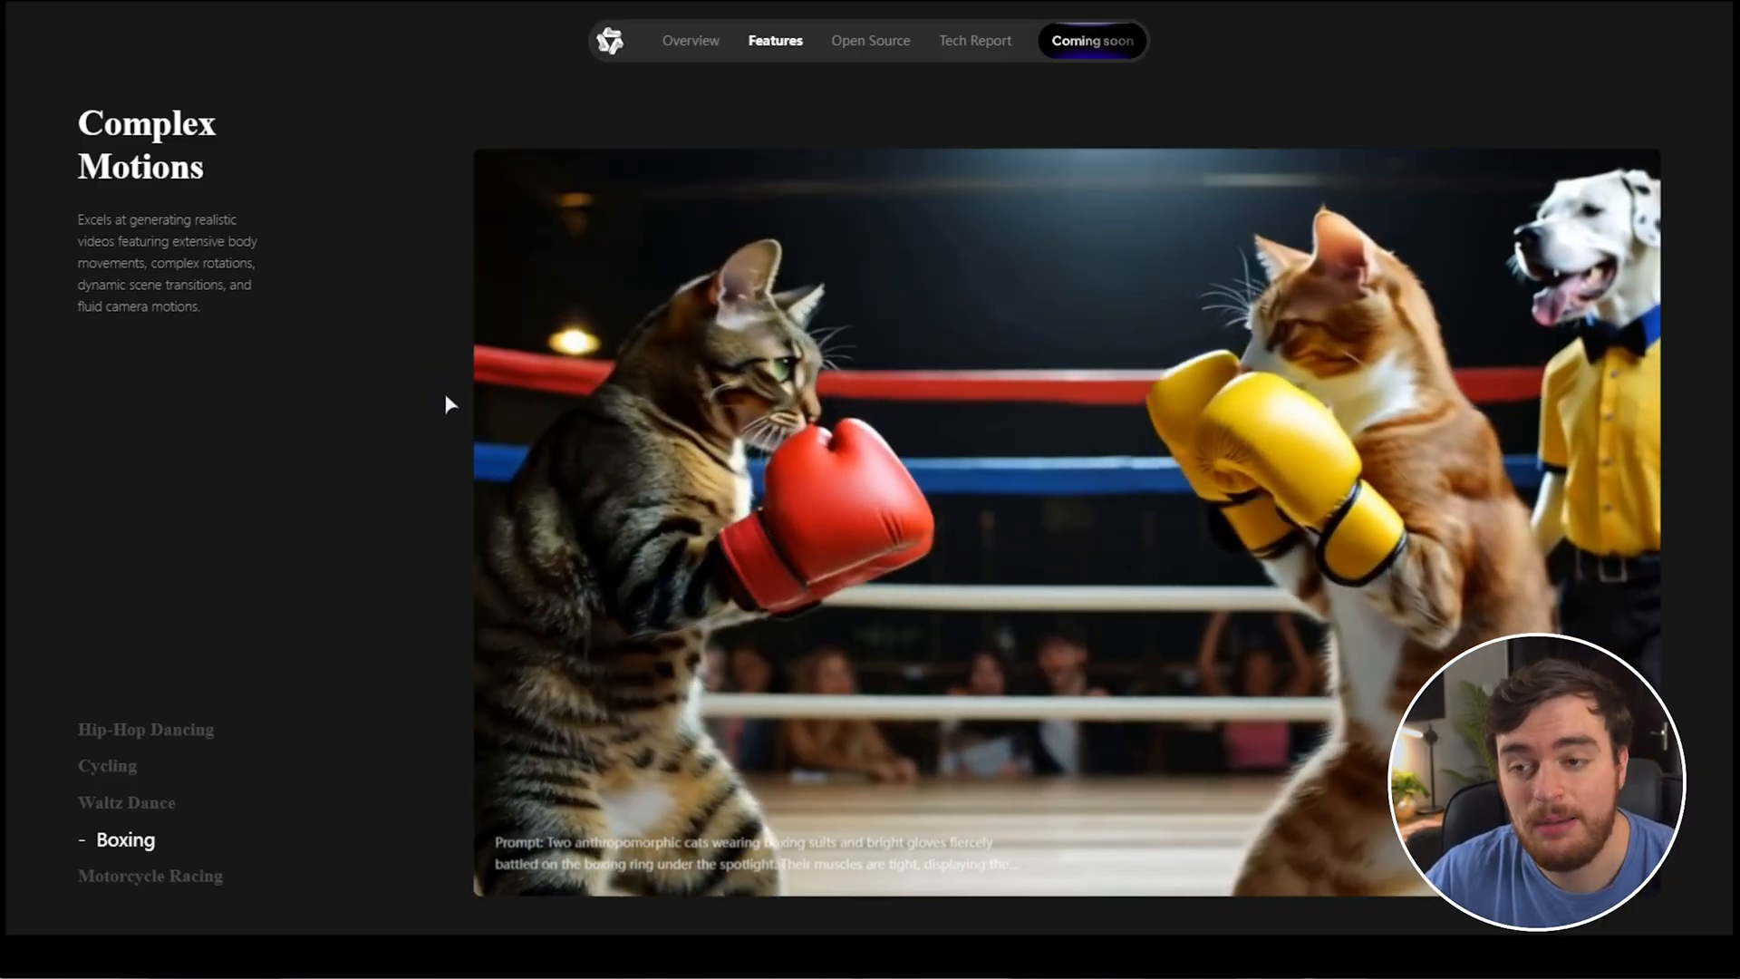
pyautogui.scroll(-3)
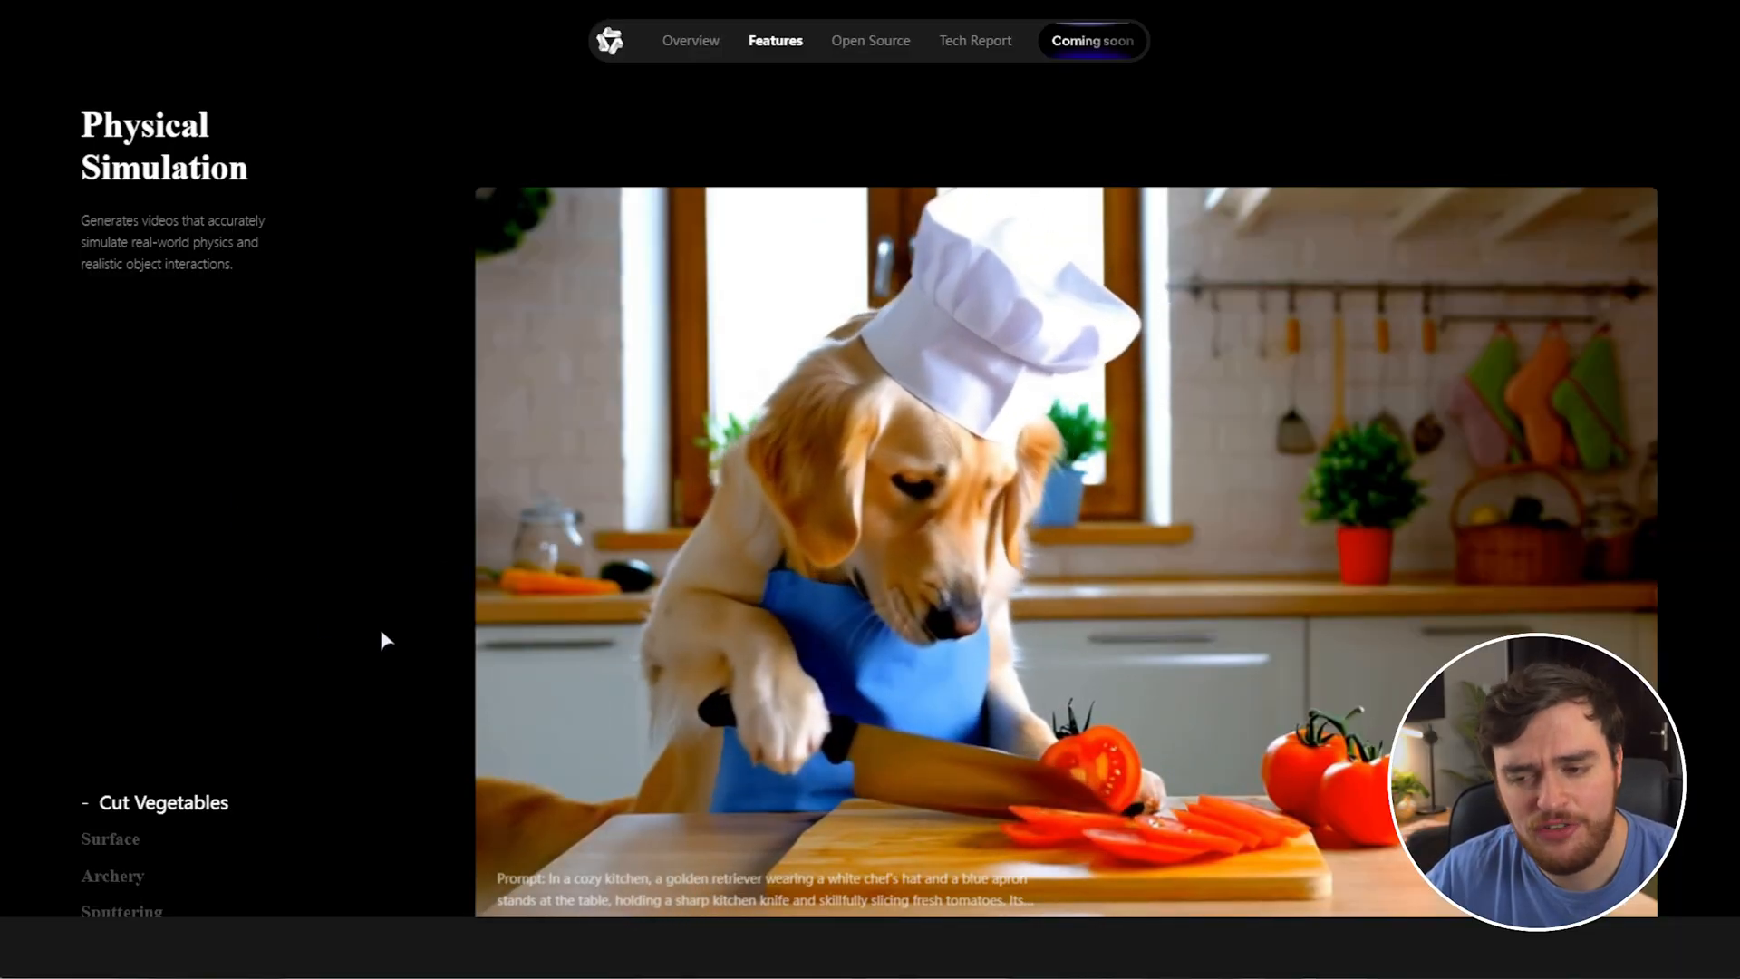
pyautogui.click(131, 839)
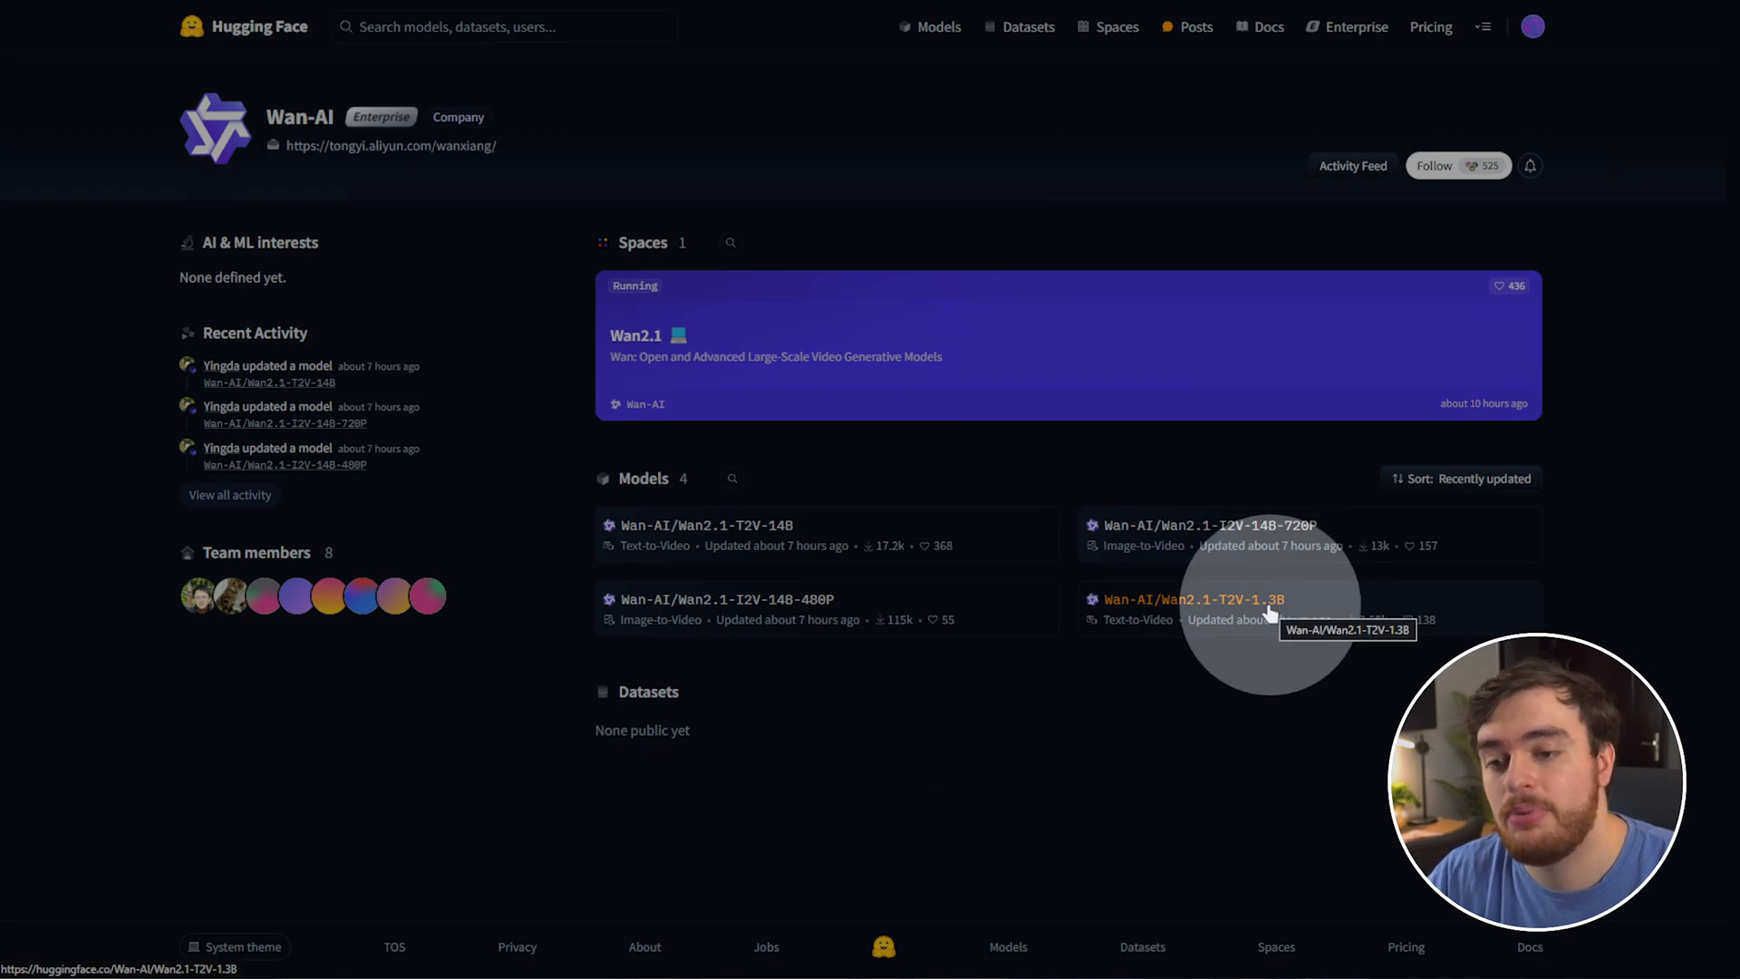
pyautogui.moveTo(1227, 613)
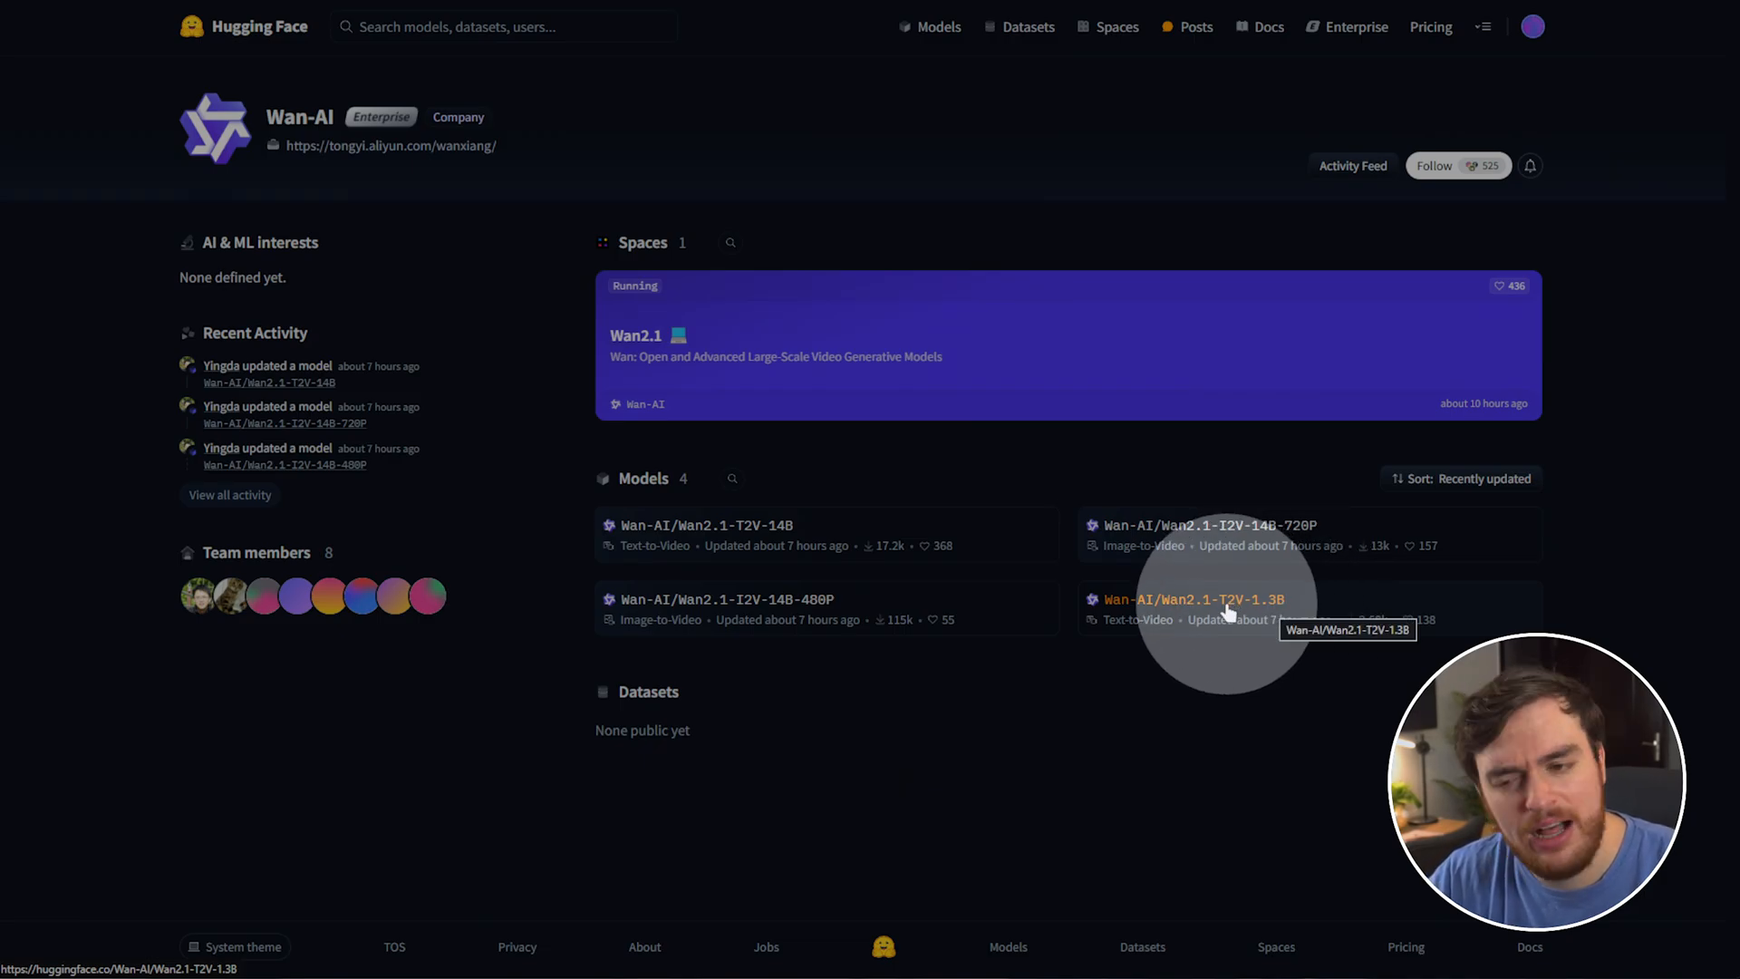
pyautogui.moveTo(899, 622)
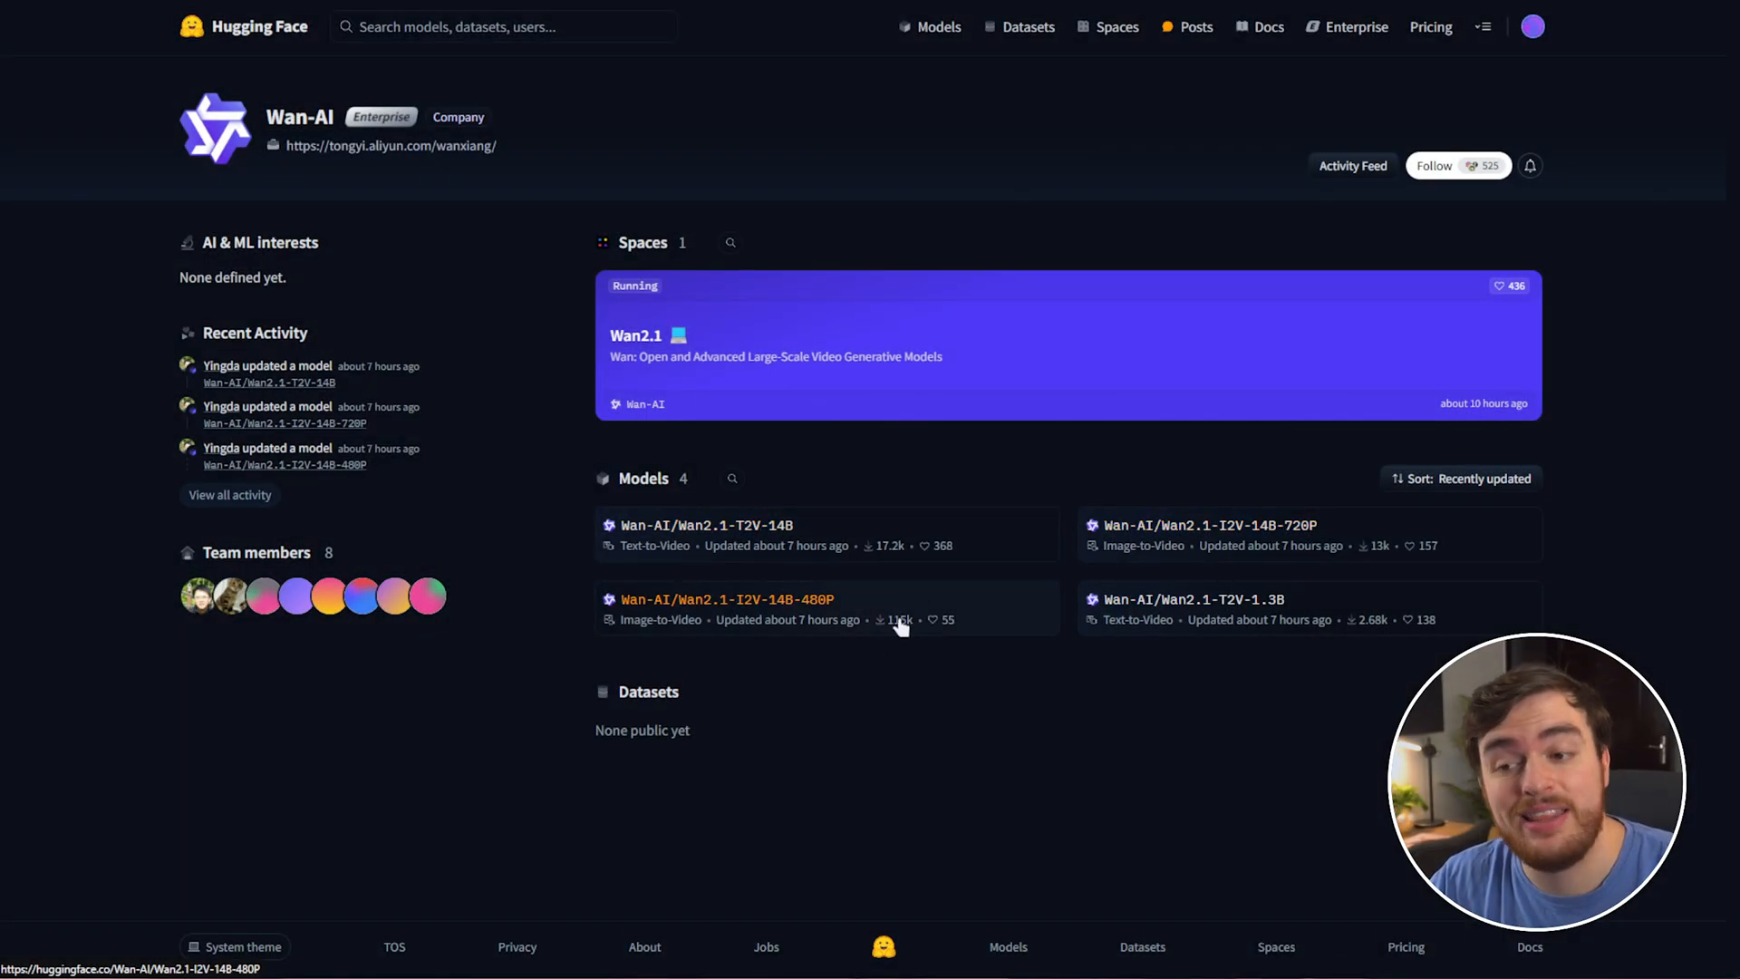
pyautogui.moveTo(1046, 558)
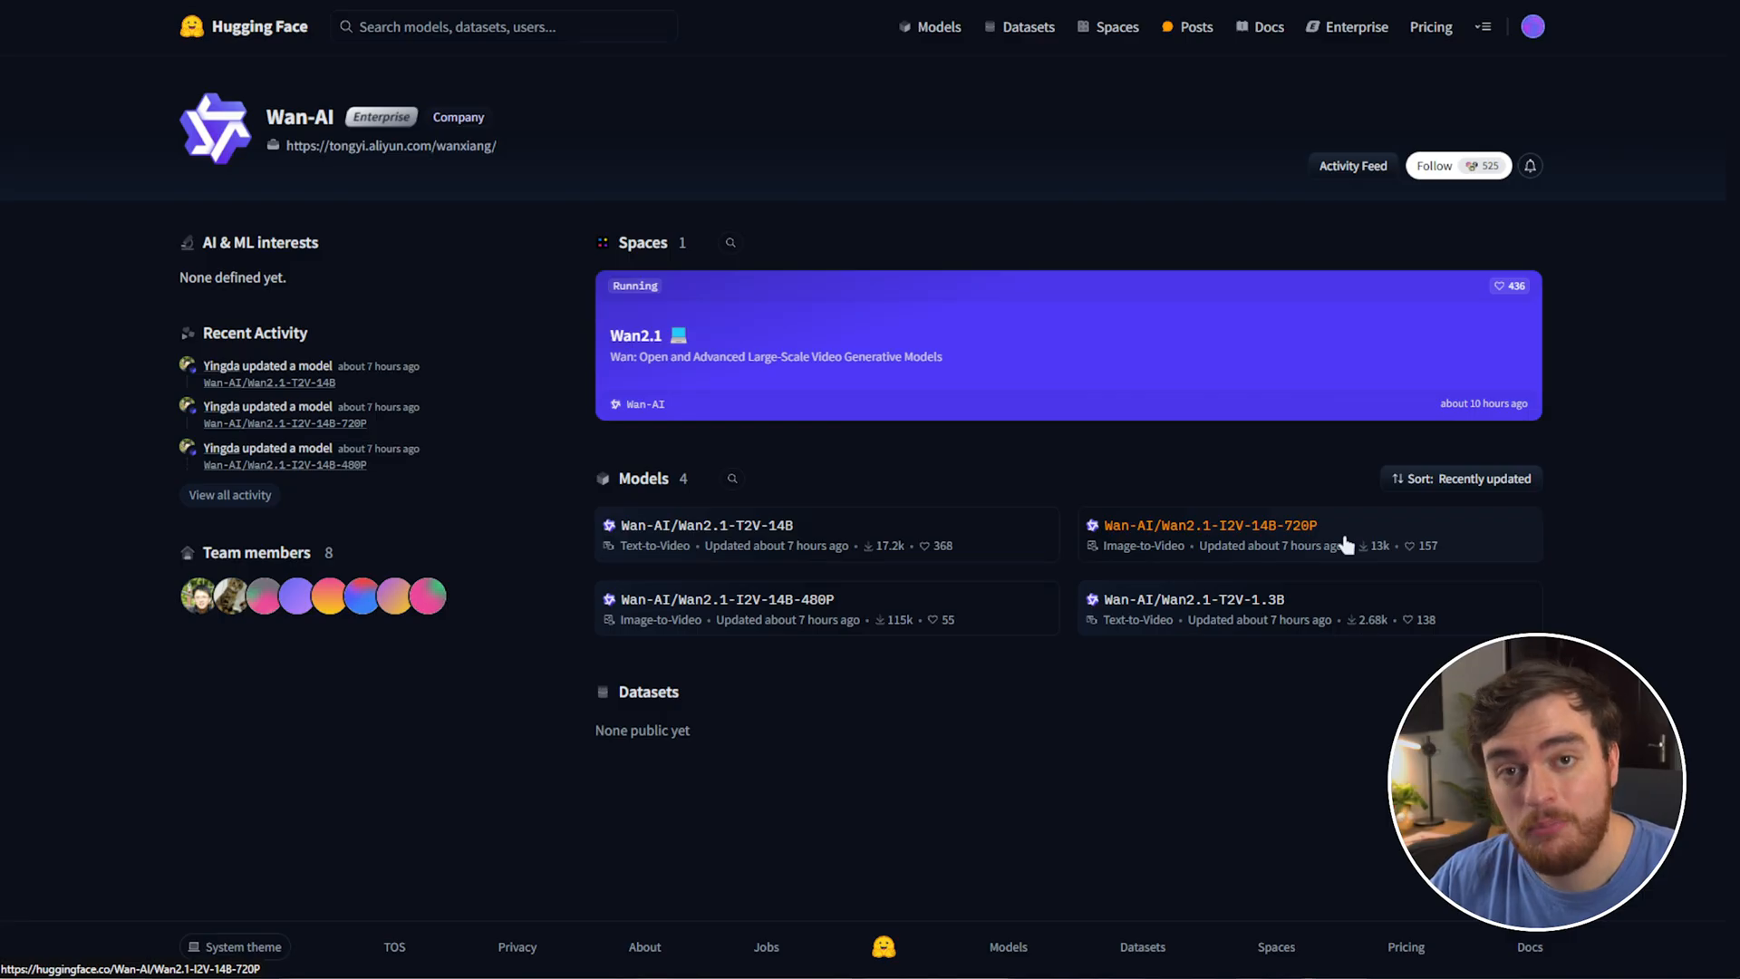
pyautogui.moveTo(1265, 620)
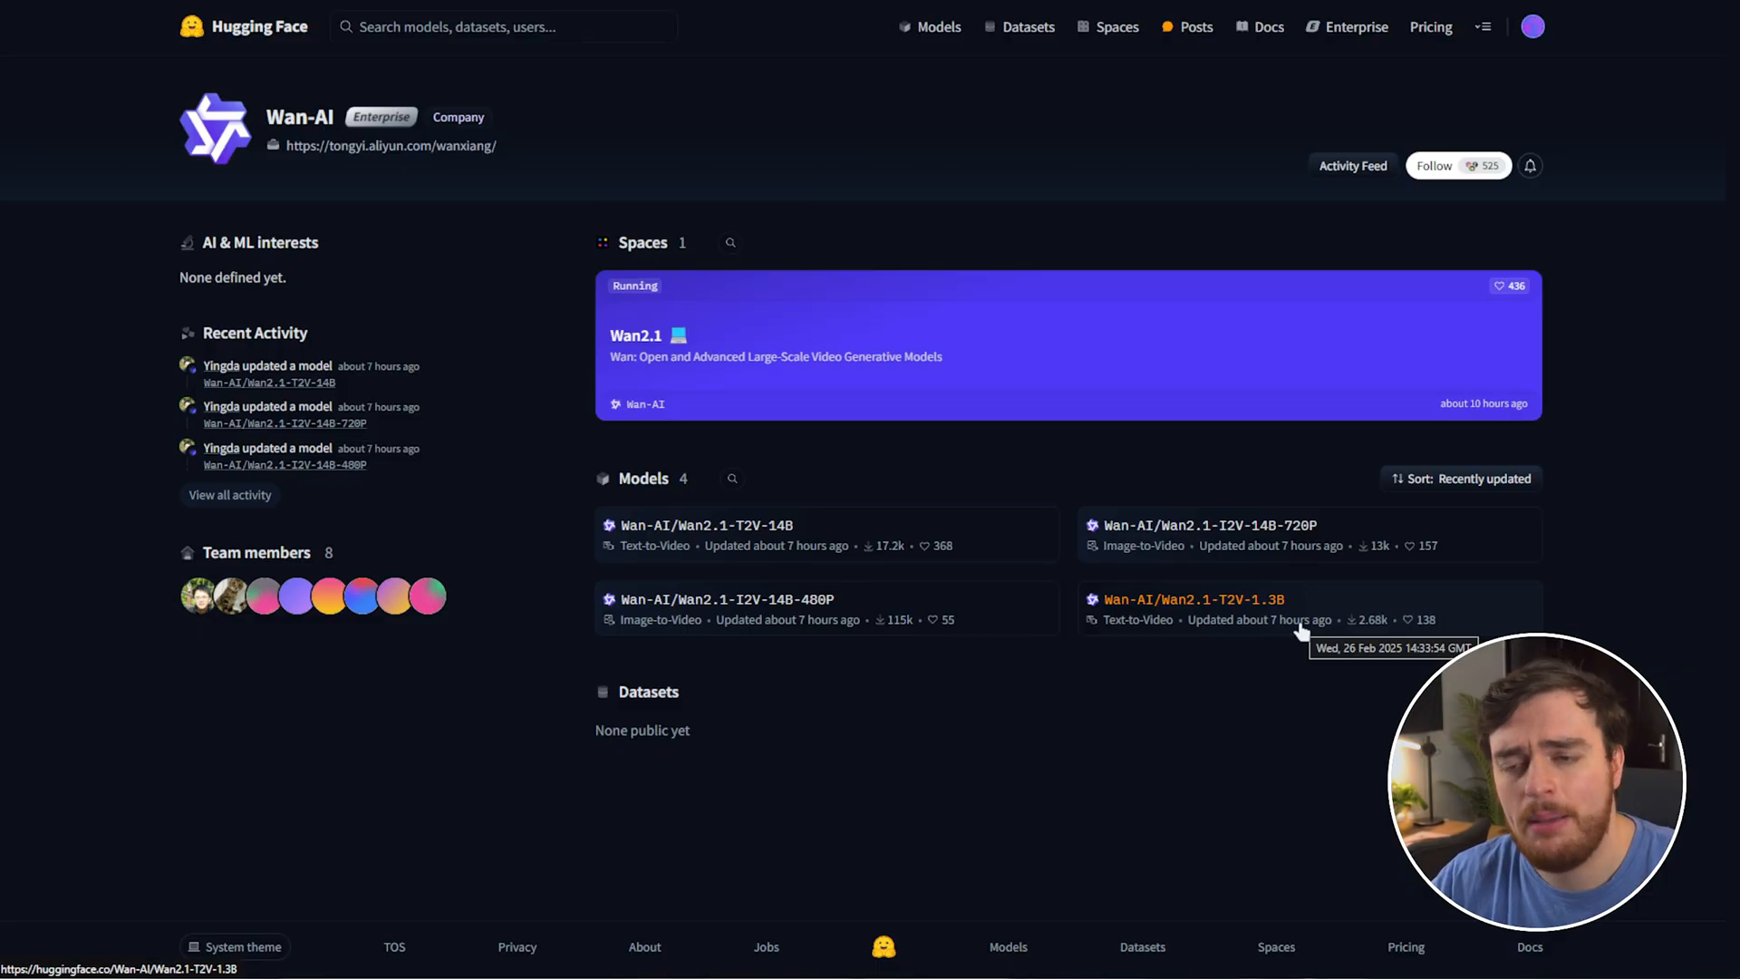
pyautogui.moveTo(1342, 593)
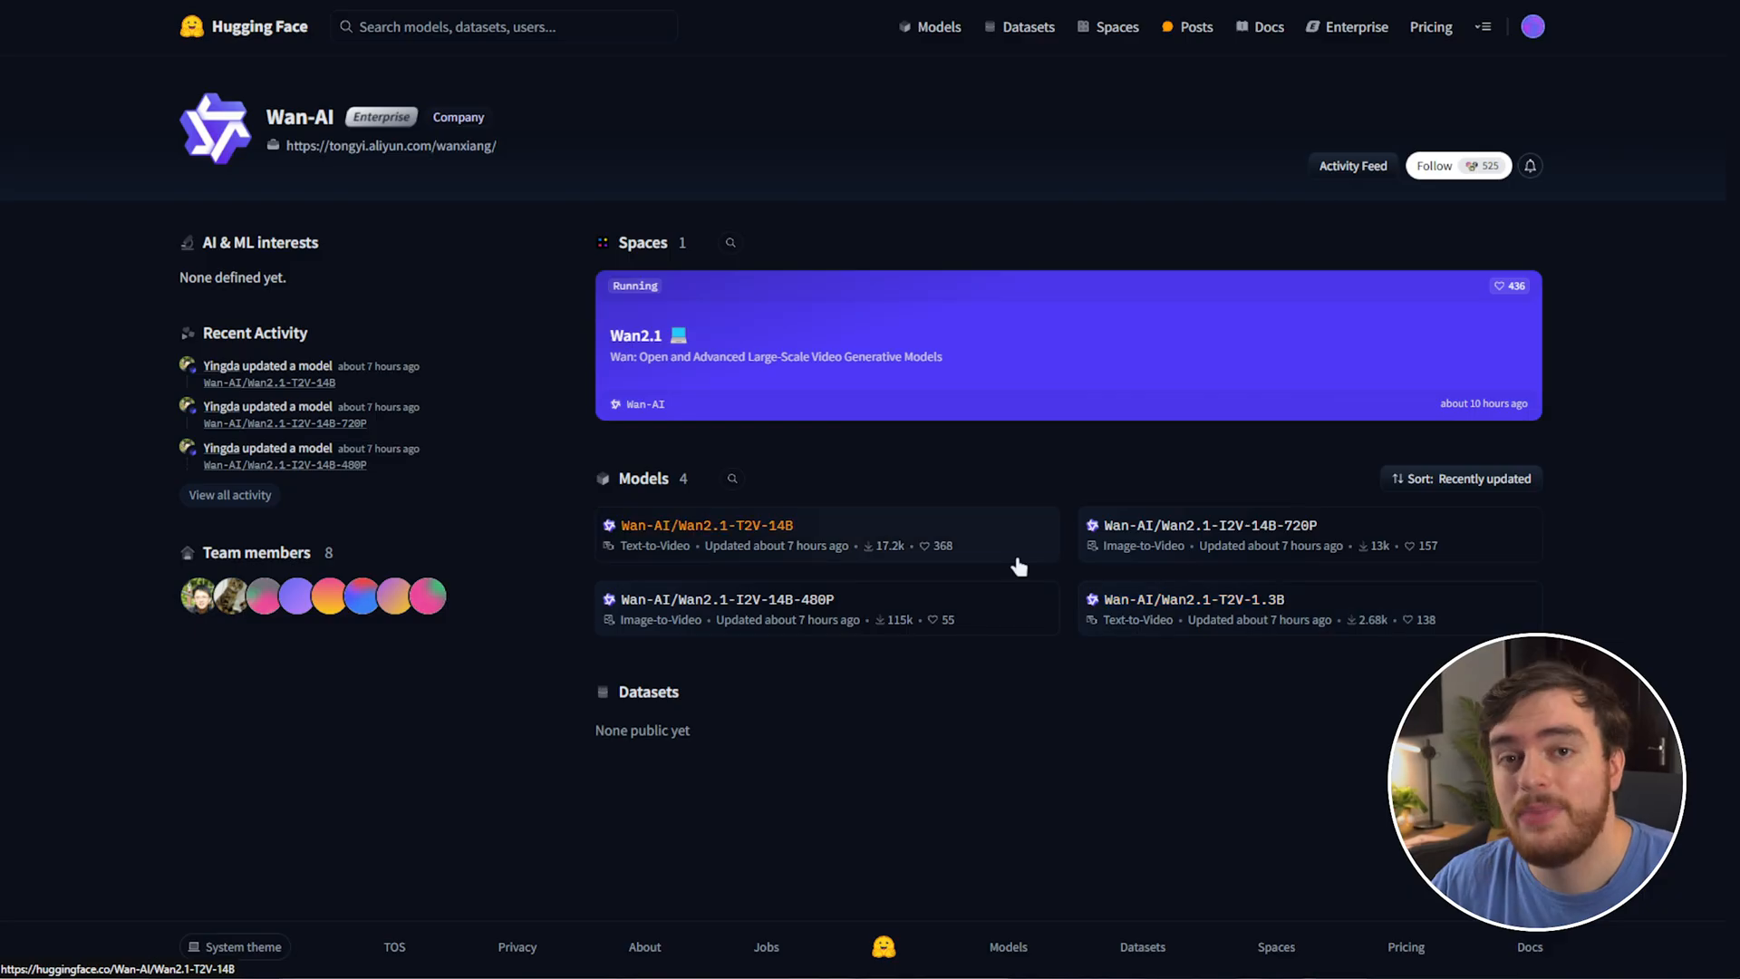
pyautogui.moveTo(1124, 630)
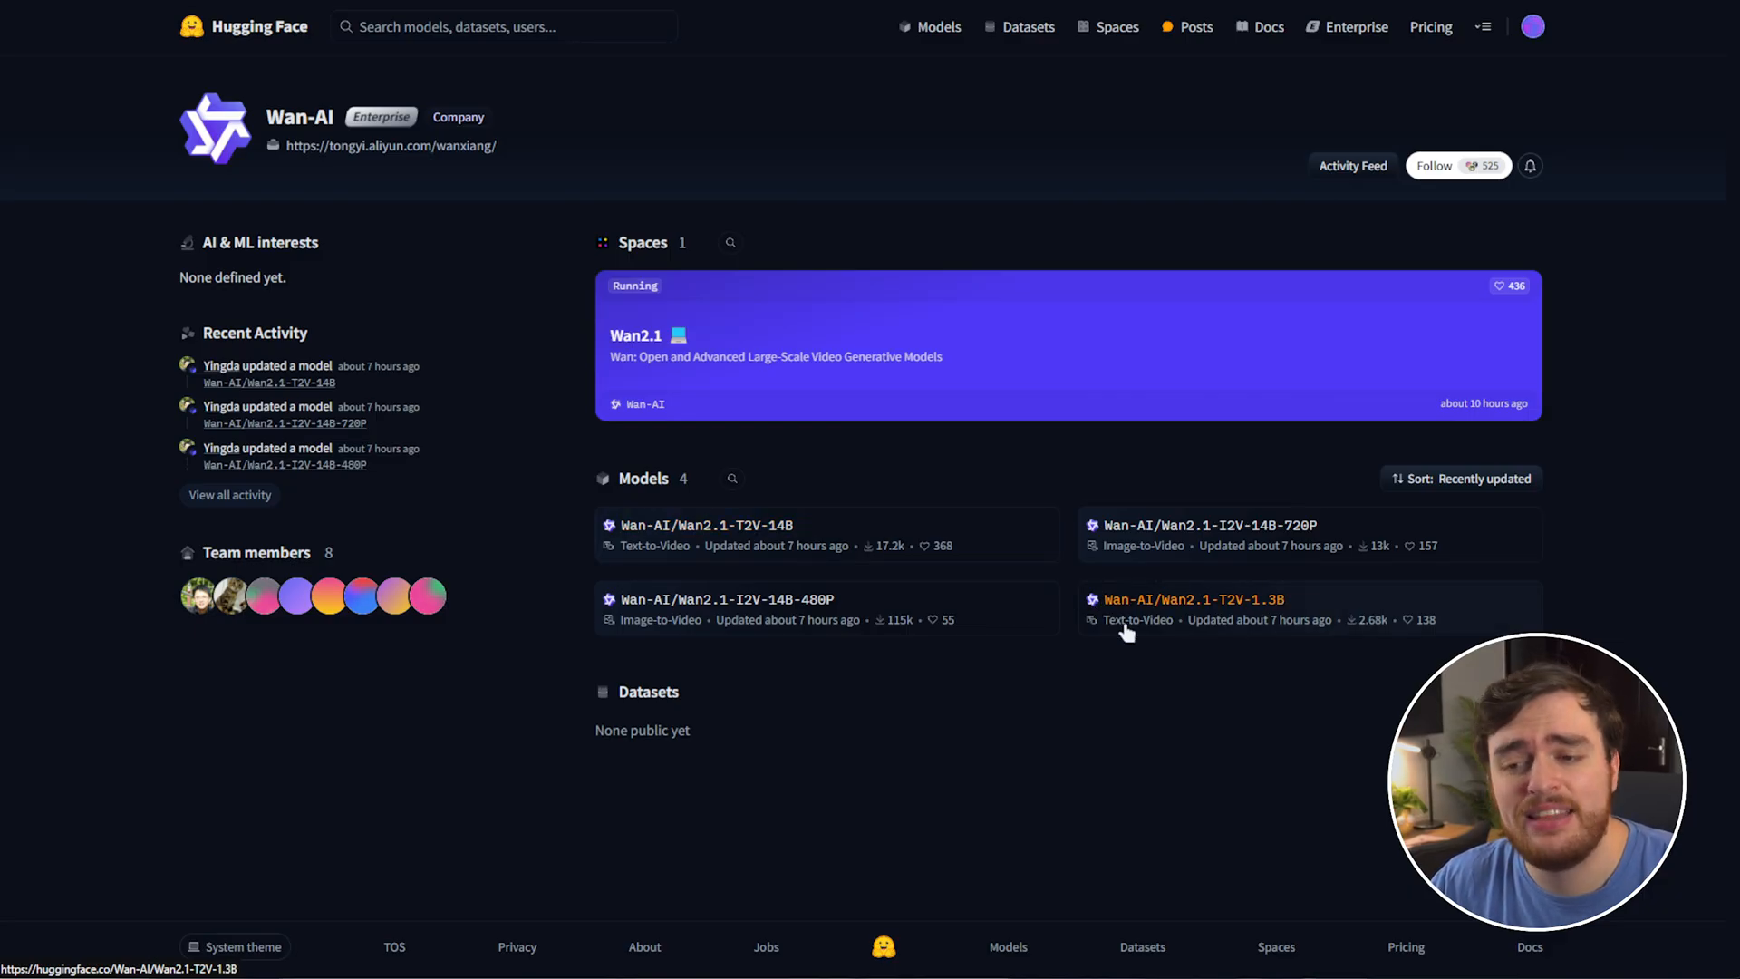
pyautogui.moveTo(1165, 680)
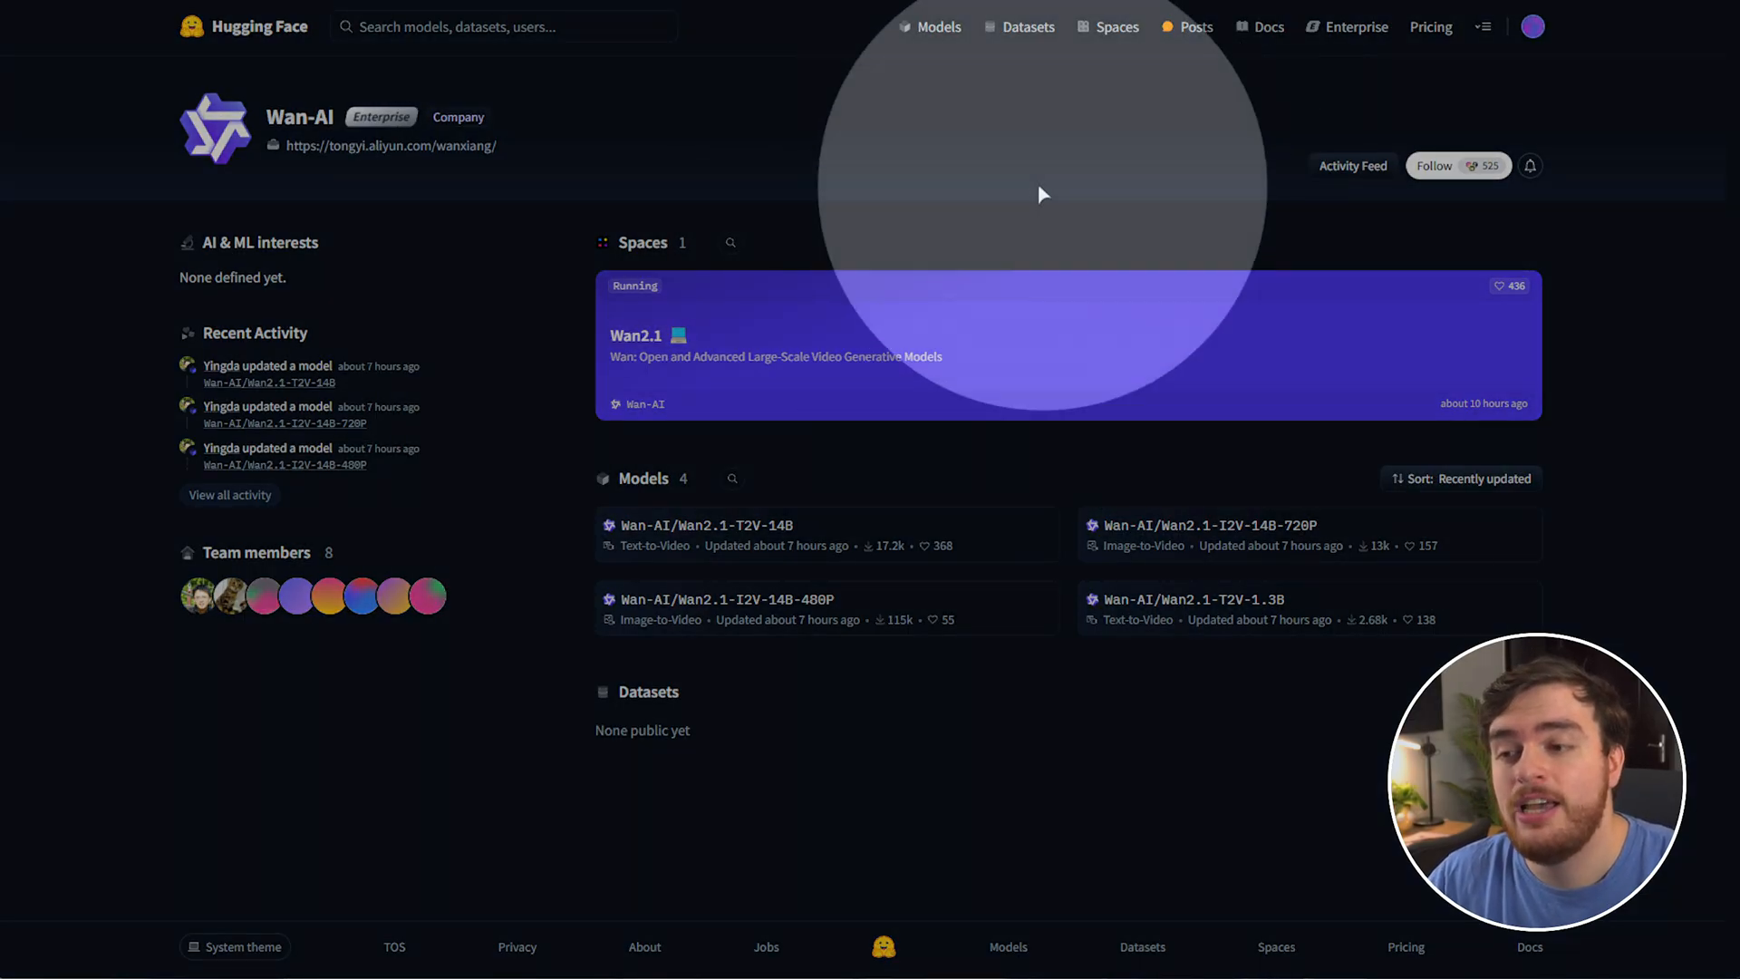
pyautogui.moveTo(777, 360)
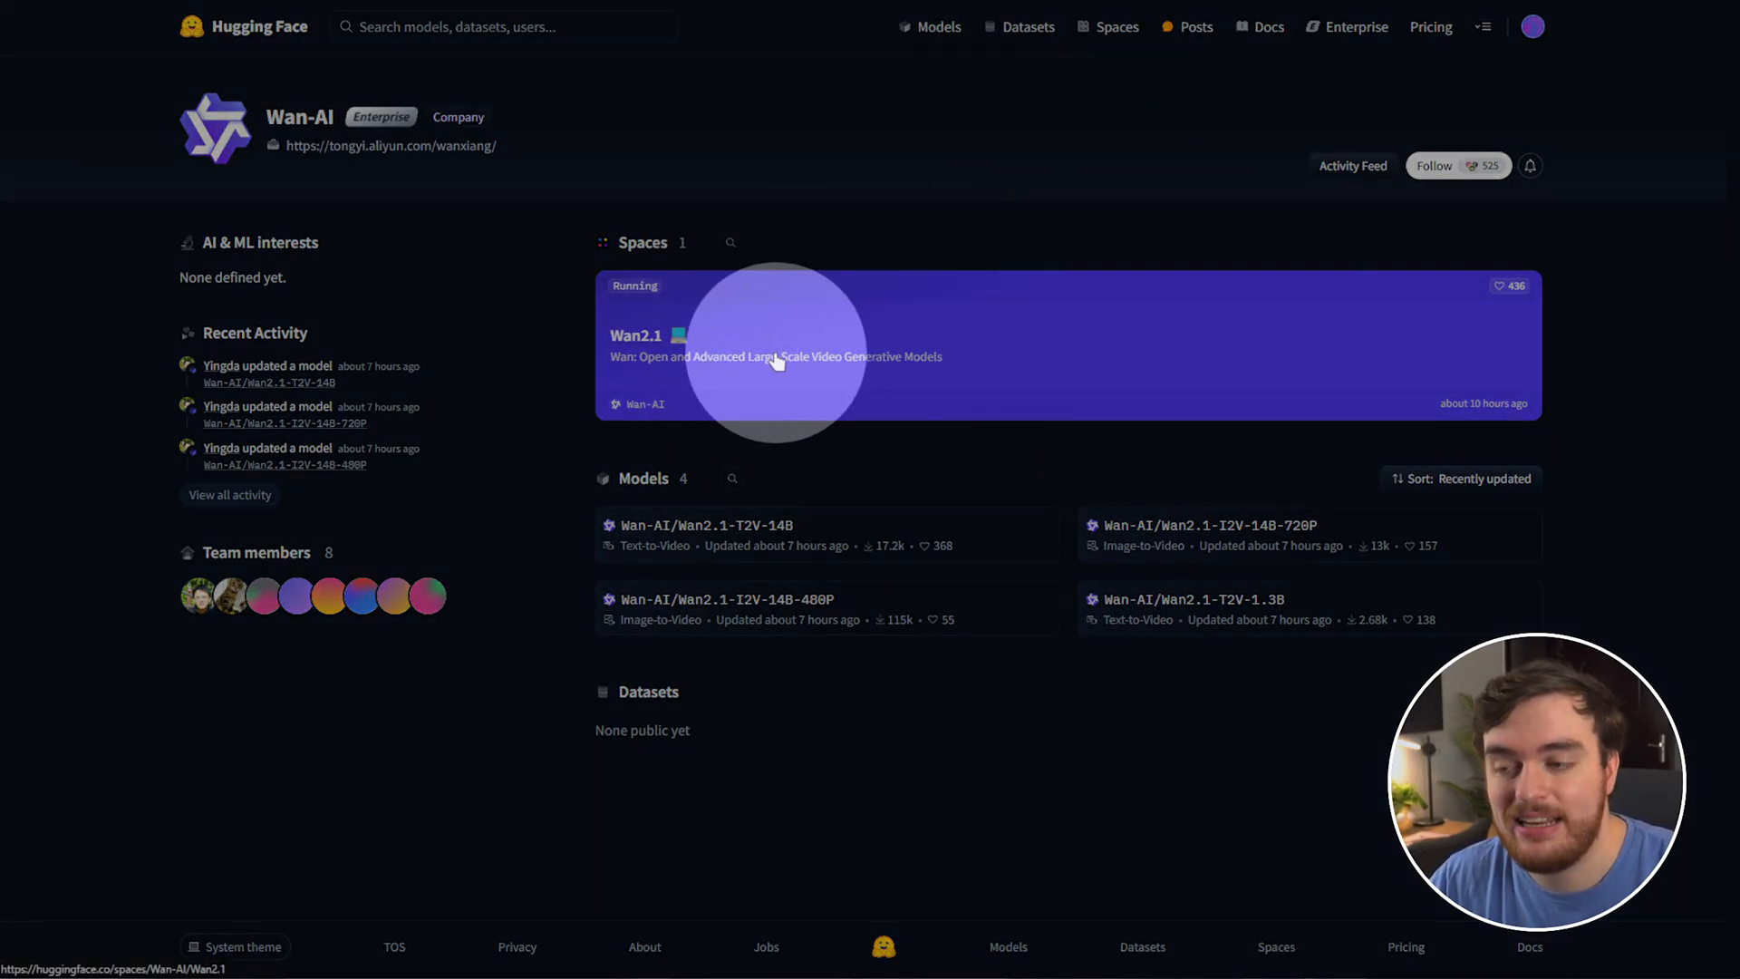
# - Open the Wan2.1 video generation Space from the Wan-AI organization page
pyautogui.click(777, 355)
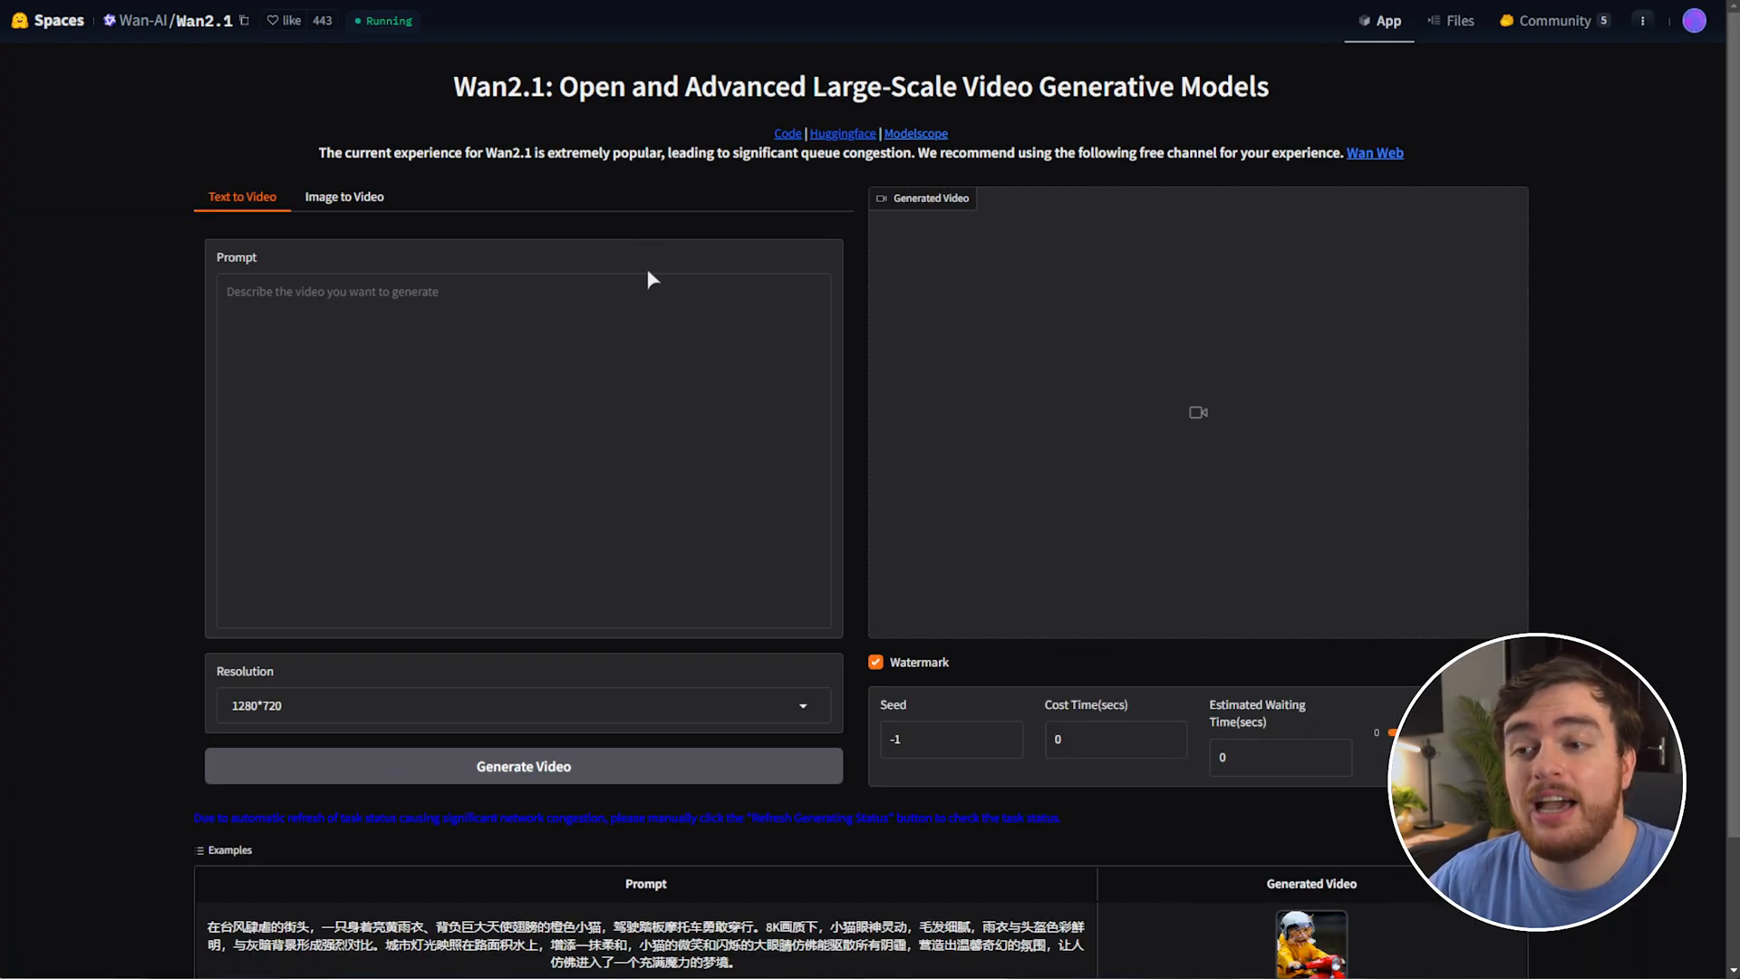
pyautogui.moveTo(322, 252)
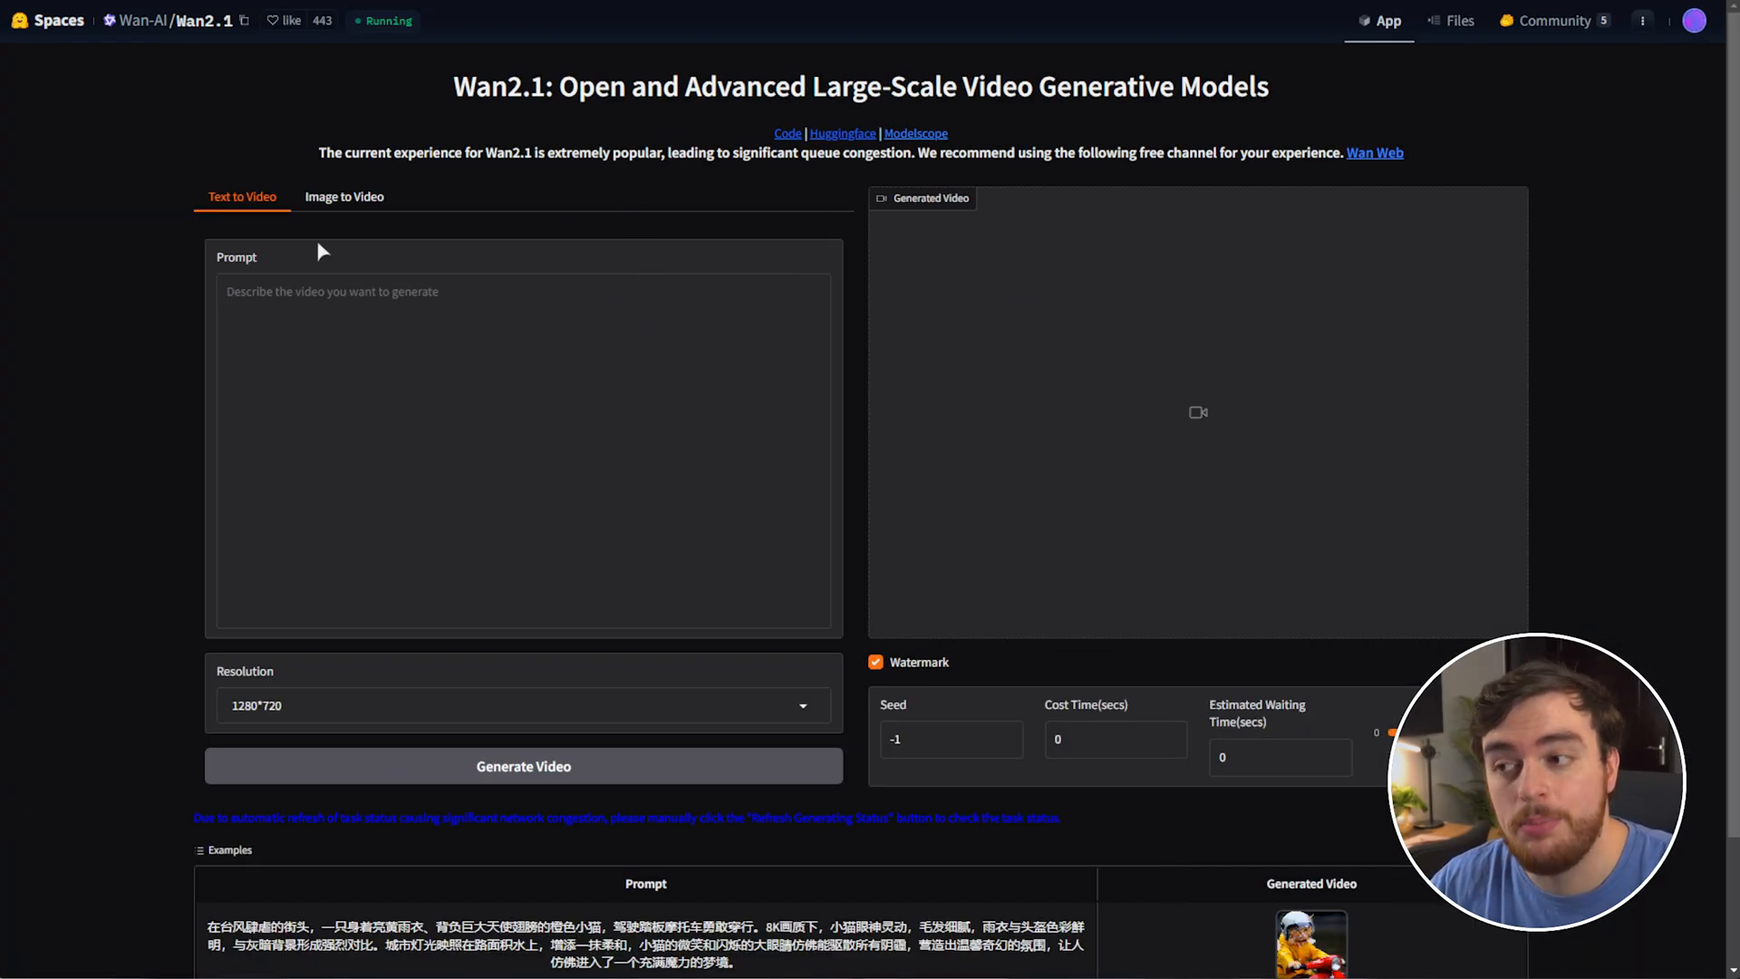
pyautogui.click(344, 196)
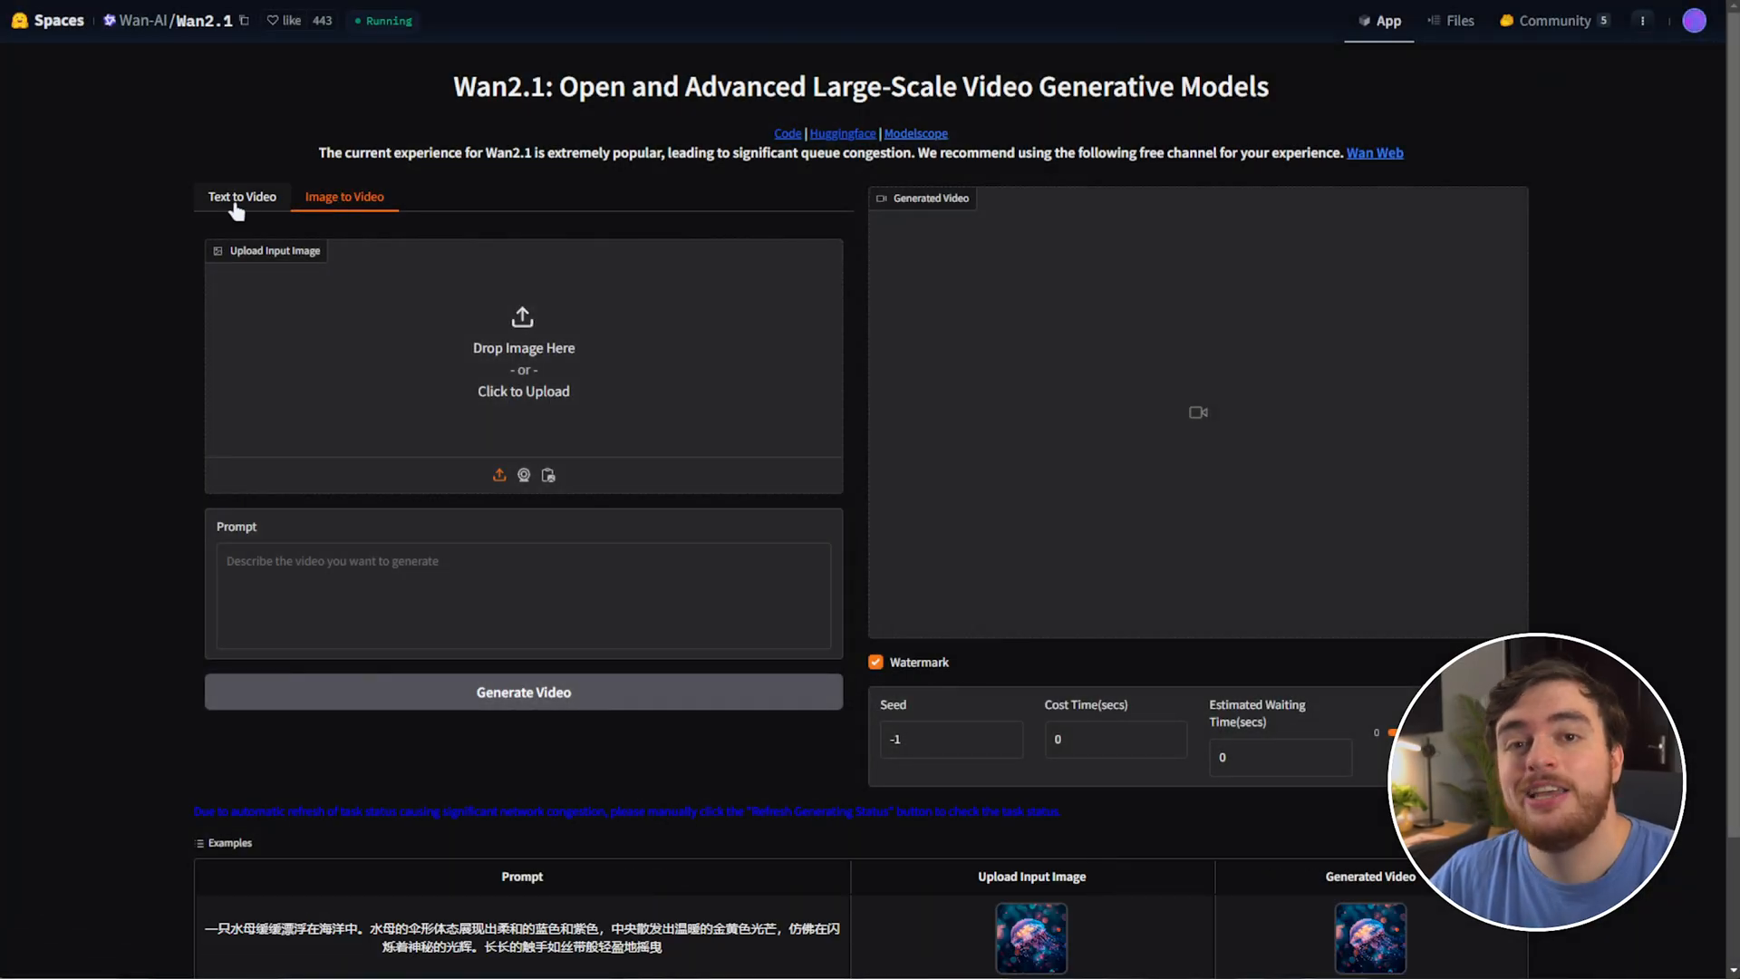
pyautogui.click(241, 196)
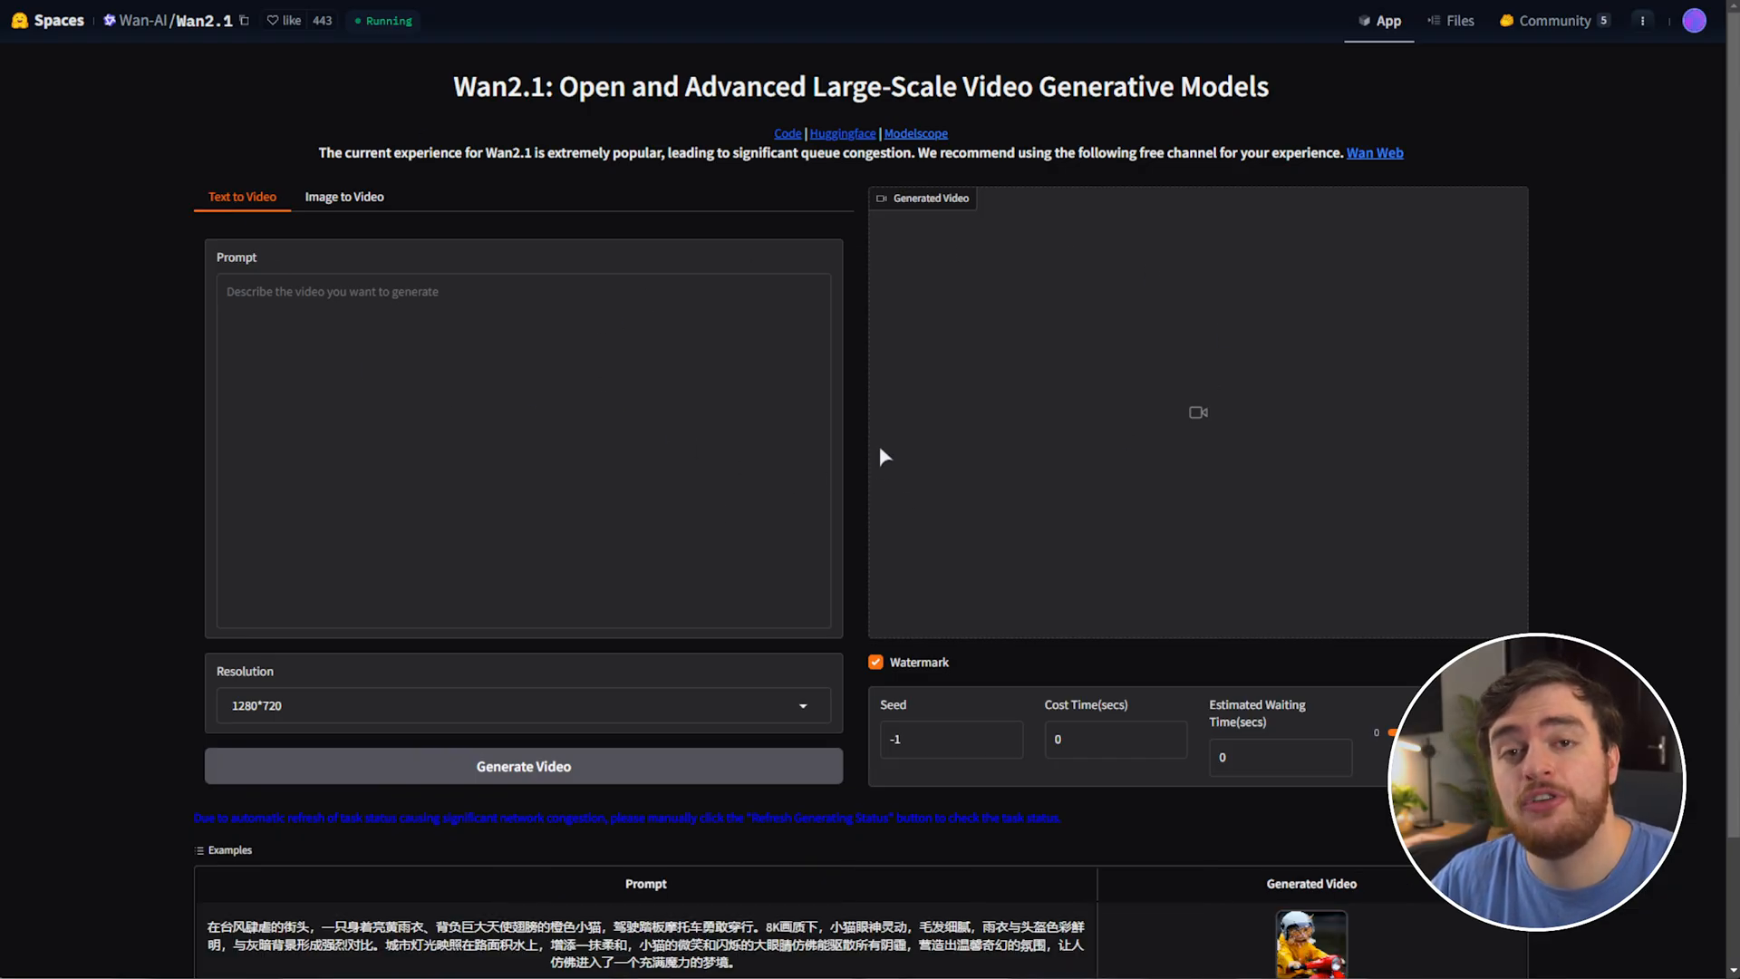
pyautogui.moveTo(881, 413)
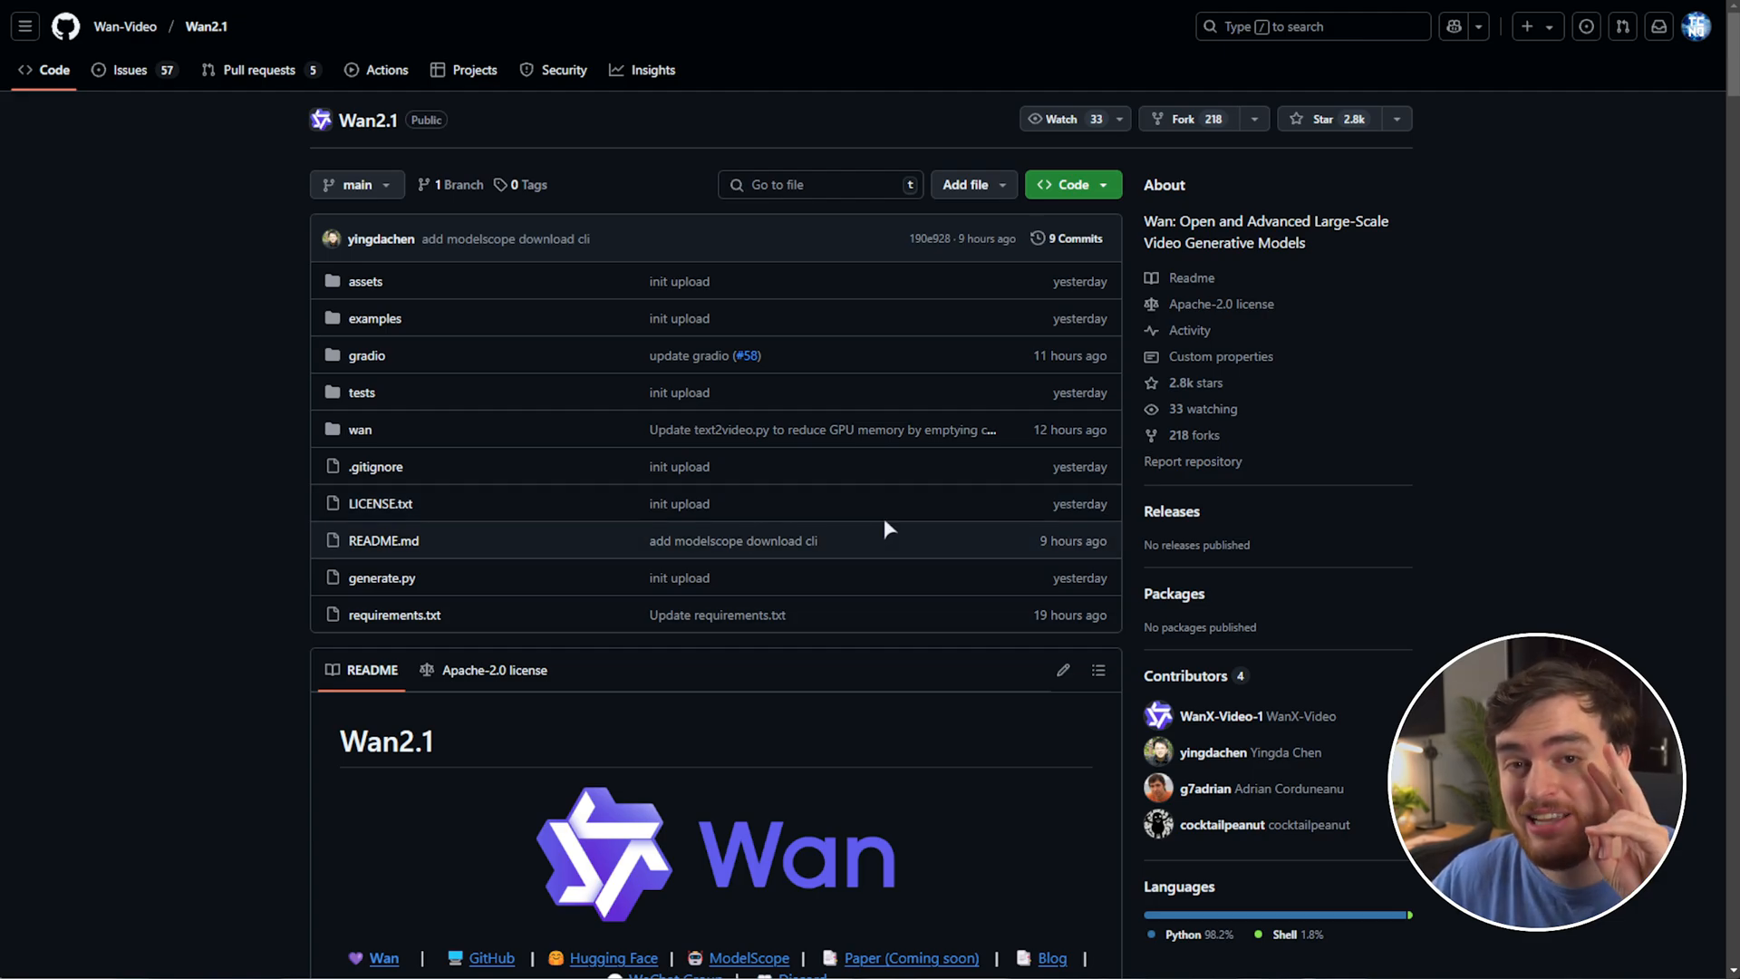
pyautogui.moveTo(988, 444)
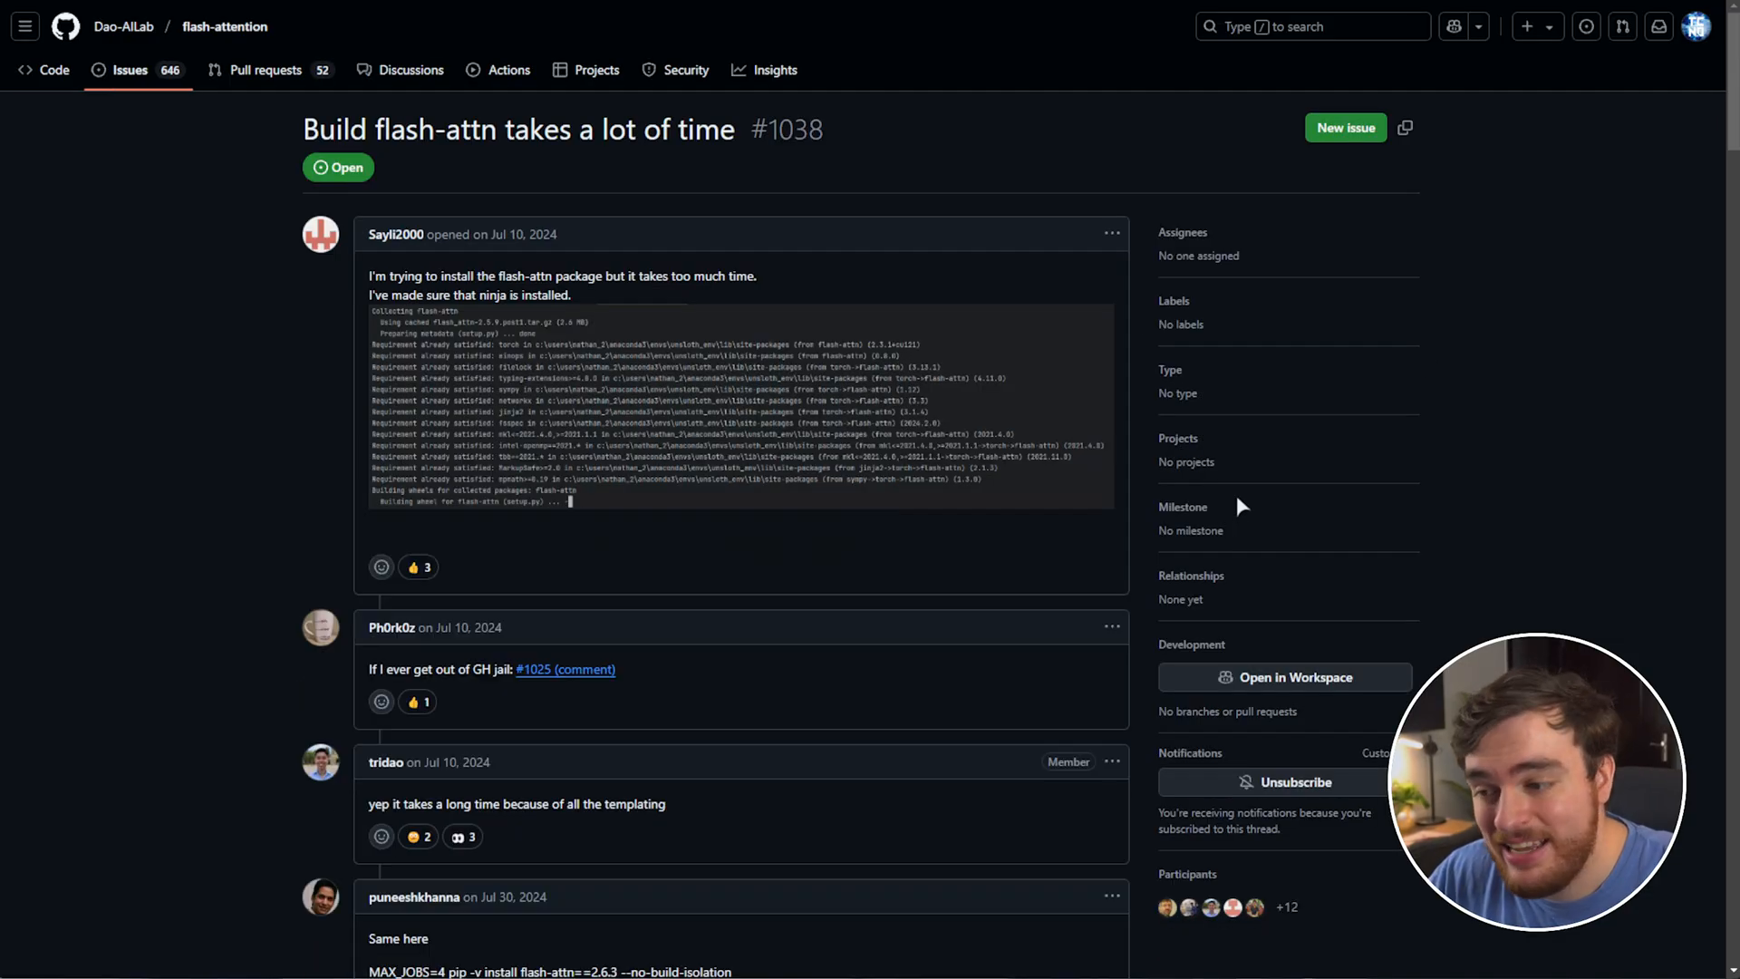
pyautogui.scroll(-3)
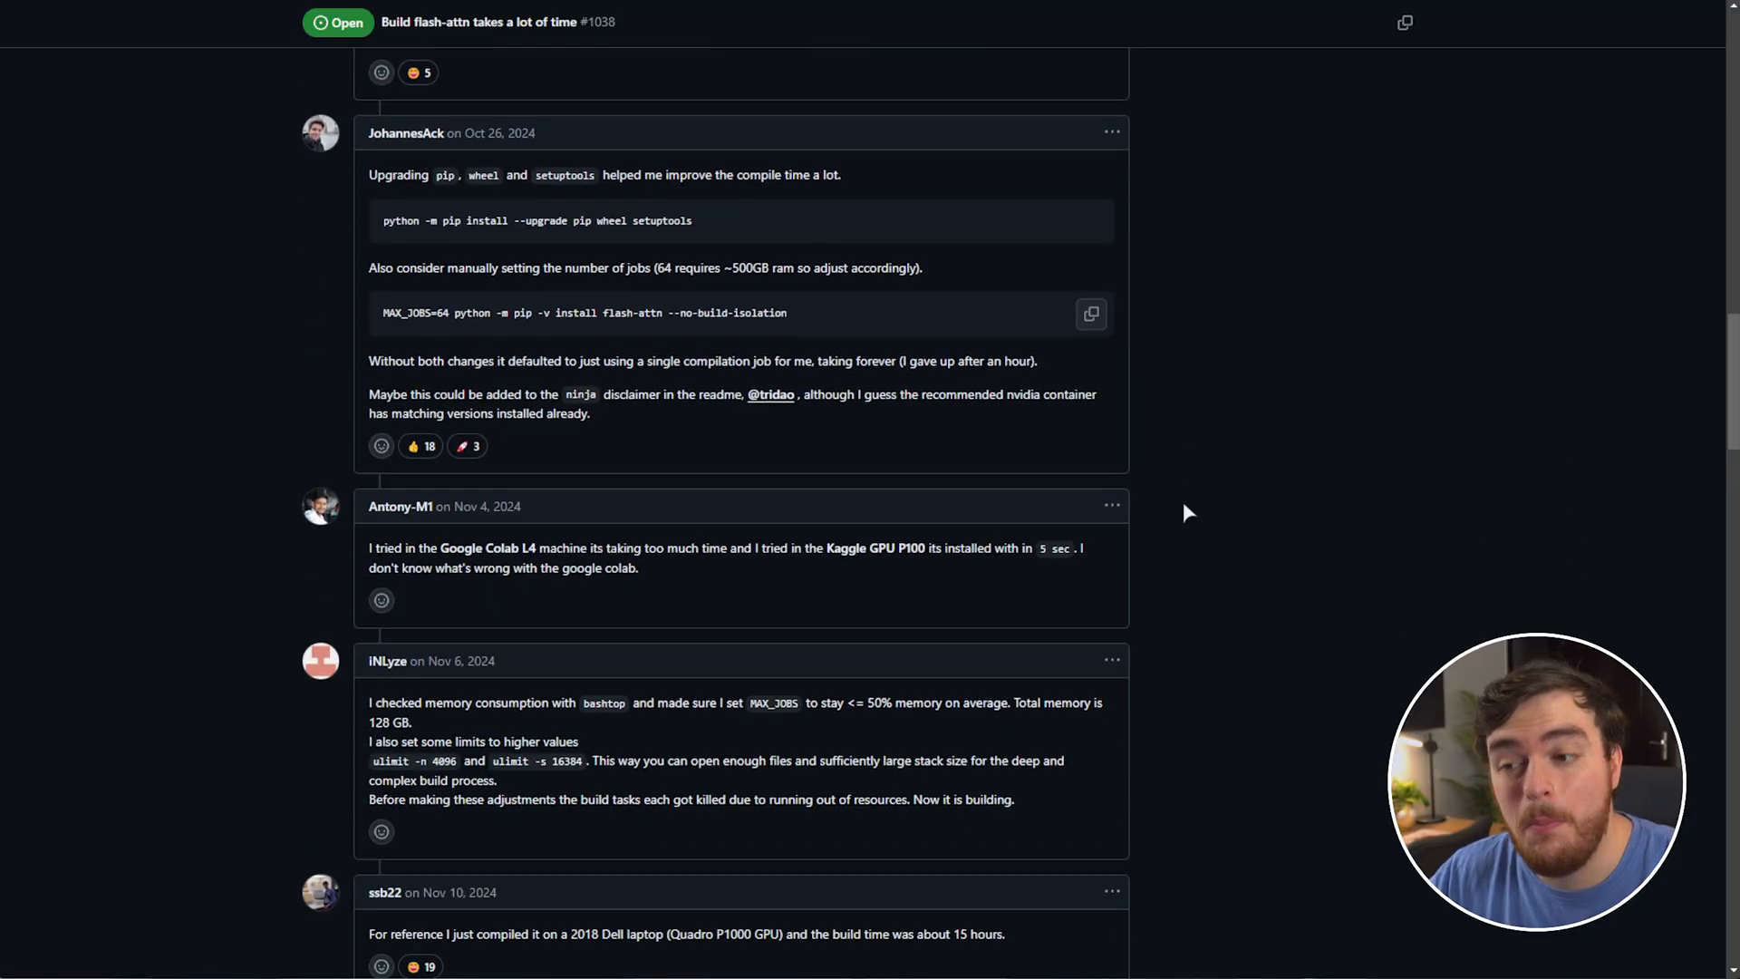
pyautogui.scroll(-3)
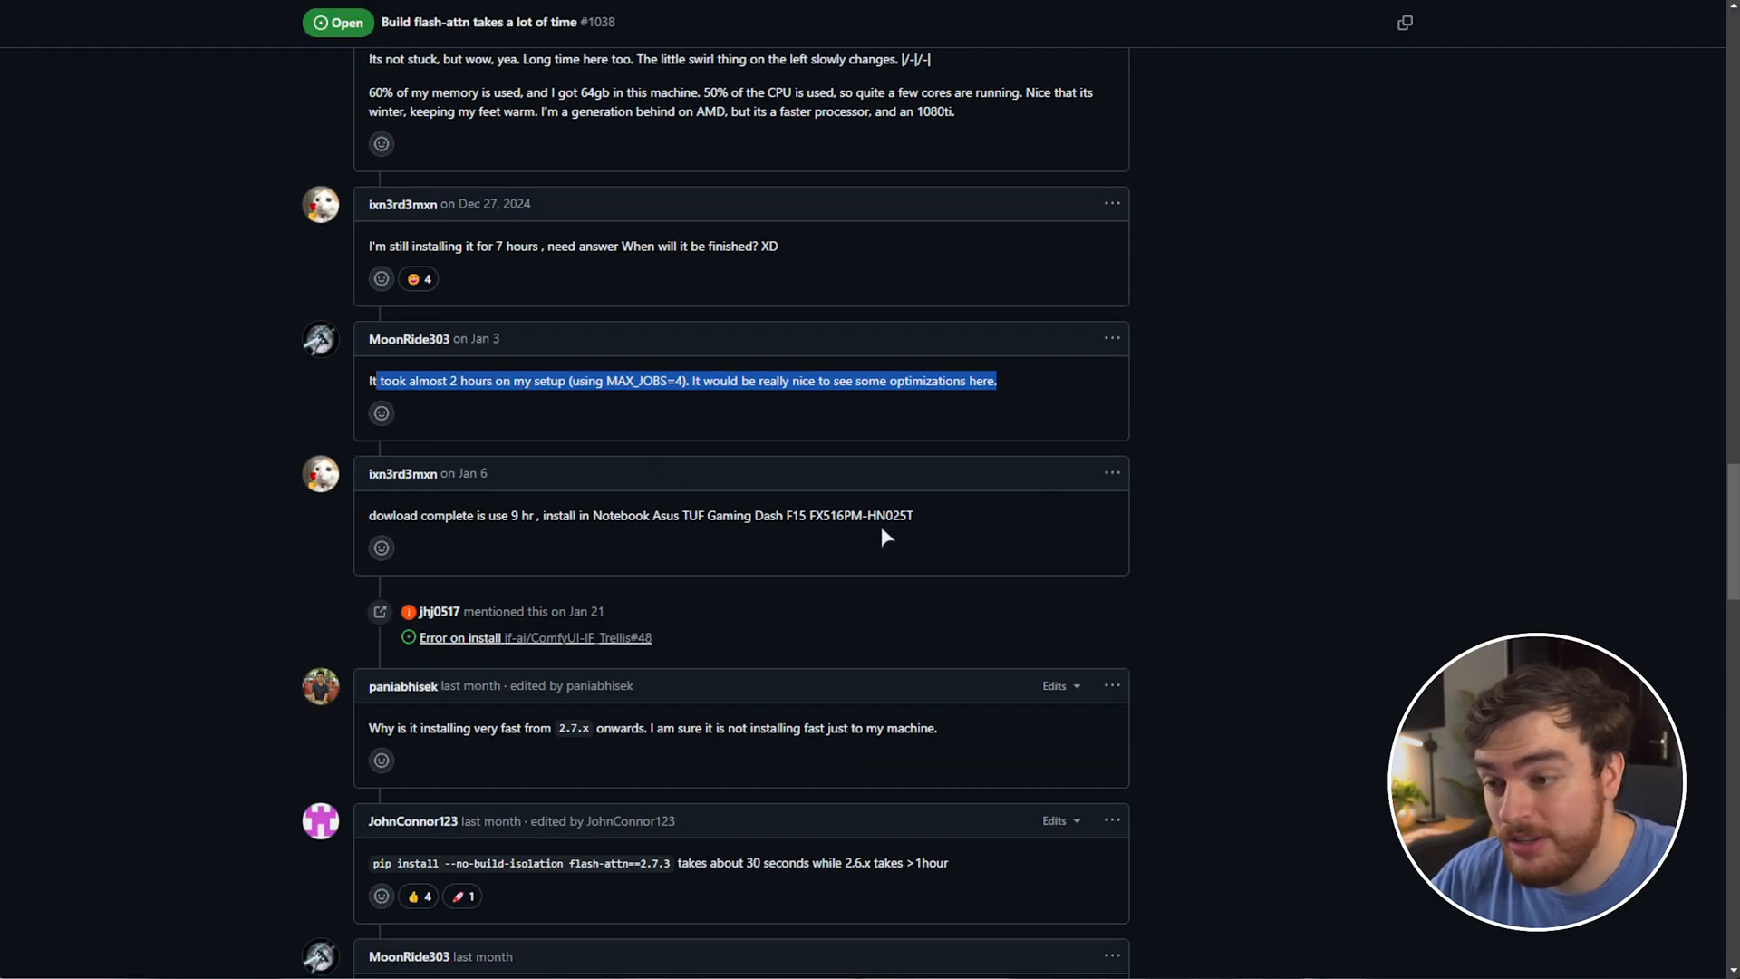
pyautogui.scroll(-3)
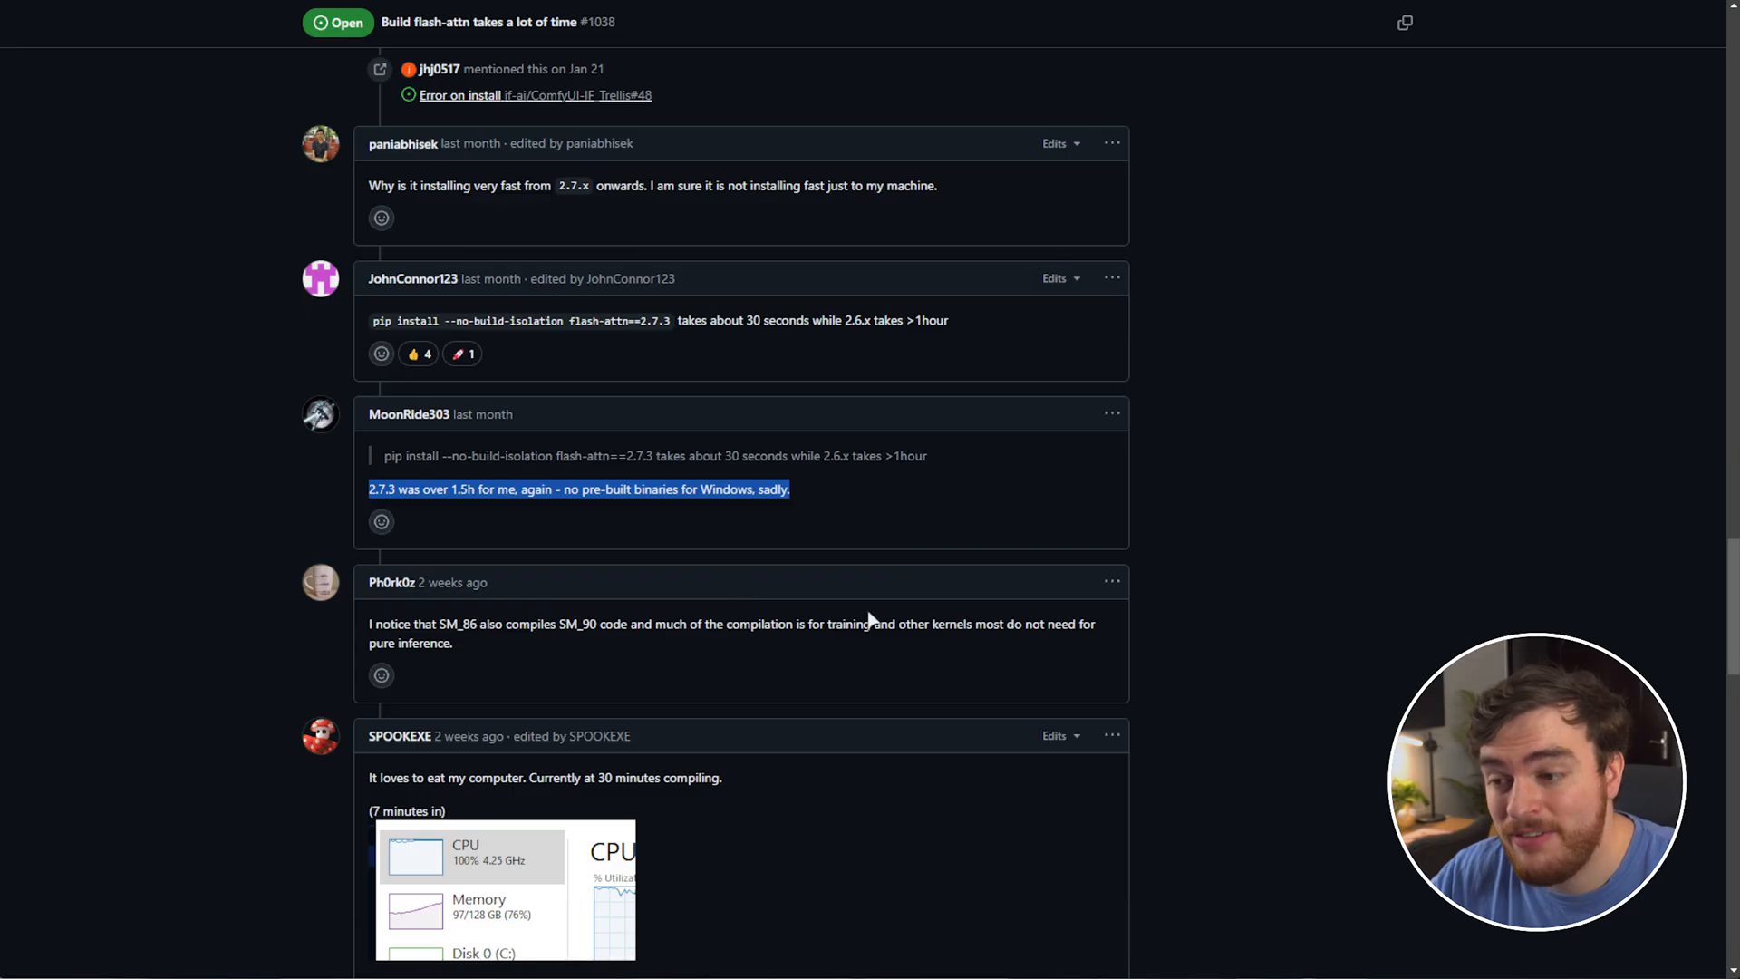
pyautogui.moveTo(397, 42)
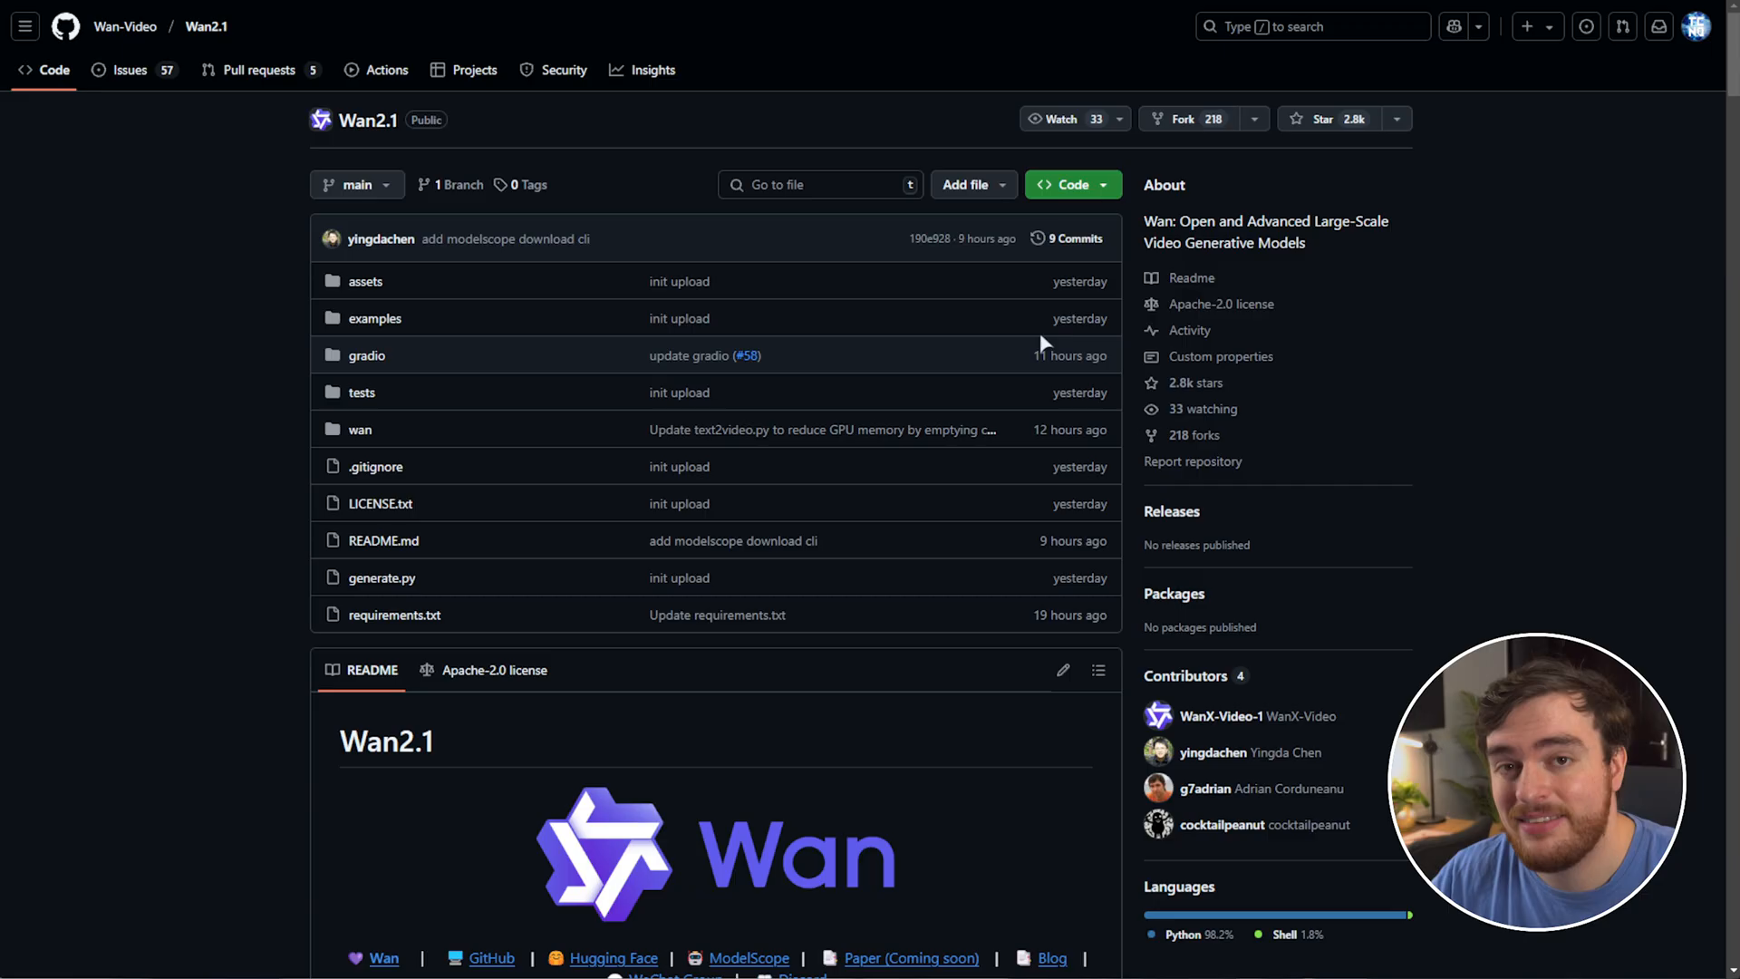
pyautogui.moveTo(1252, 784)
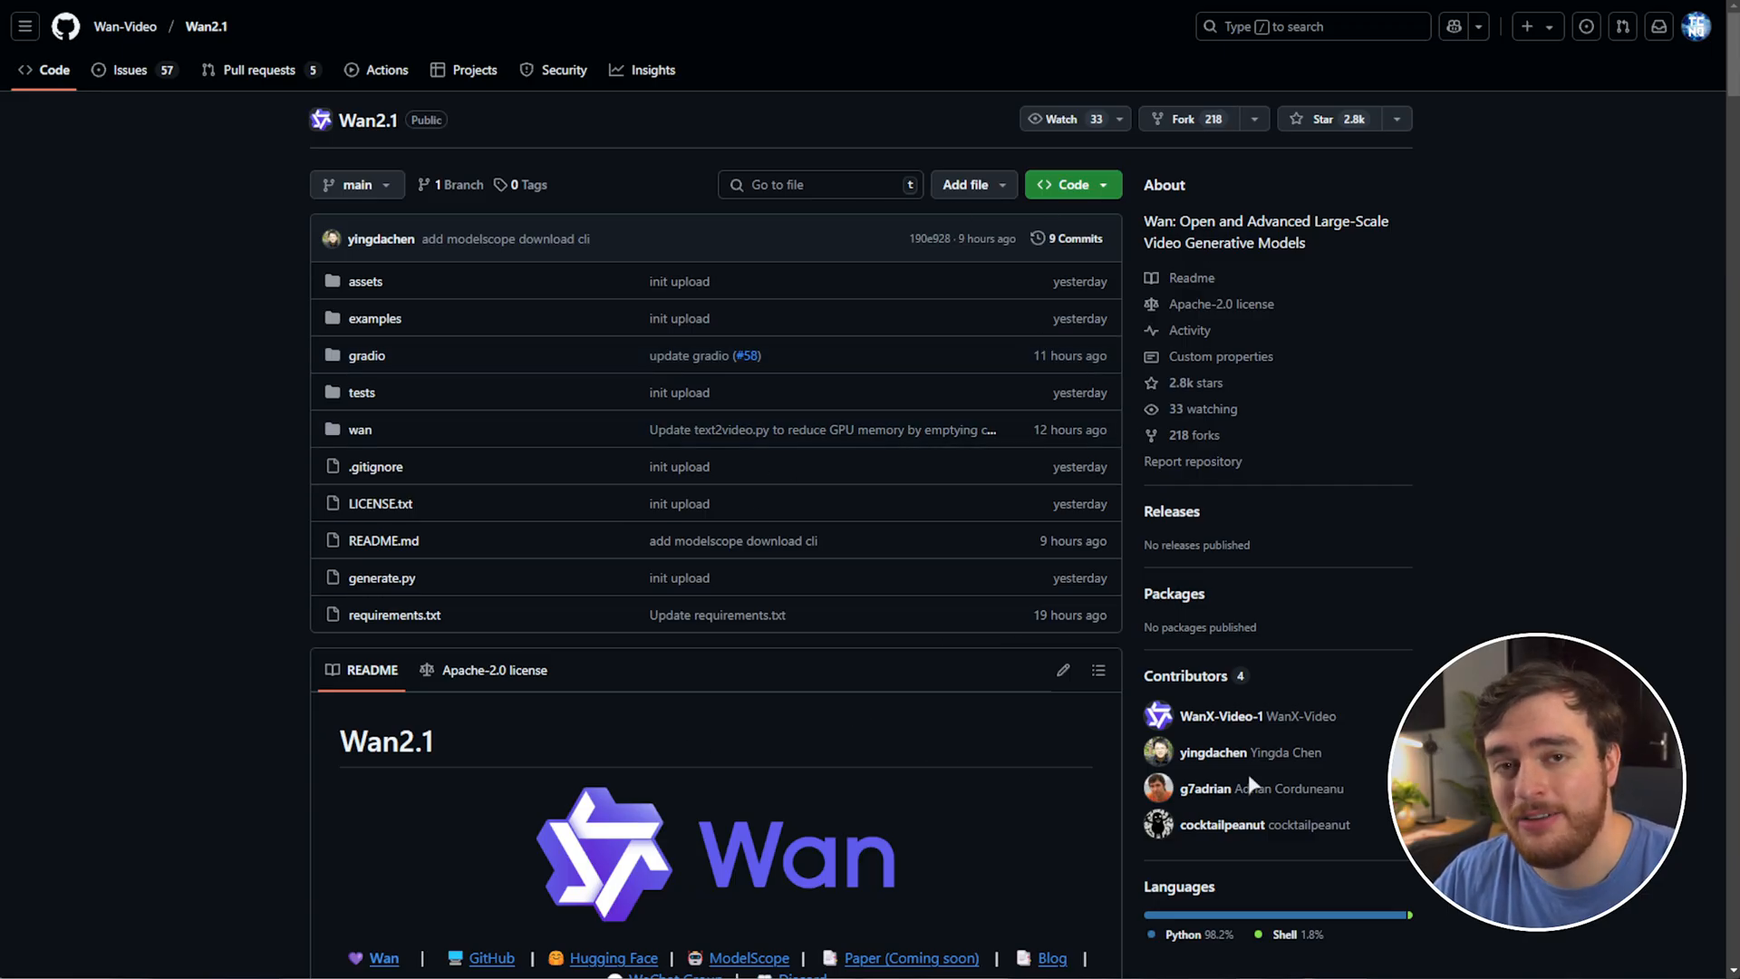
pyautogui.moveTo(1125, 647)
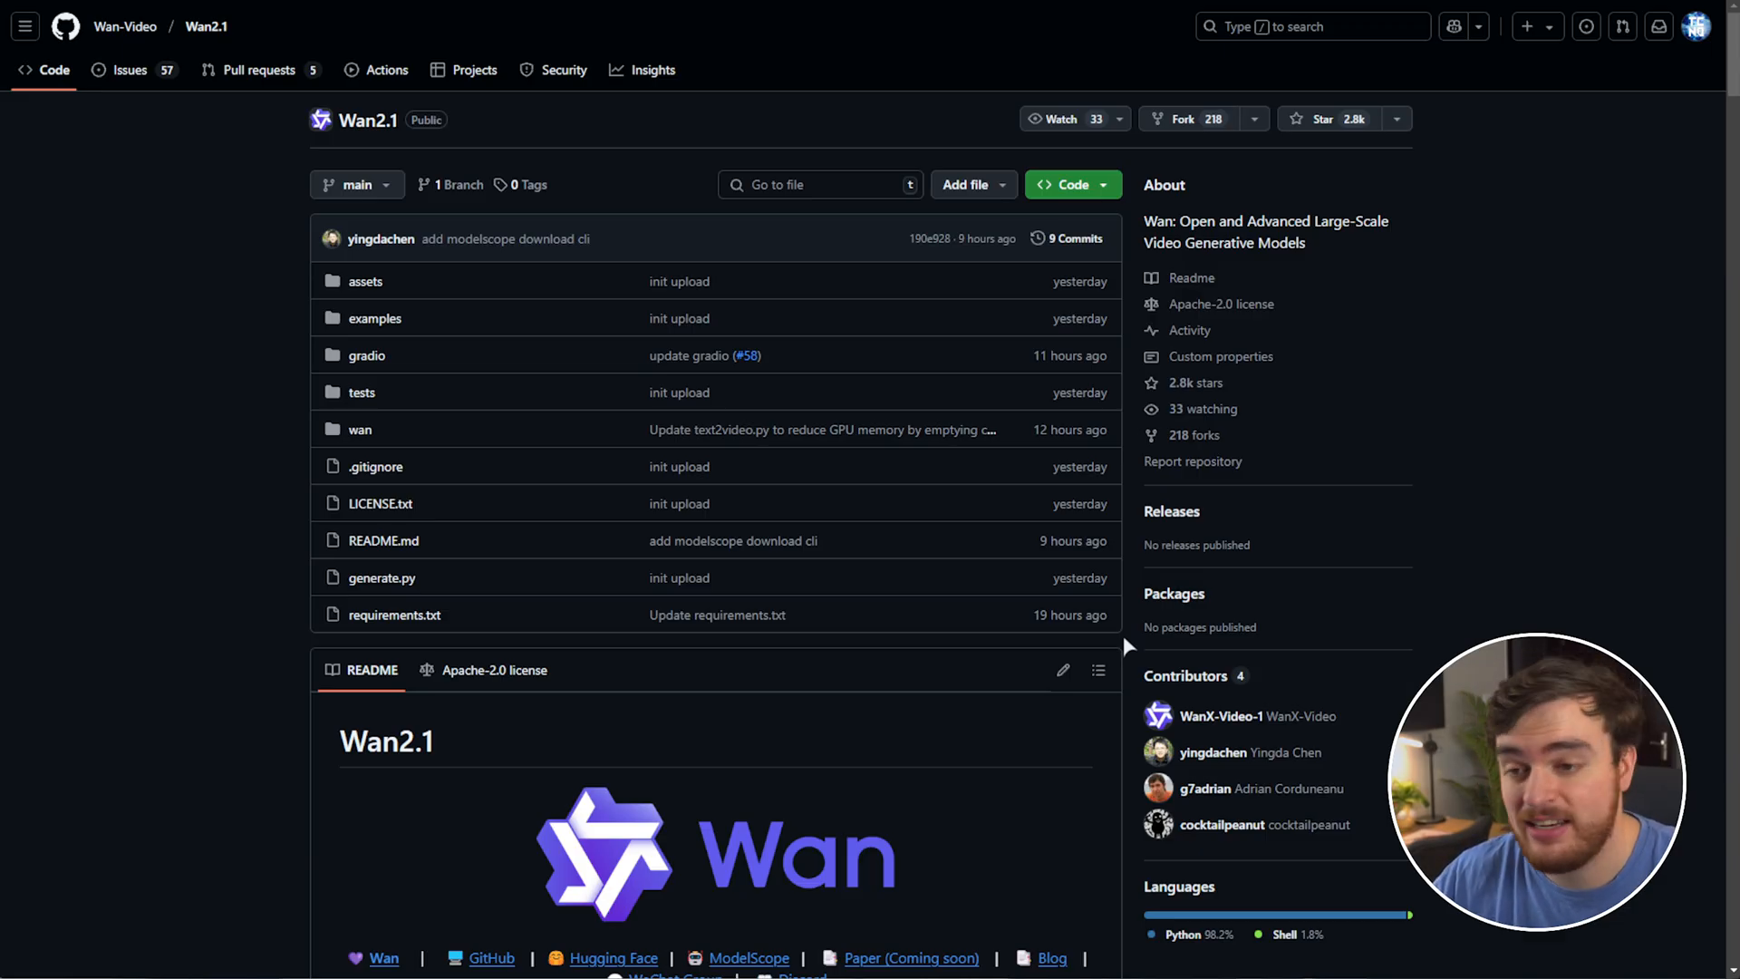
# - Scroll the Wan2.1 README down to the Model Download and Run Text-to-Video Generation sections
pyautogui.scroll(-3)
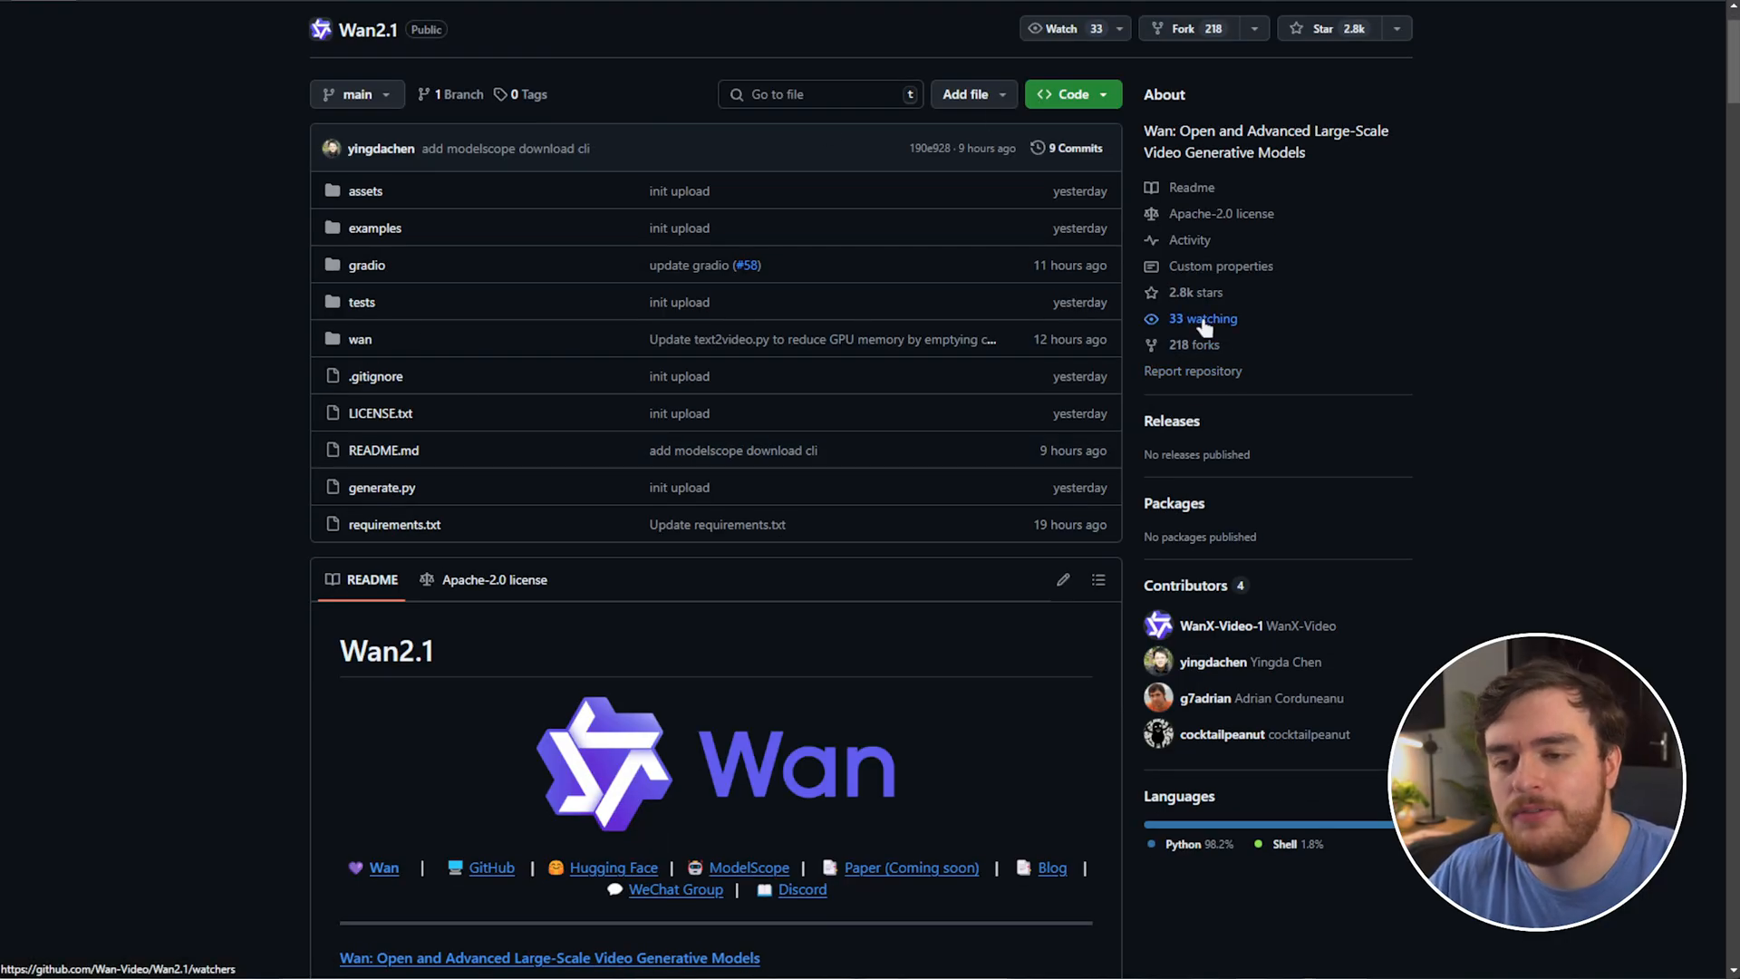
pyautogui.moveTo(1381, 319)
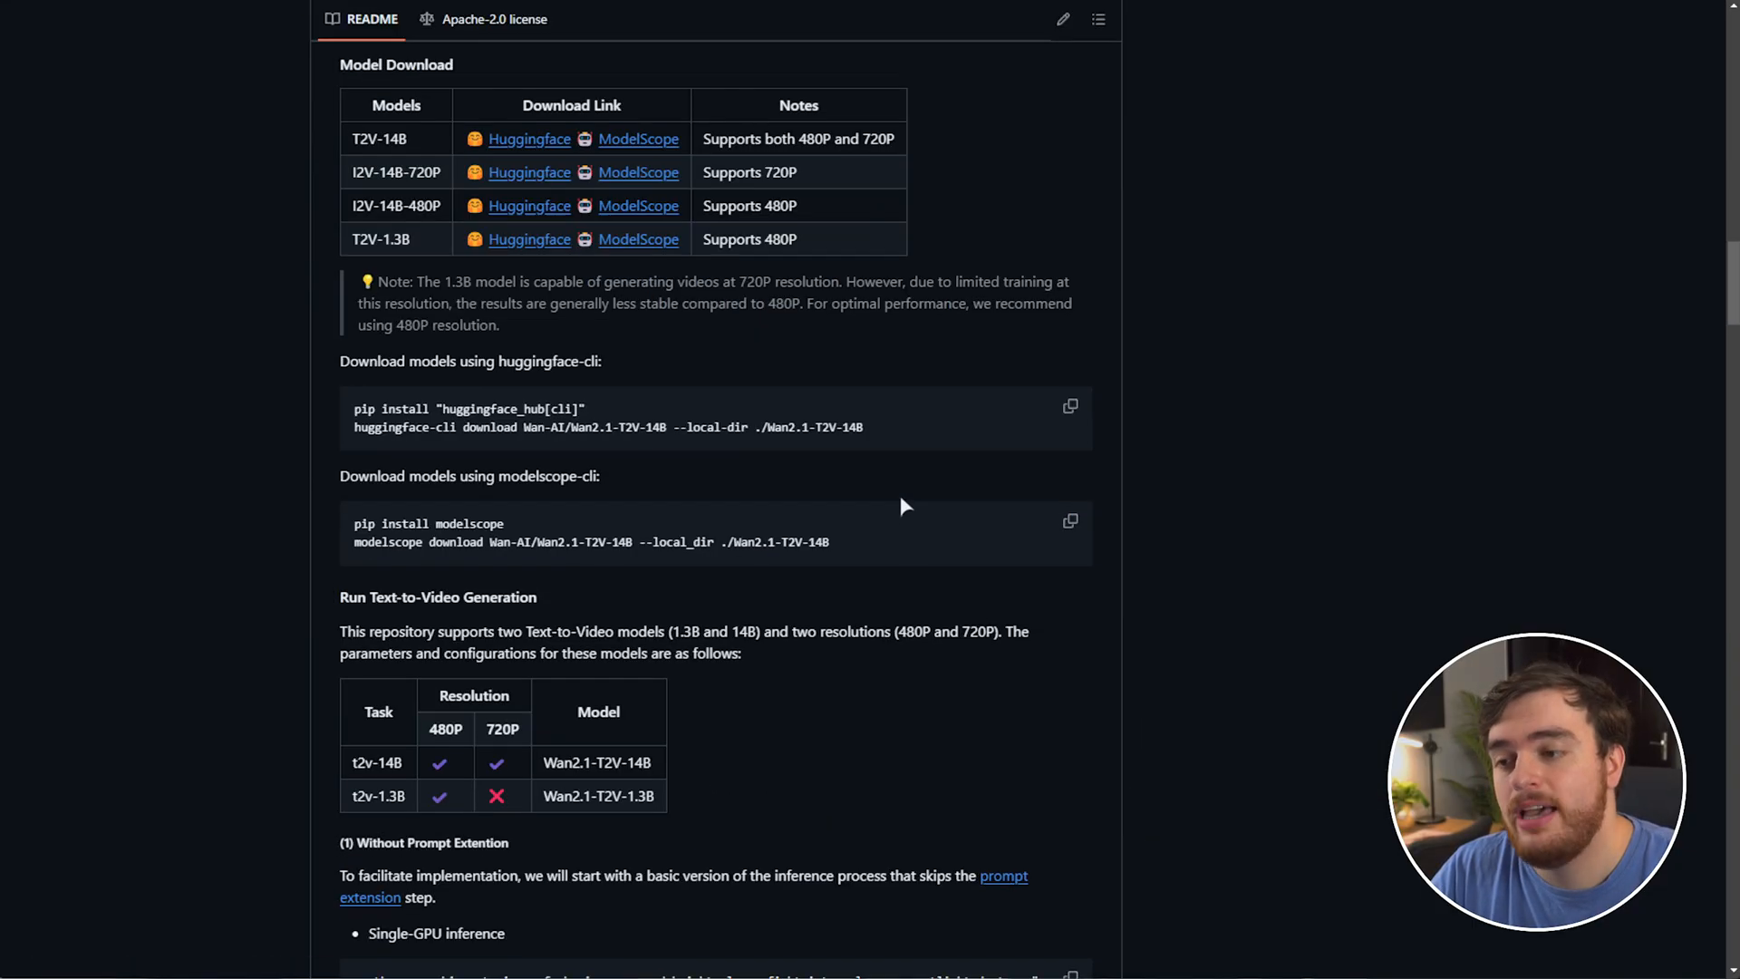
pyautogui.scroll(-3)
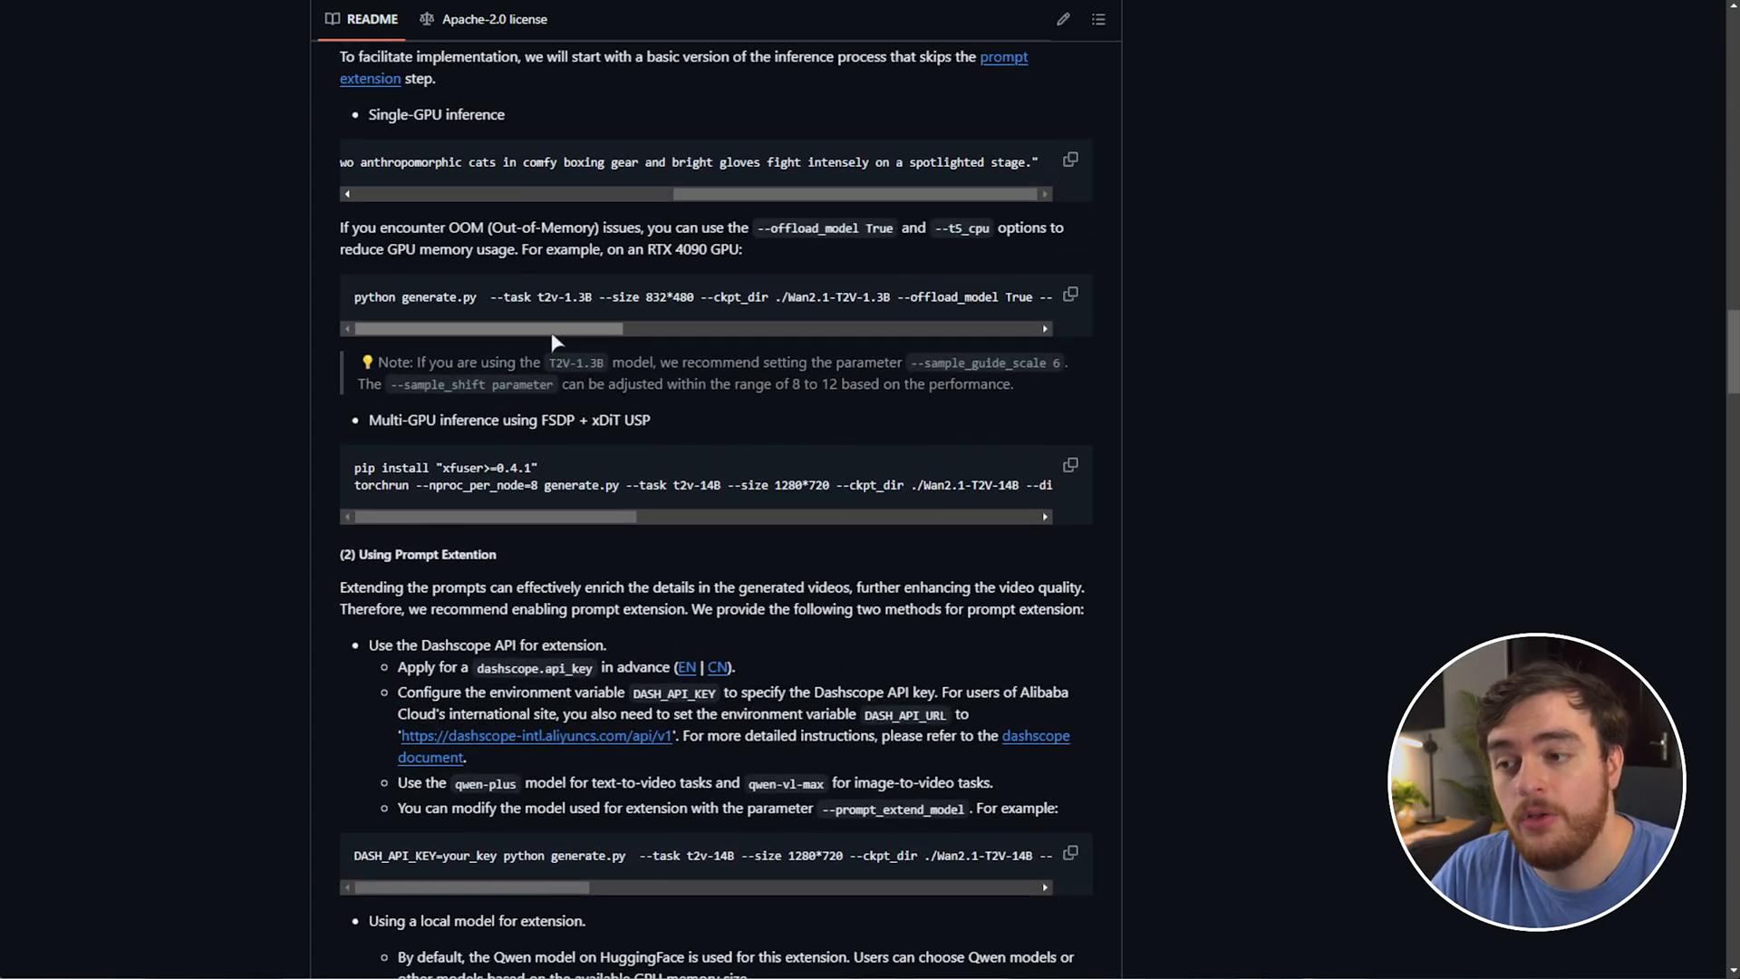
pyautogui.scroll(-3)
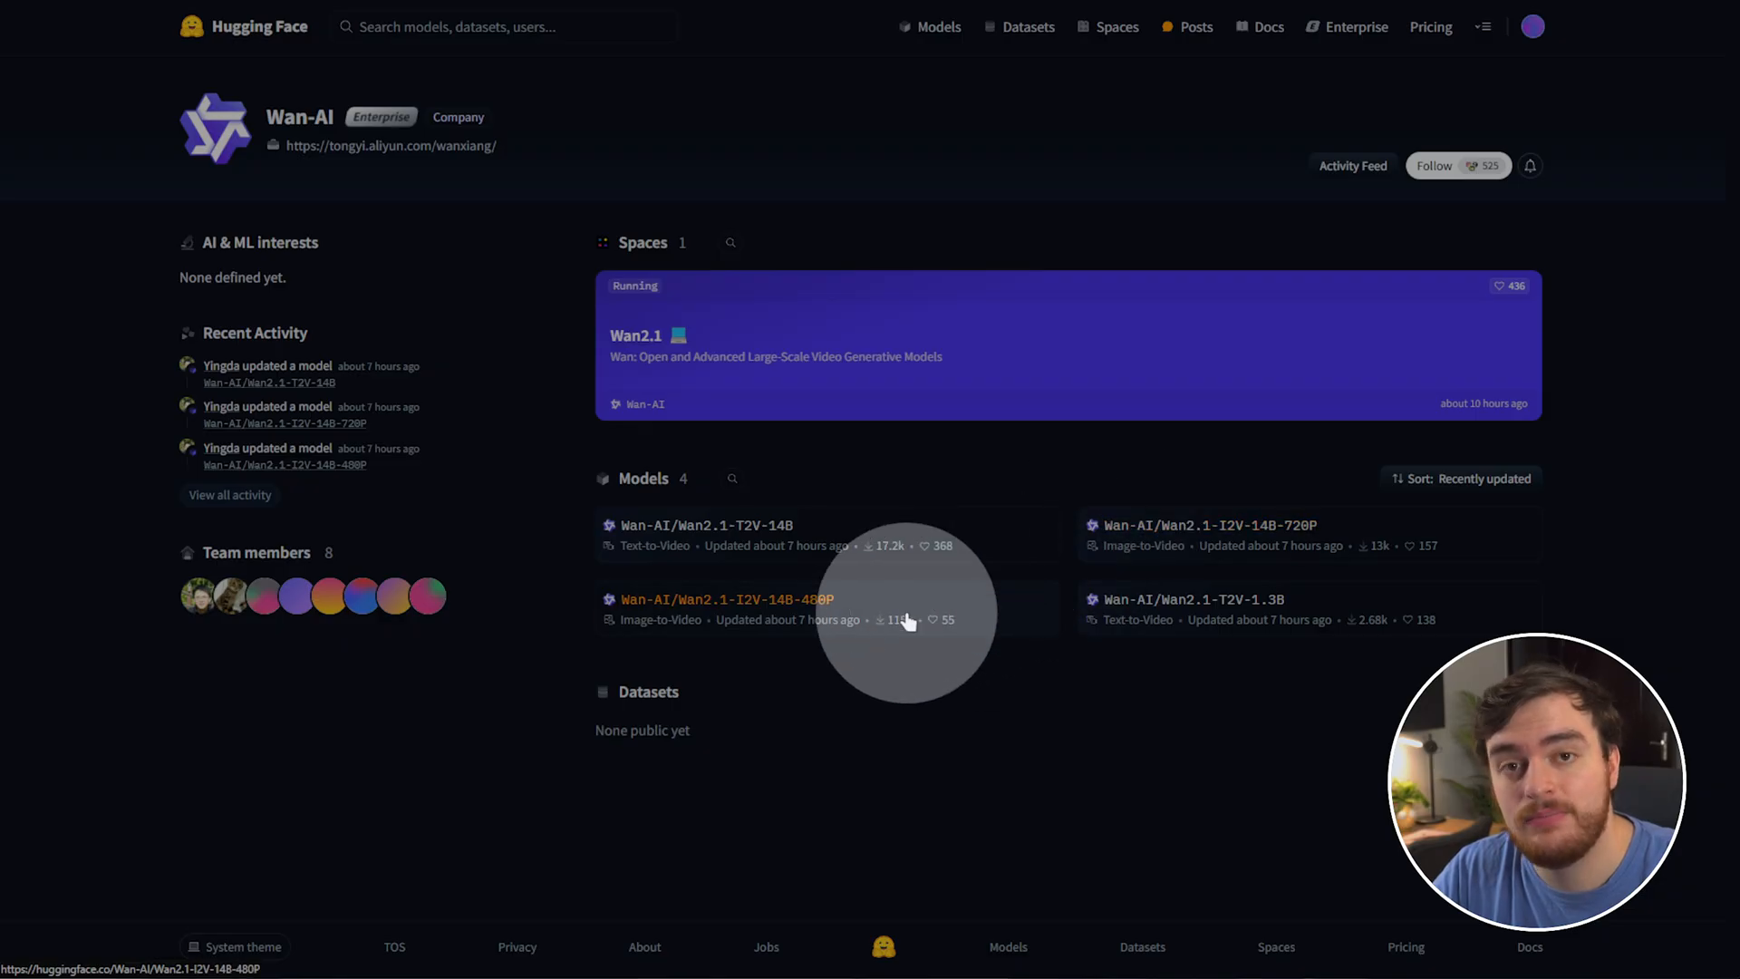
pyautogui.moveTo(1060, 576)
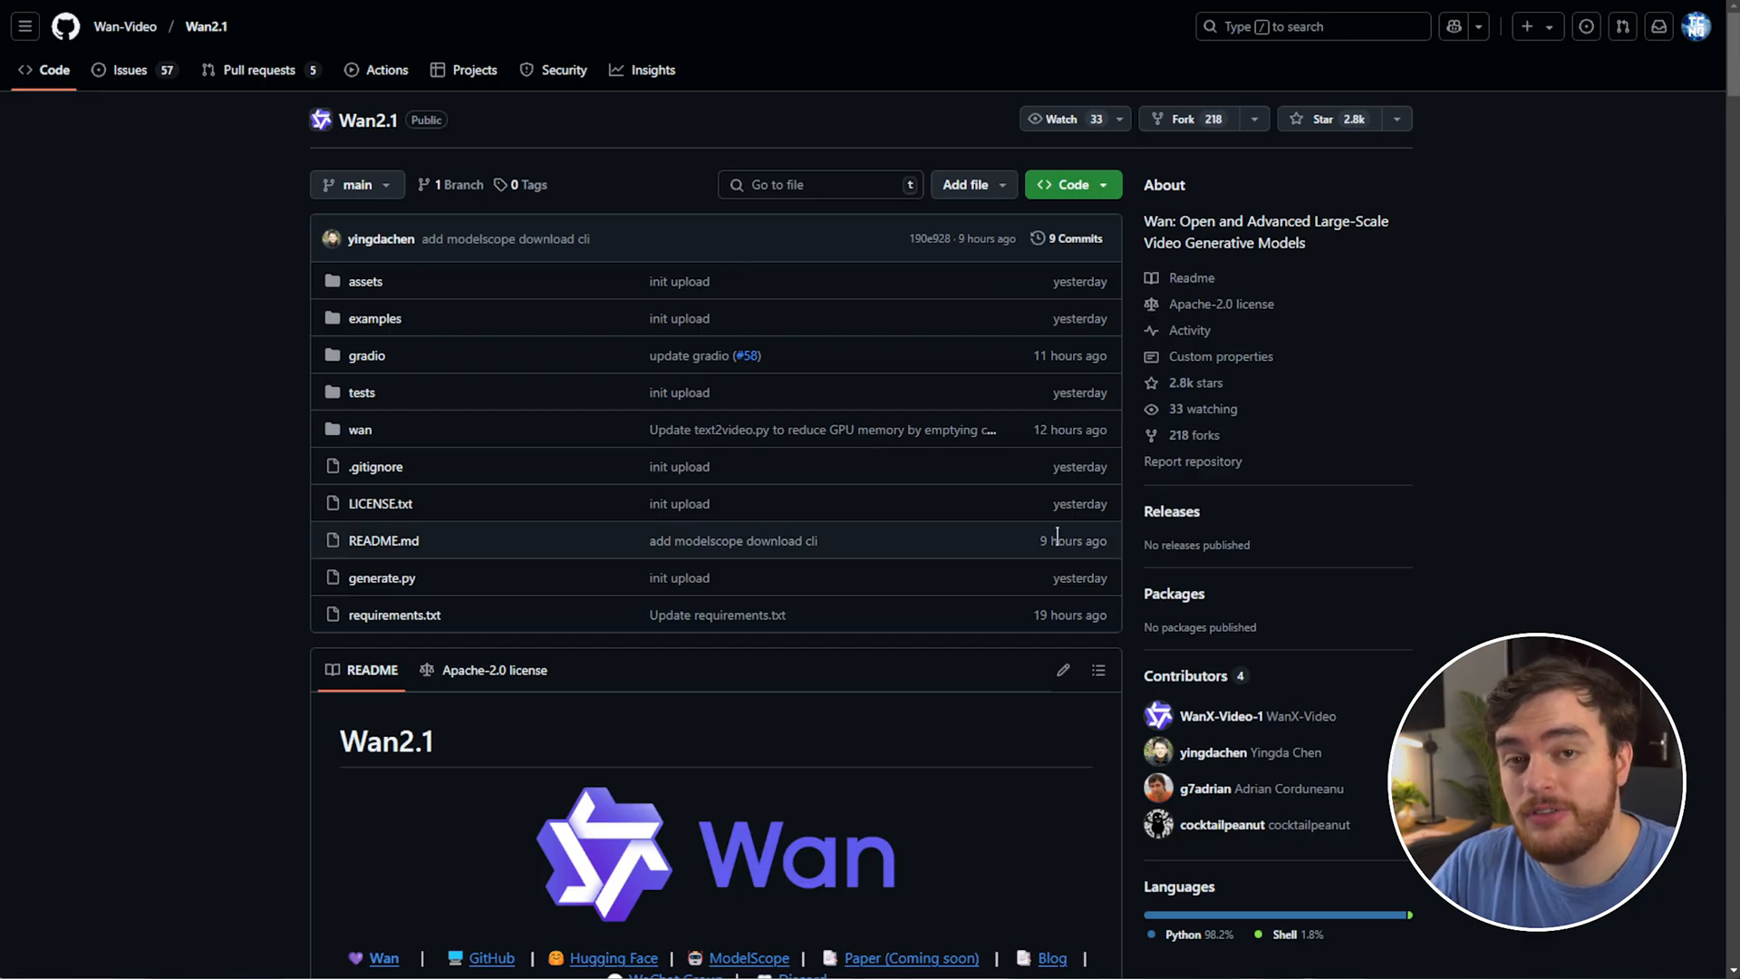
pyautogui.moveTo(771, 502)
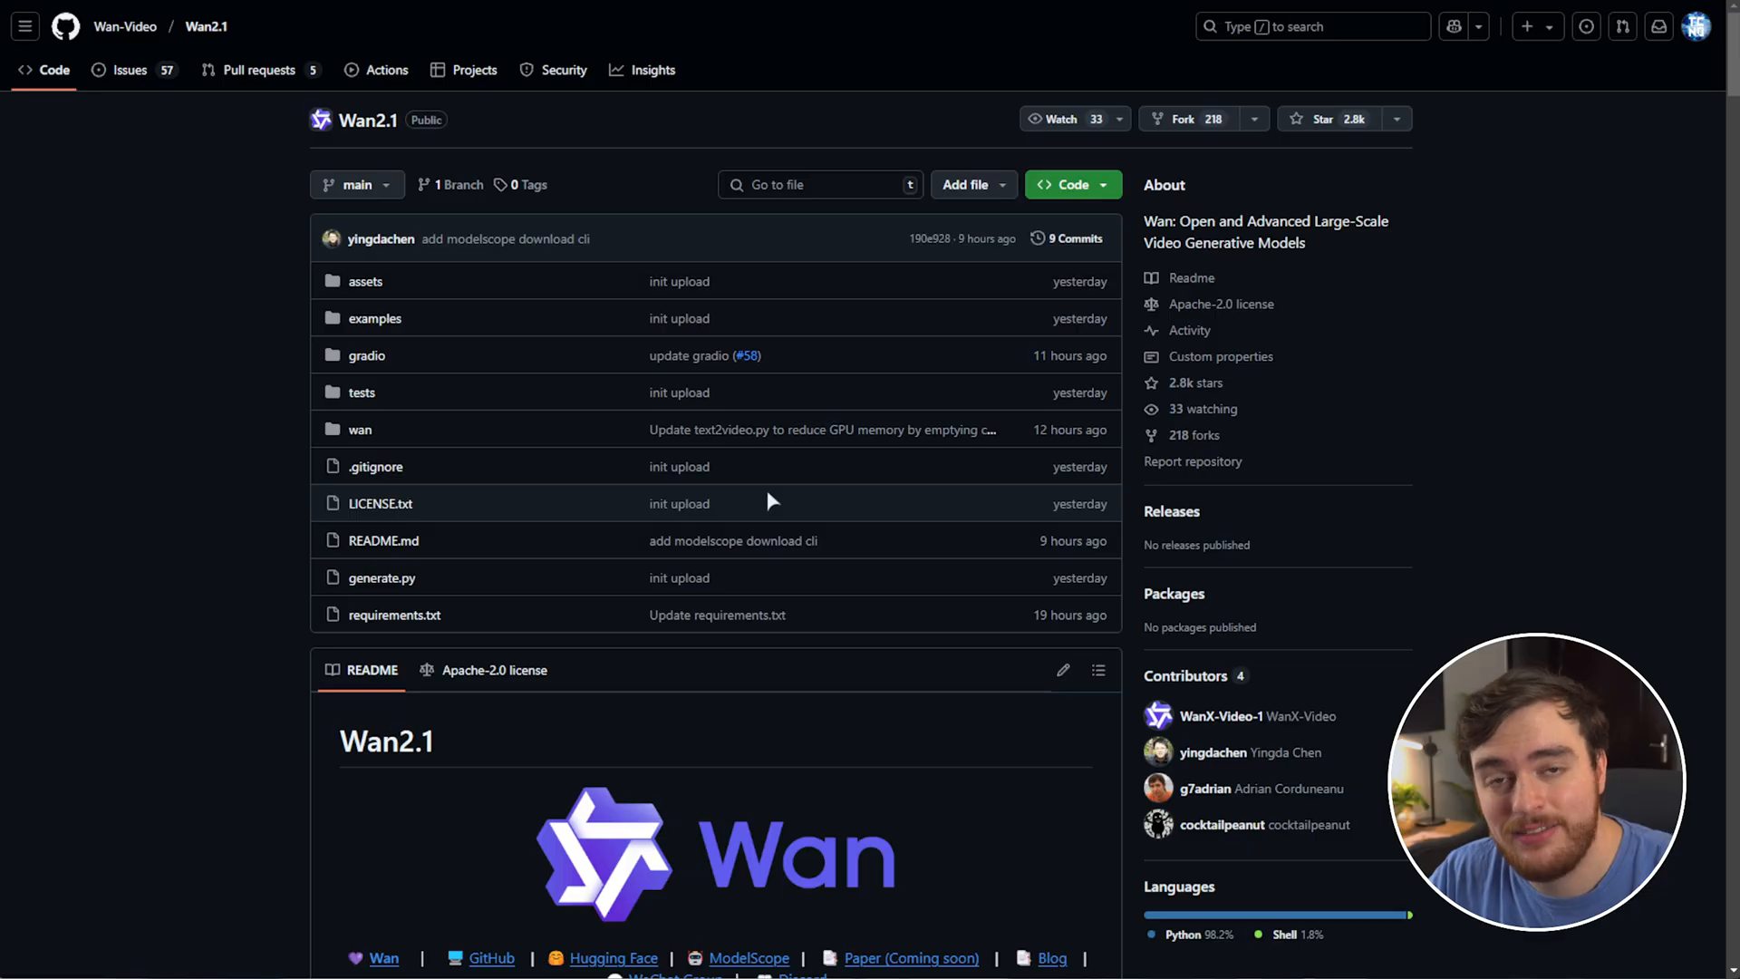
# - Switch back to the Wan2.1 GitHub repository tab from the Hugging Face page
pyautogui.click(1069, 185)
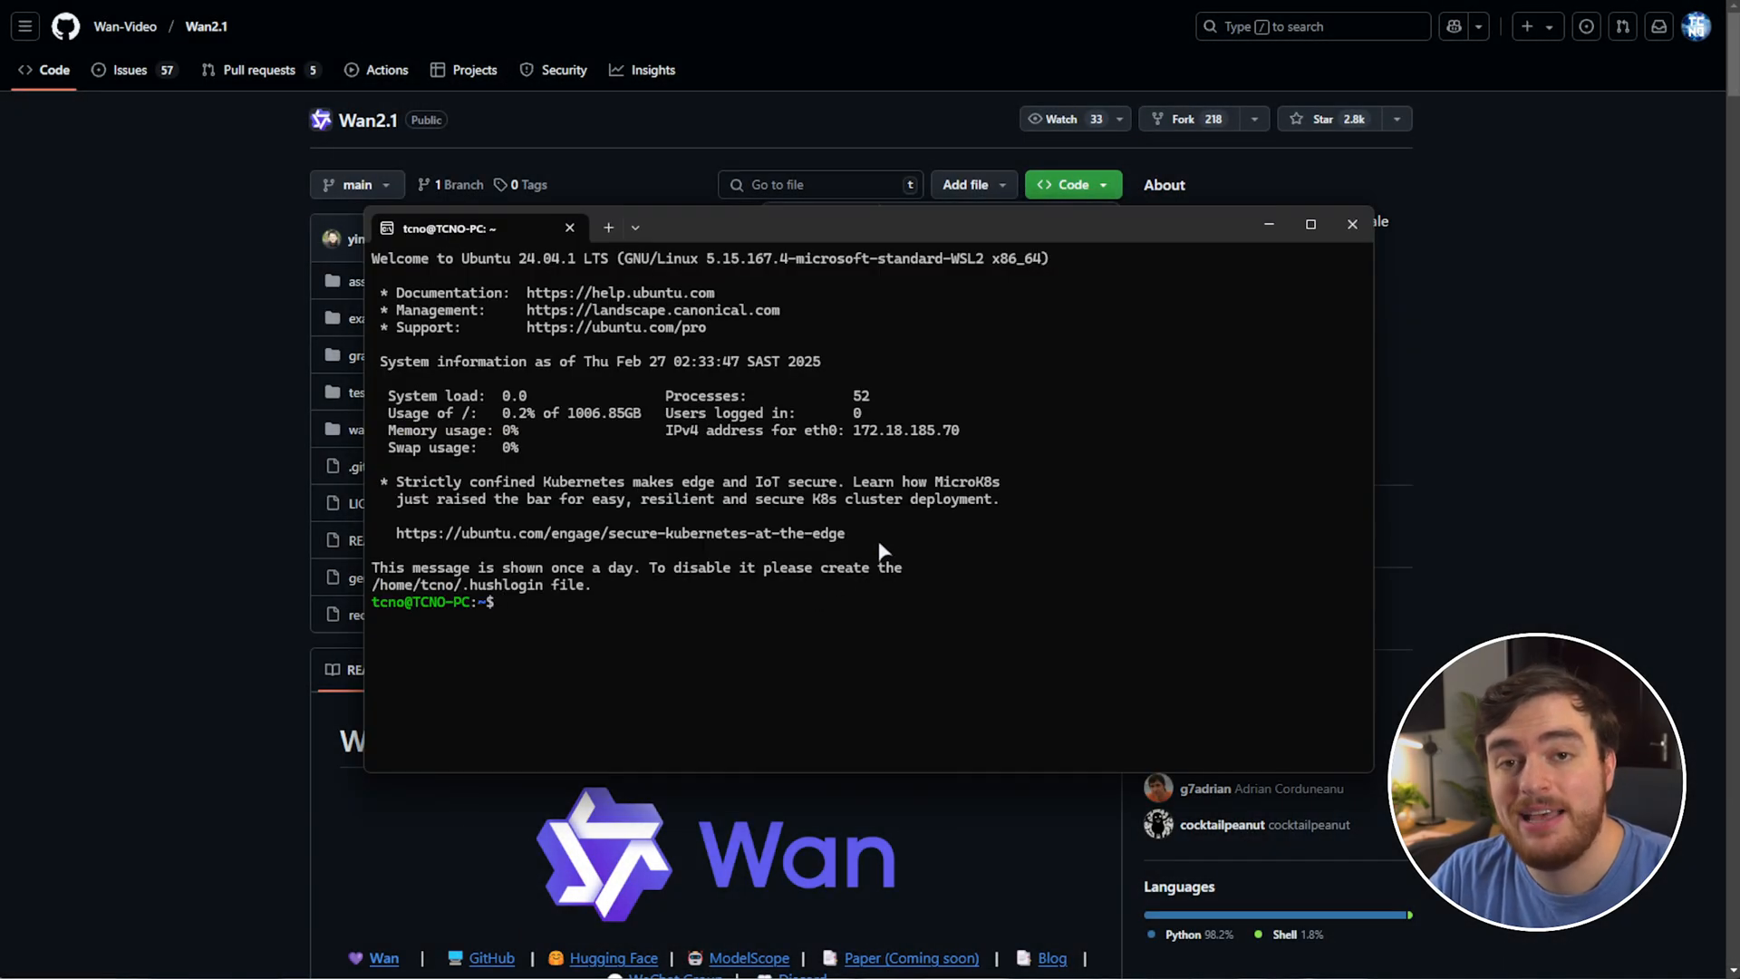
# - Clone the Wan2.1 repository with git, cd into Wan2.1/ and list its files
pyautogui.write('git')
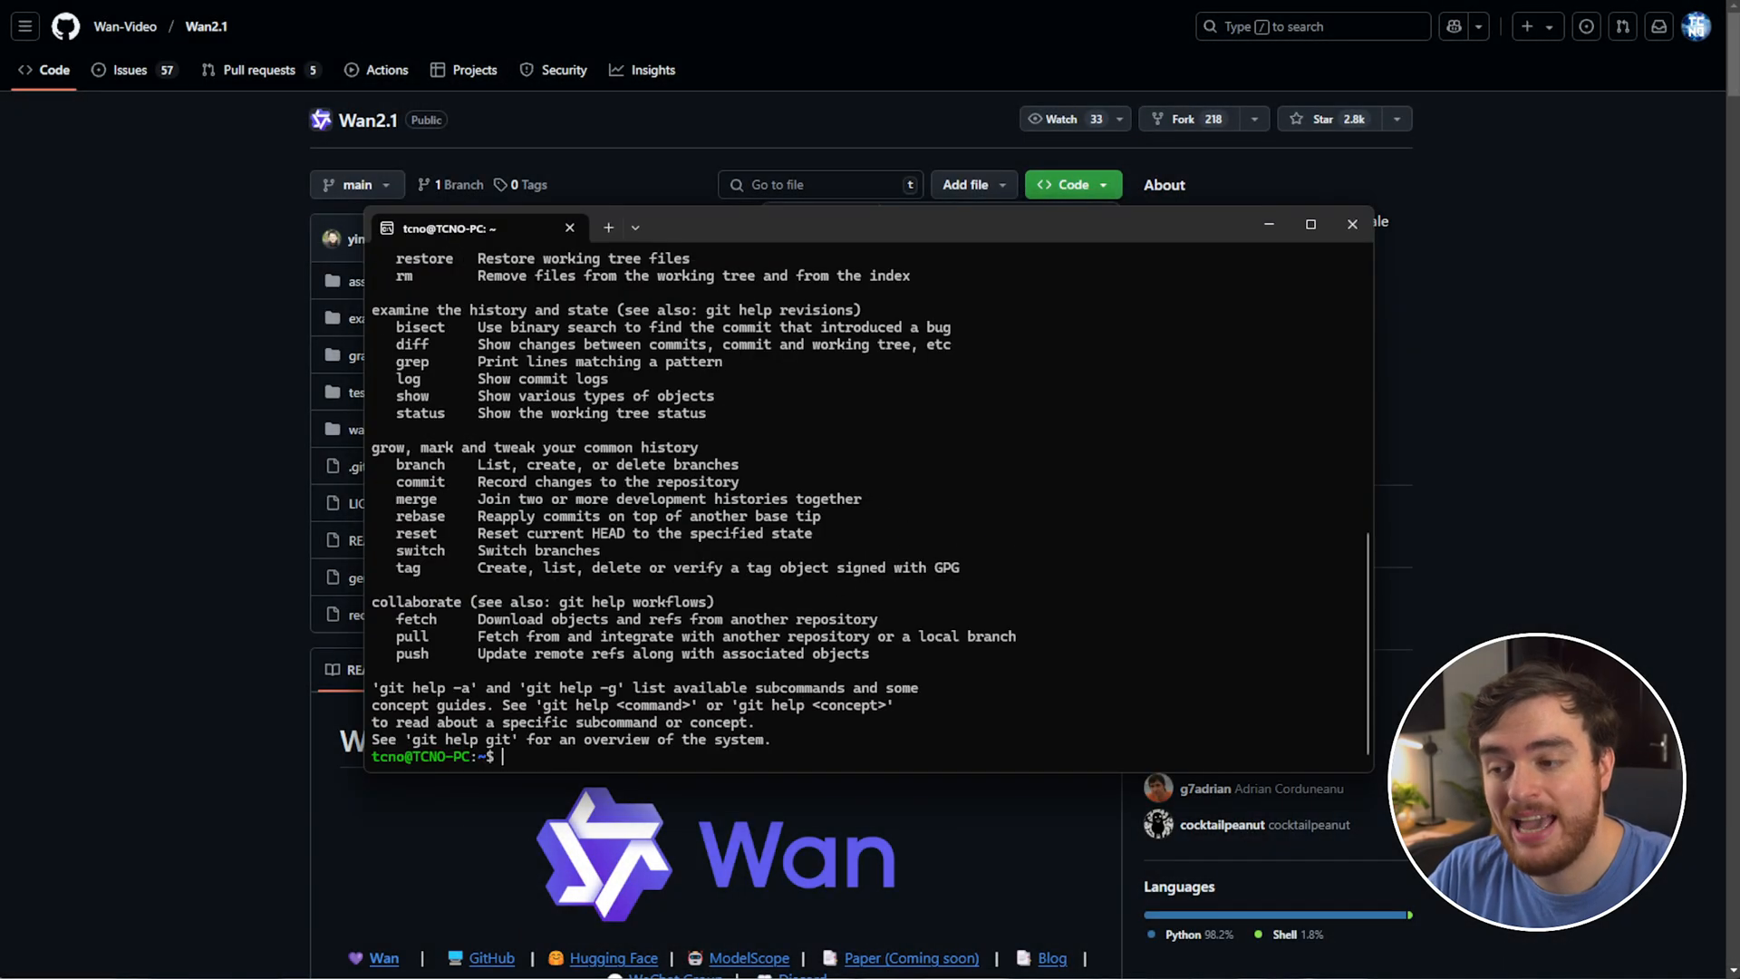
pyautogui.write('git clone https://github.com/Wan-Video/Wan2.1.git')
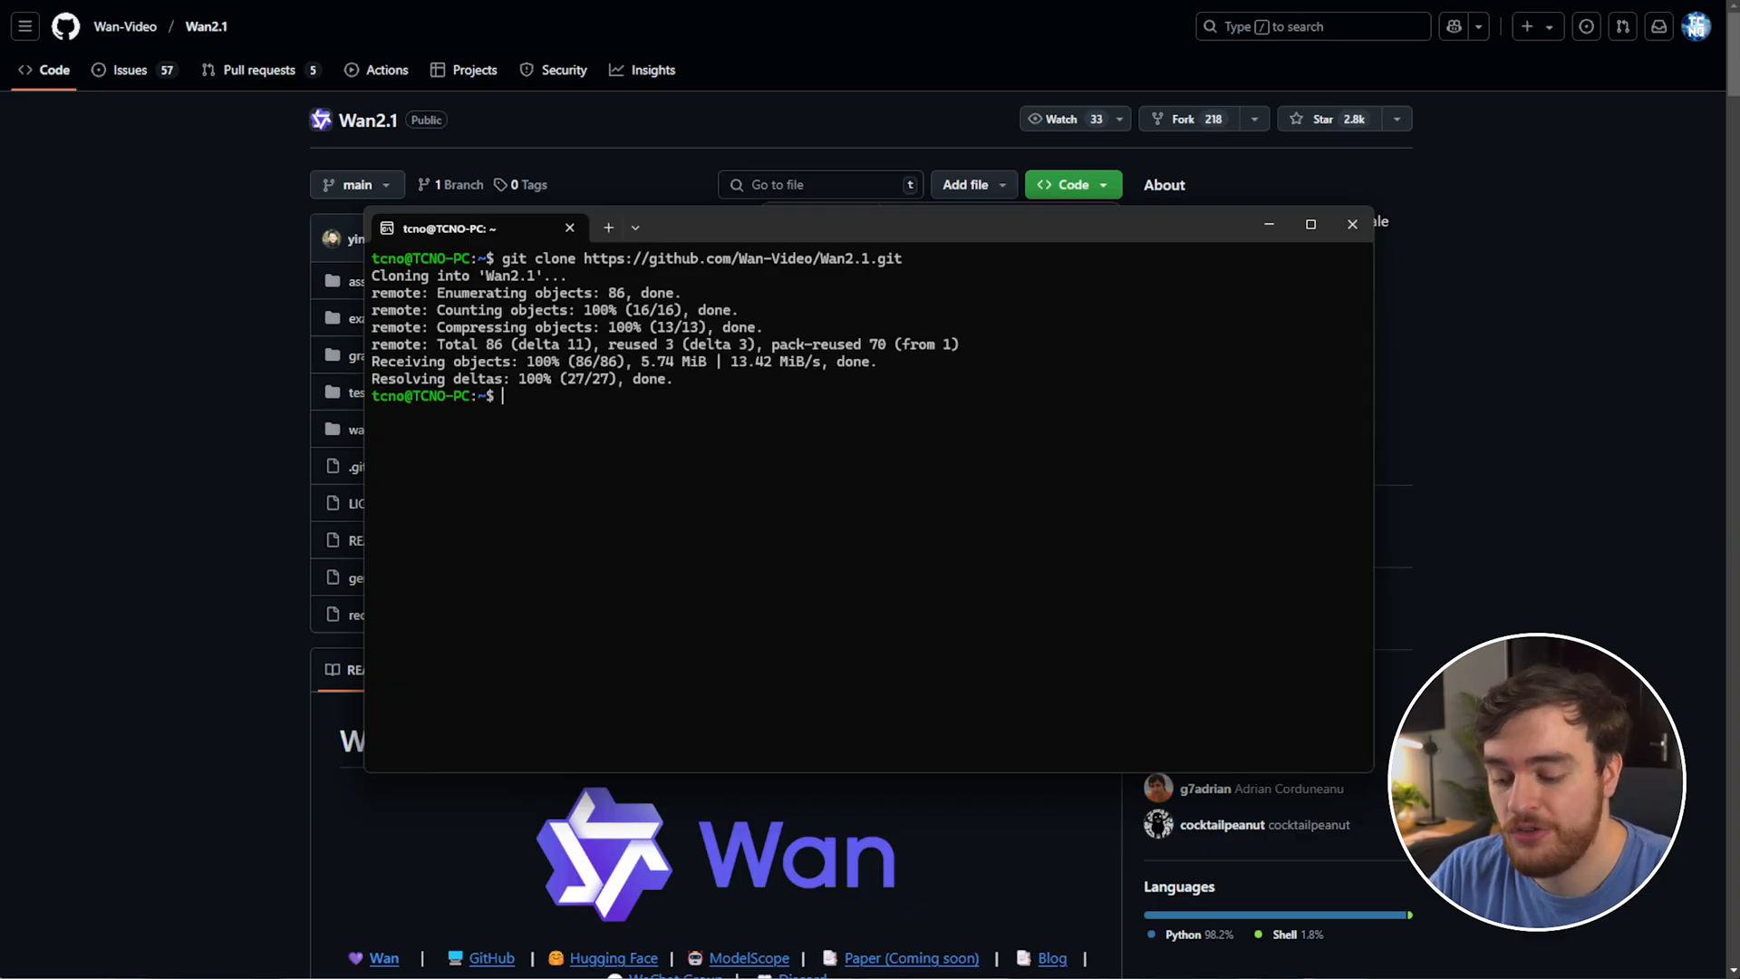
pyautogui.write('cd Wan2.1/')
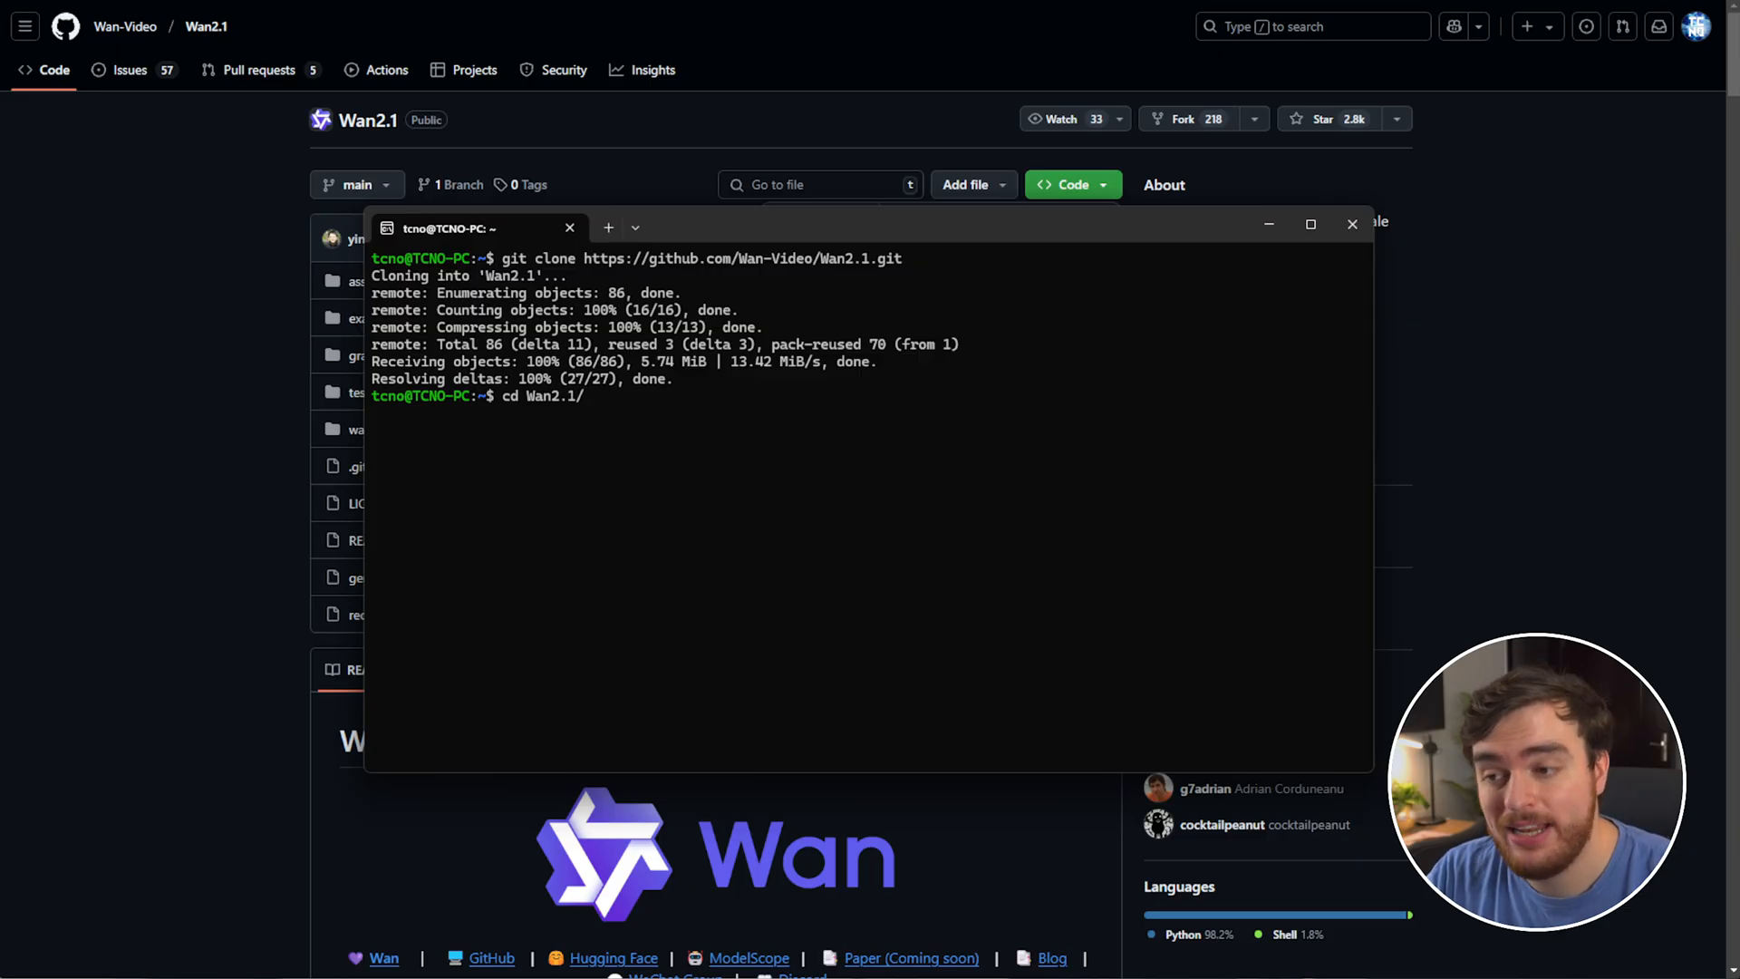
pyautogui.write('ls')
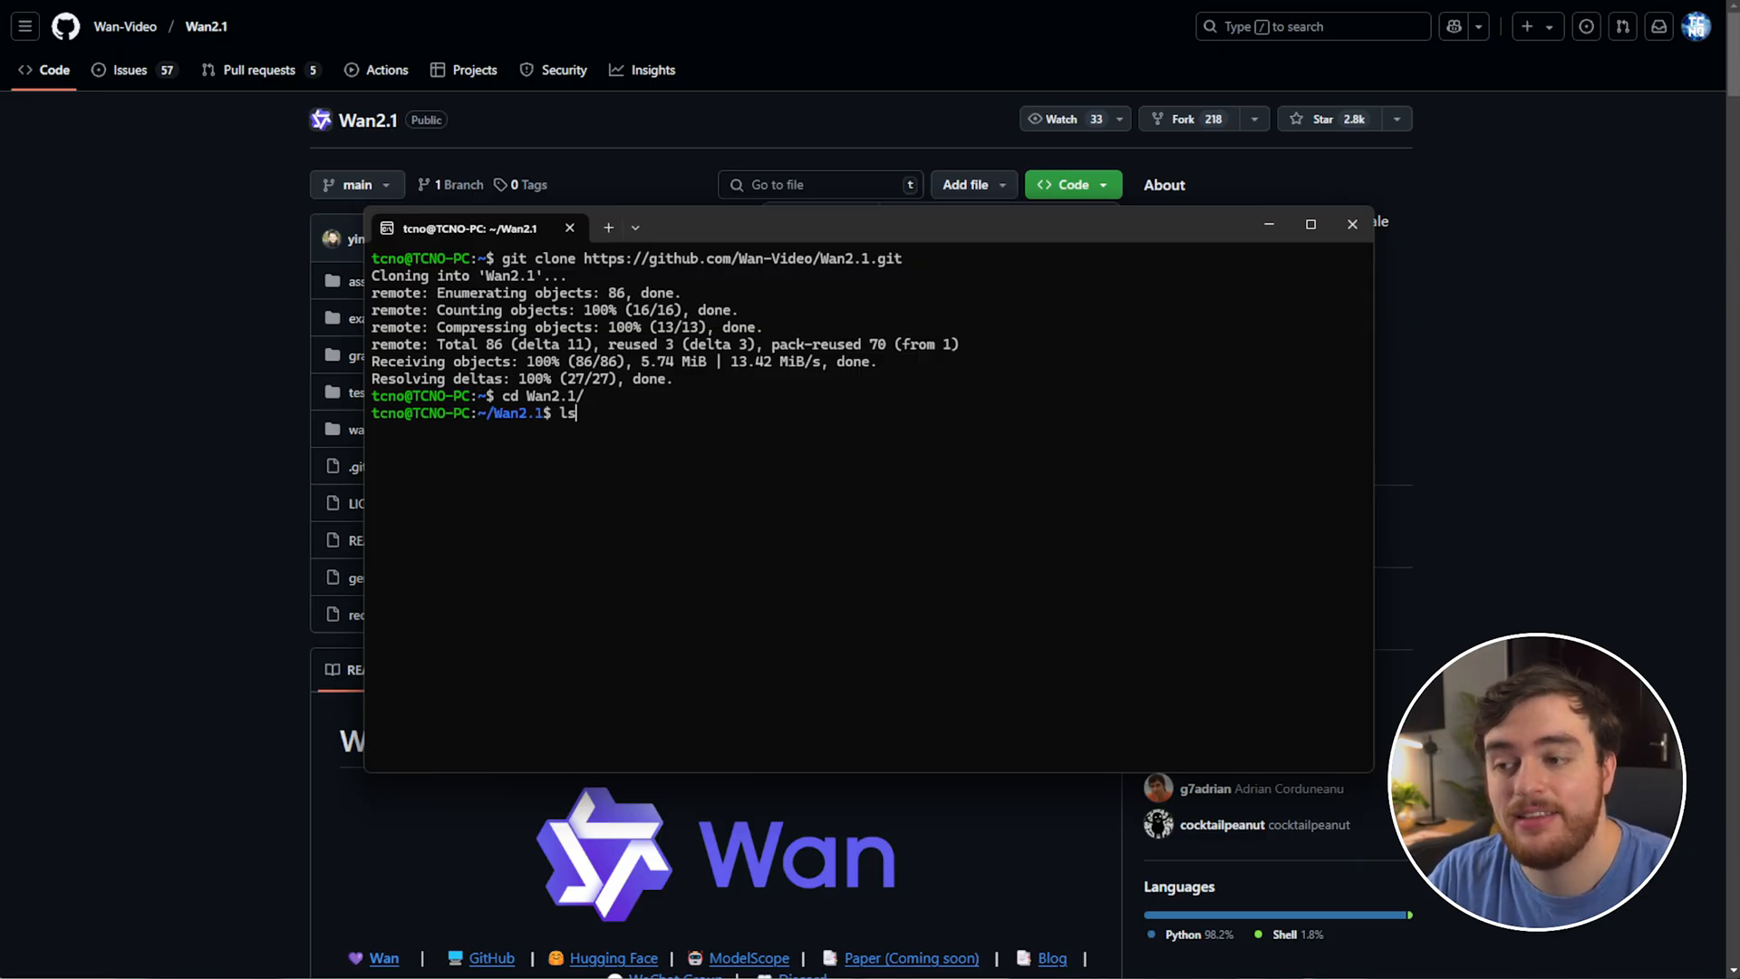
pyautogui.press('Return')
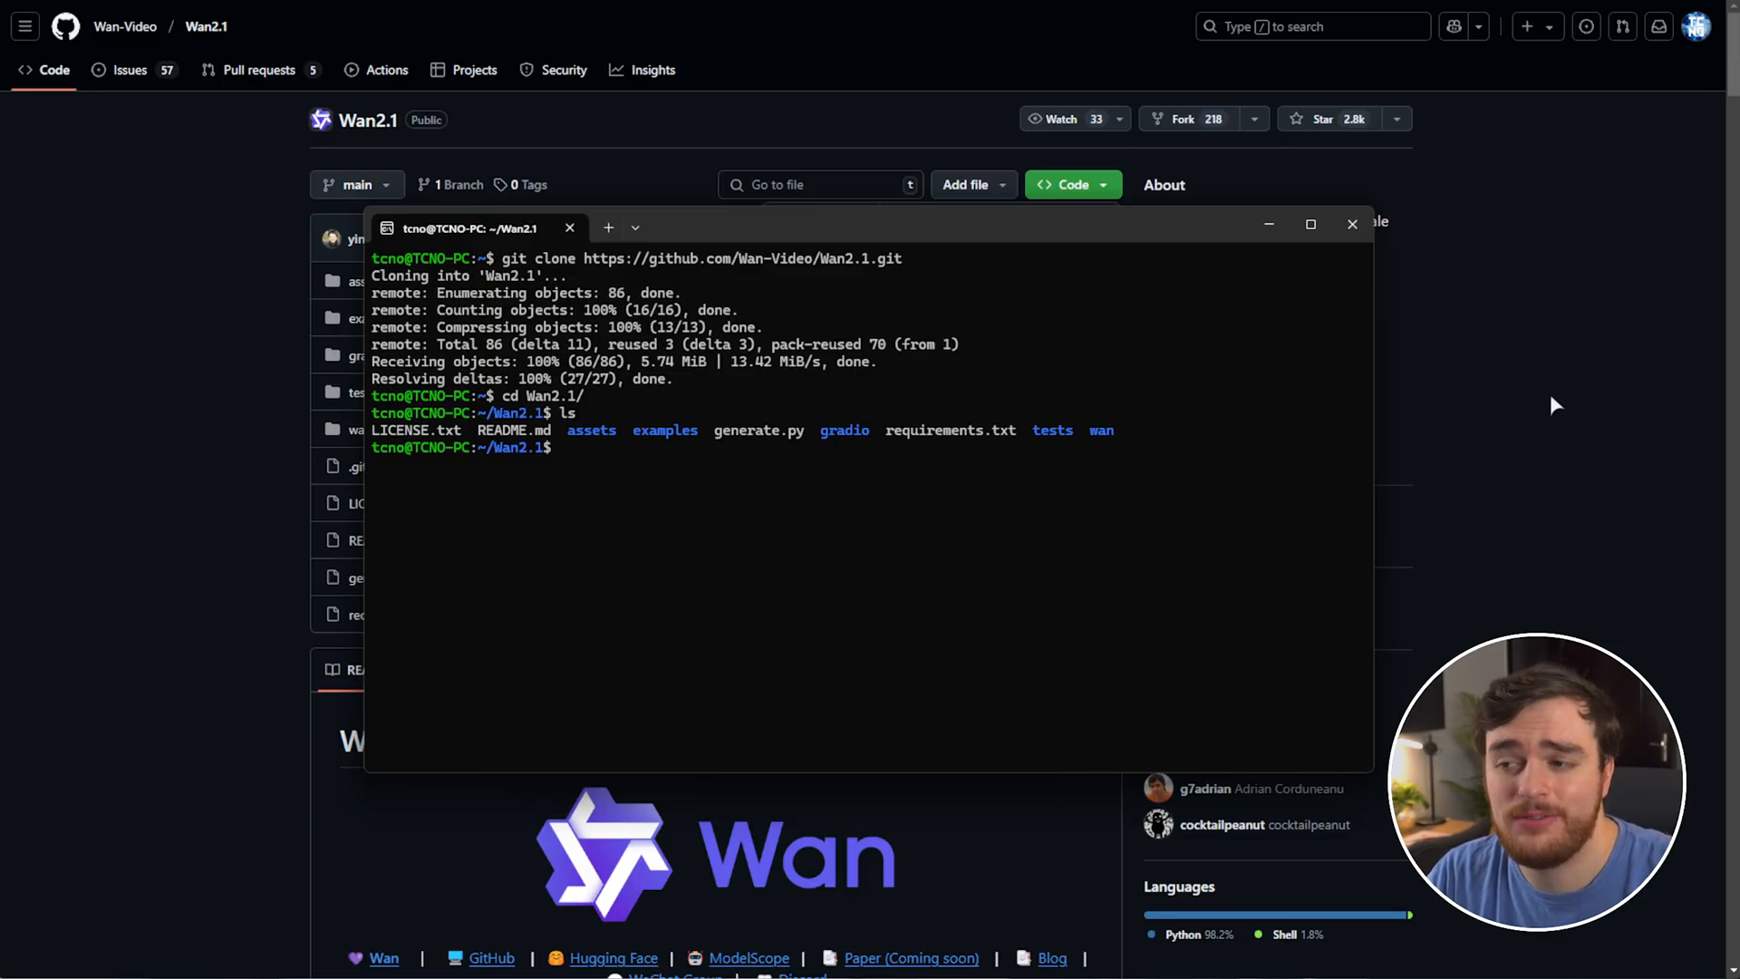
pyautogui.moveTo(1293, 517)
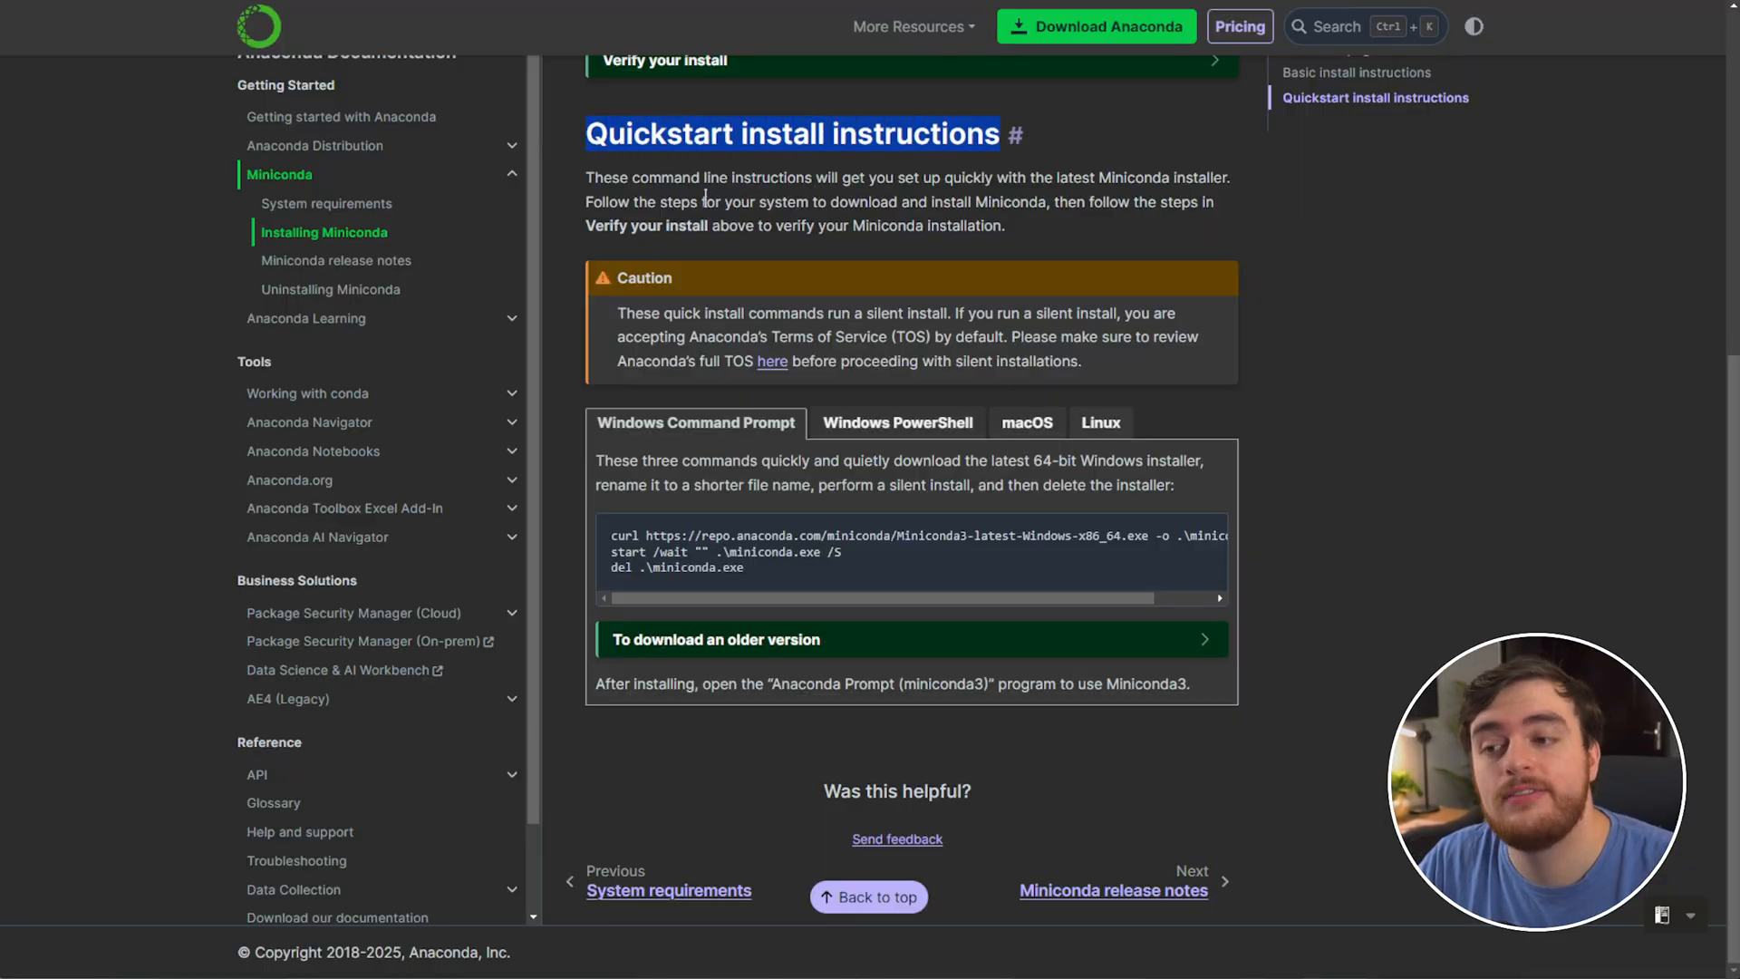
pyautogui.moveTo(1100, 422)
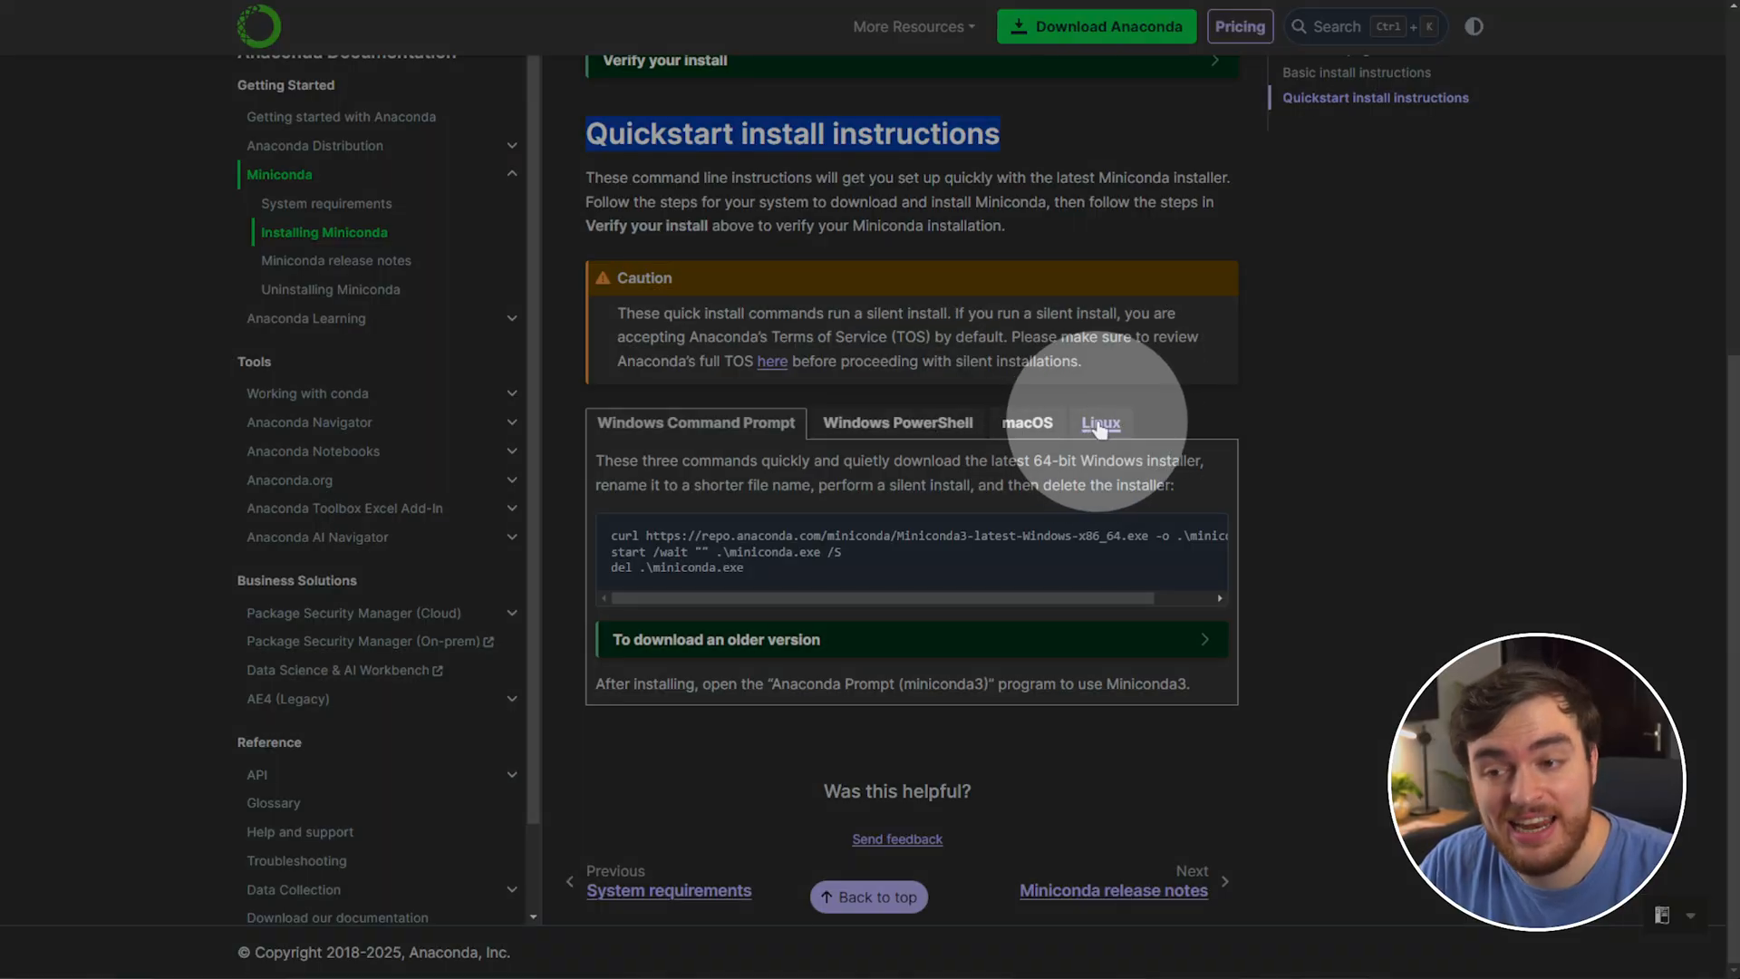
# - Source ~/miniconda3/bin/activate, run conda init --all and reload bash so (base) is active
pyautogui.click(1100, 422)
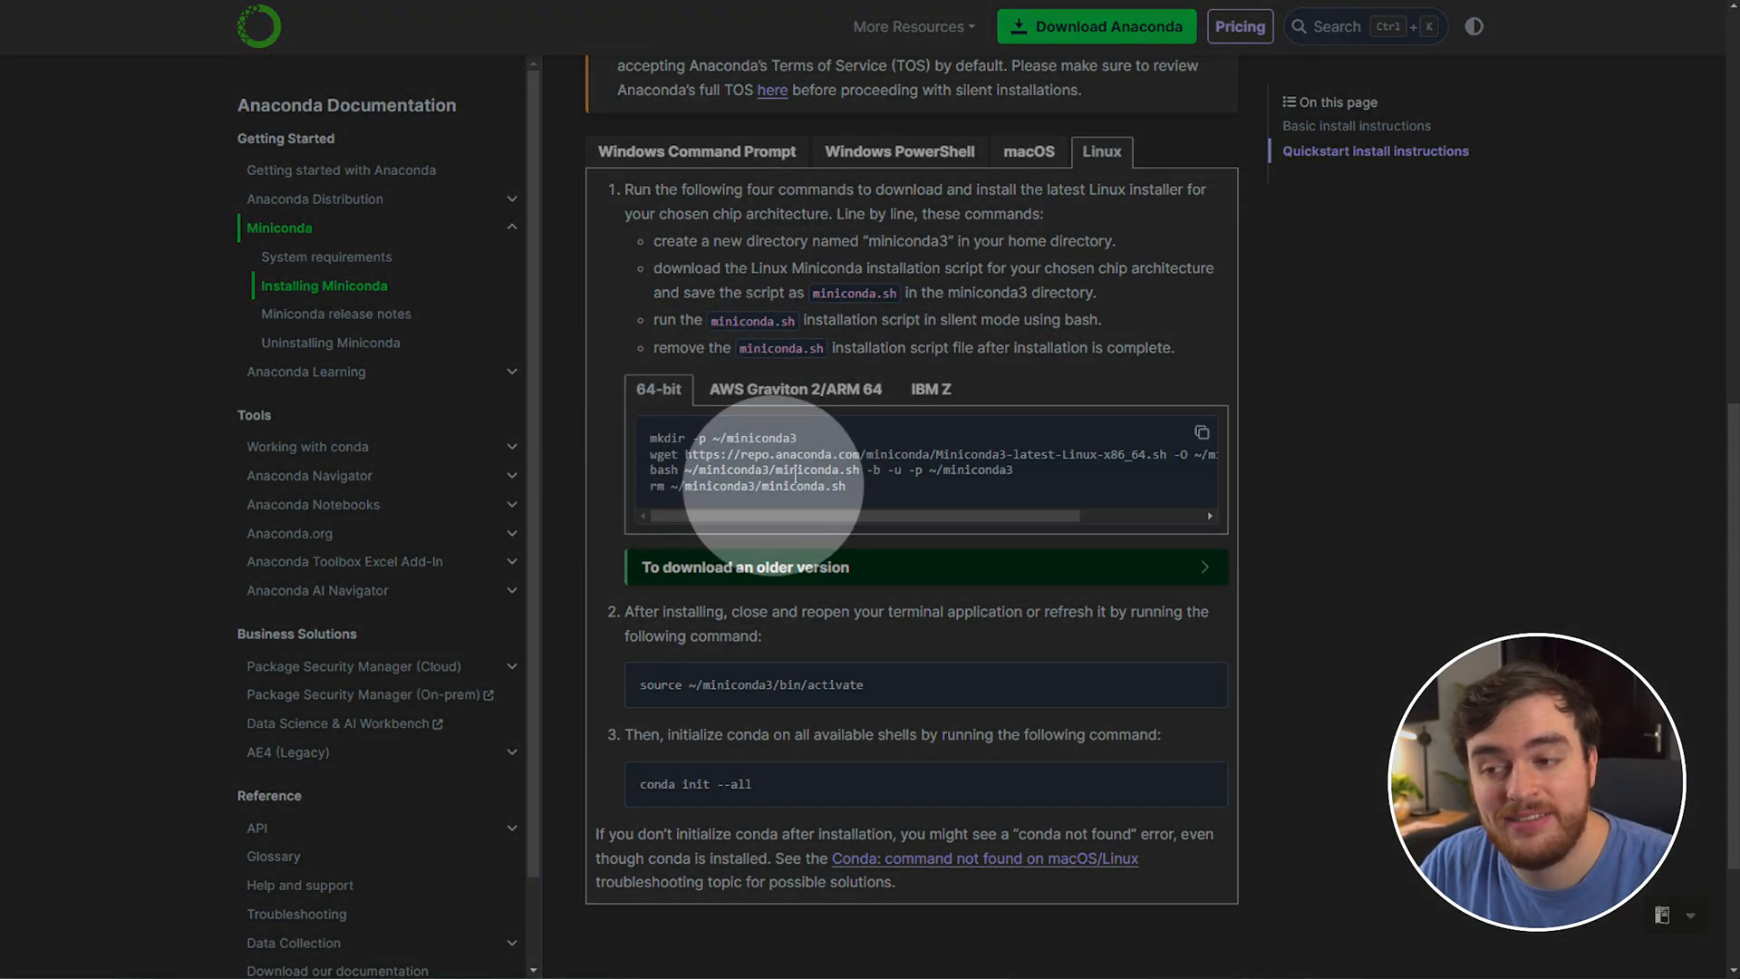
pyautogui.click(1202, 434)
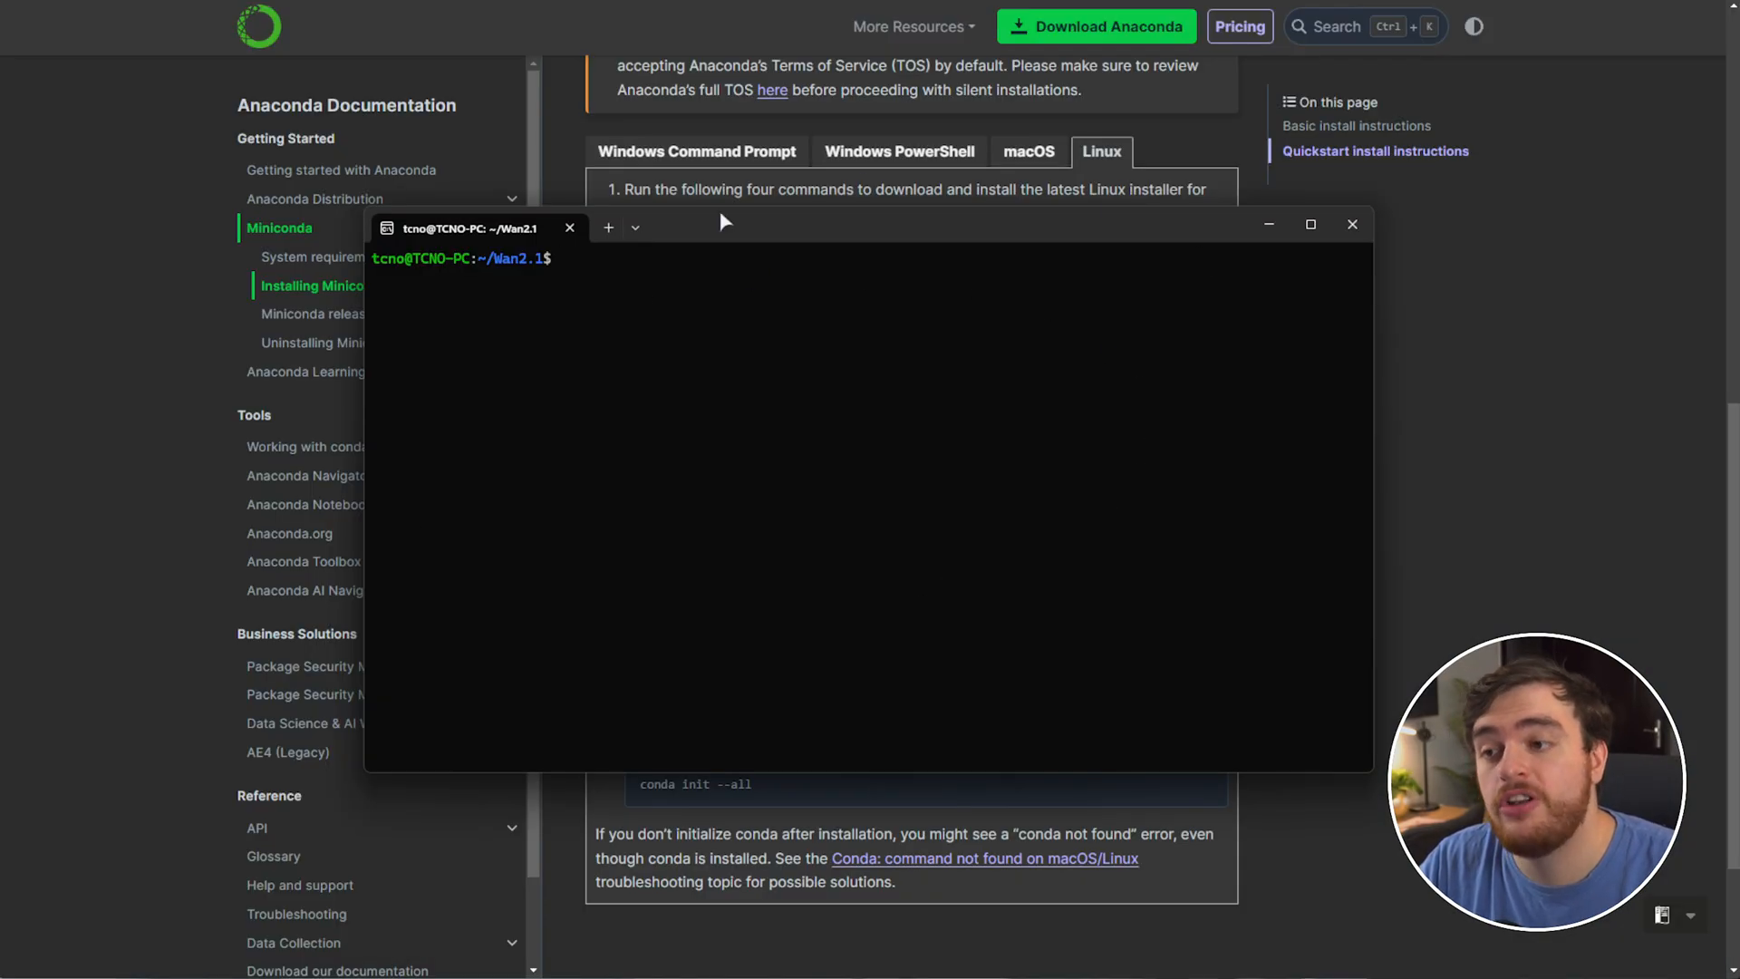
pyautogui.moveTo(1573, 435)
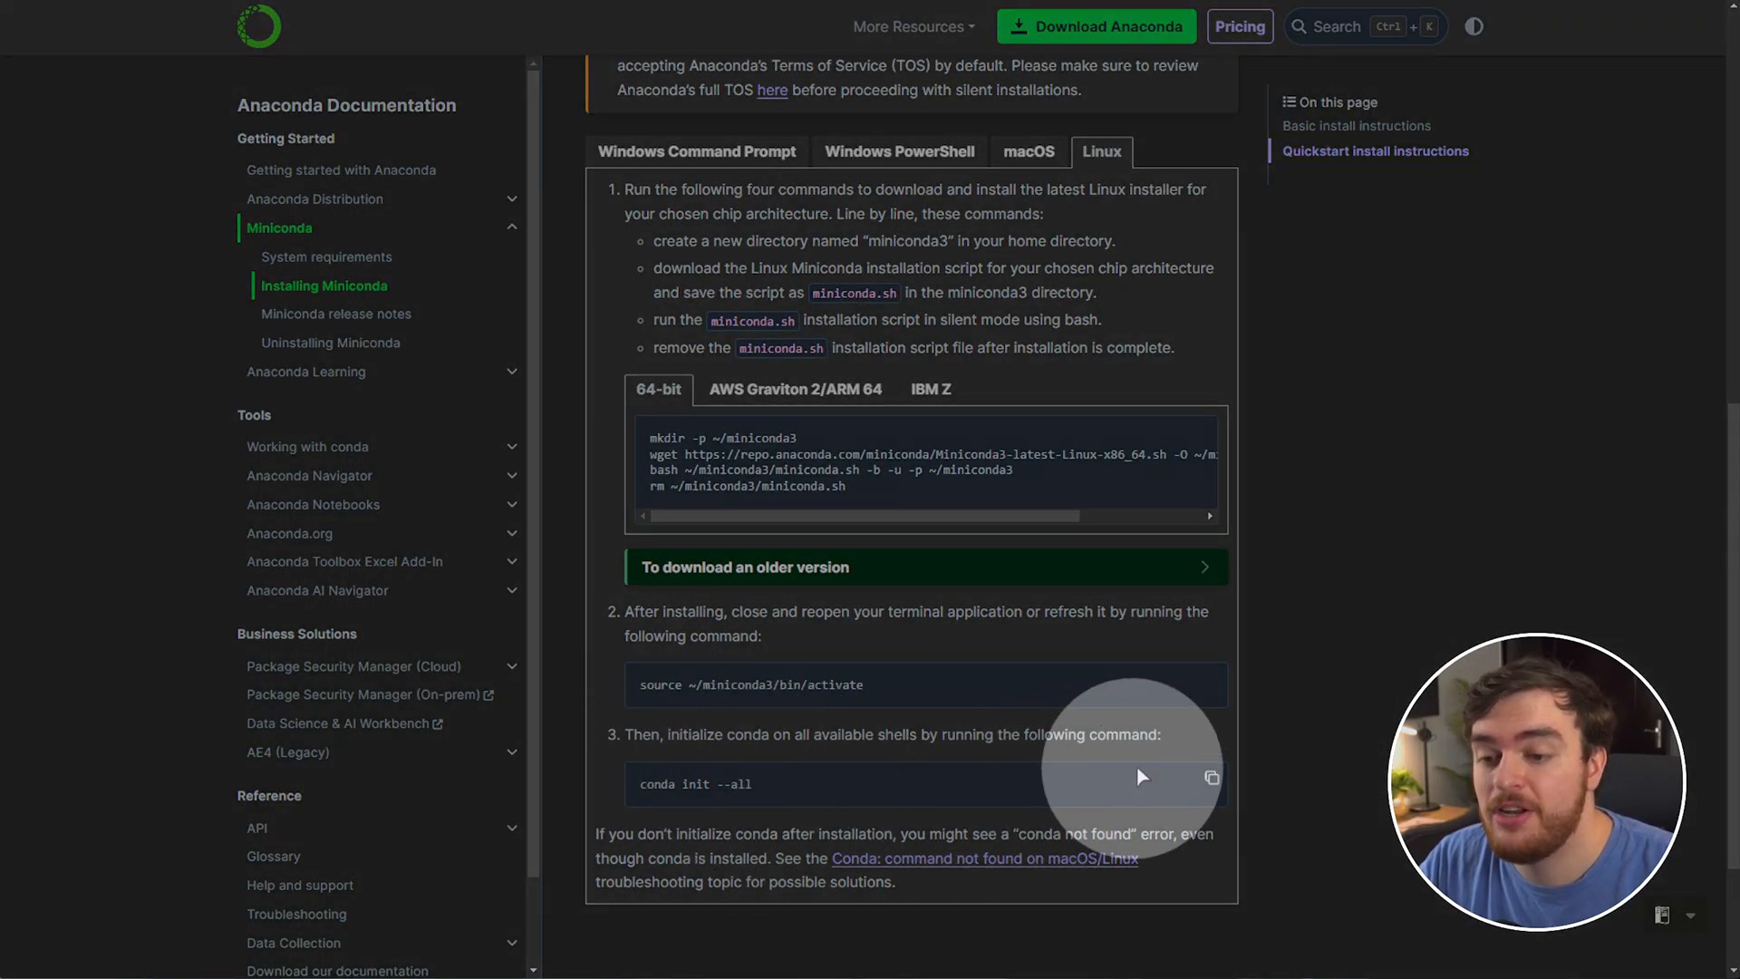
pyautogui.moveTo(888, 737)
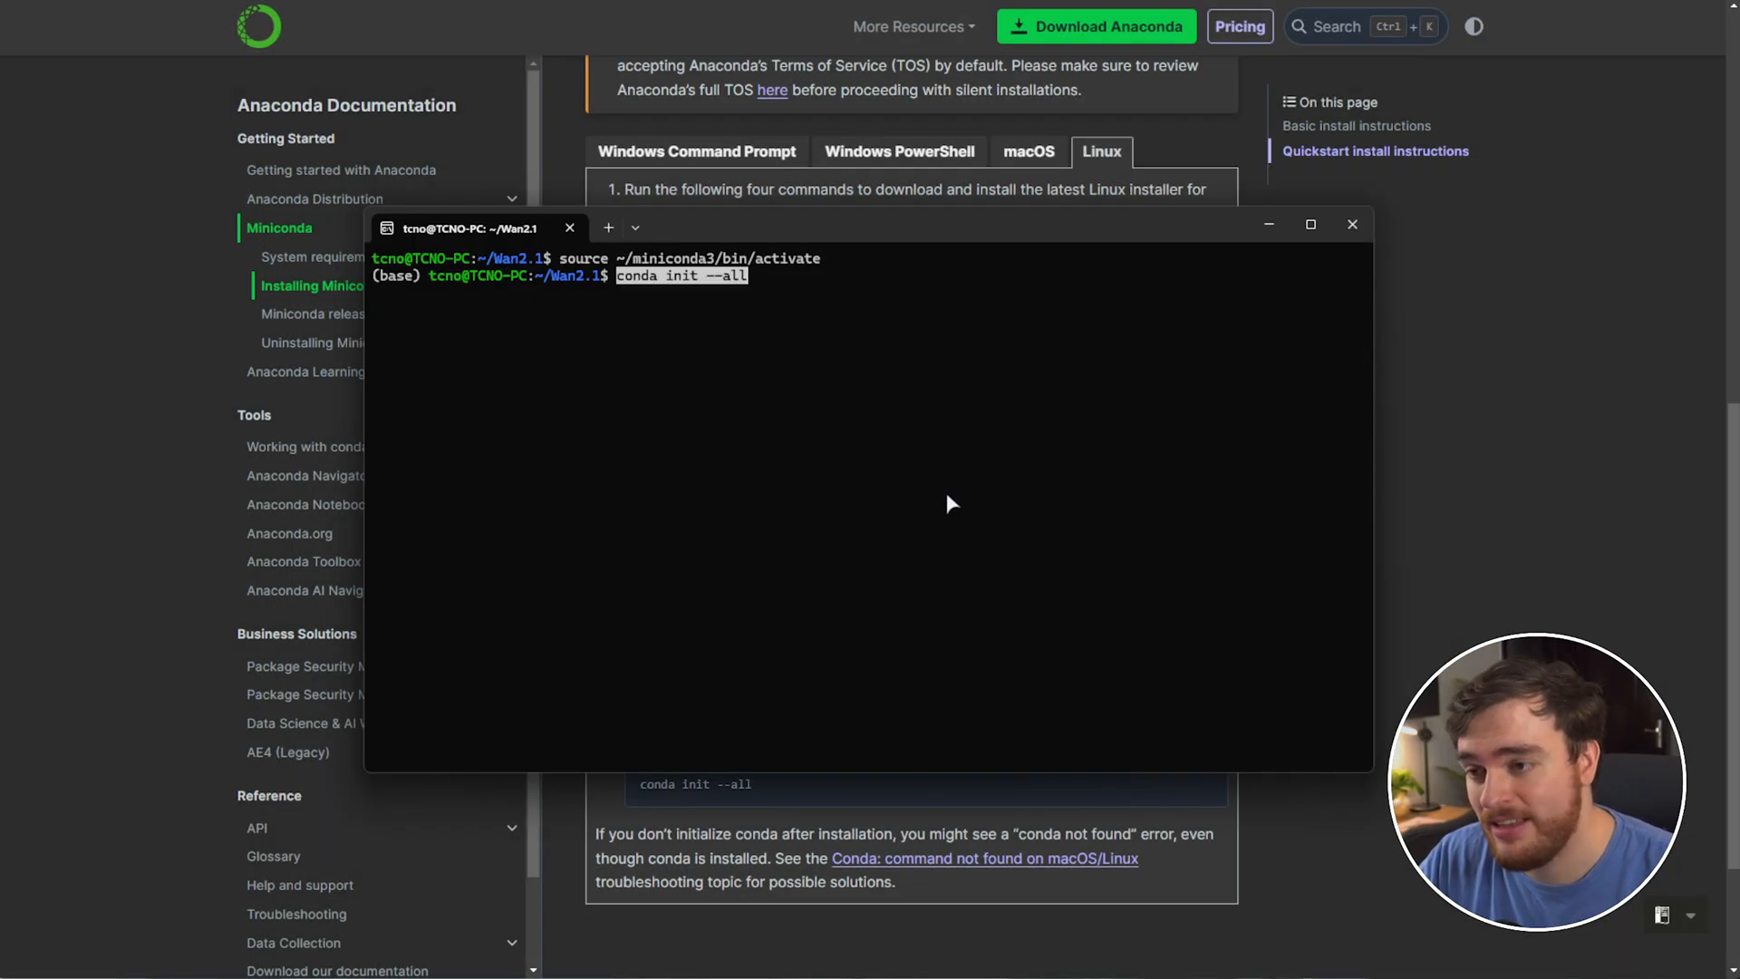
pyautogui.press('Return')
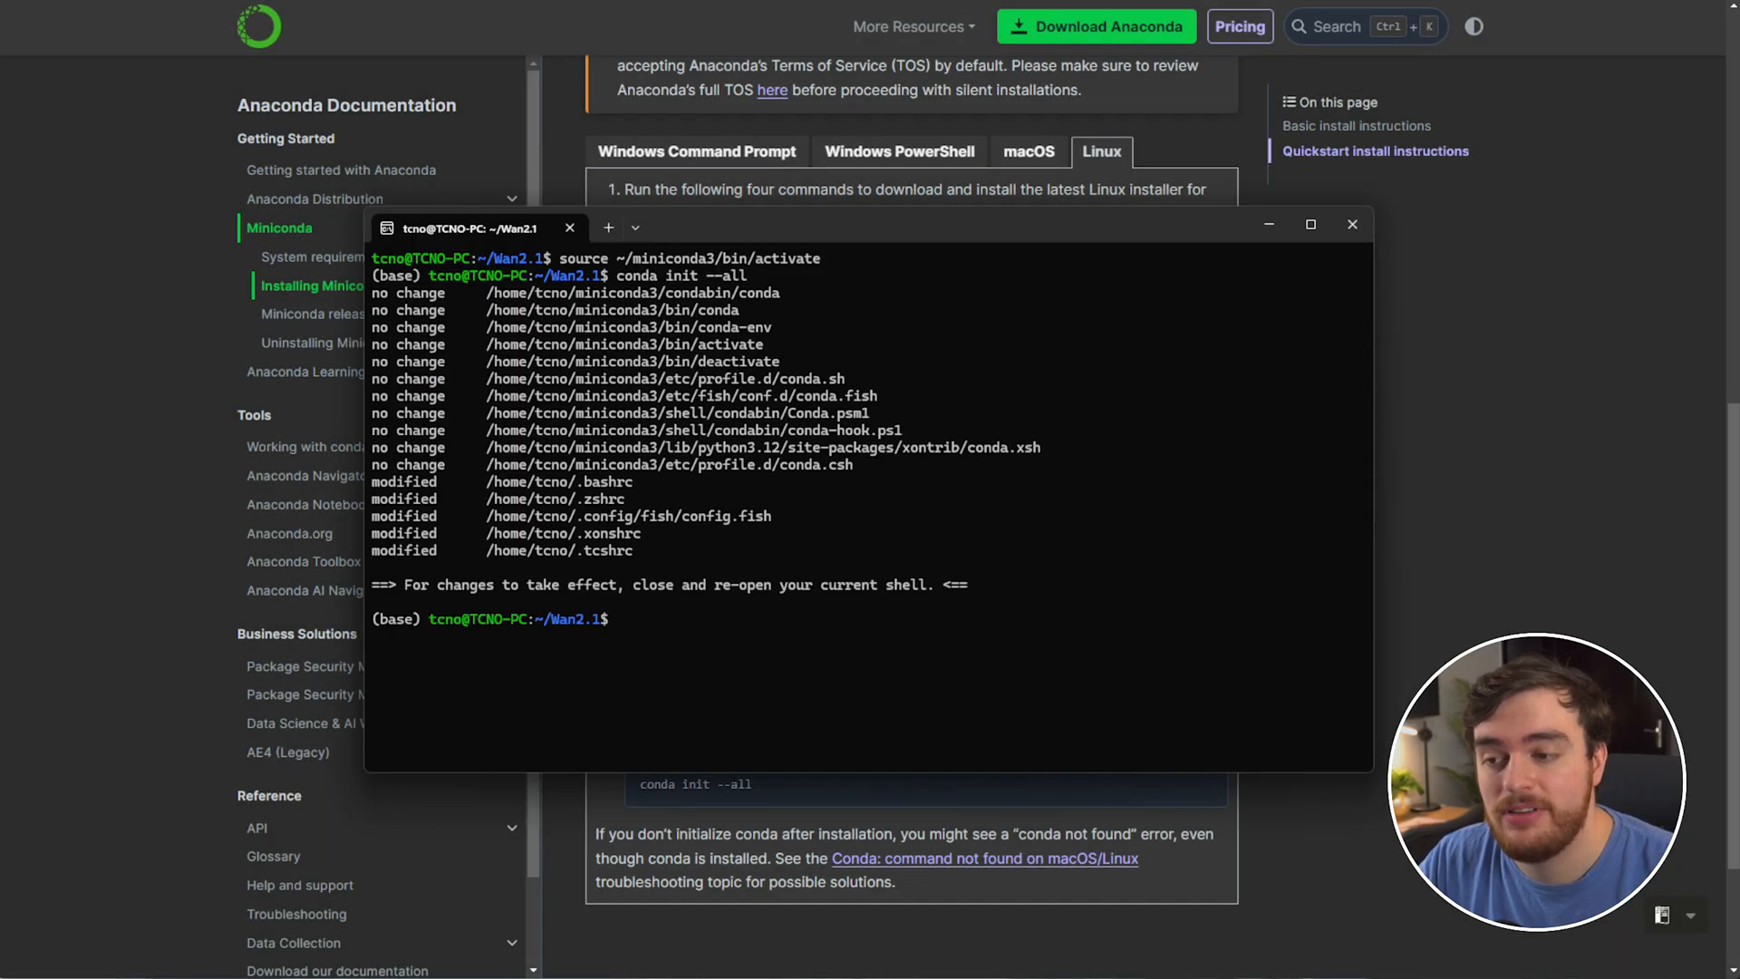
pyautogui.write('bash')
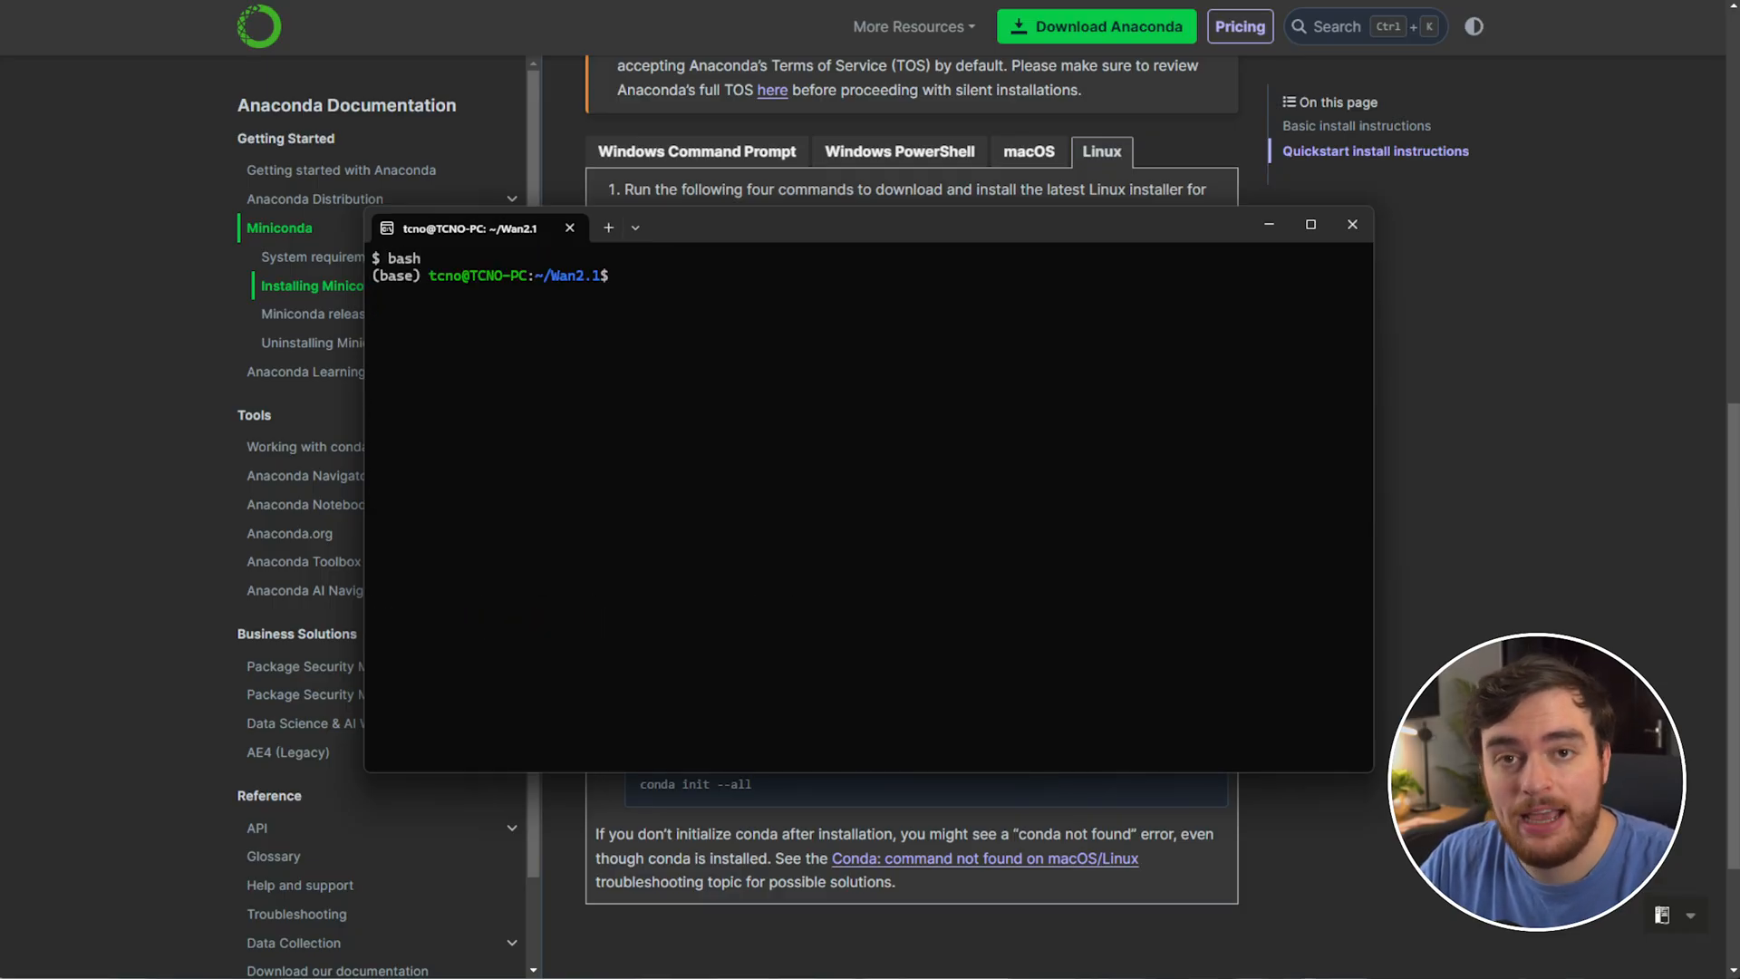
pyautogui.moveTo(427, 288)
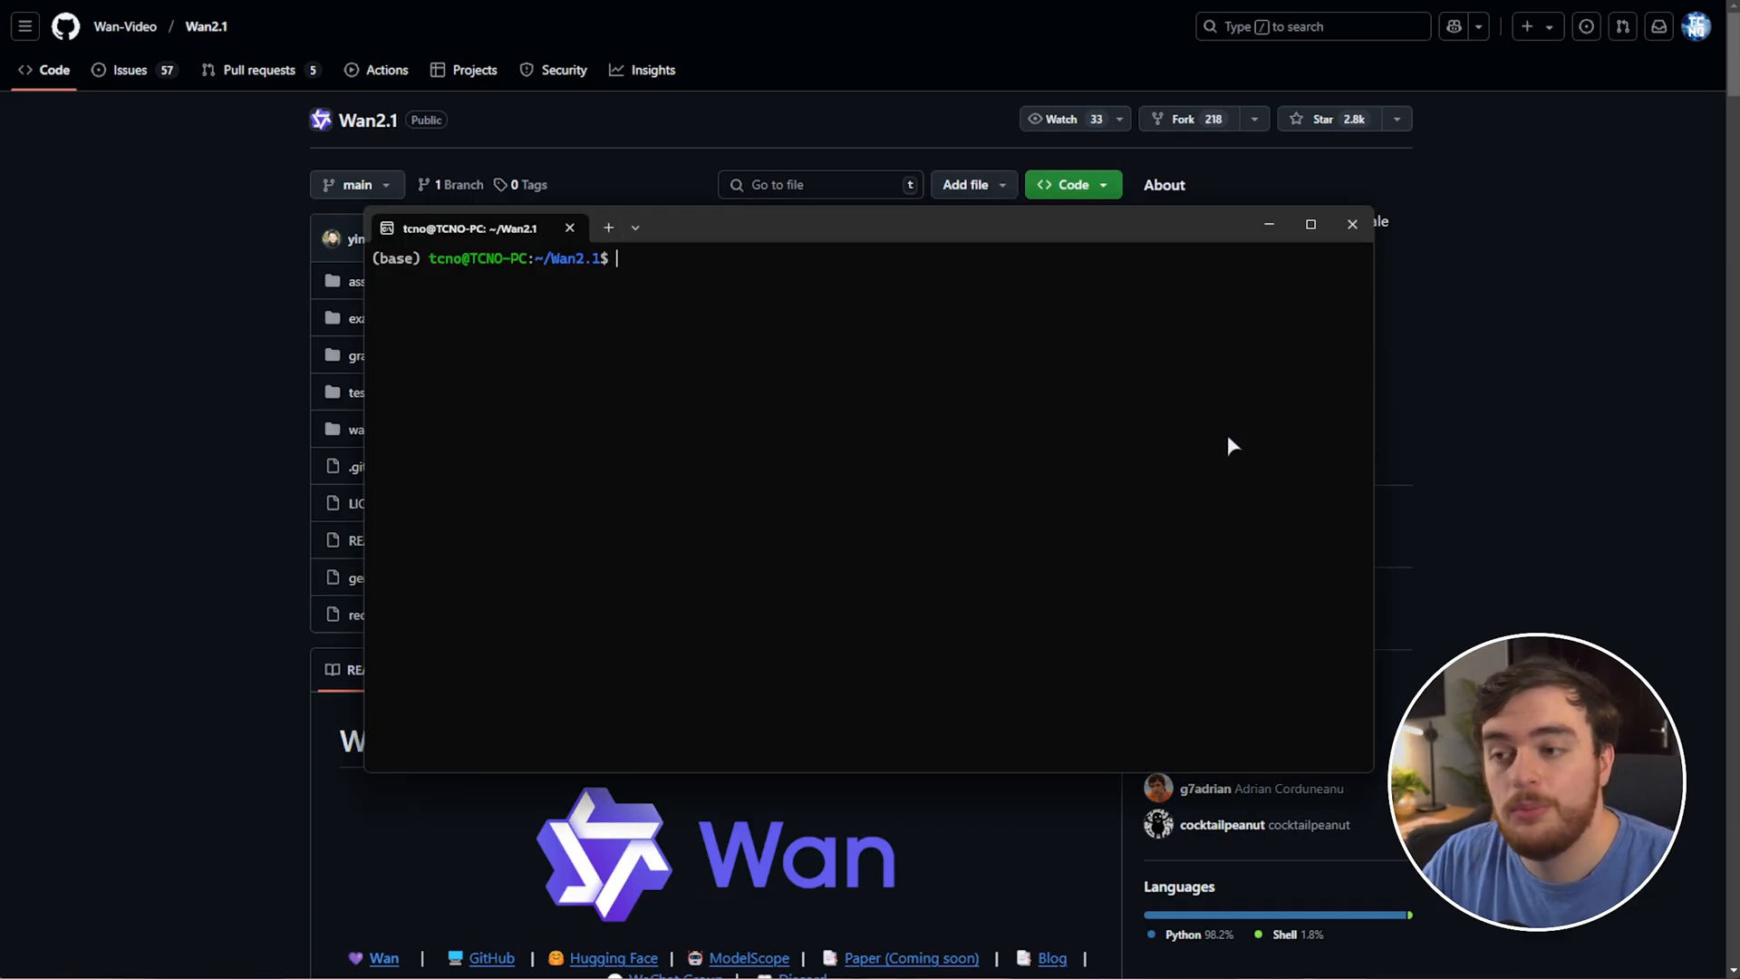
# - Create and activate a Python 3.11 conda env named wan, then install CUDA from the nvidia channel
pyautogui.write('conda create -n wan python=3.11 -y && conda activate y')
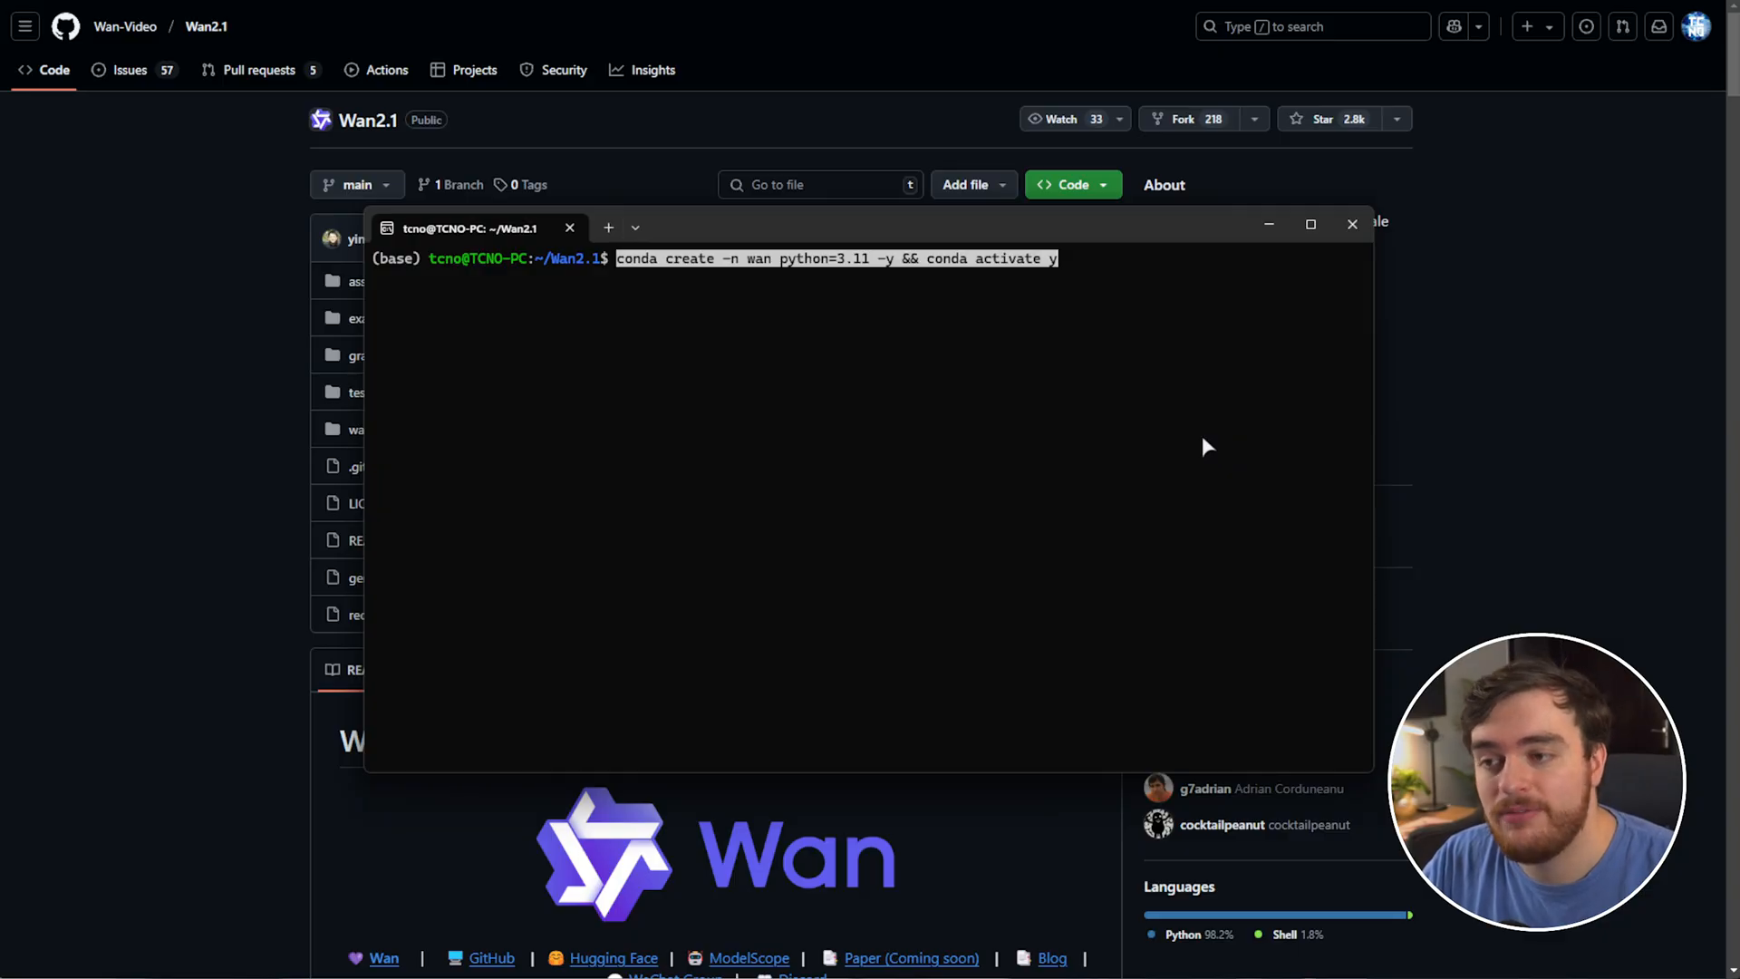
pyautogui.moveTo(873, 273)
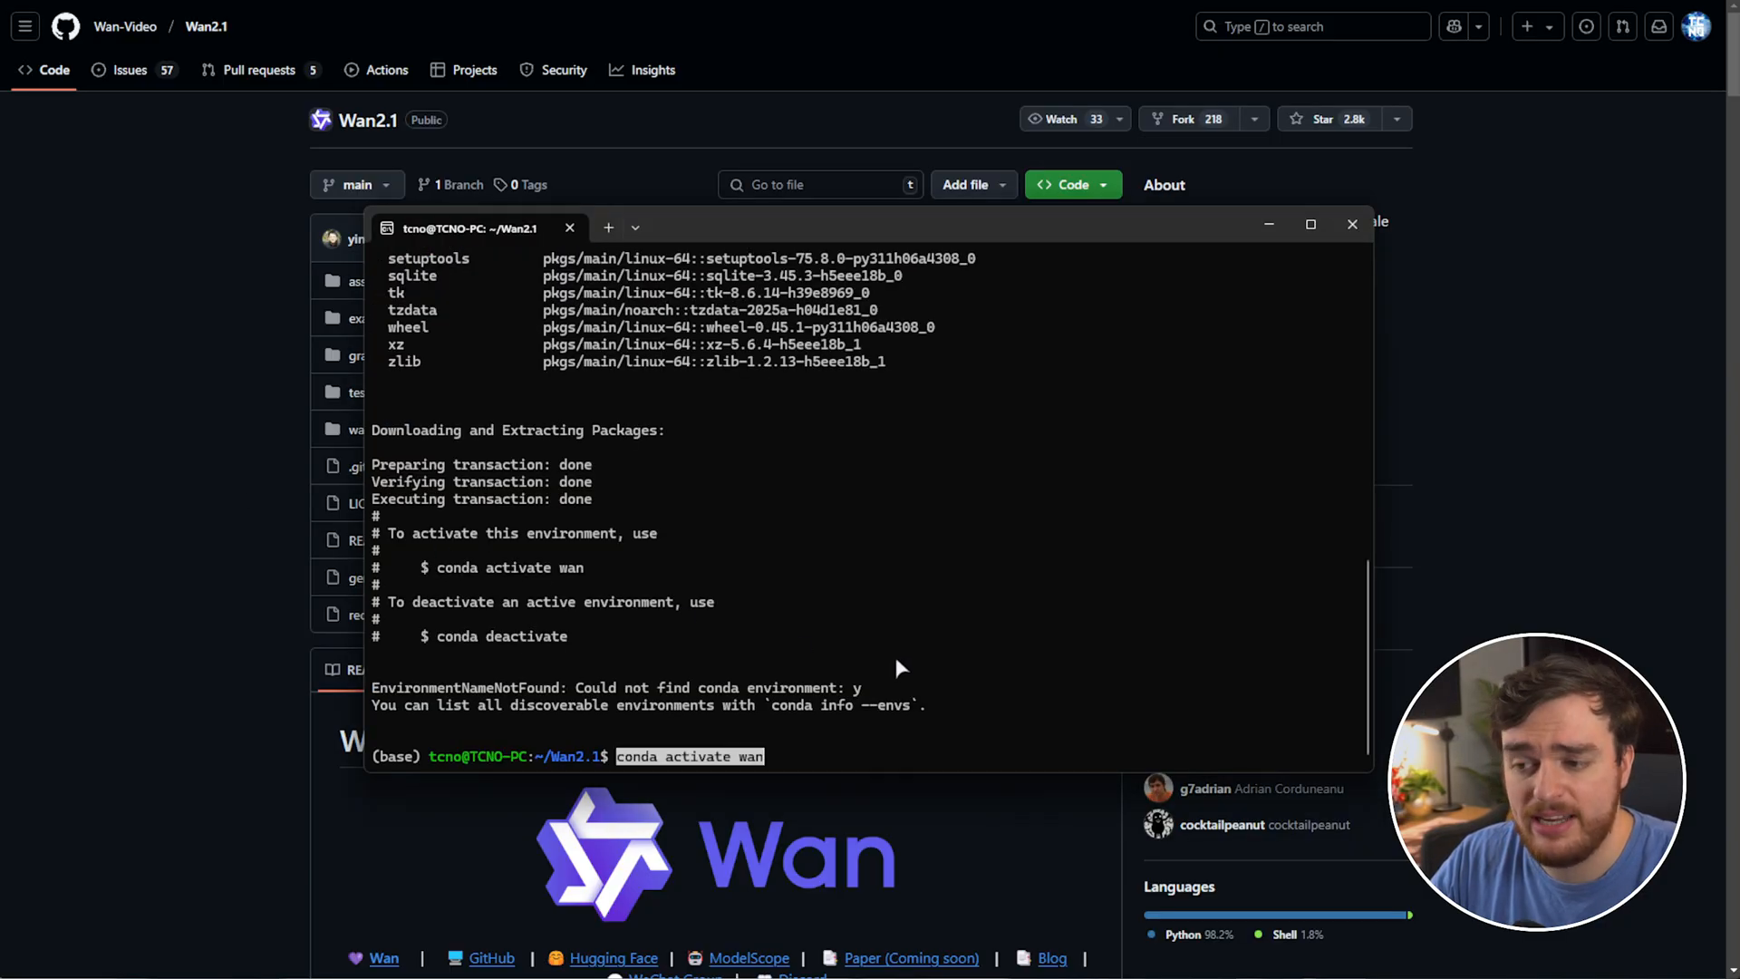
pyautogui.press('Return')
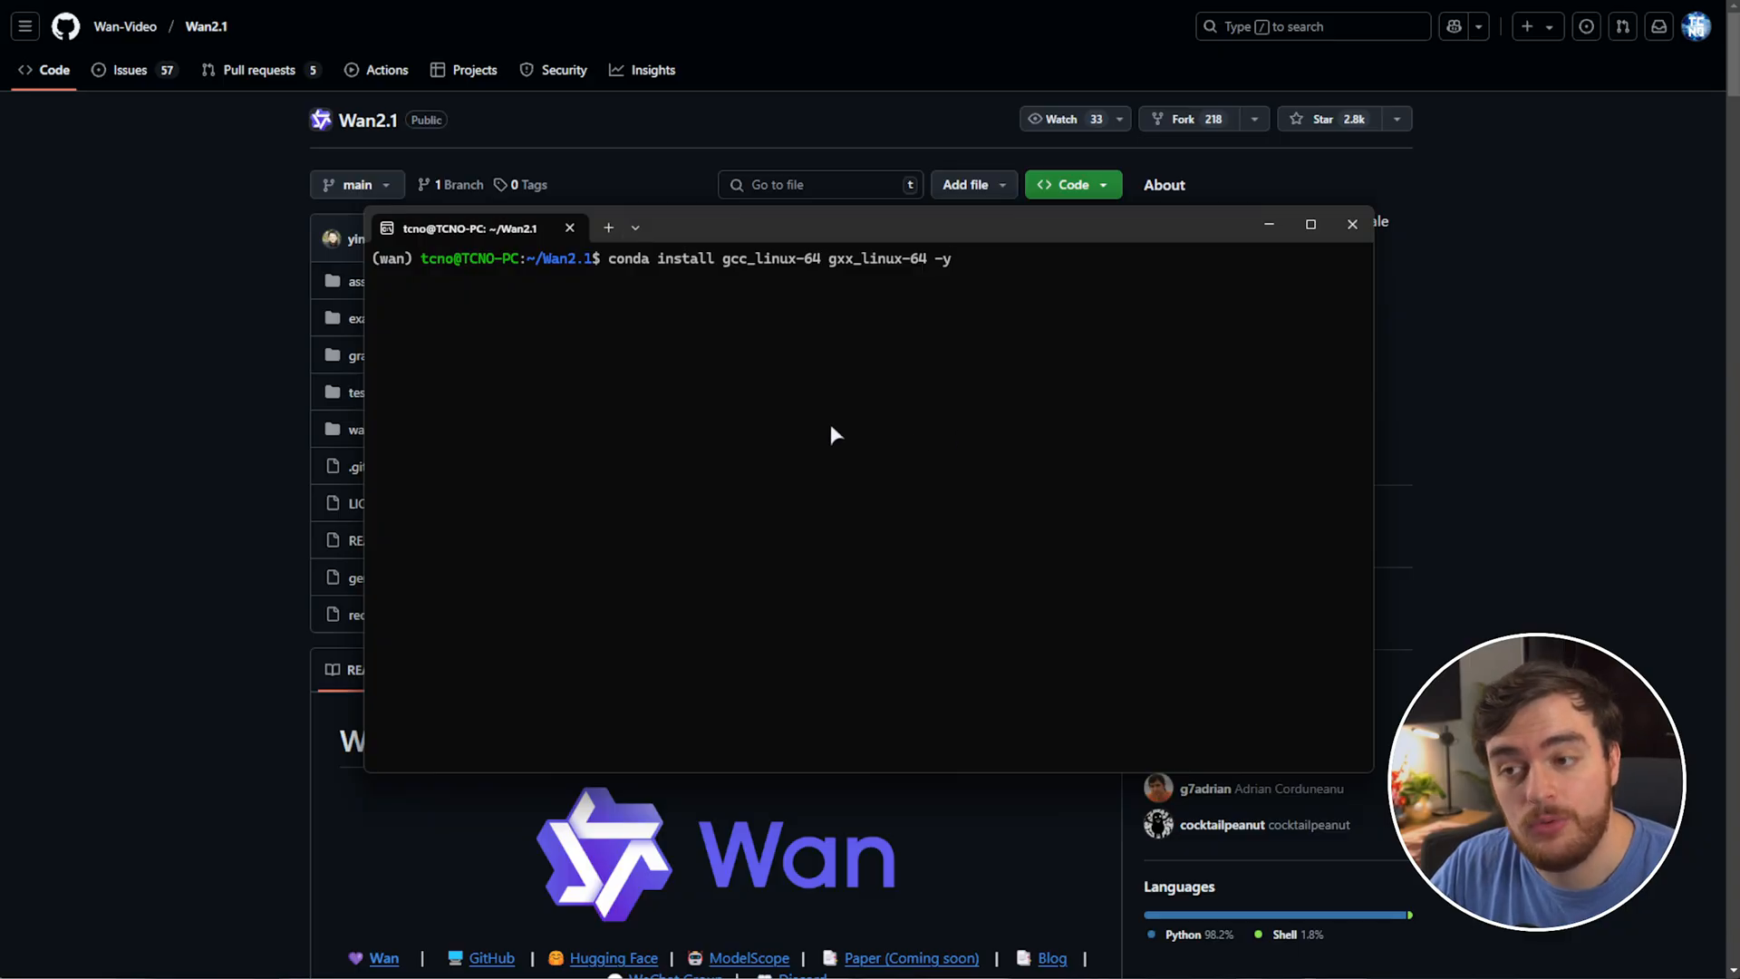
pyautogui.moveTo(732, 264)
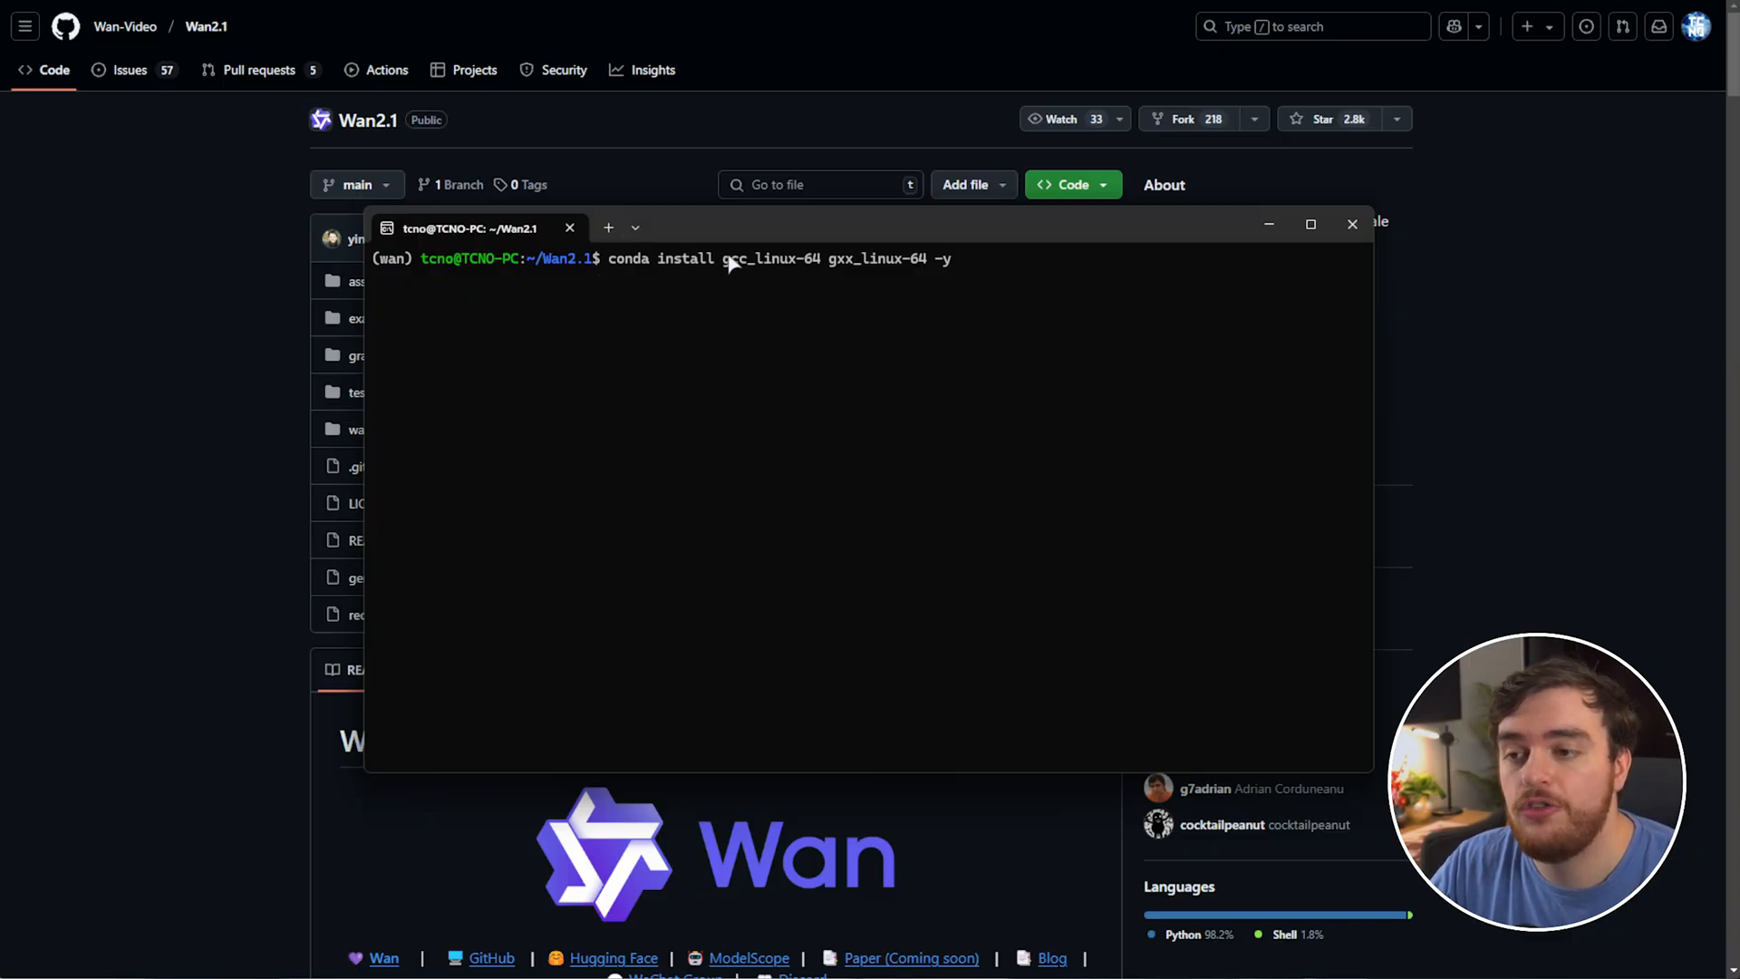
pyautogui.doubleClick(768, 259)
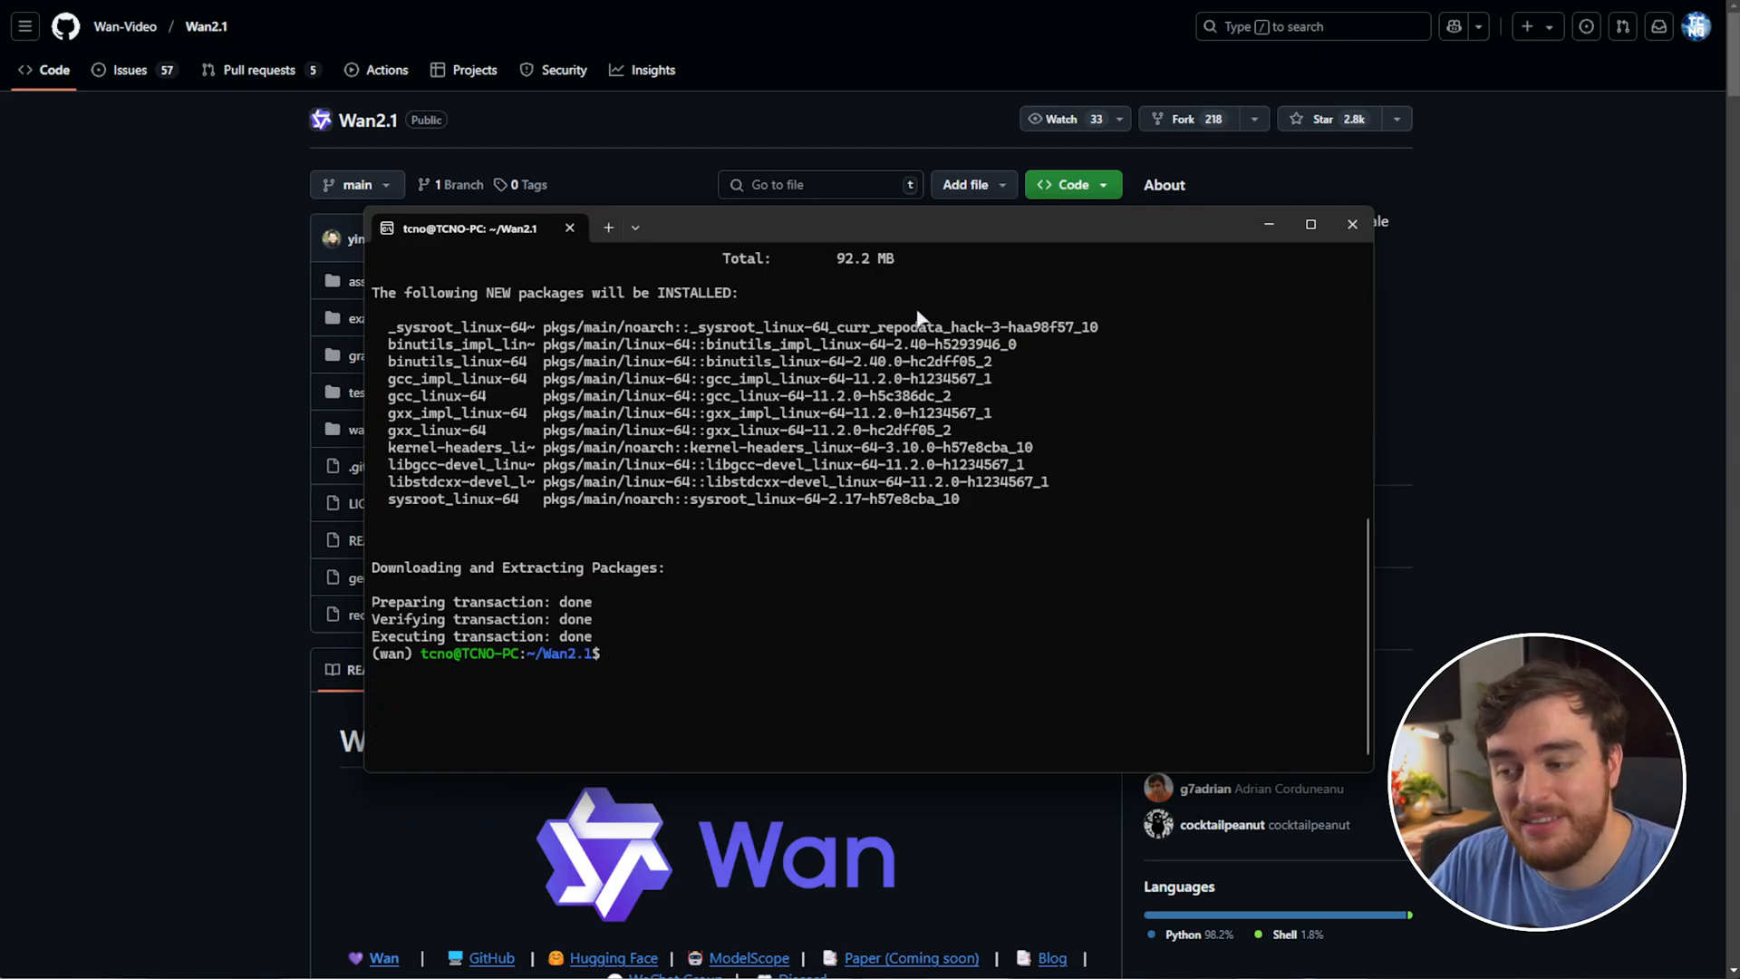
pyautogui.write('conda install cuda -c nvidia -y')
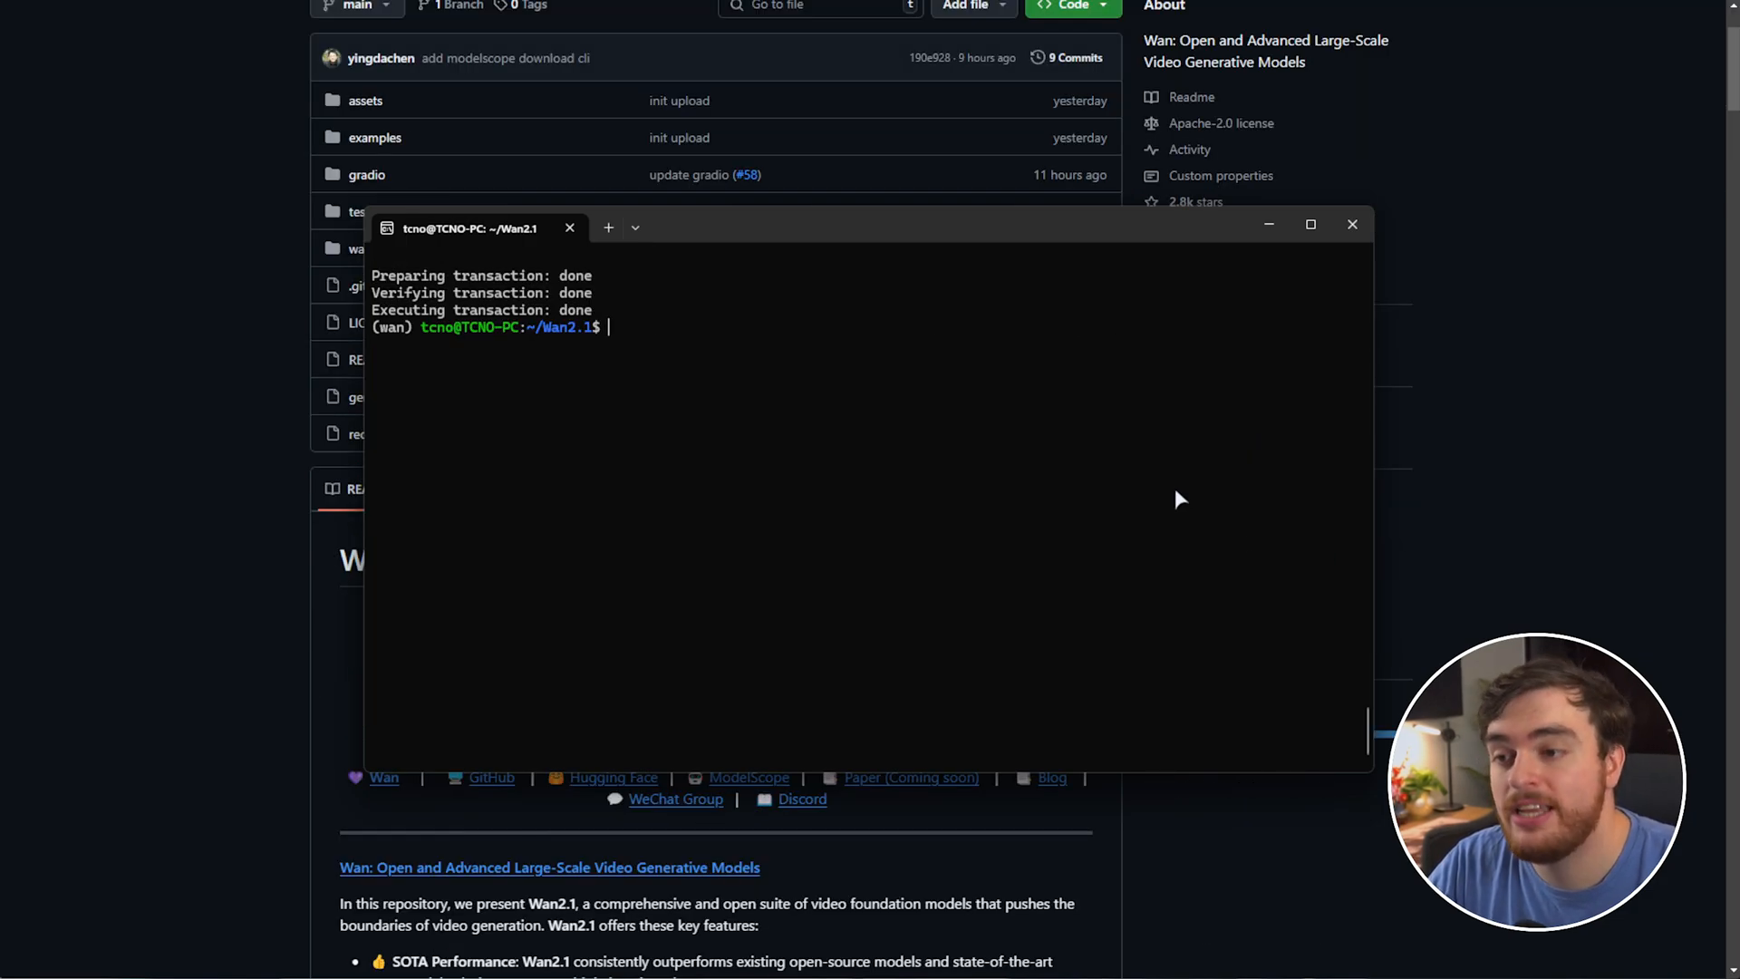
# - Install PyTorch, torchvision and torchaudio from the CUDA 12.6 wheel index, then pip install -r requirements.txt
pyautogui.write('pip3 install torch torchvision torchaudio --index-url https://download.pytorch.org/whl/cu12')
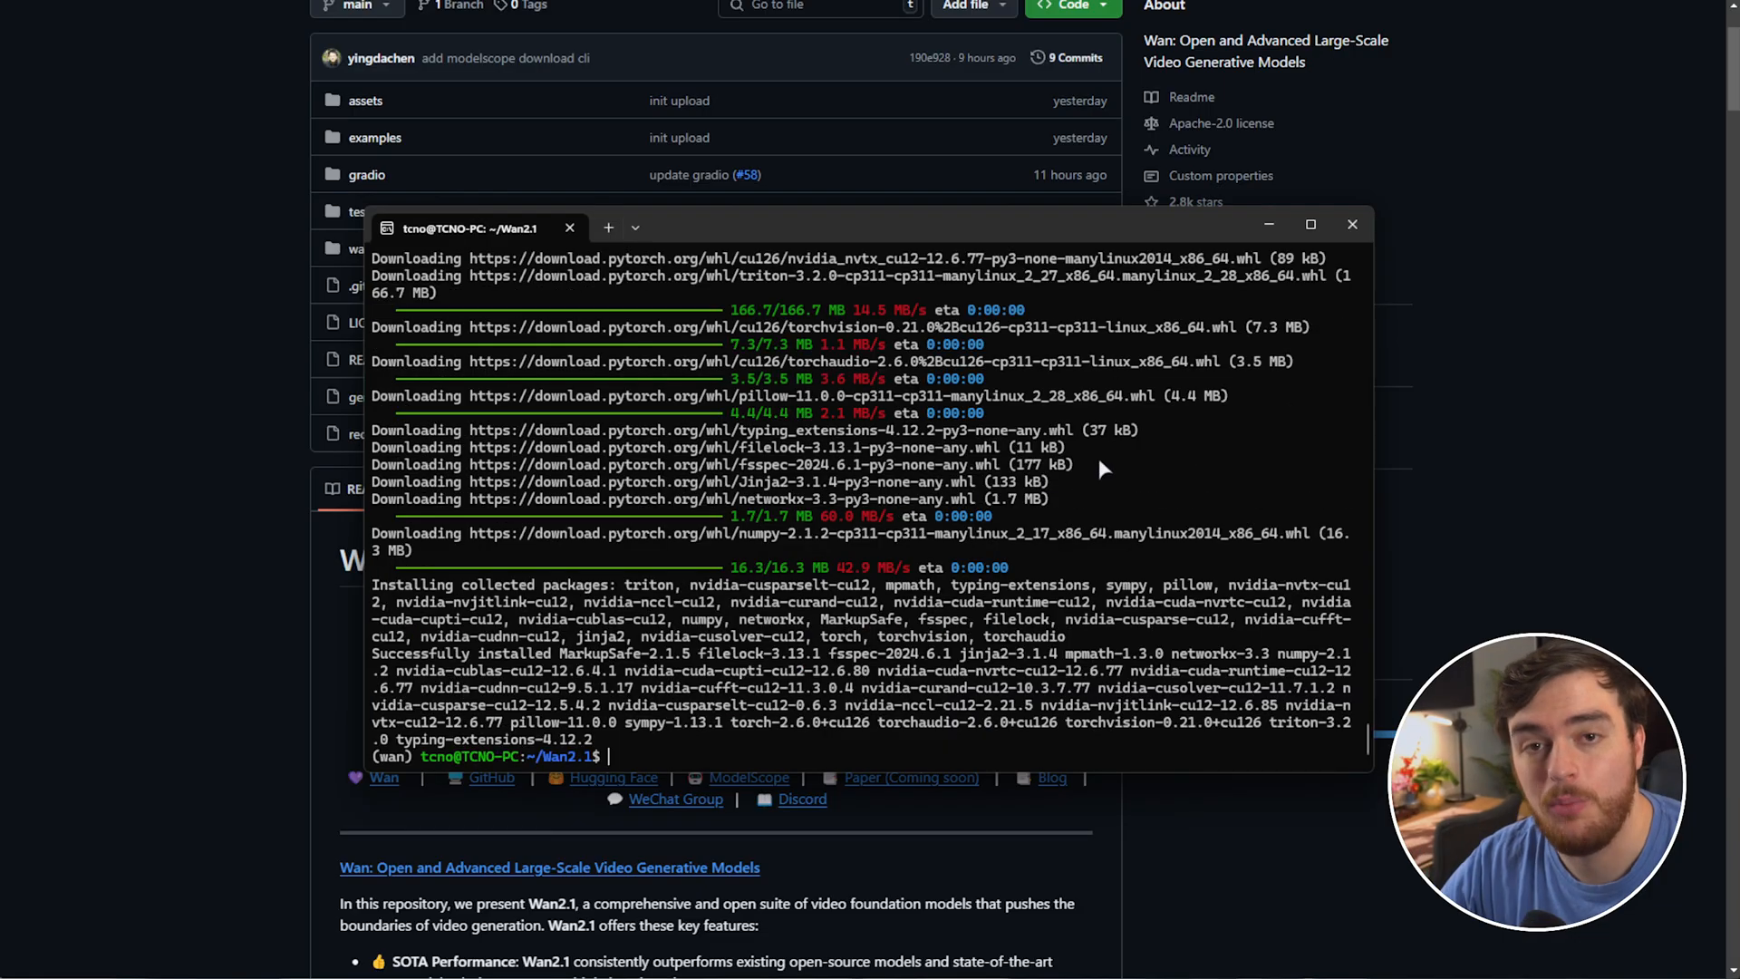
pyautogui.write('pip install -r requirements.txt')
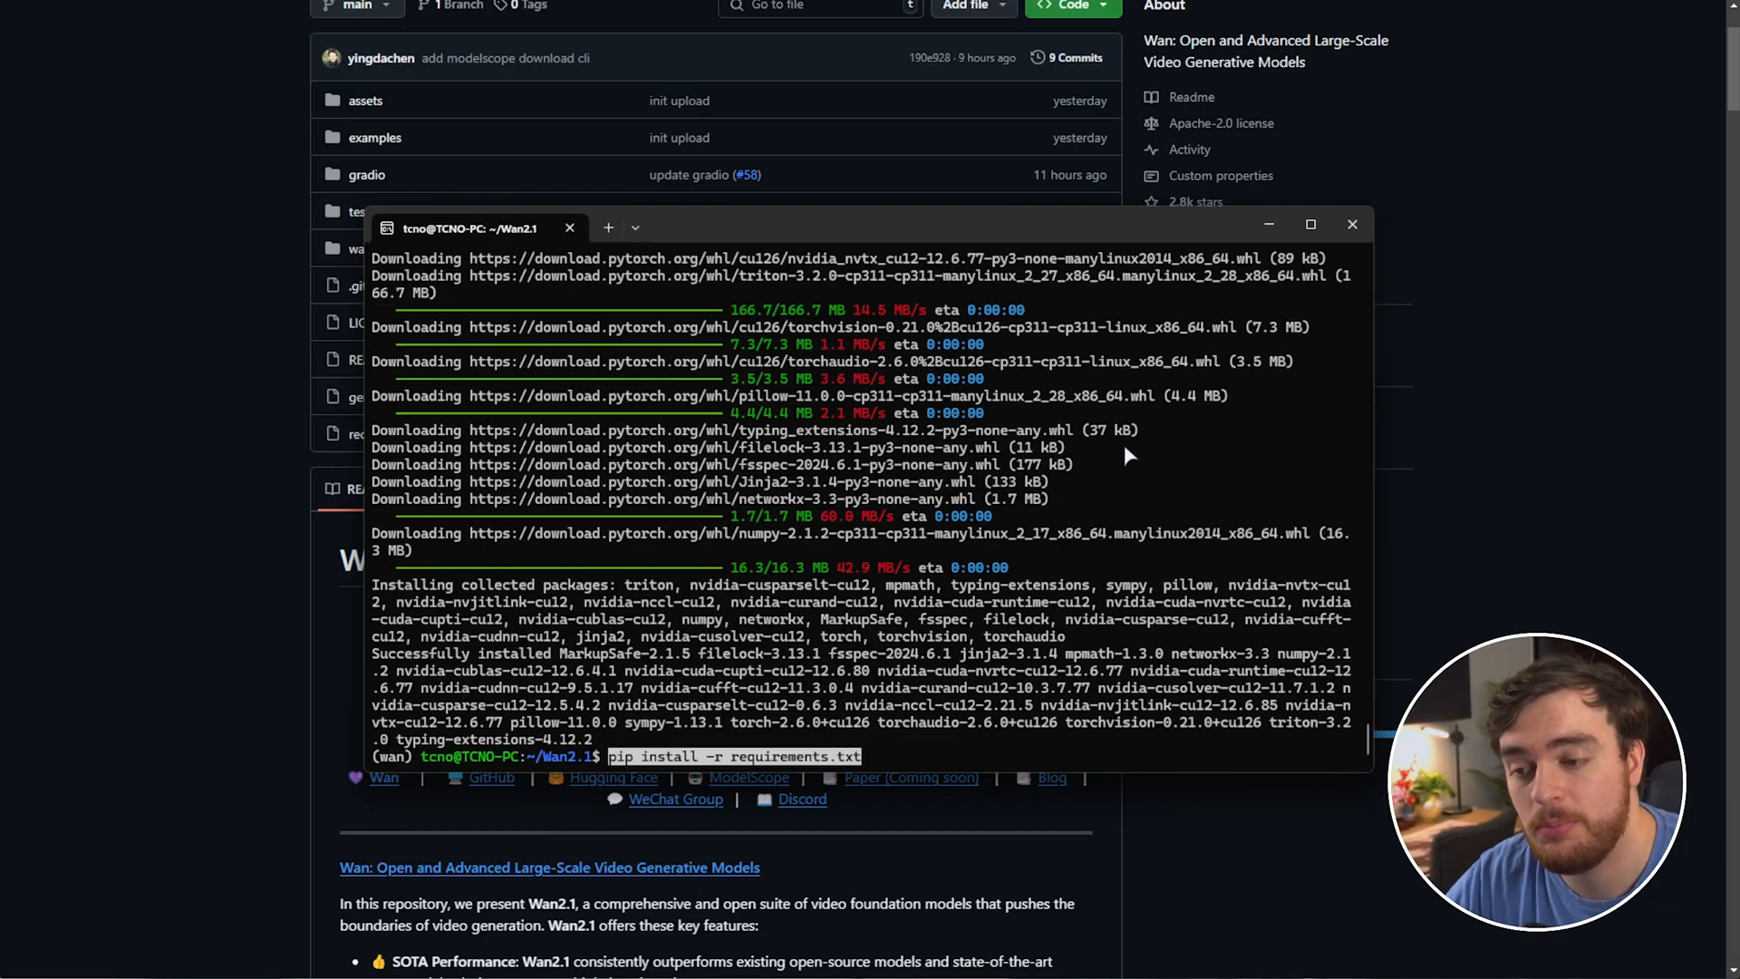
pyautogui.moveTo(1062, 551)
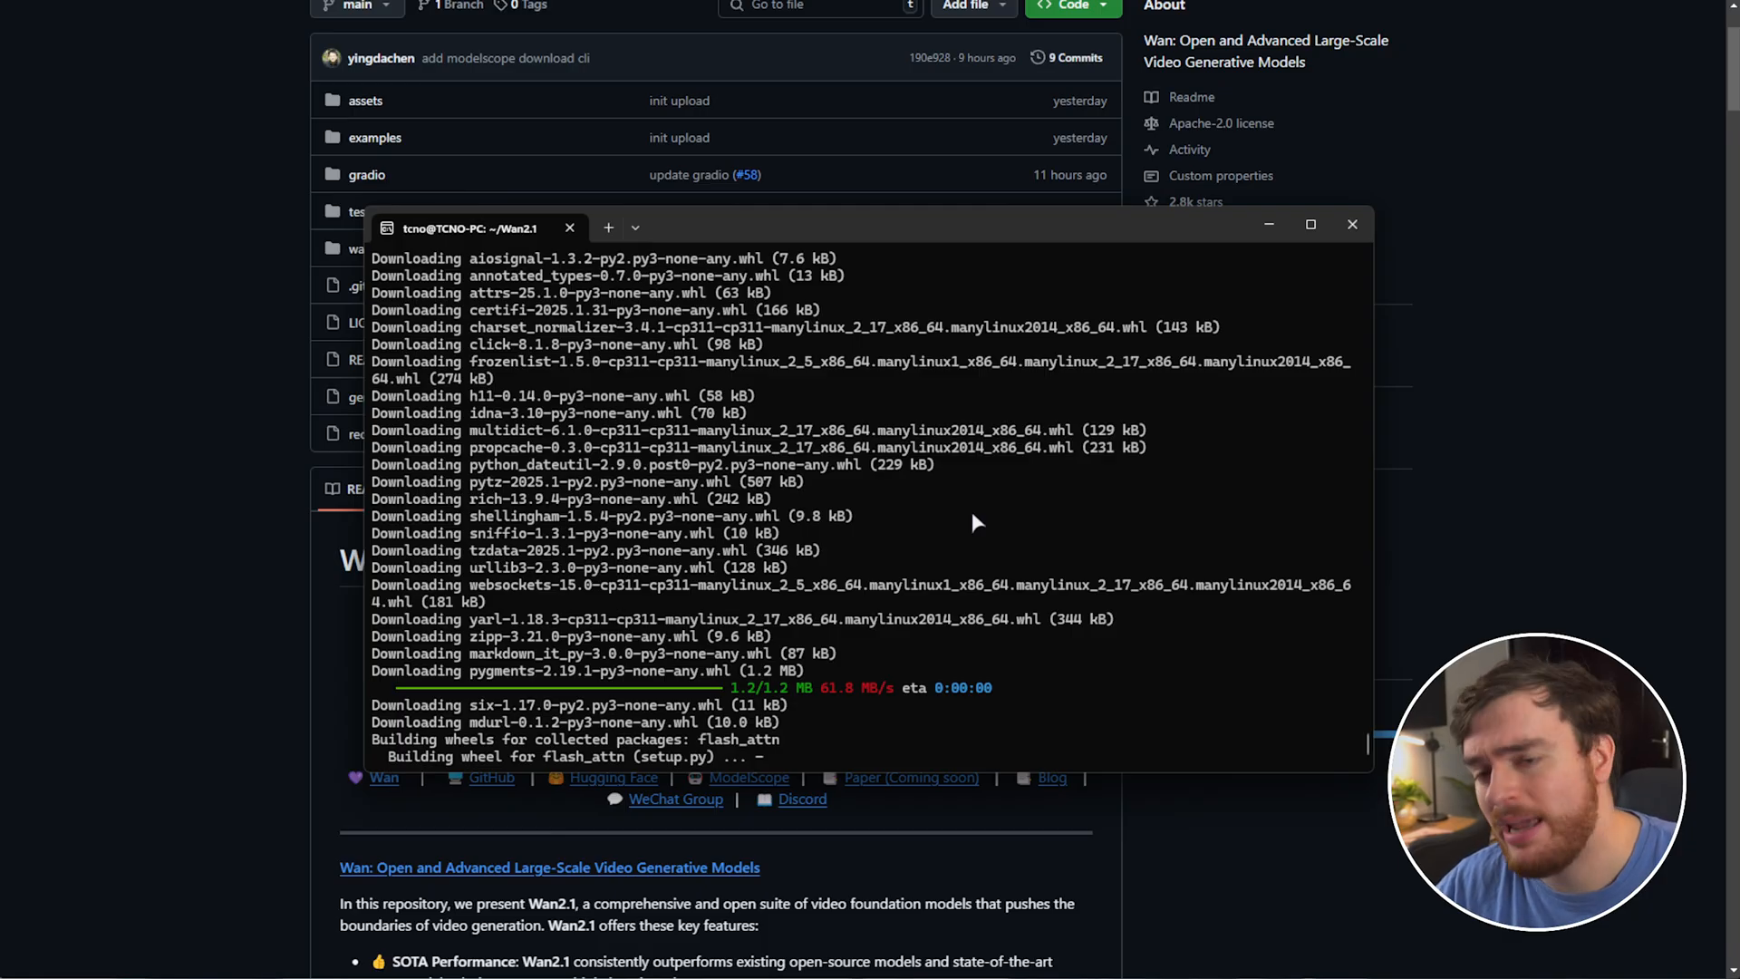
pyautogui.moveTo(754, 753)
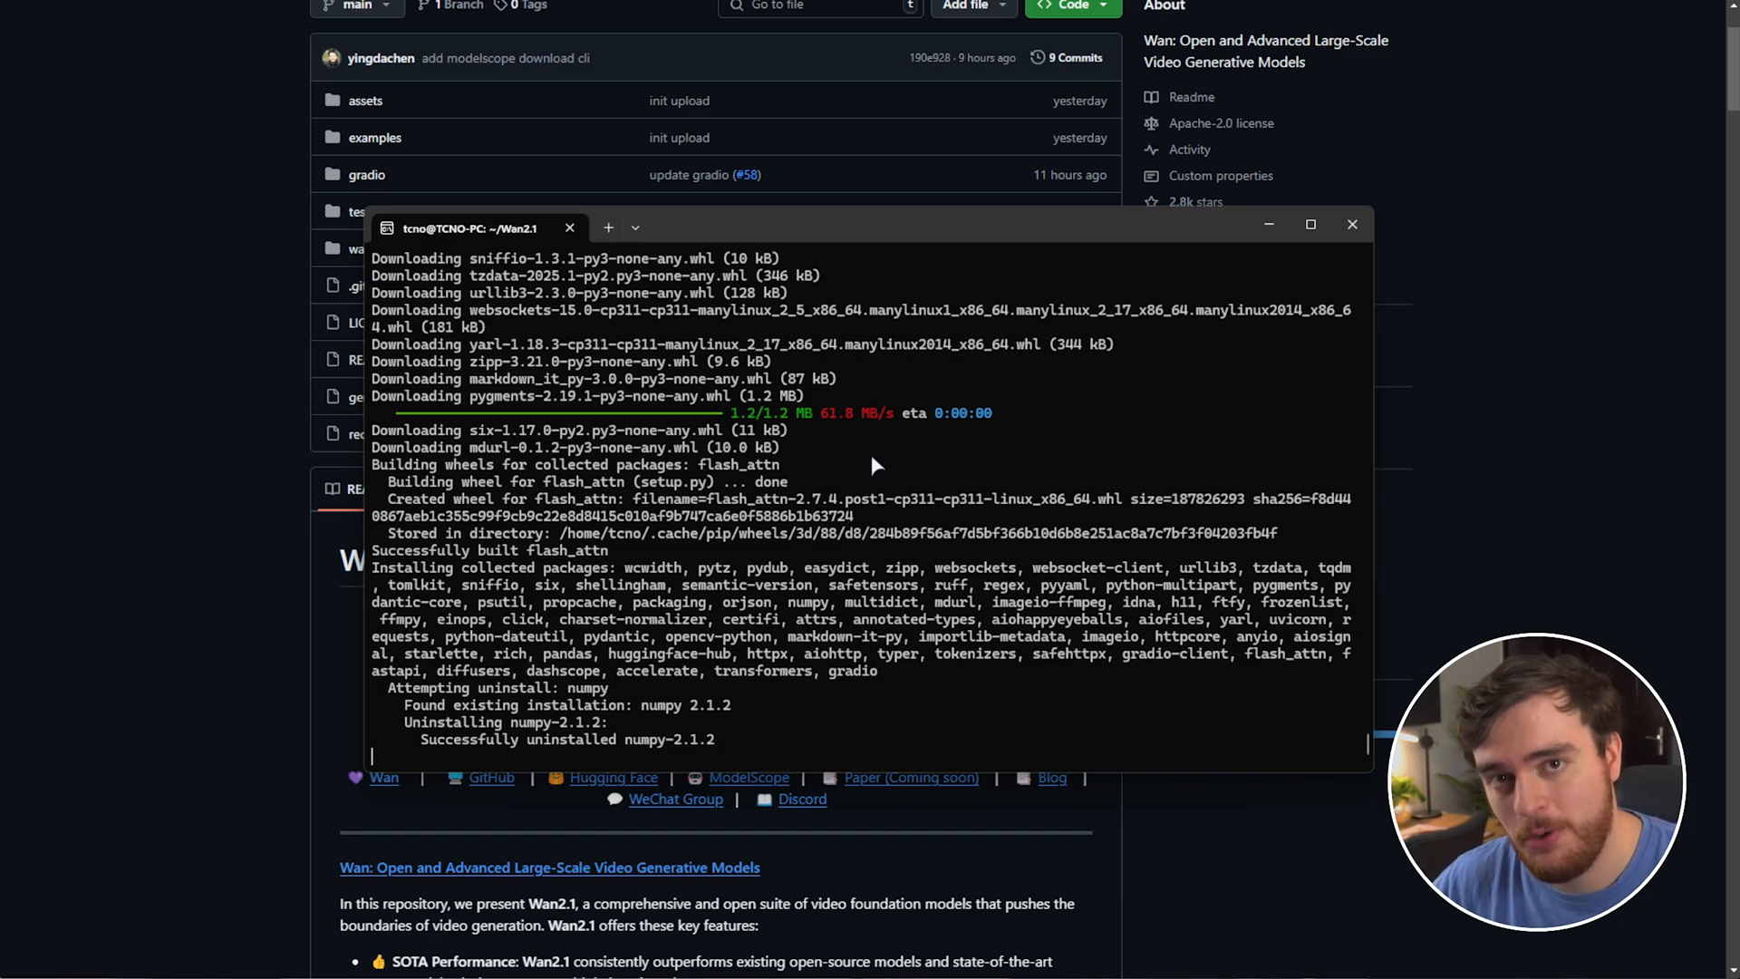
pyautogui.moveTo(877, 438)
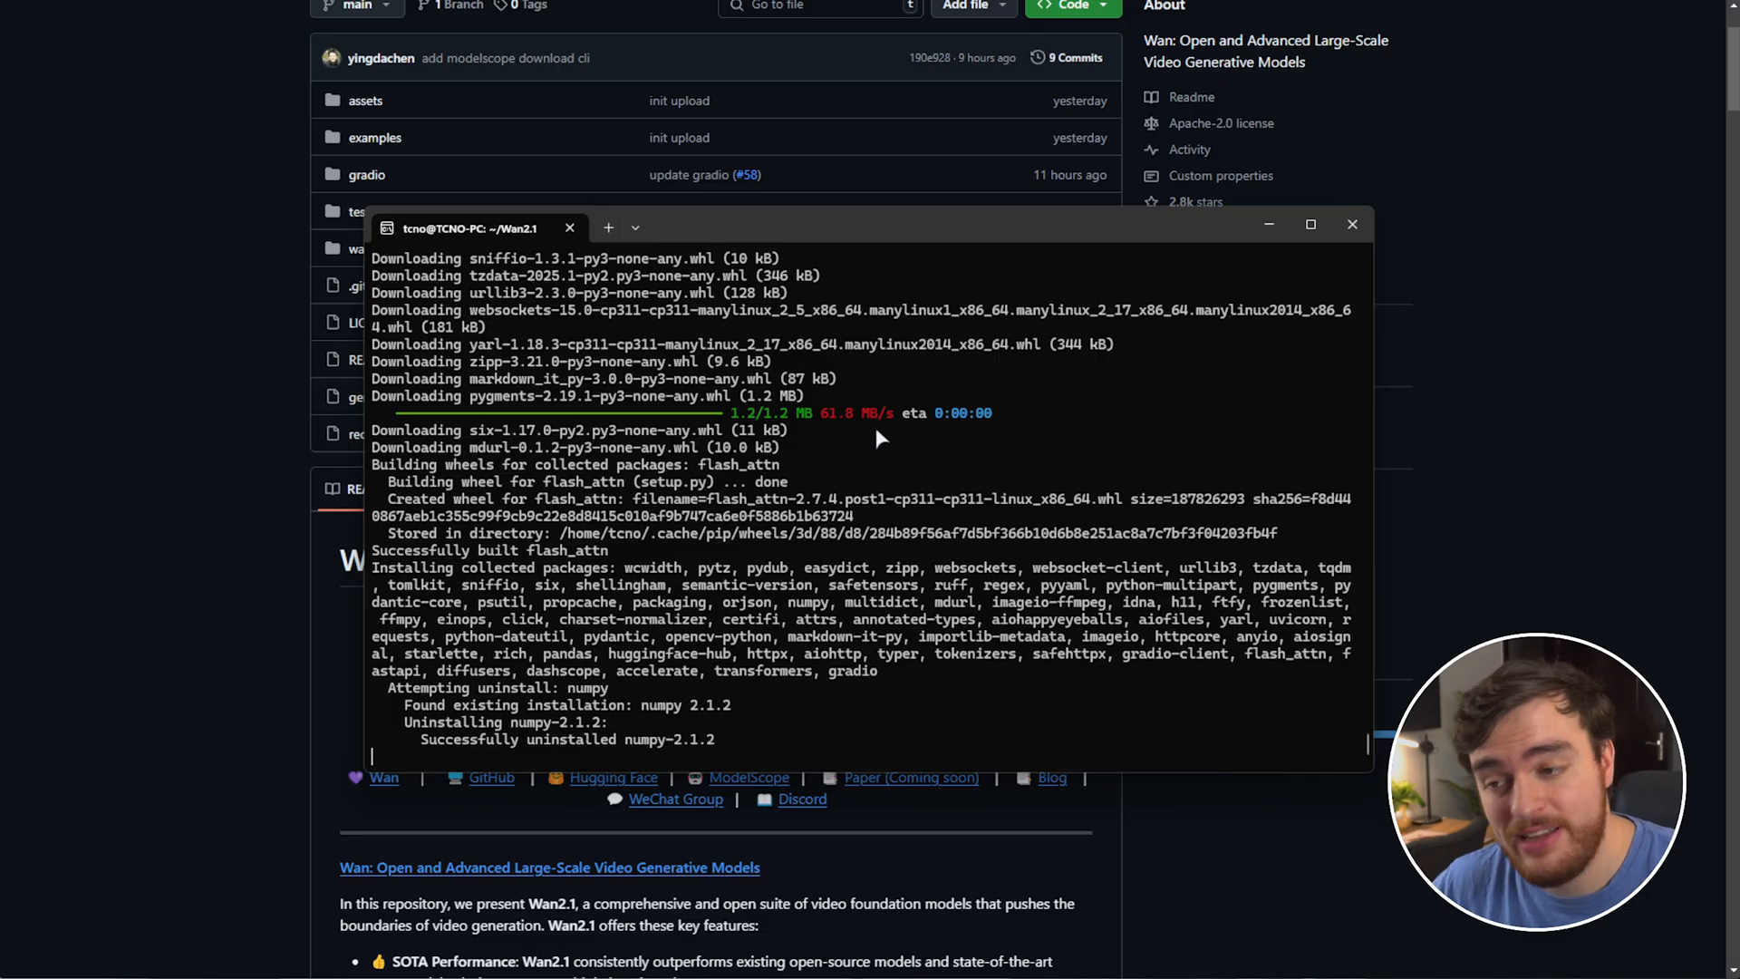
pyautogui.moveTo(875, 444)
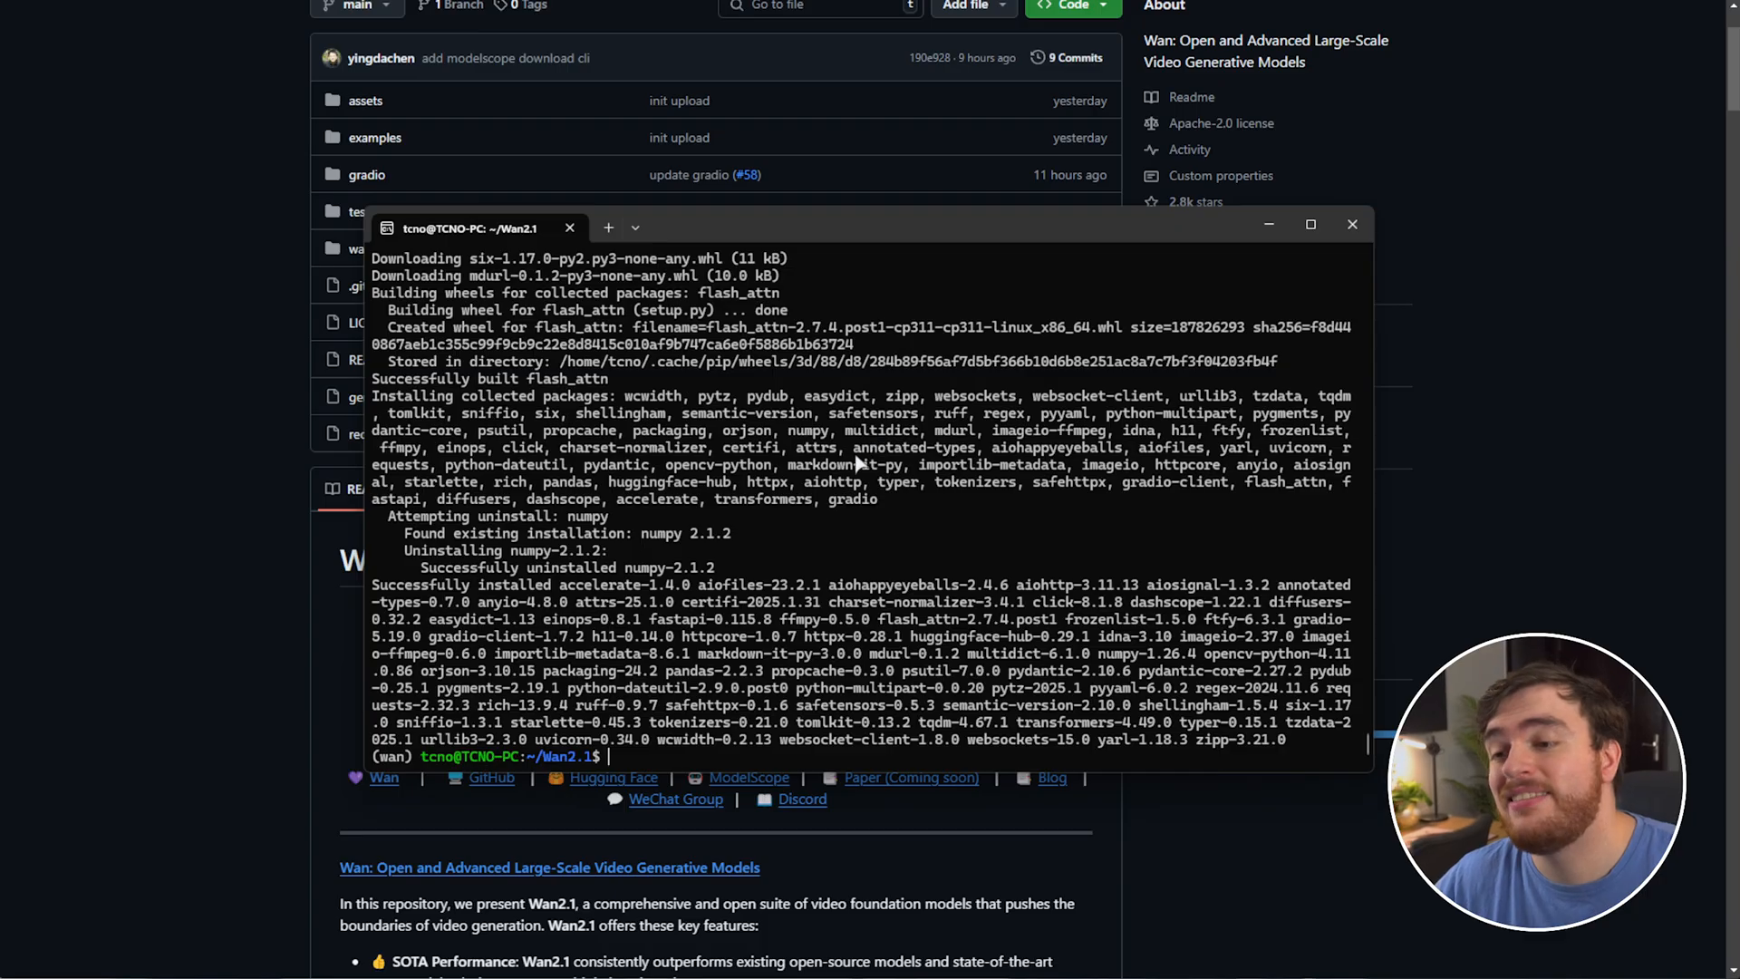
pyautogui.moveTo(956, 529)
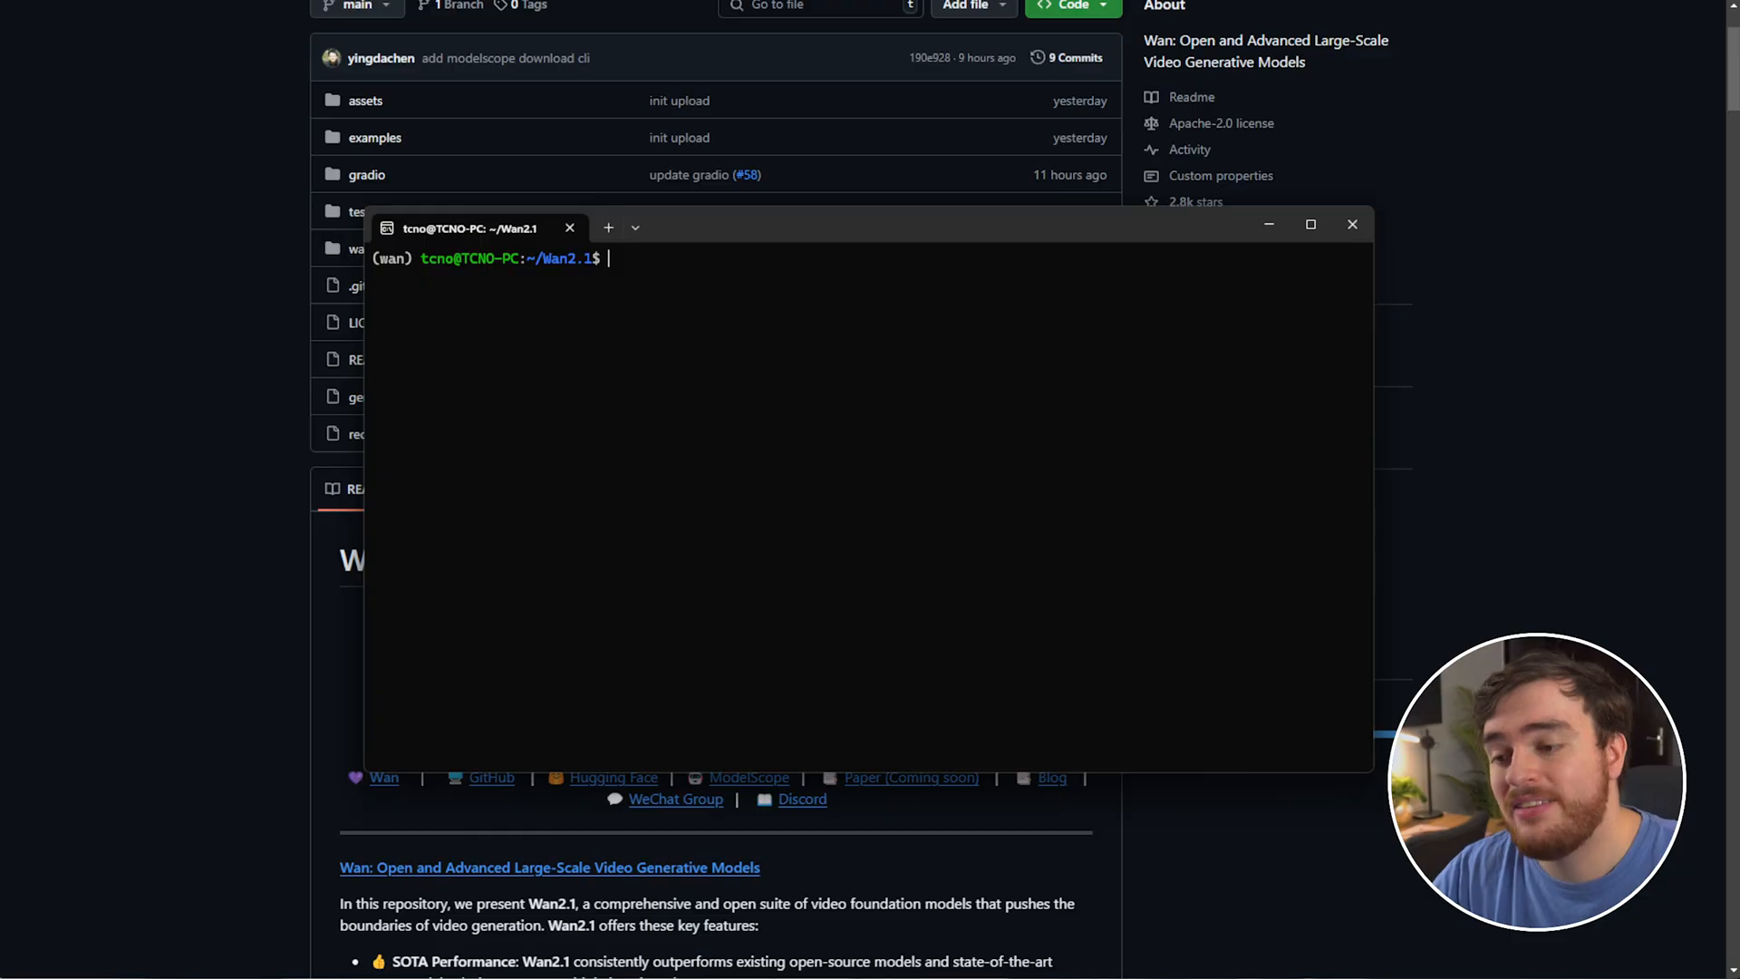
# - Confirm huggingface_hub is installed with pip, then launch huggingface-cli login
pyautogui.write('pip install huggingface_hub')
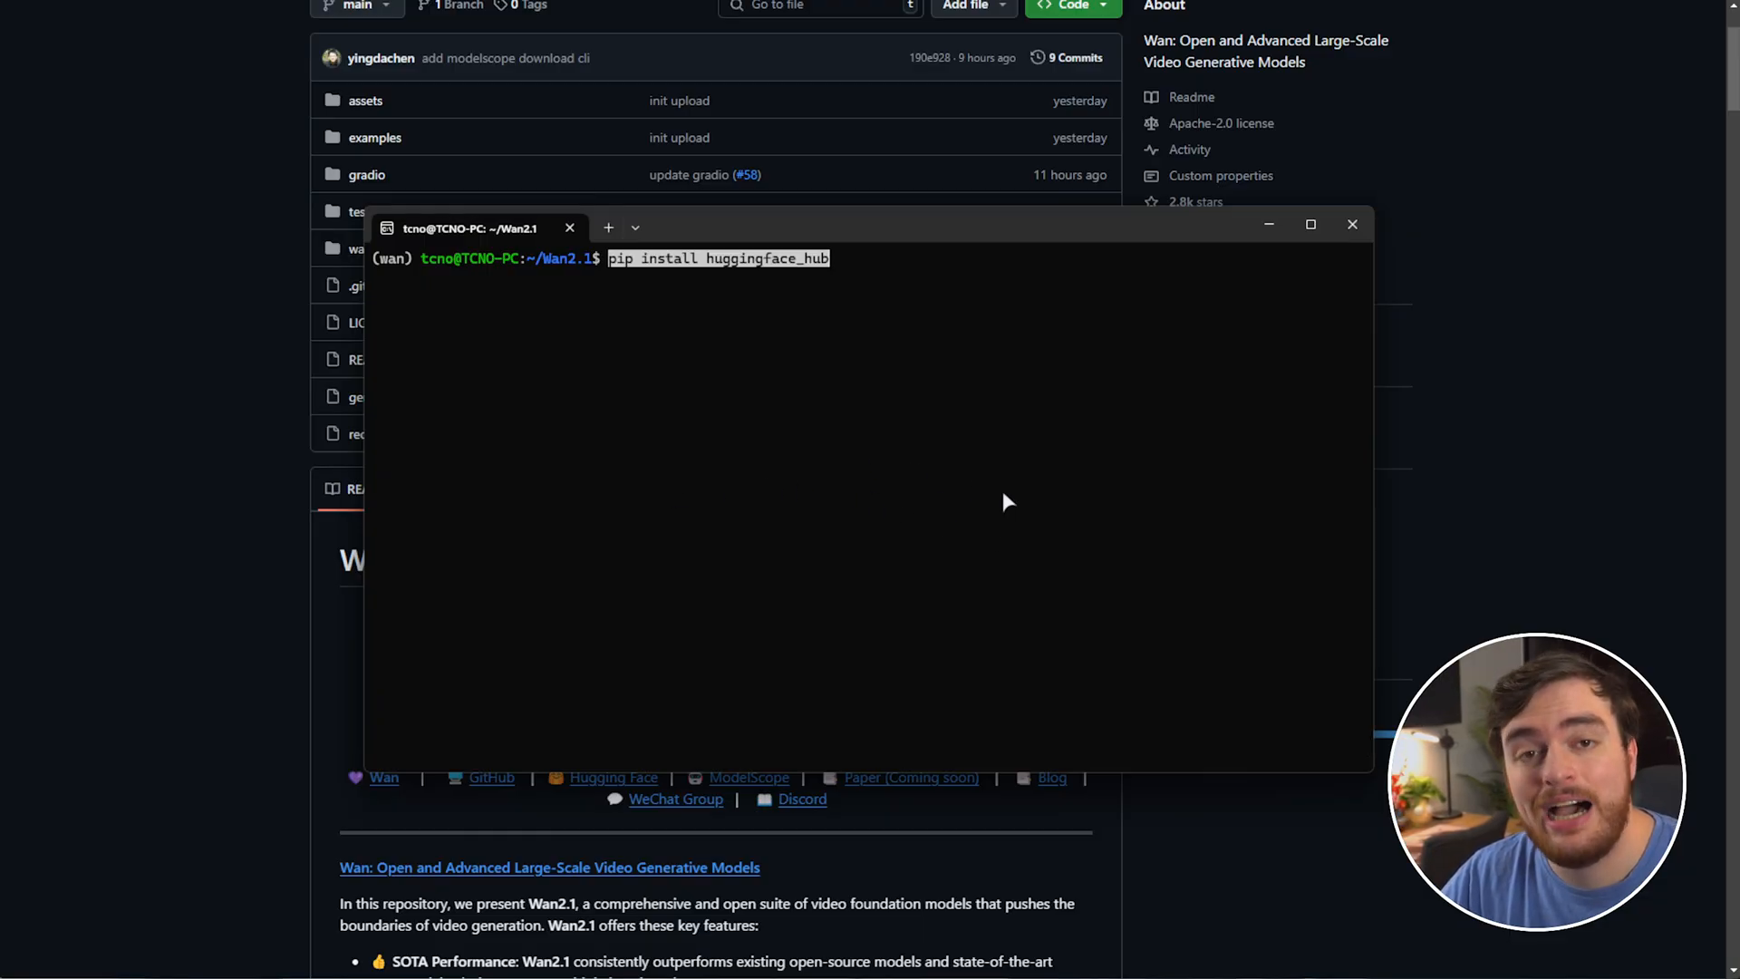
pyautogui.press('Return')
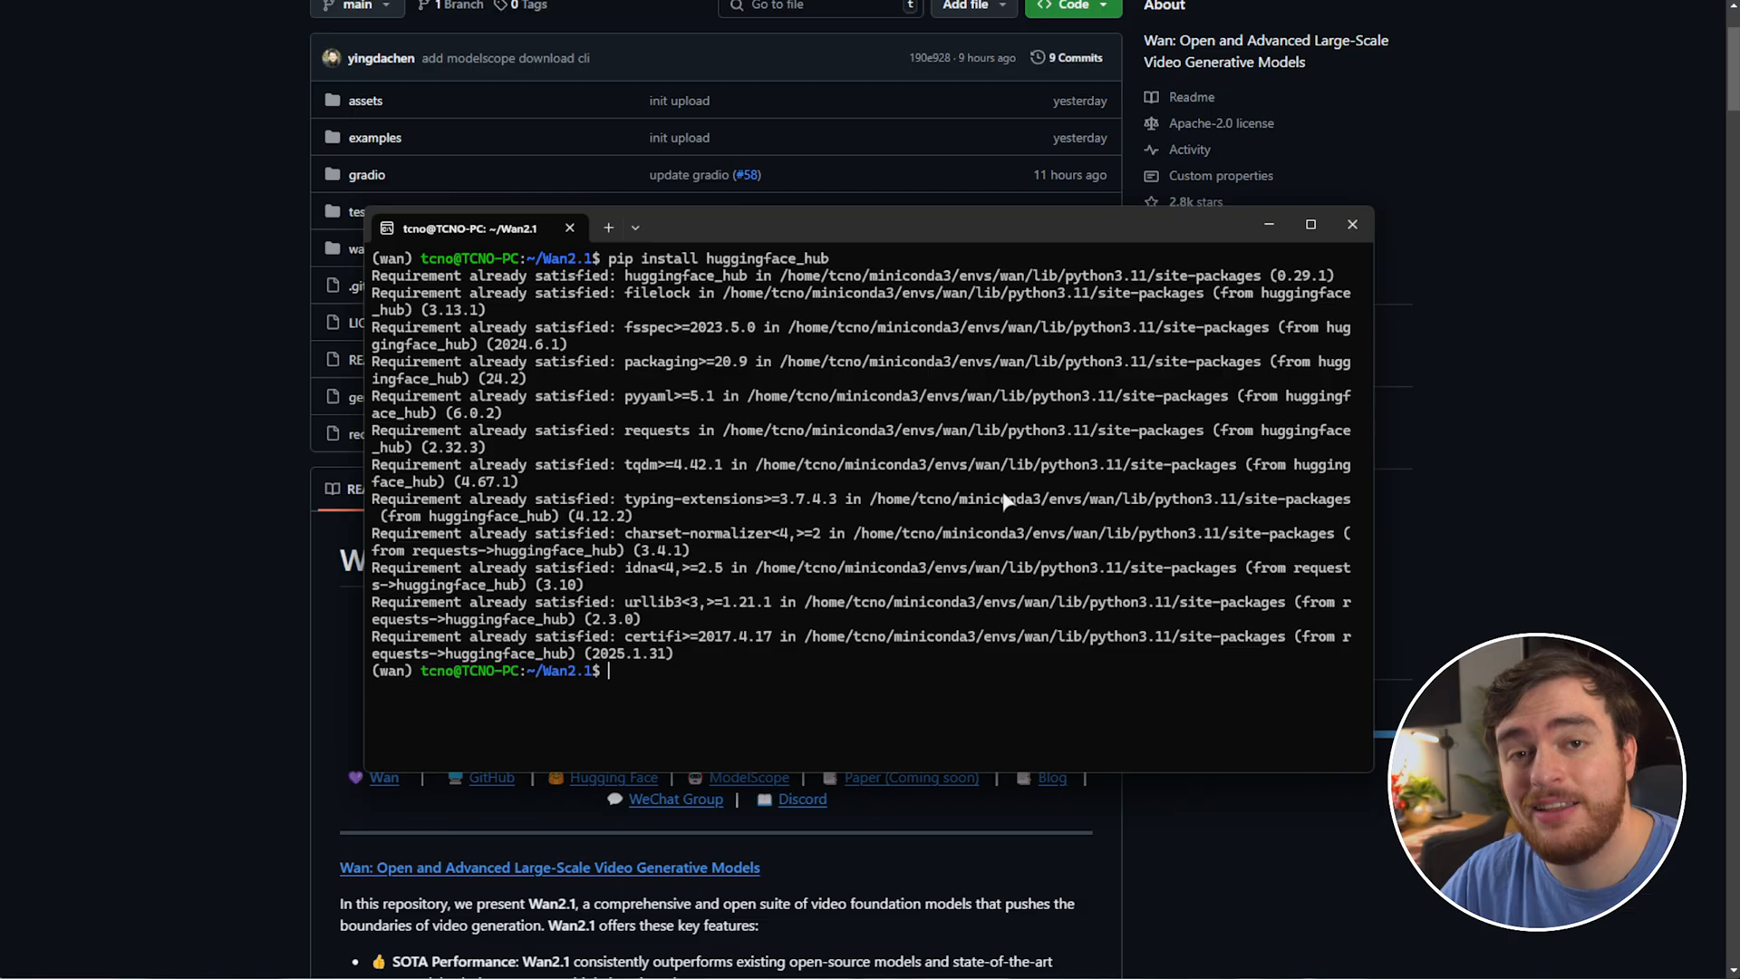
pyautogui.write('huggingface-cli login')
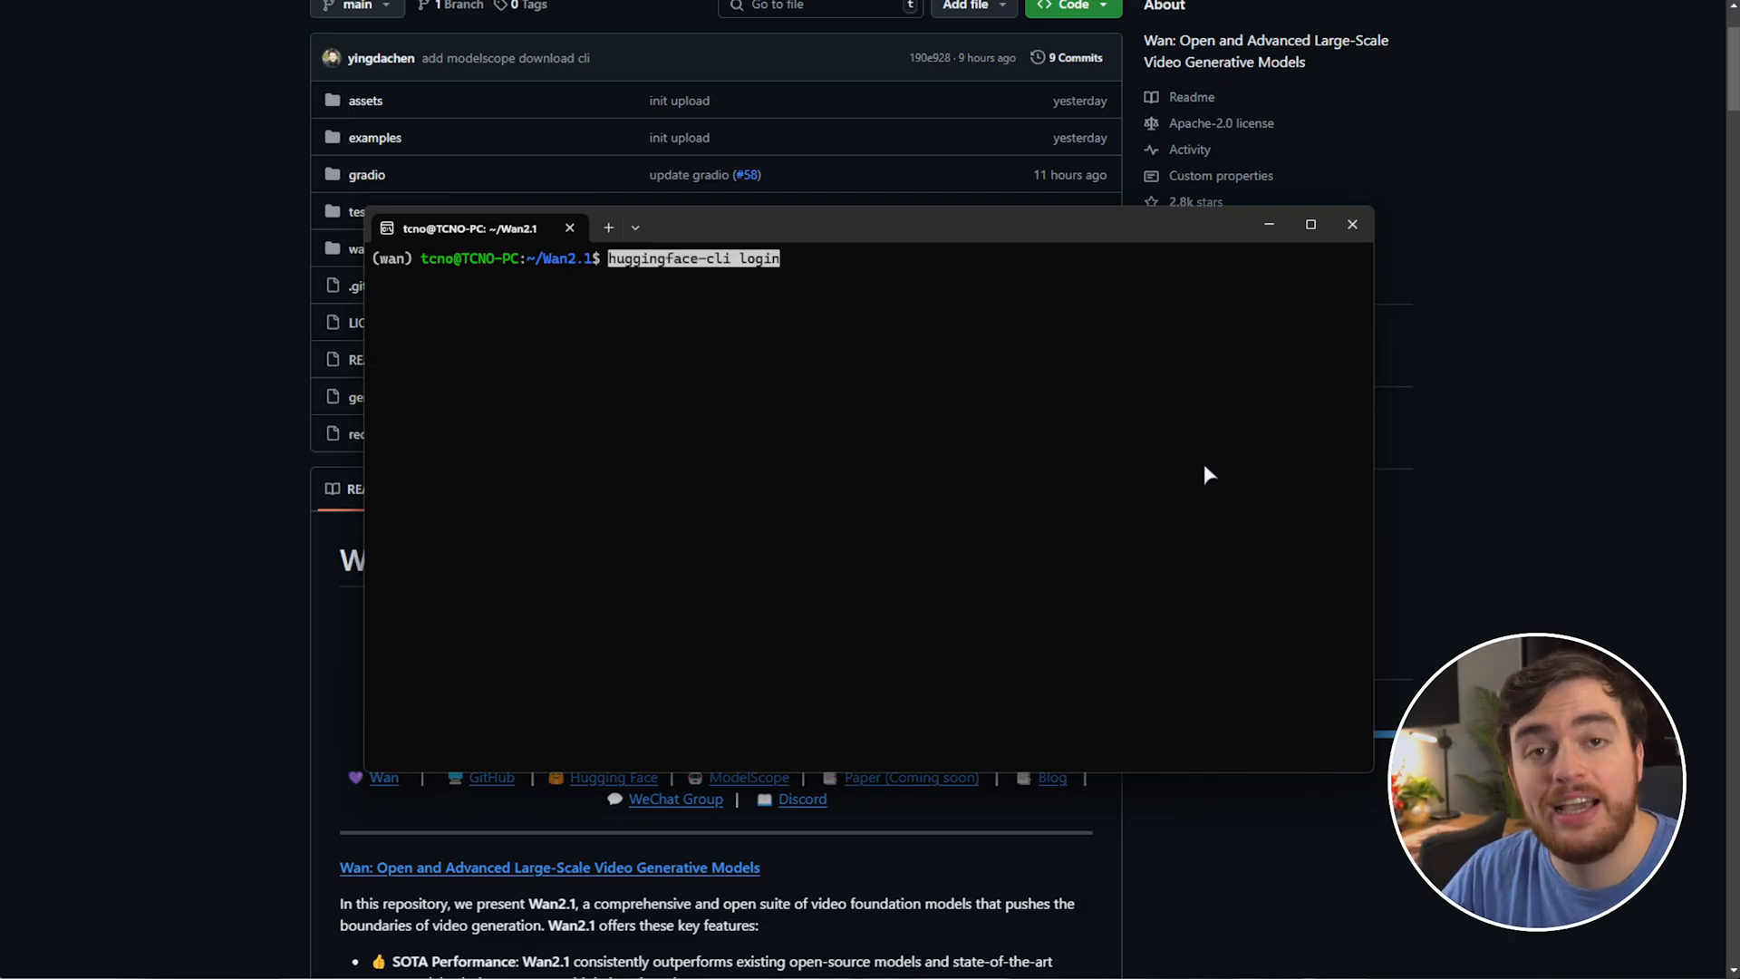
pyautogui.press('Return')
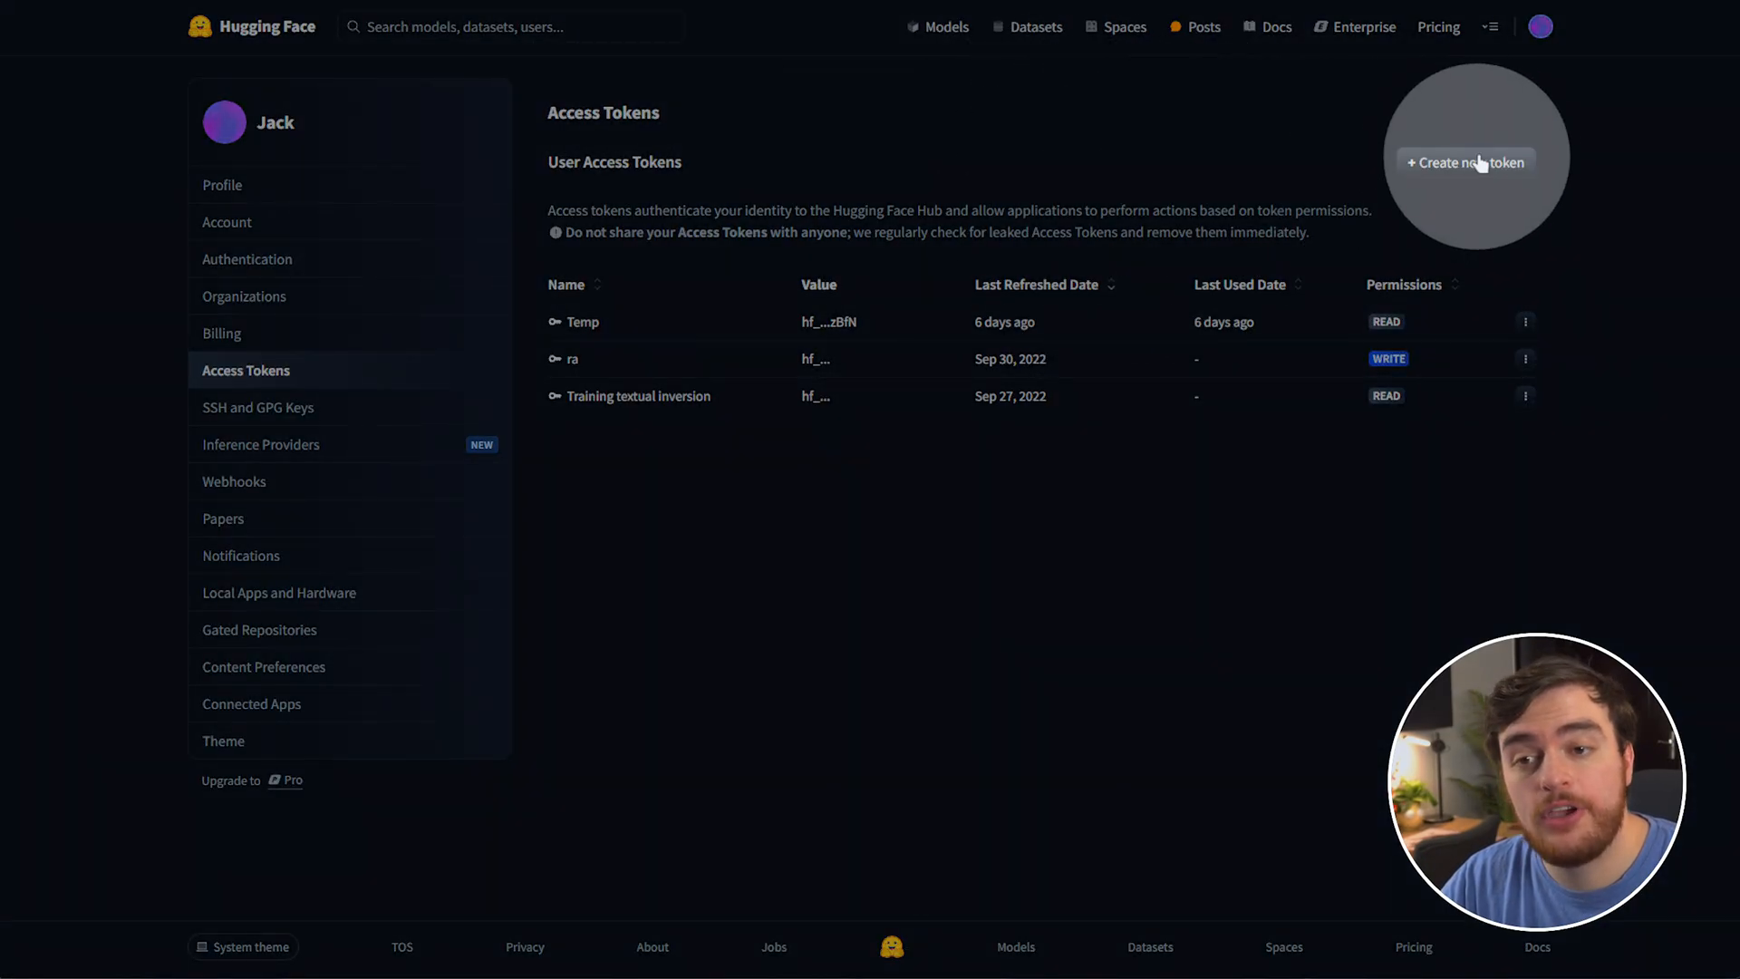
# - Create a new read-only Hugging Face access token named wan
pyautogui.click(1464, 161)
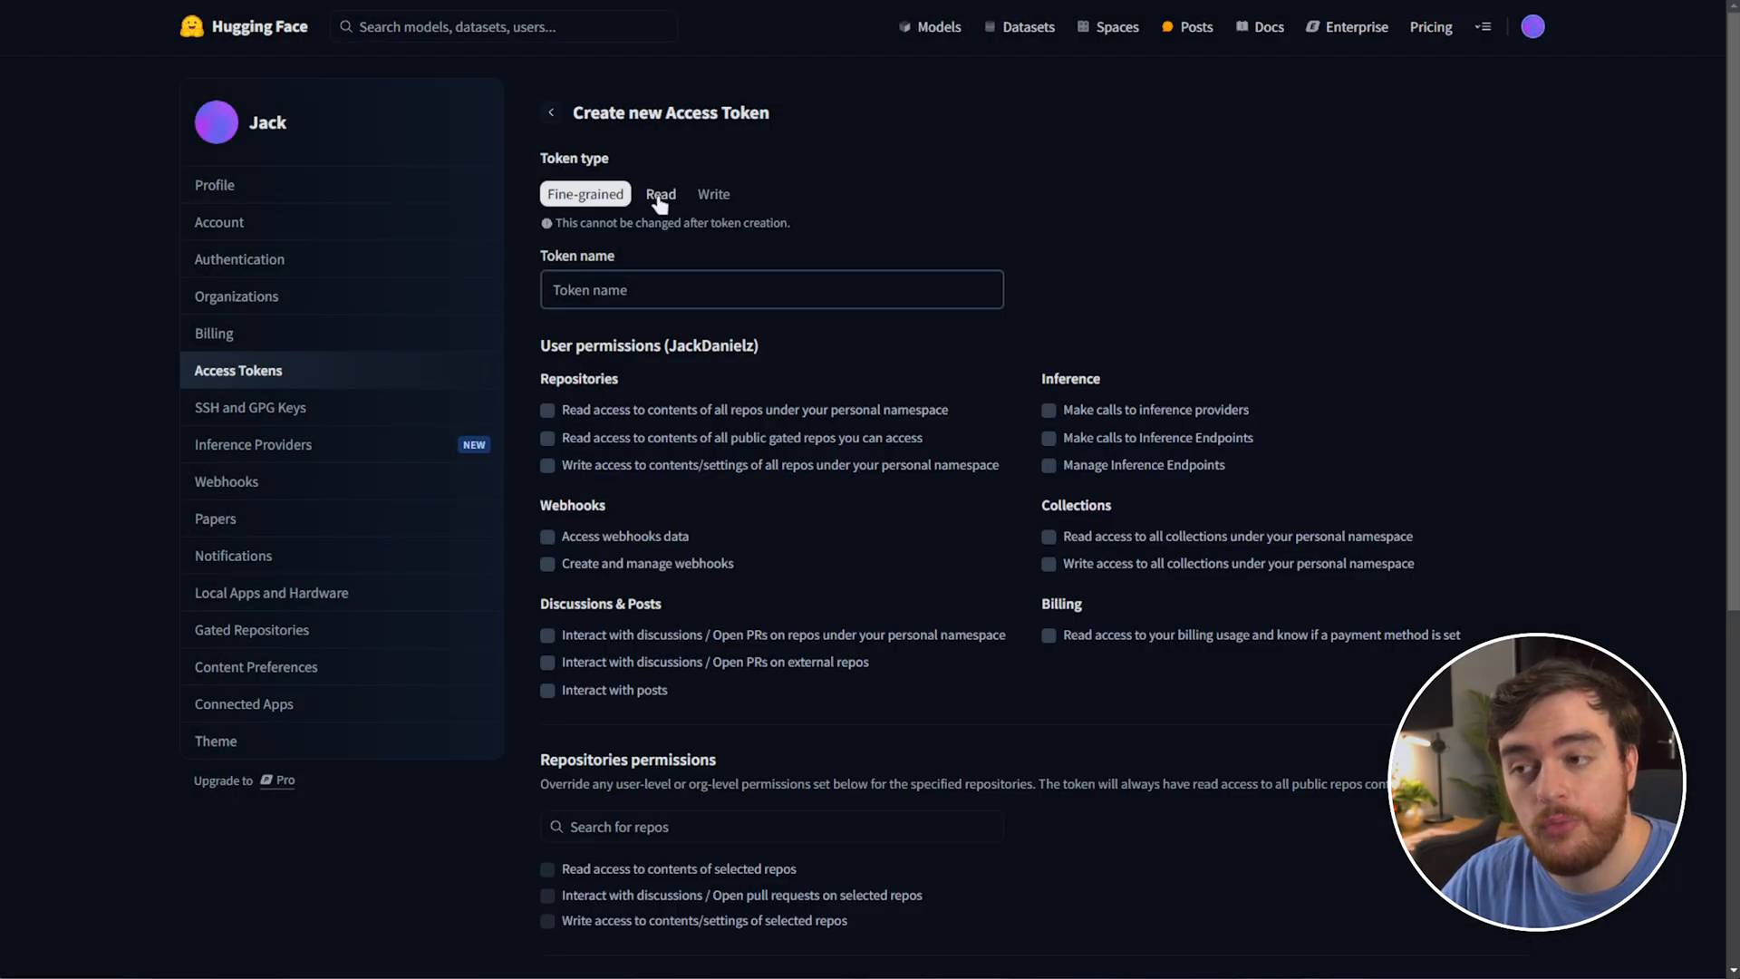
pyautogui.click(660, 194)
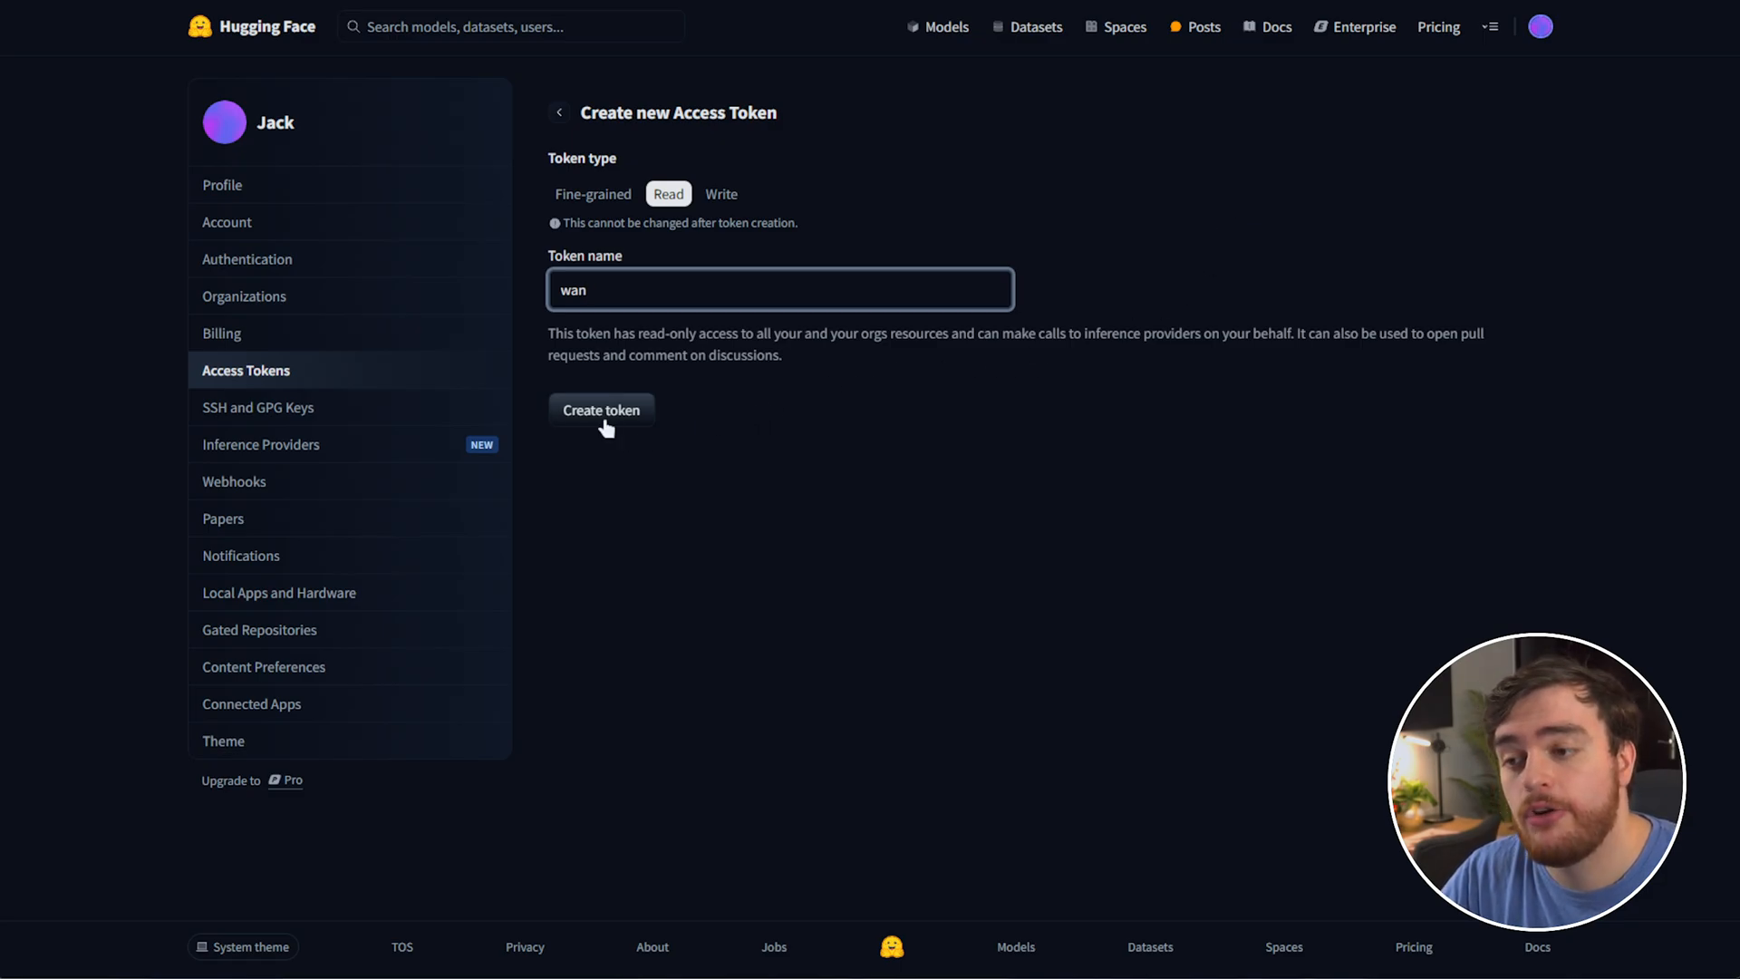
pyautogui.click(600, 410)
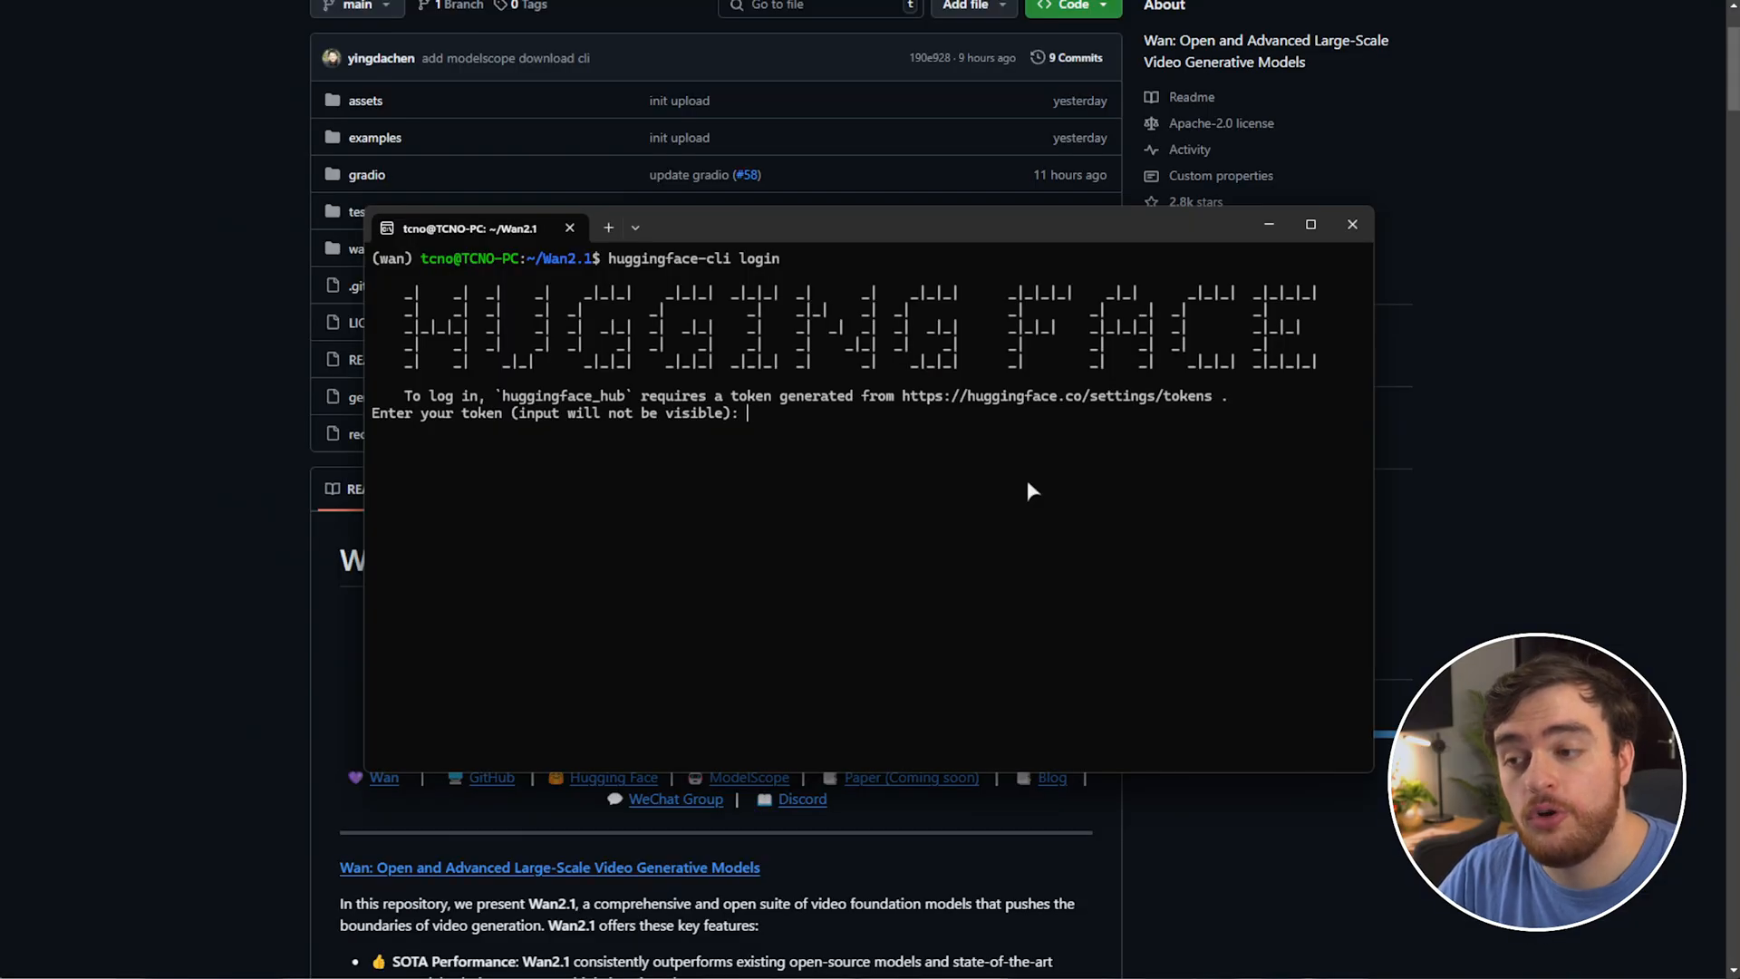
# - Submit the pasted Hugging Face token and agree to store it as a git credential
pyautogui.press('Return')
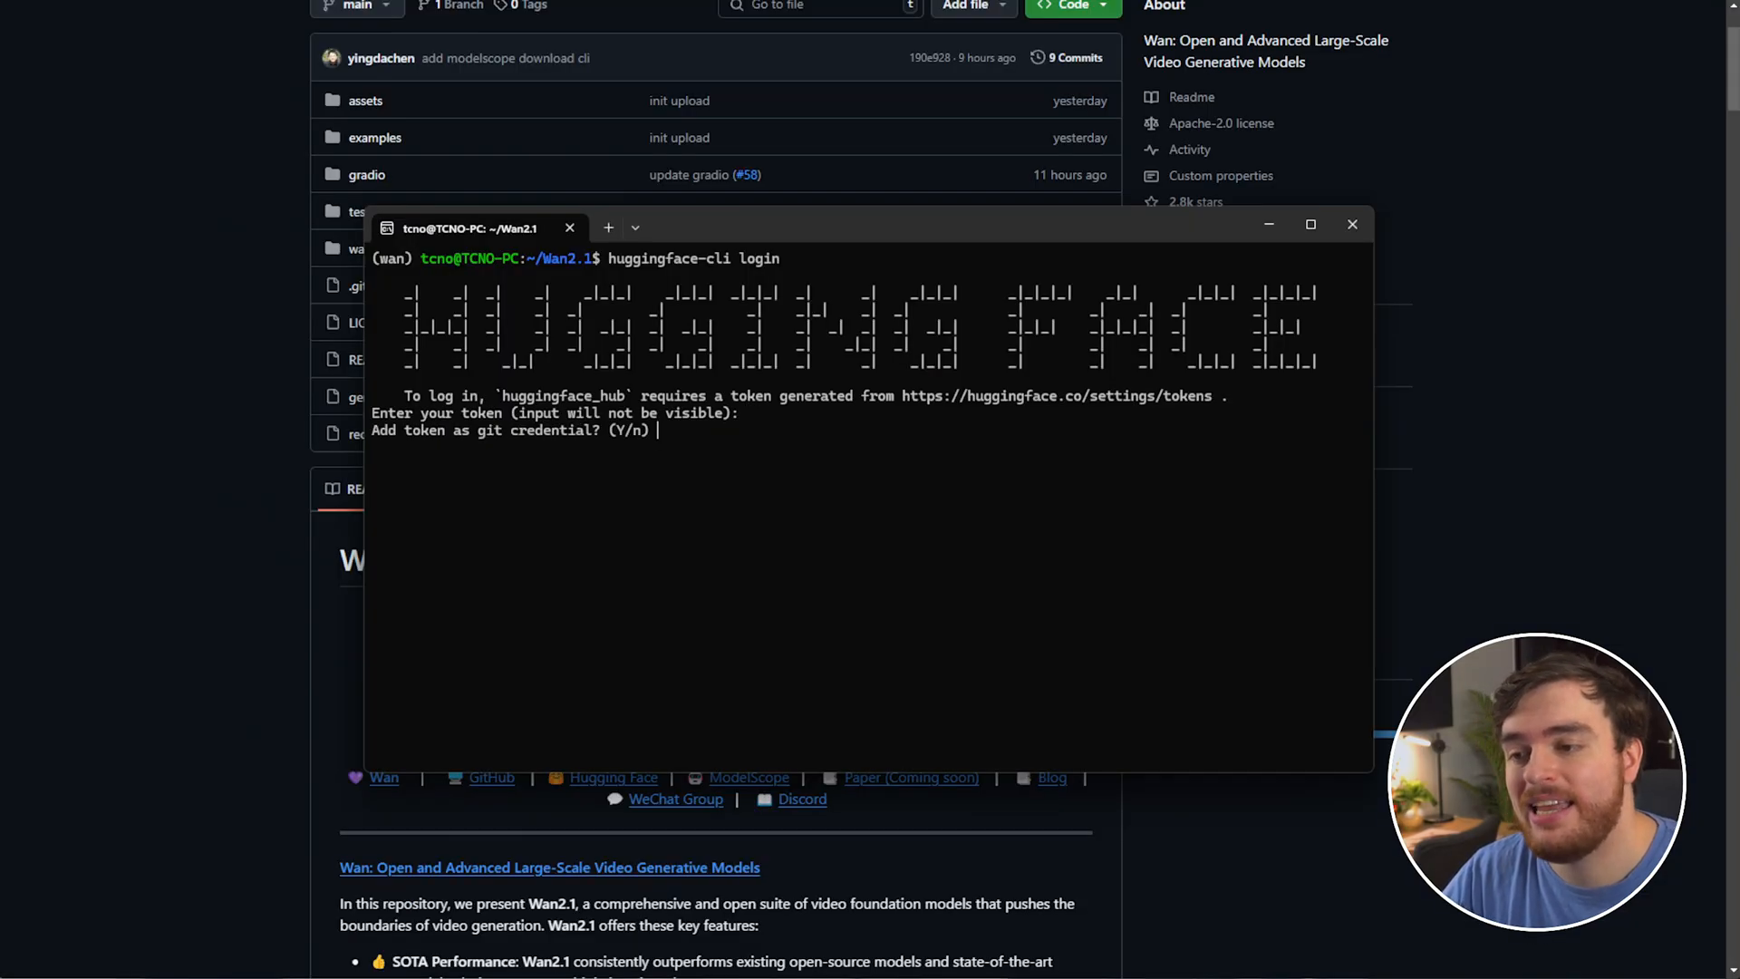
pyautogui.press('Return')
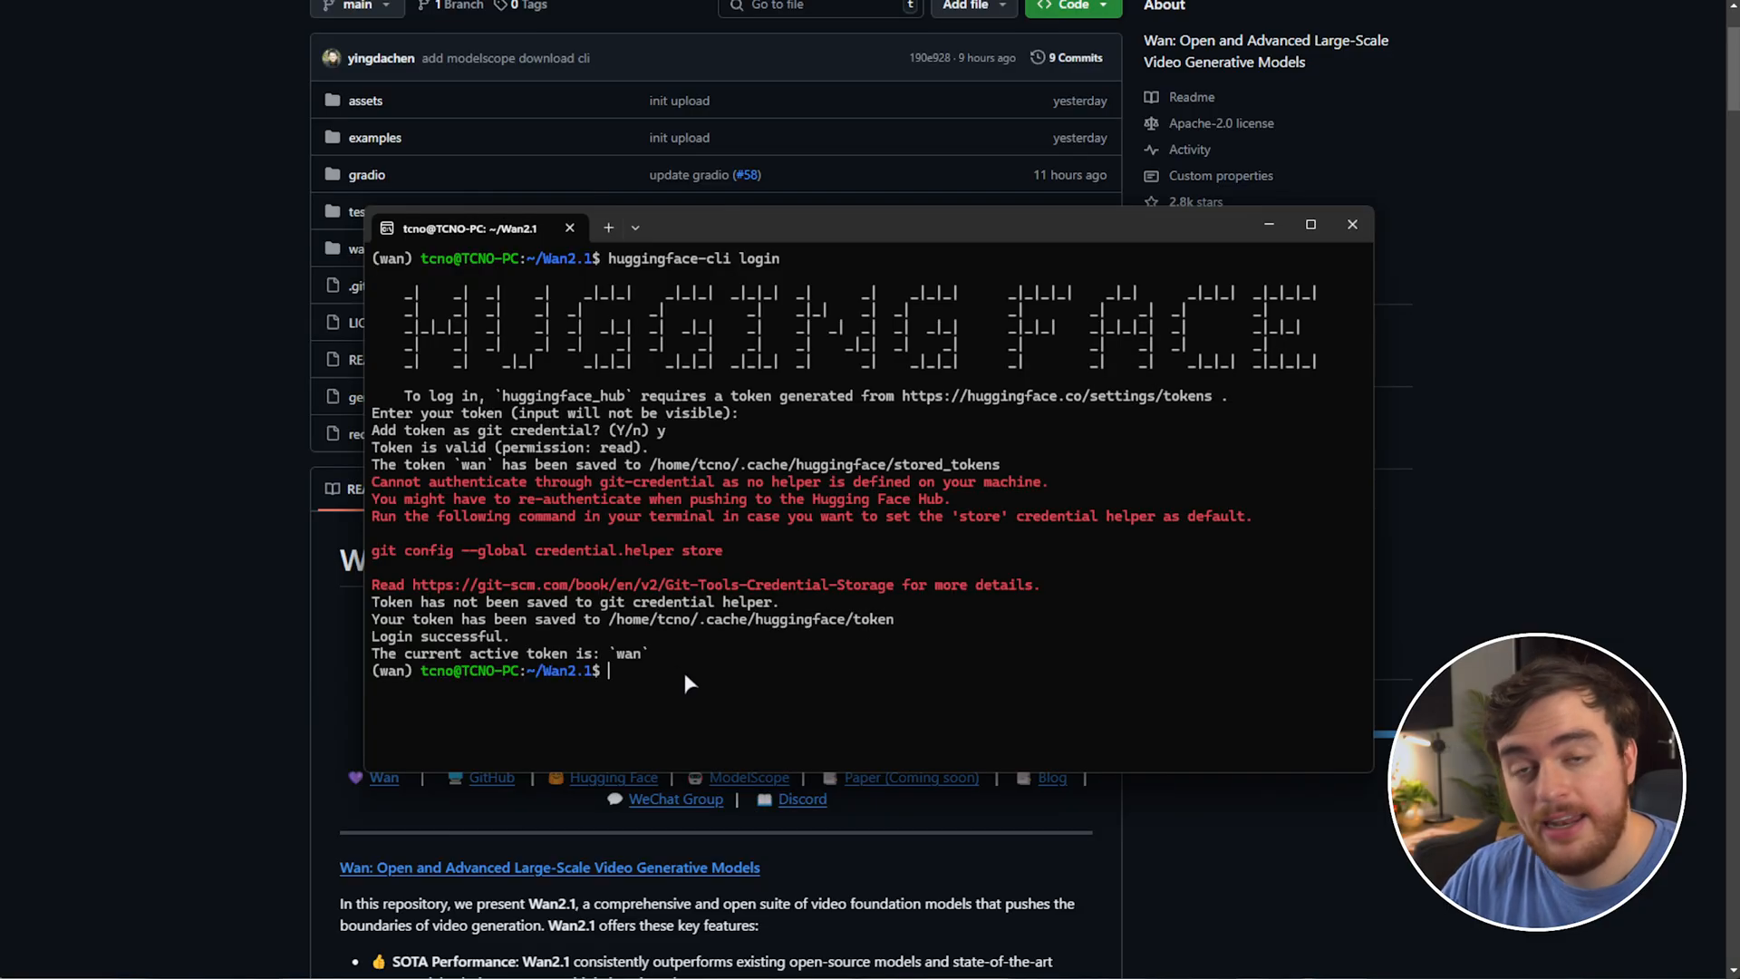
pyautogui.moveTo(1007, 670)
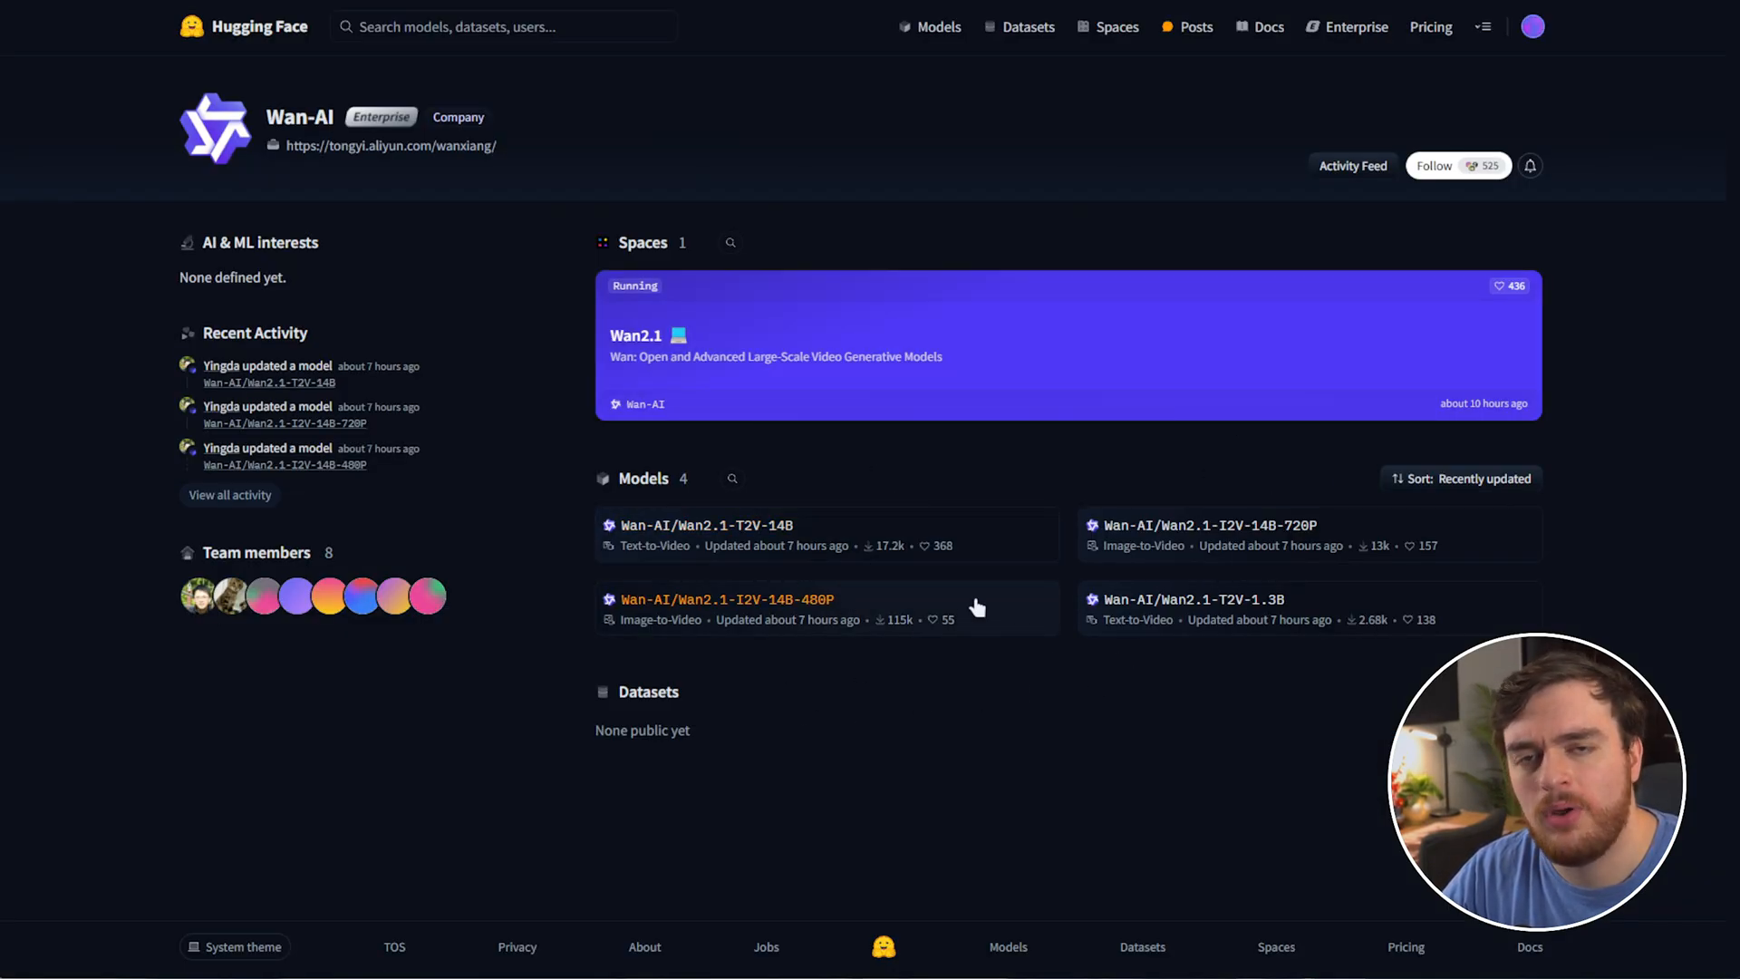
pyautogui.moveTo(1252, 627)
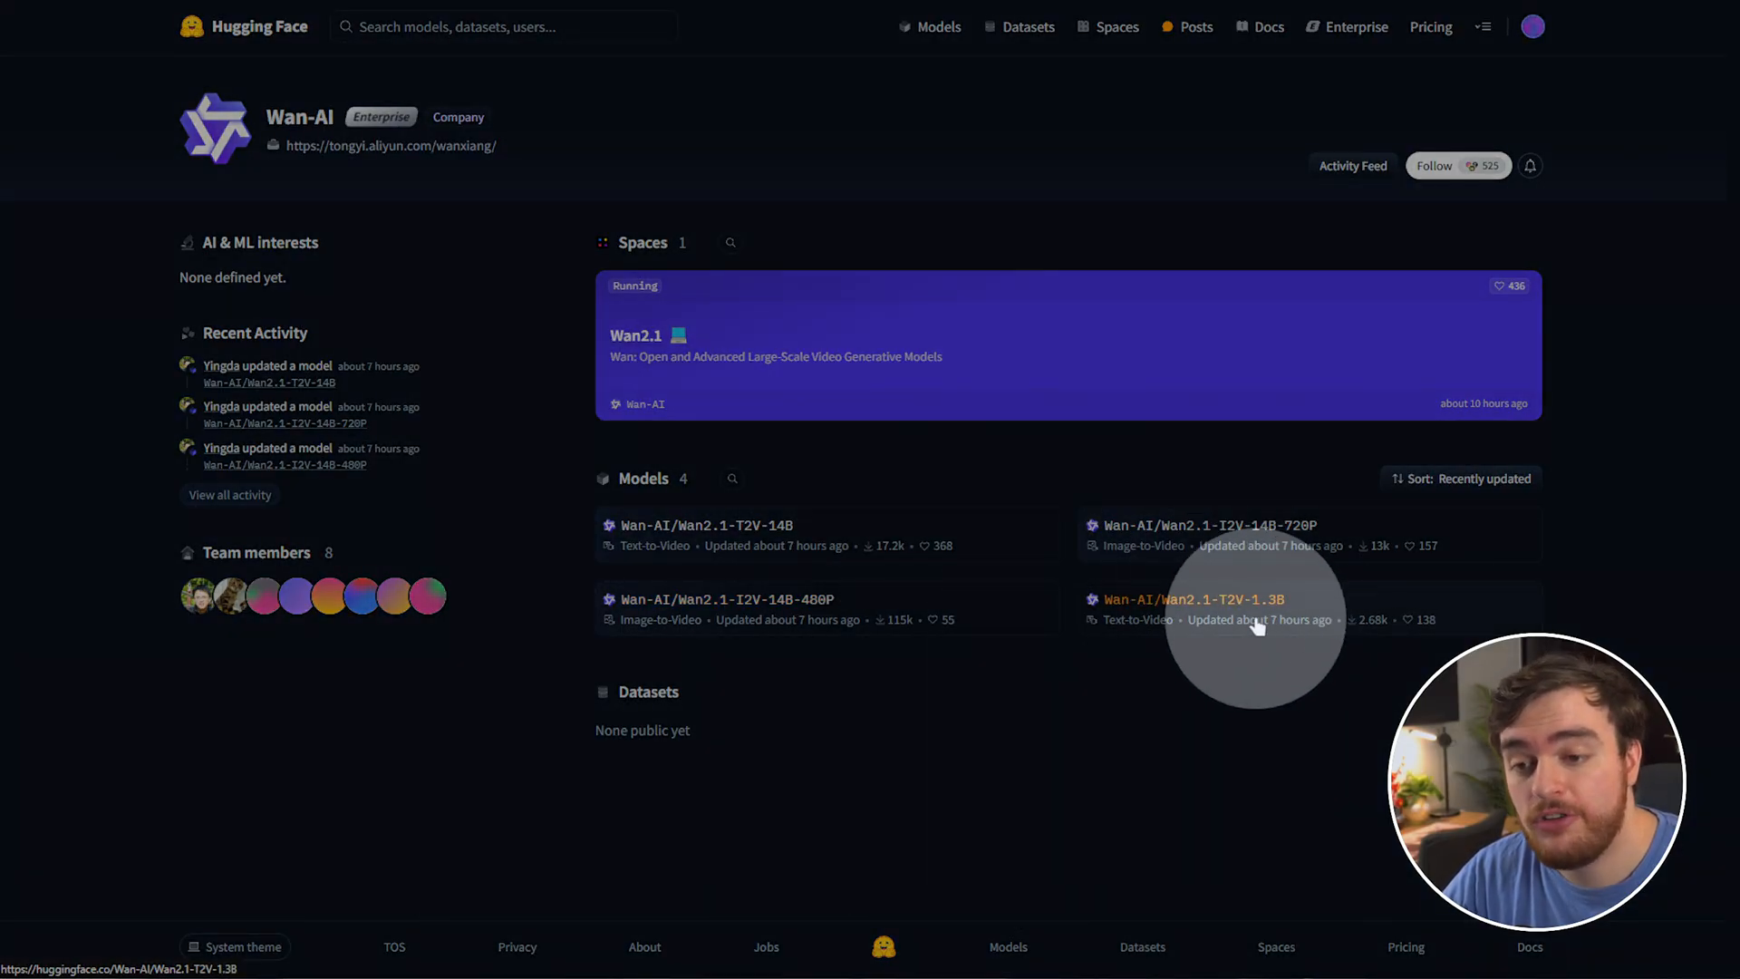
pyautogui.moveTo(1270, 600)
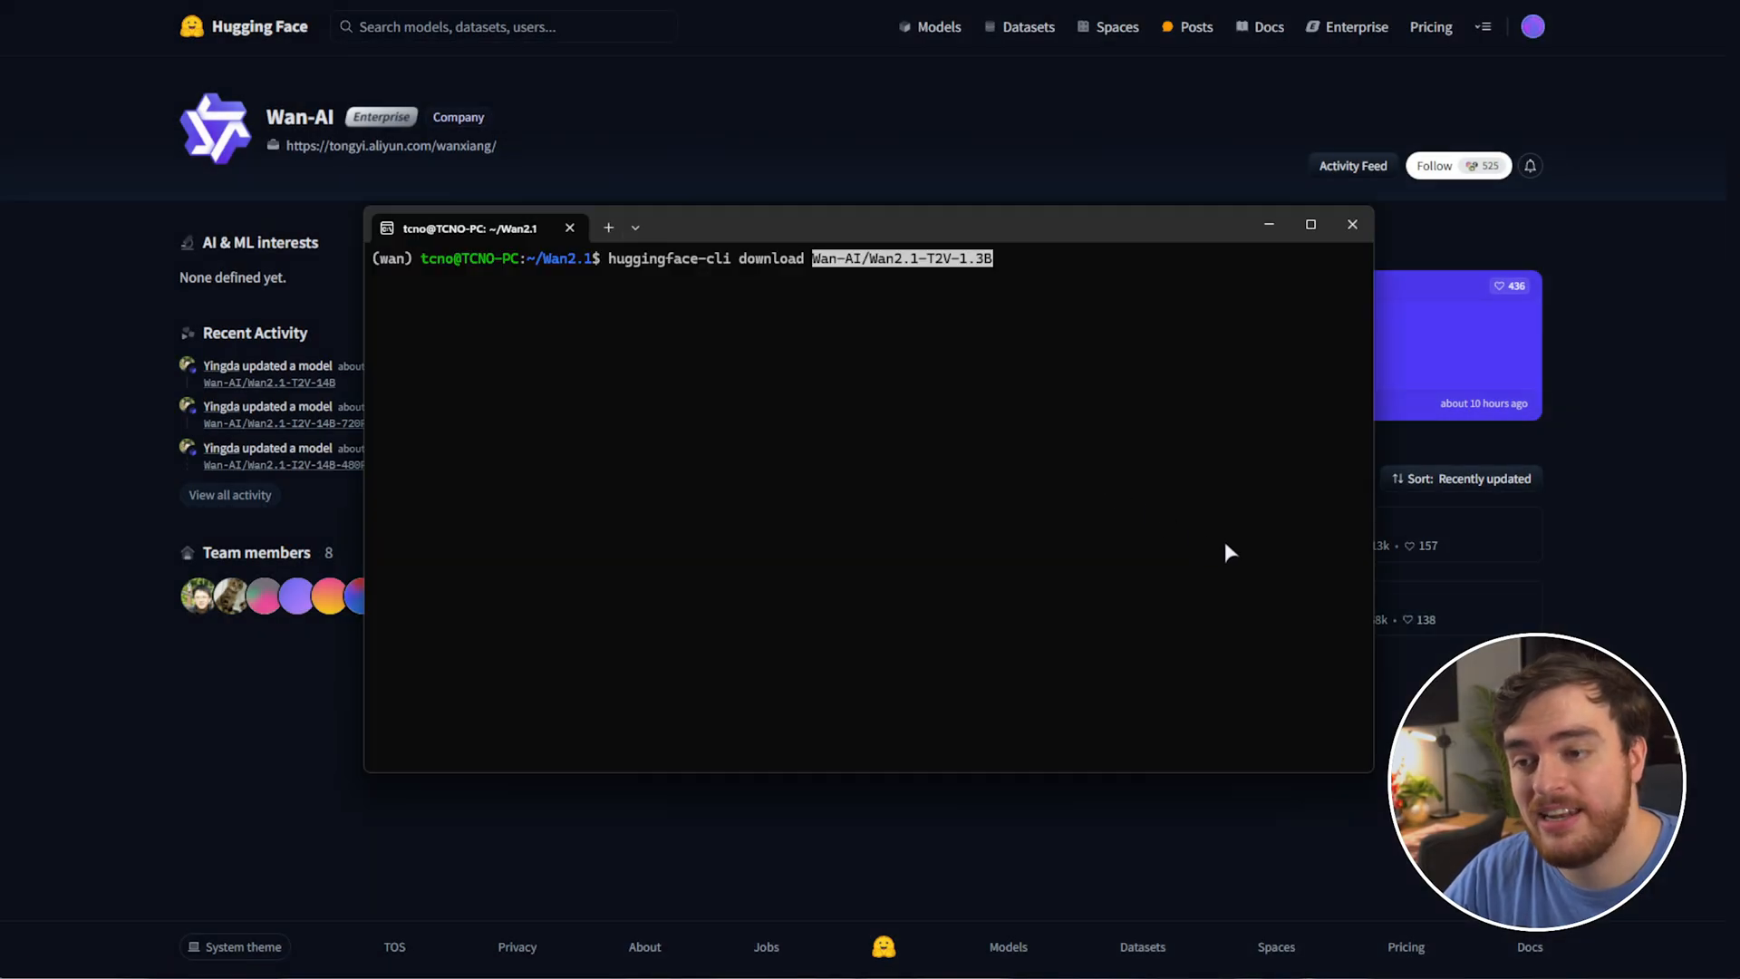
# - Run huggingface-cli download Wan-AI/Wan2.1-T2V-1.3B --local-dir ./Wan2.1-T2V-1.3B
pyautogui.write('--local-dir ./Wan2.1-T2V-1.3B')
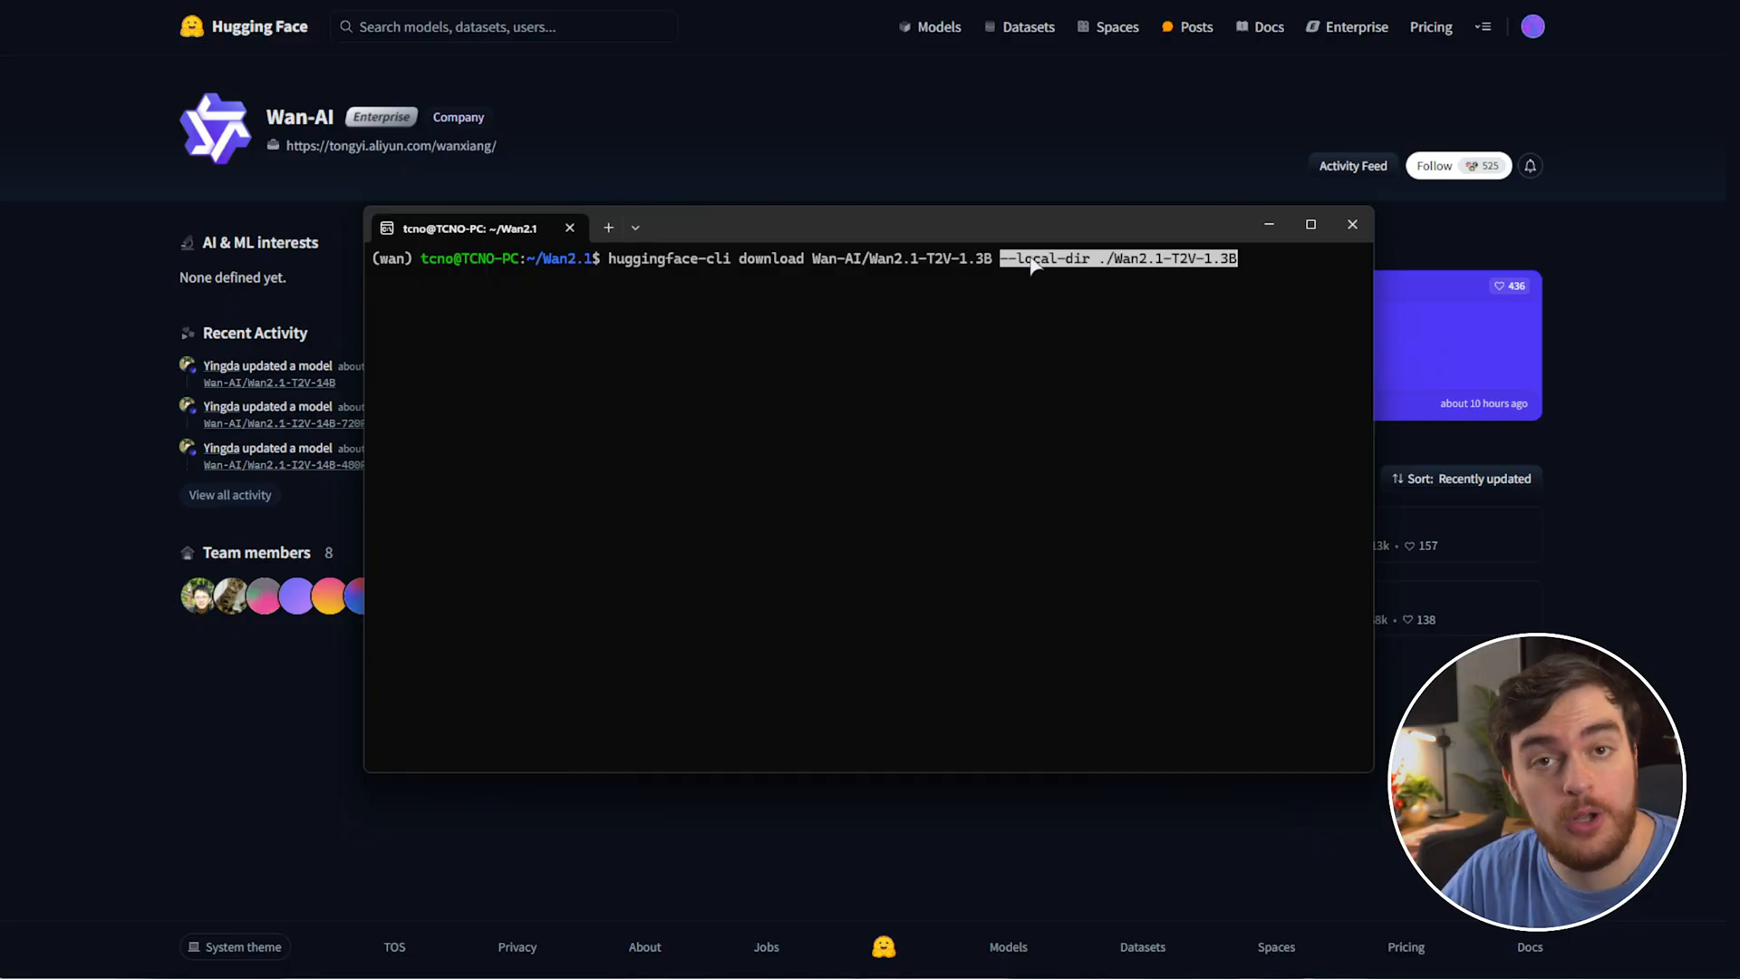
pyautogui.moveTo(1103, 272)
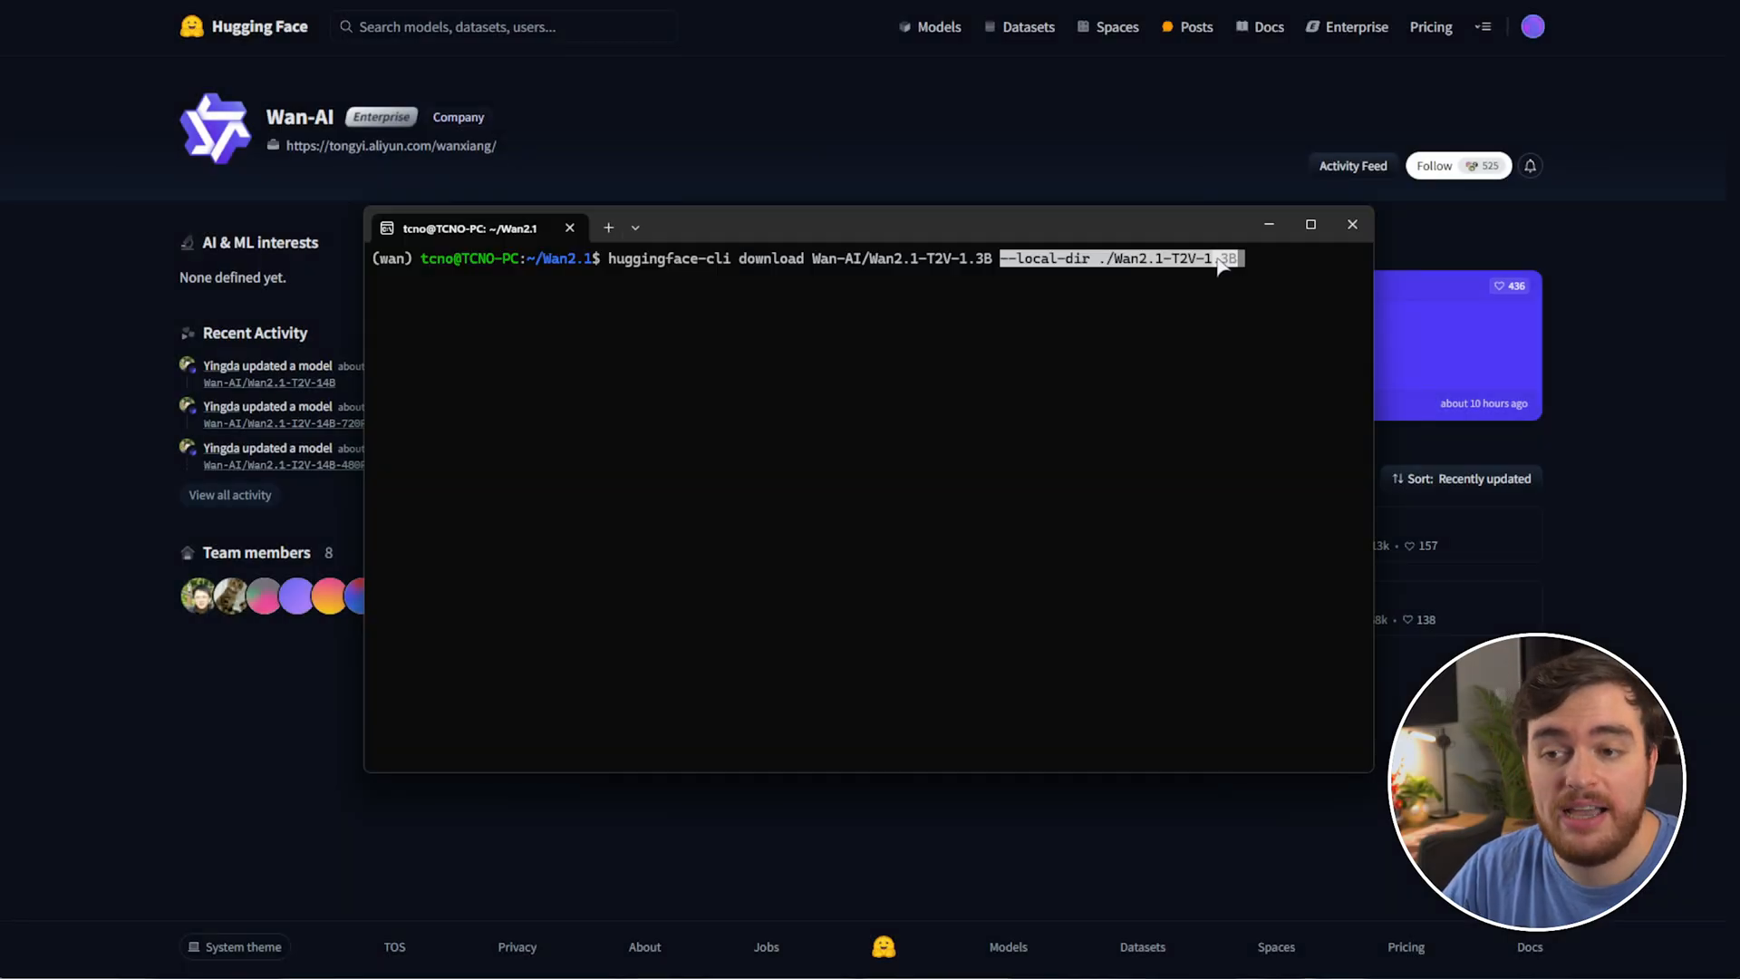
pyautogui.moveTo(1244, 353)
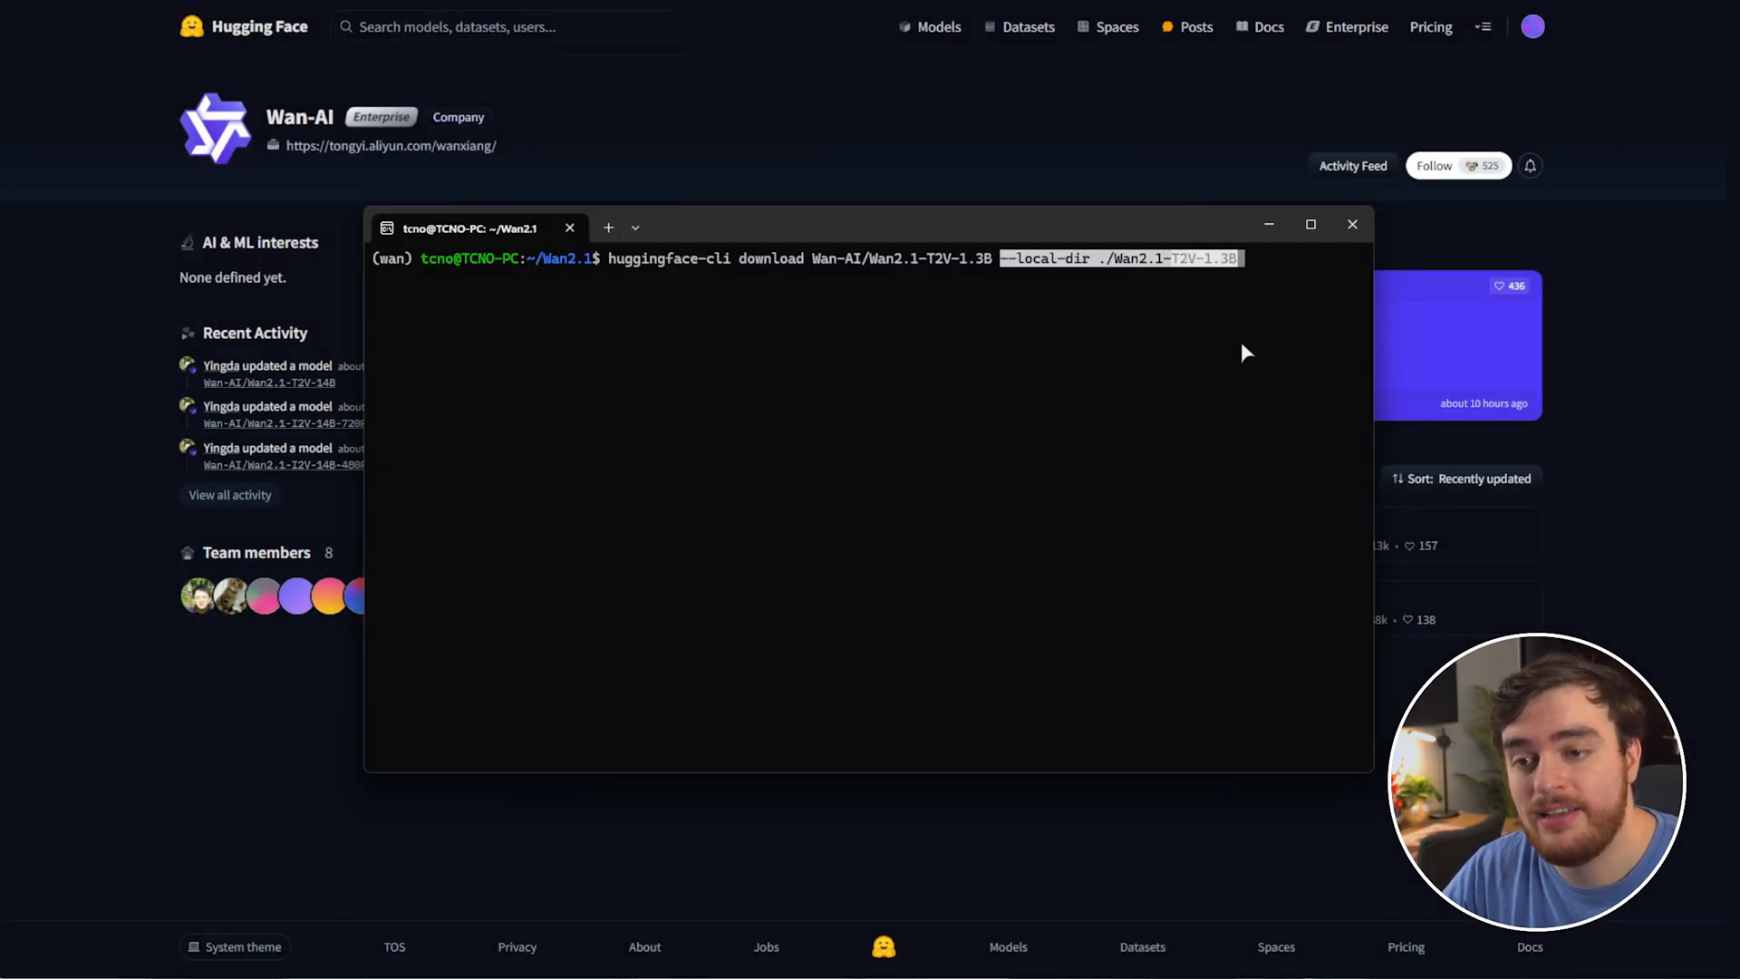
pyautogui.press('Return')
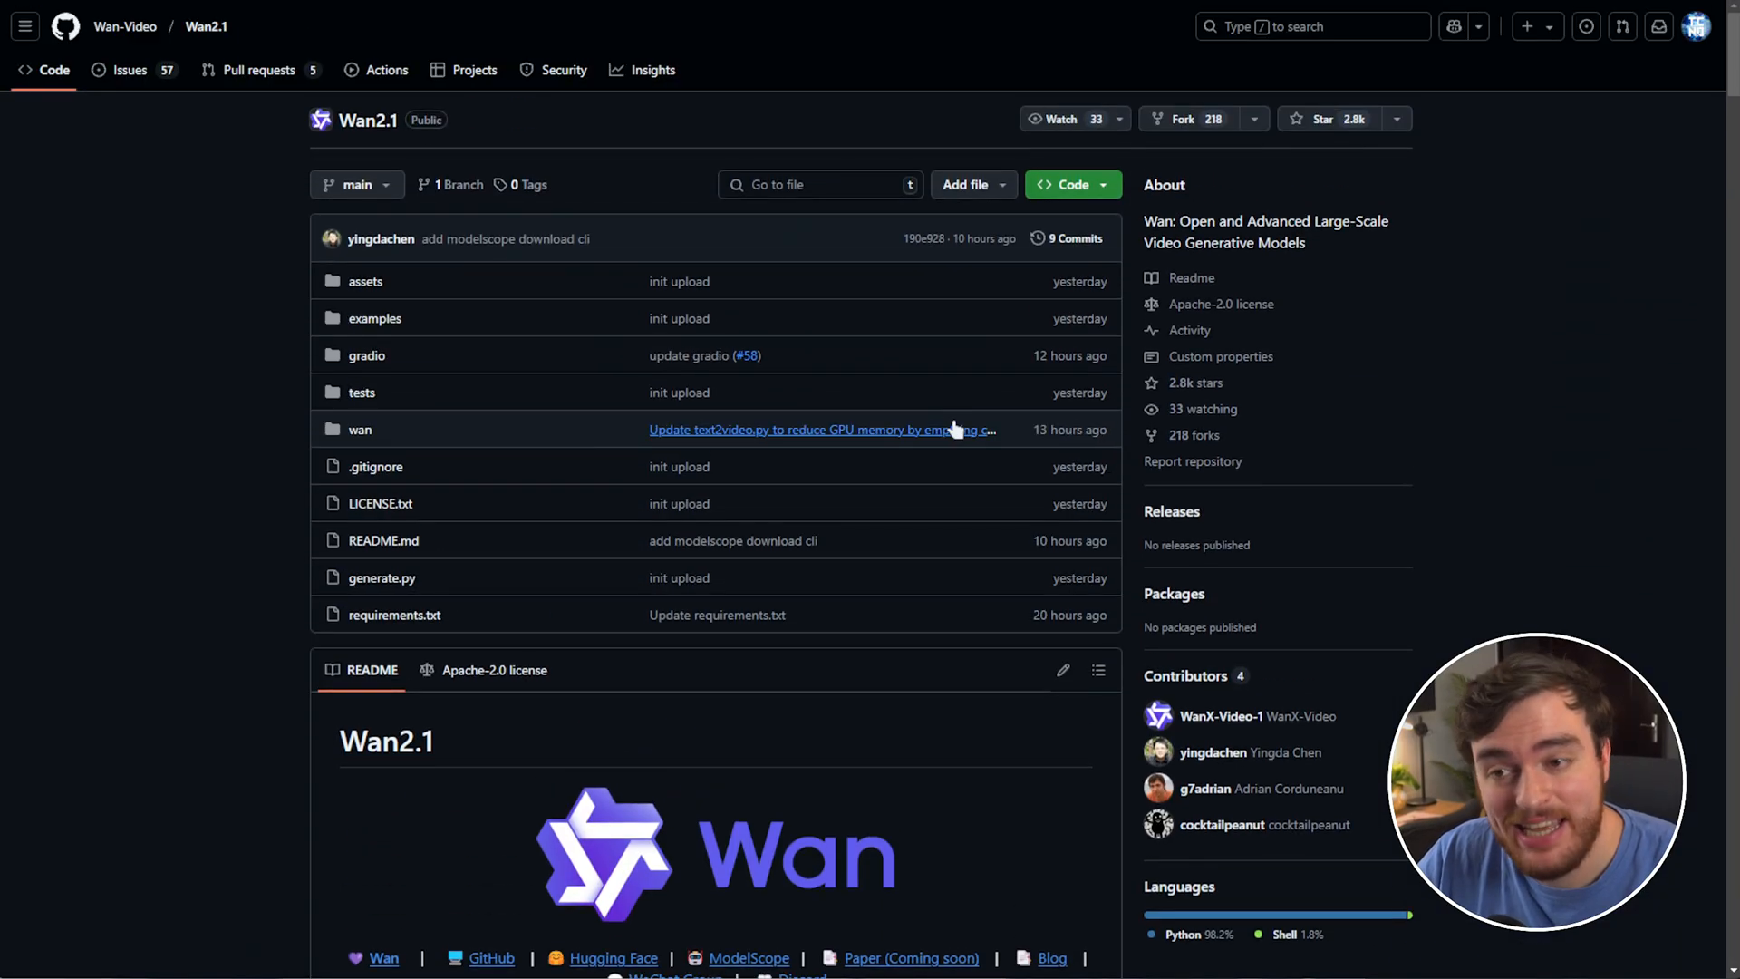
# - Scroll the Wan2.1 README past Run Text-to-Video Generation to the local gradio section
pyautogui.scroll(-3)
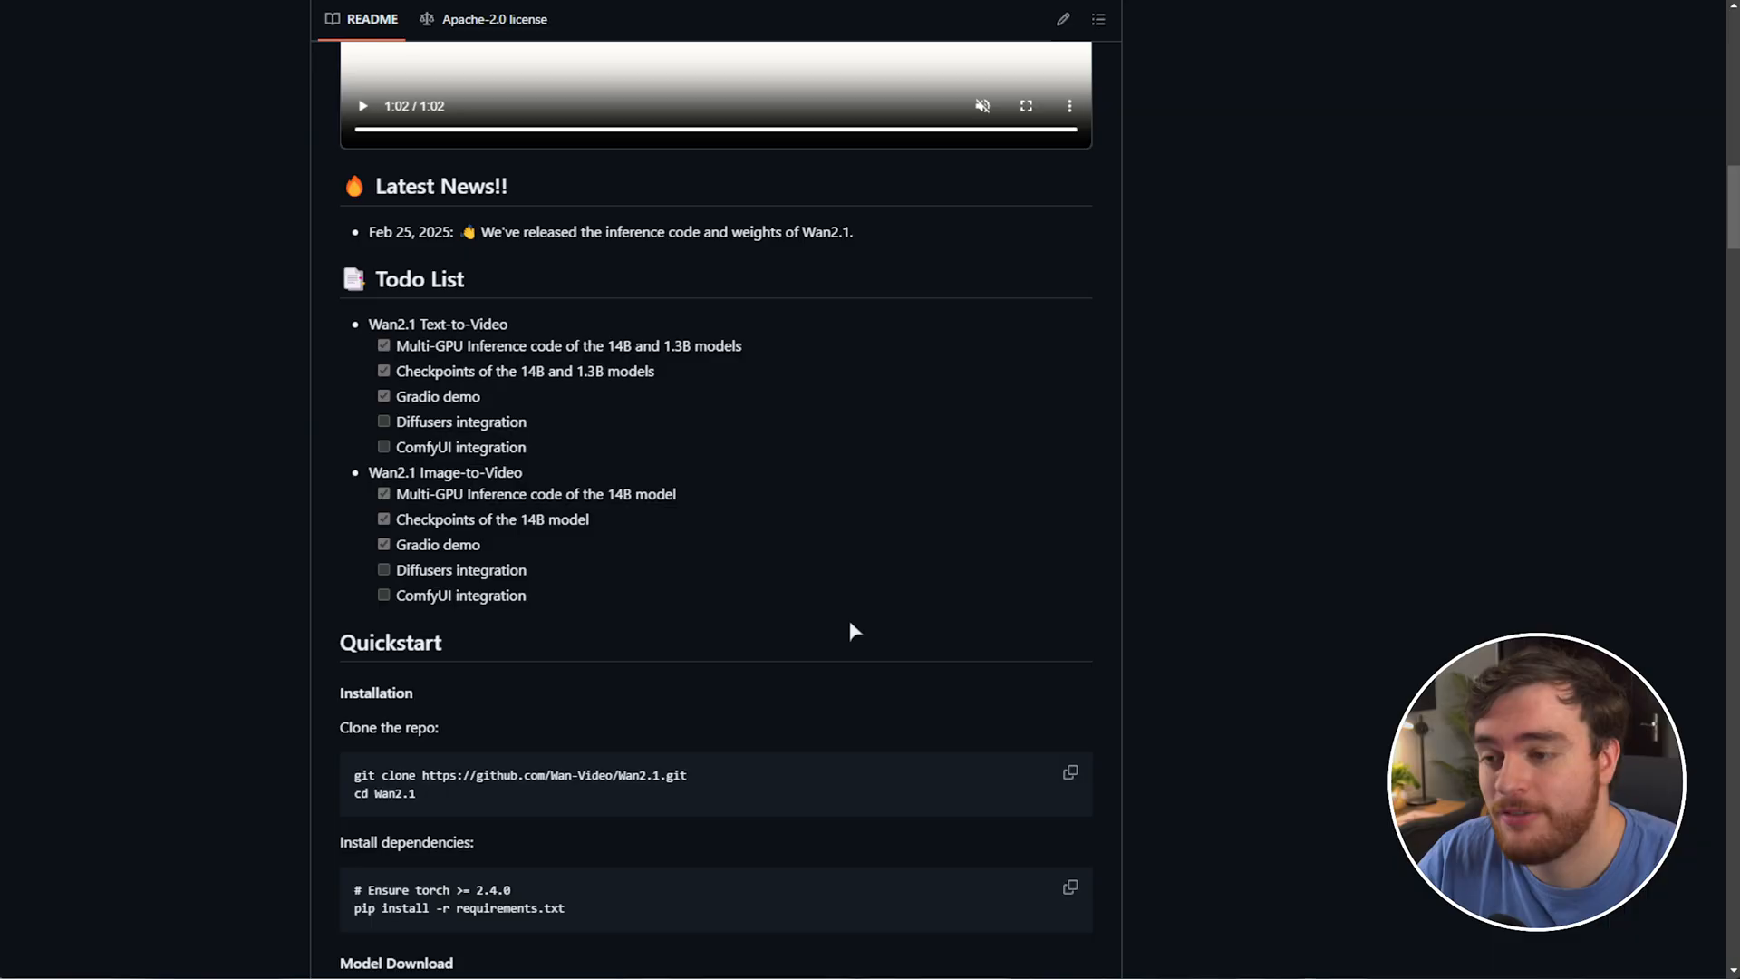
pyautogui.scroll(-3)
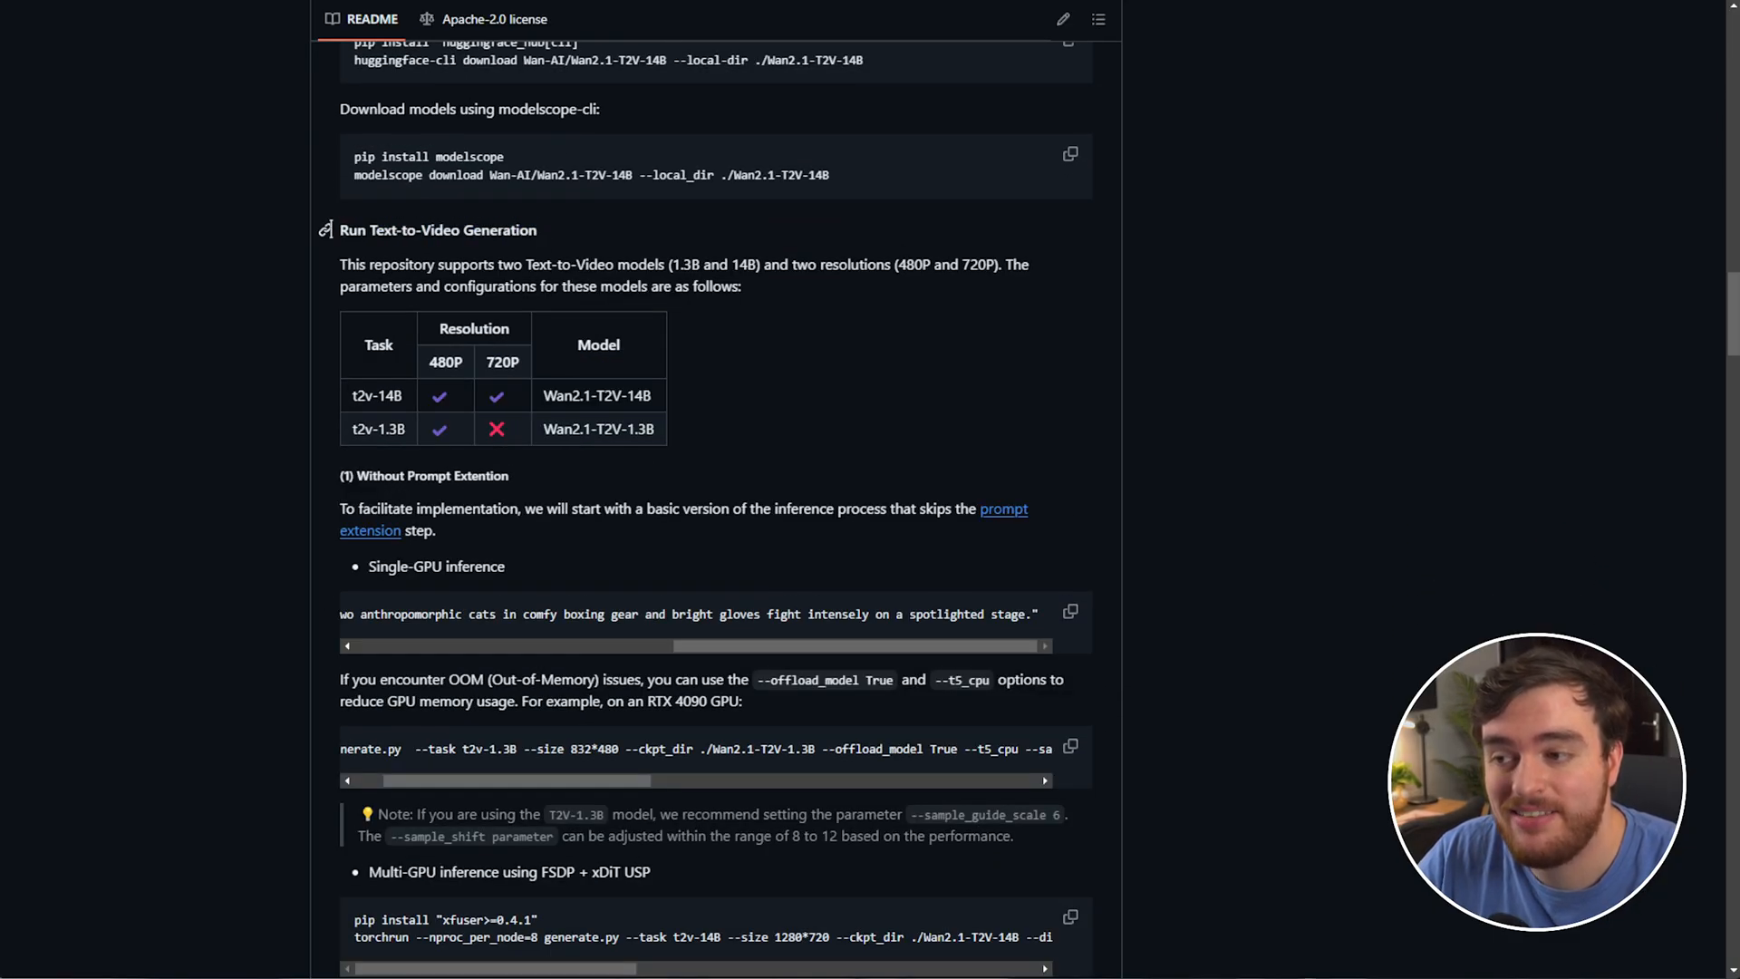
pyautogui.doubleClick(437, 230)
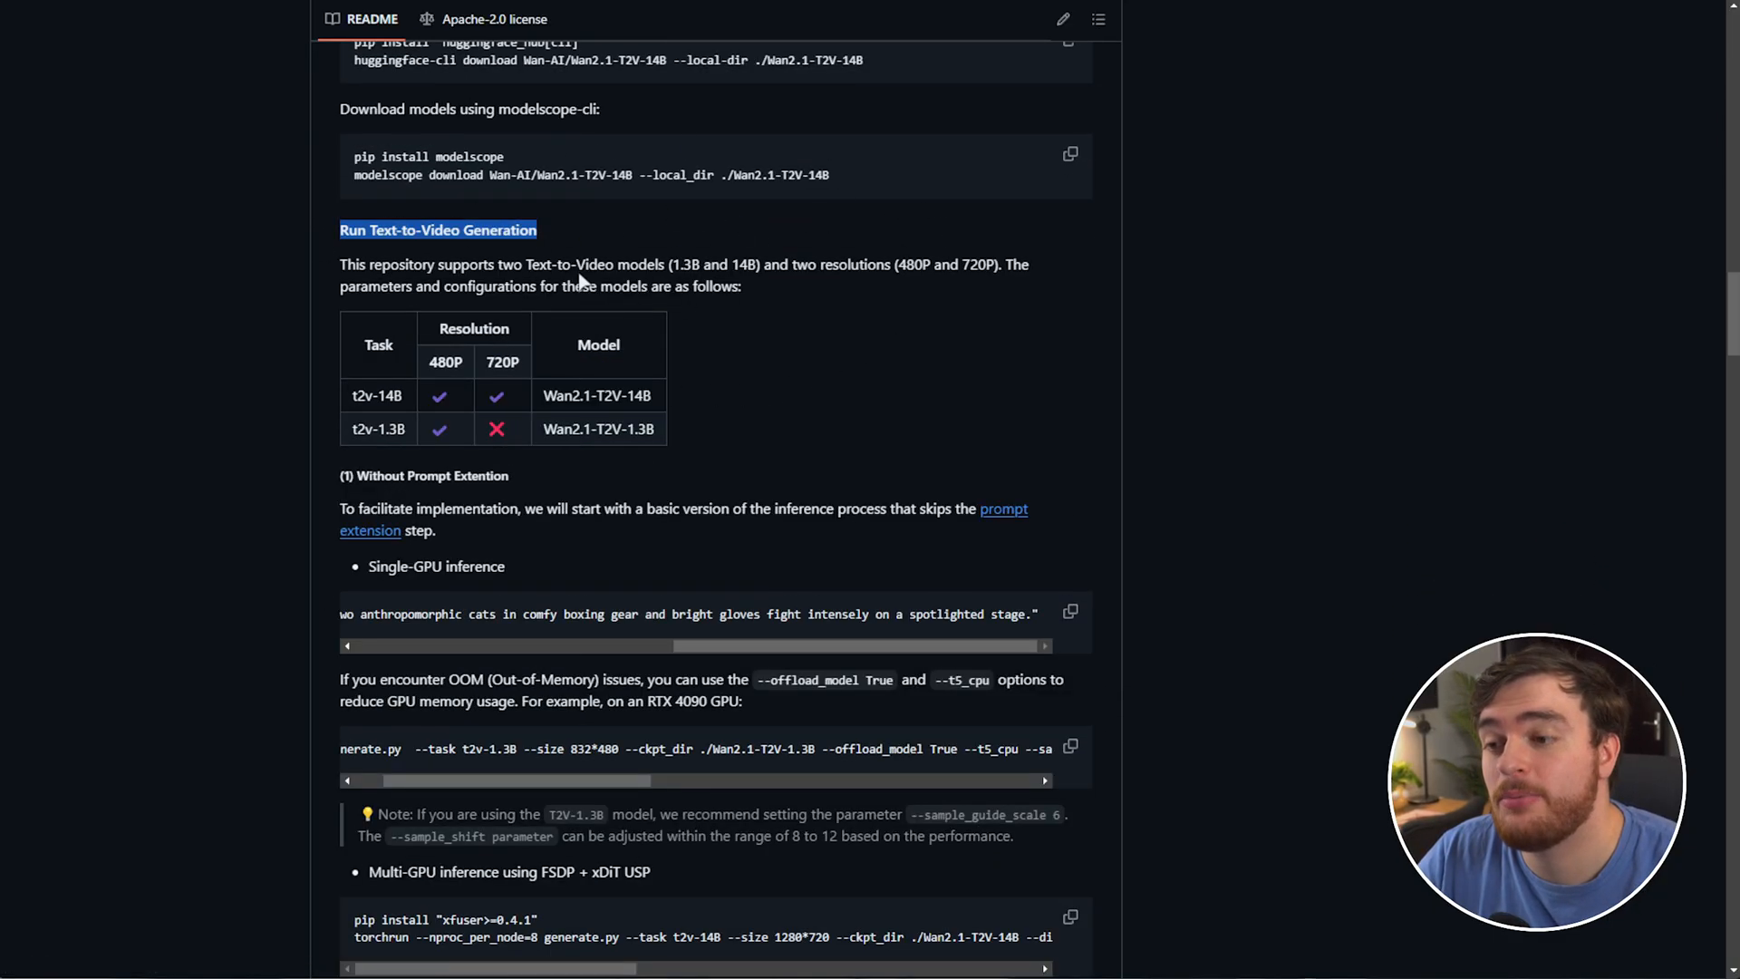
pyautogui.scroll(-3)
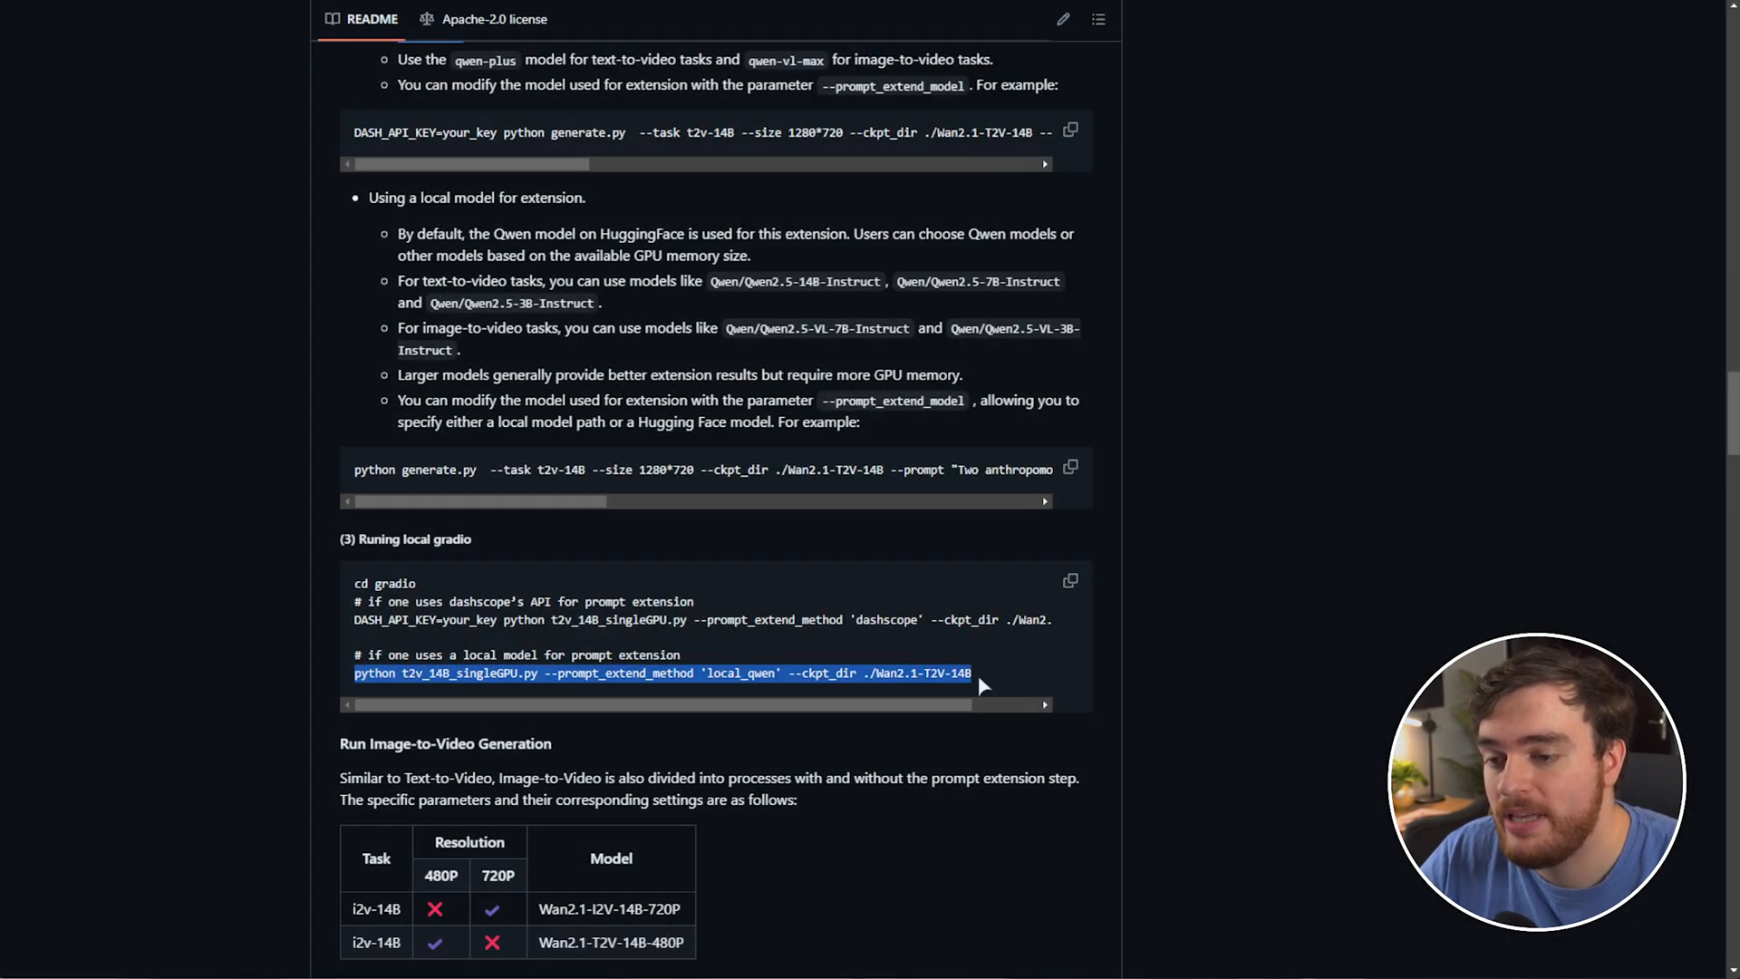
pyautogui.scroll(-3)
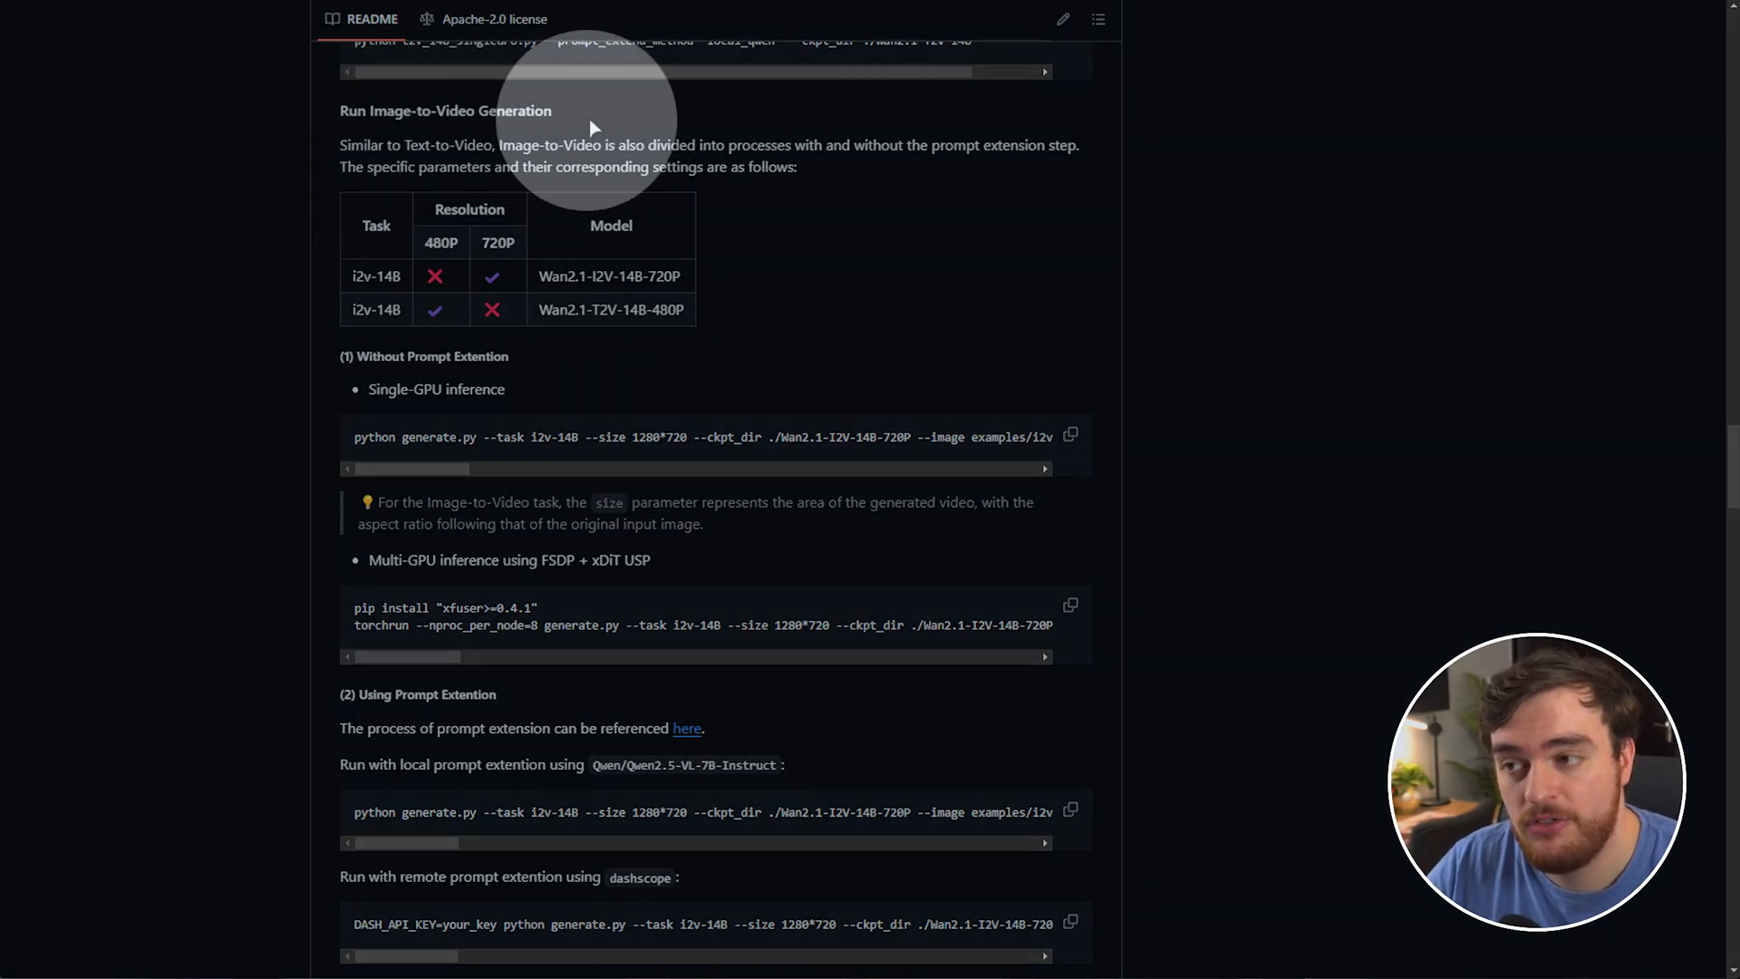
pyautogui.scroll(-3)
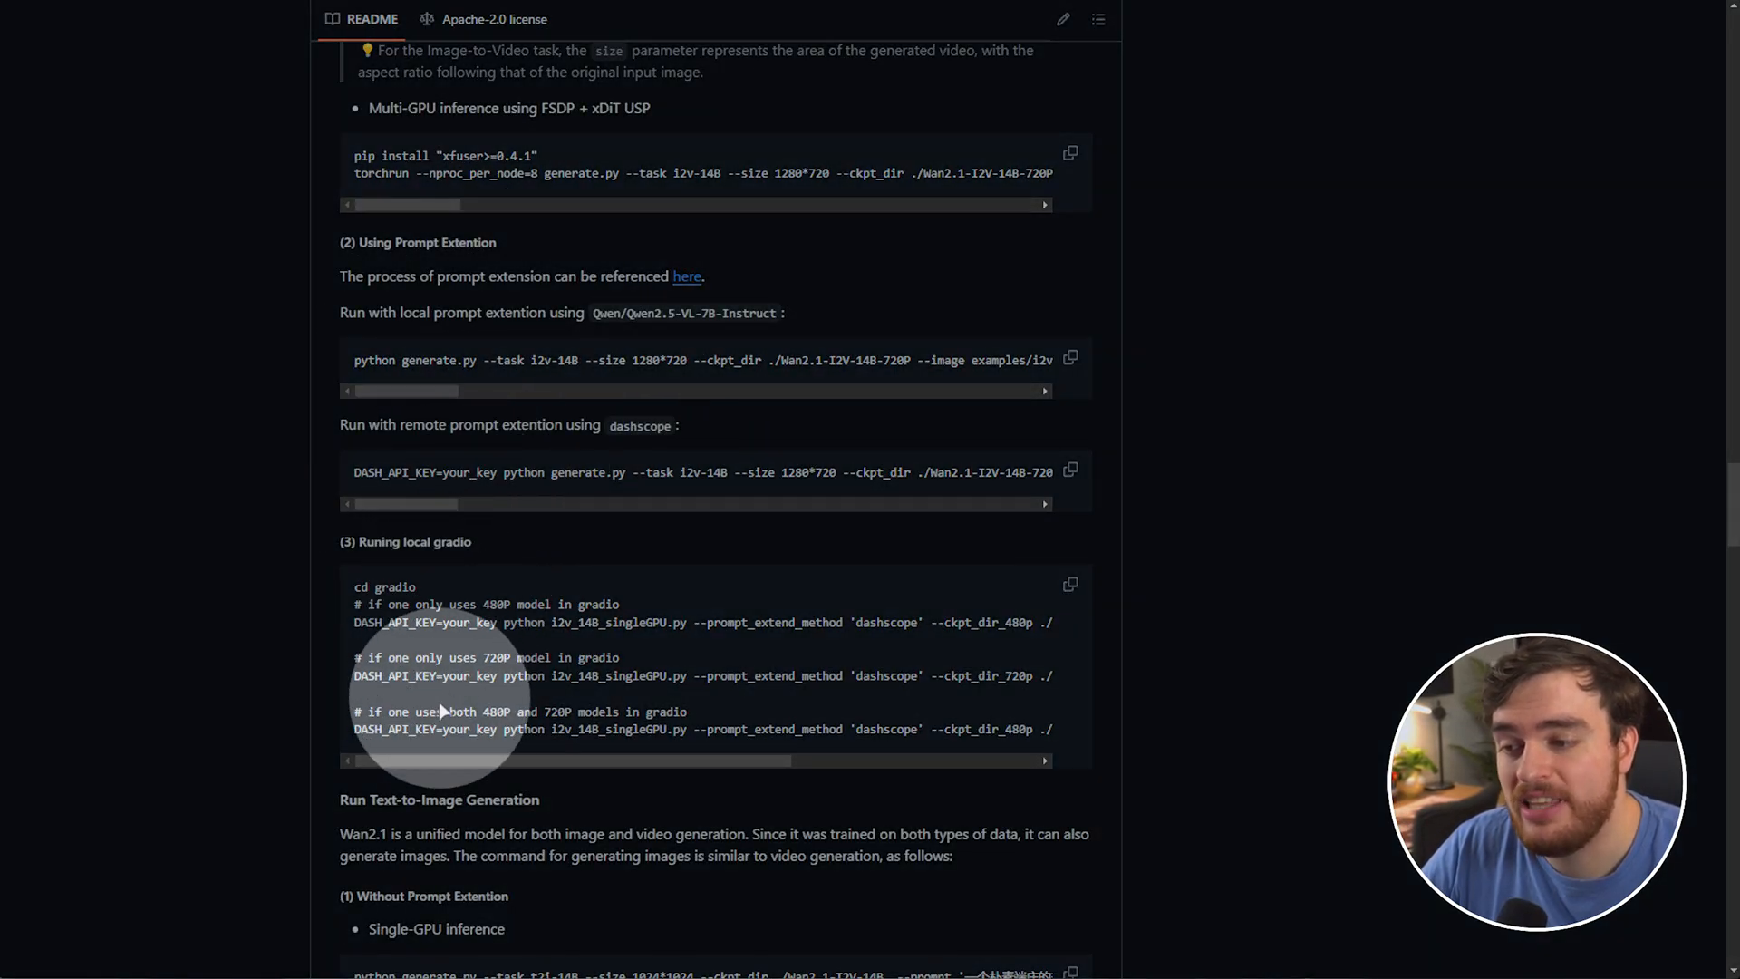
pyautogui.moveTo(361, 616)
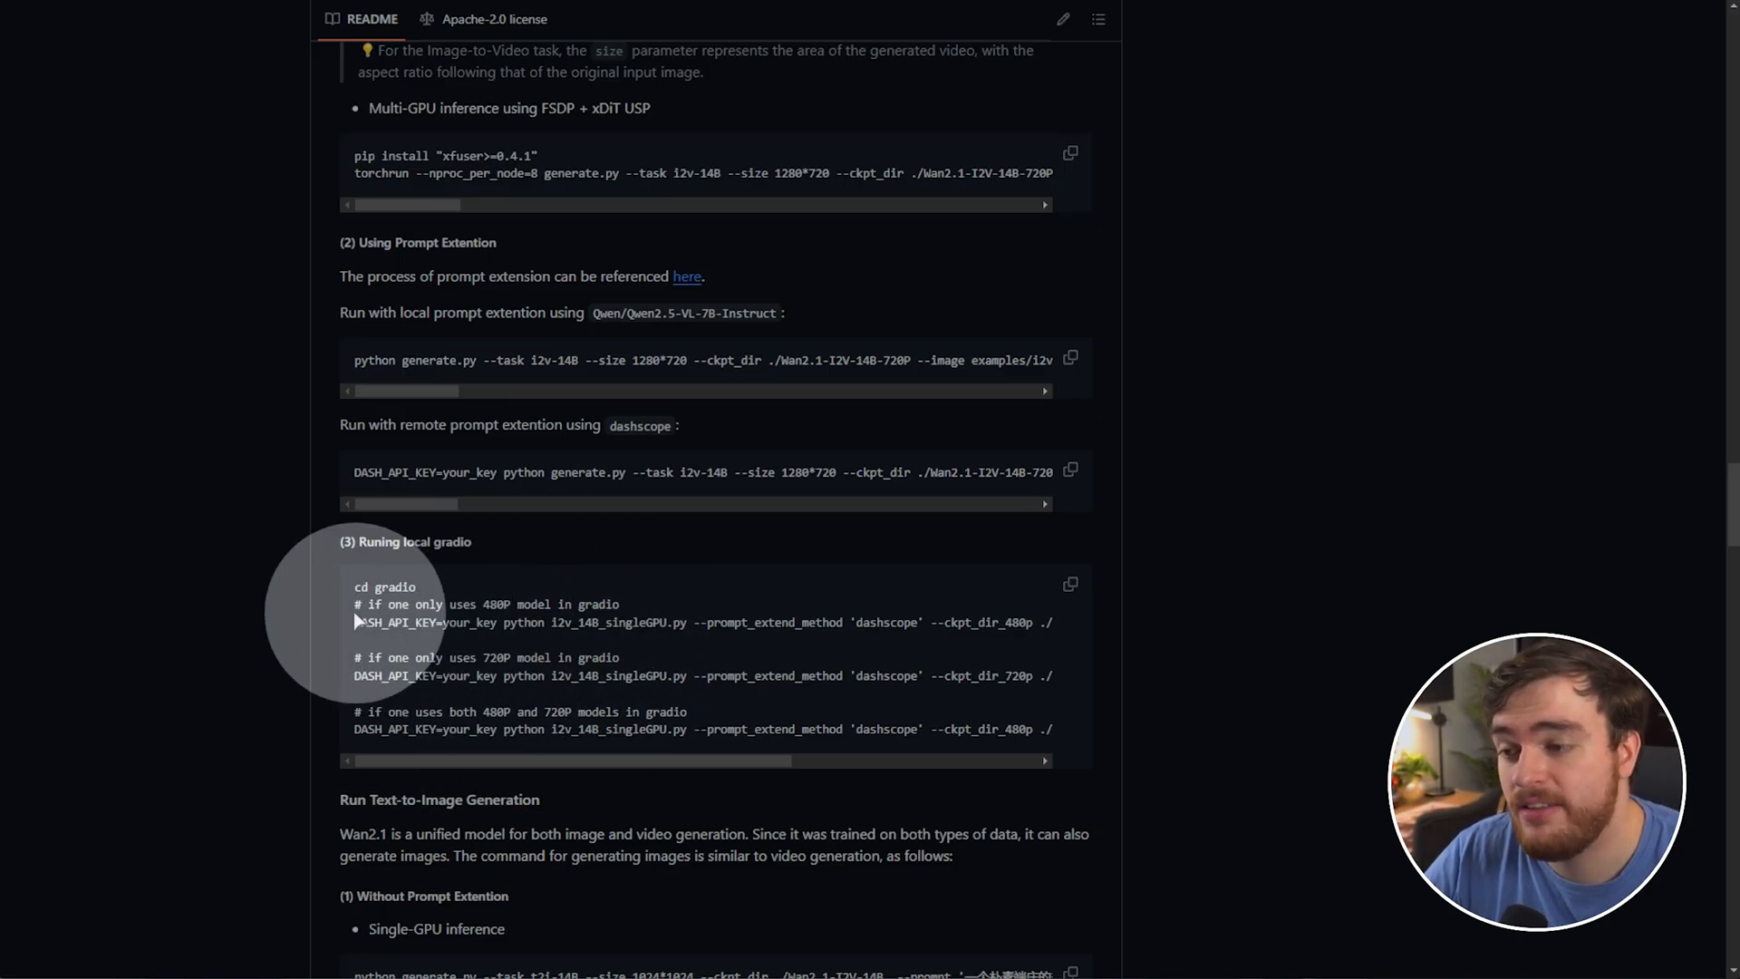
# - Read the 480P gradio launch command, including its DASH_API_KEY prefix and python part
pyautogui.doubleClick(426, 622)
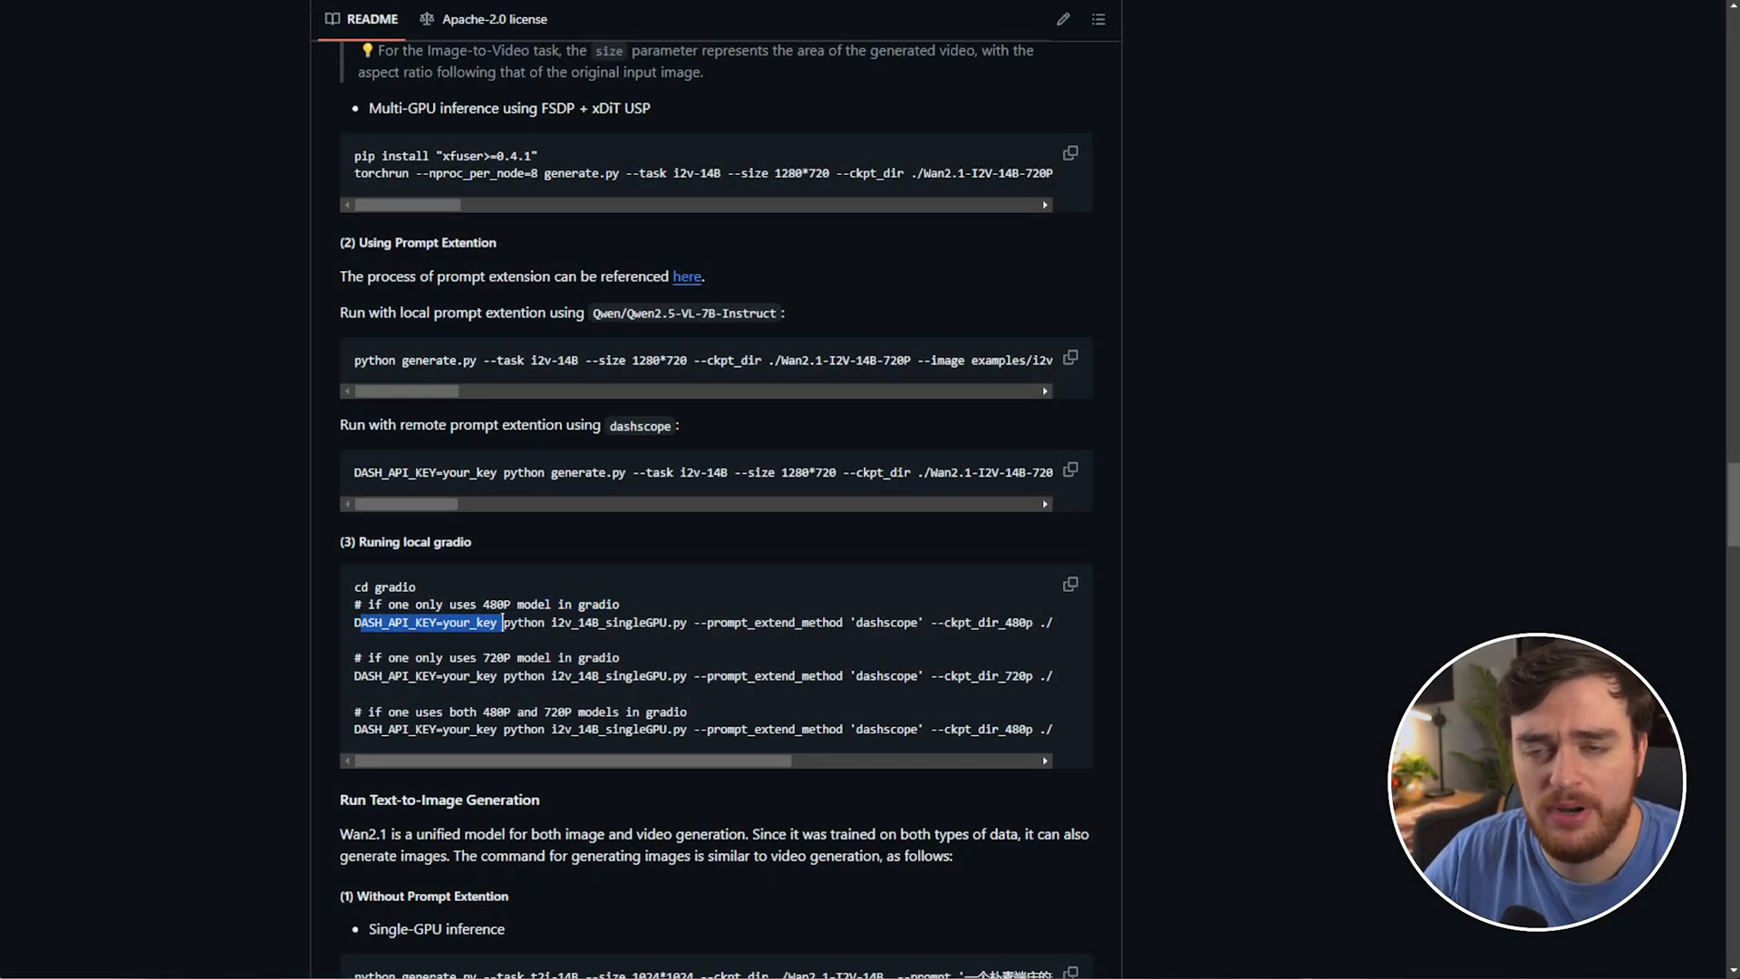
pyautogui.click(506, 621)
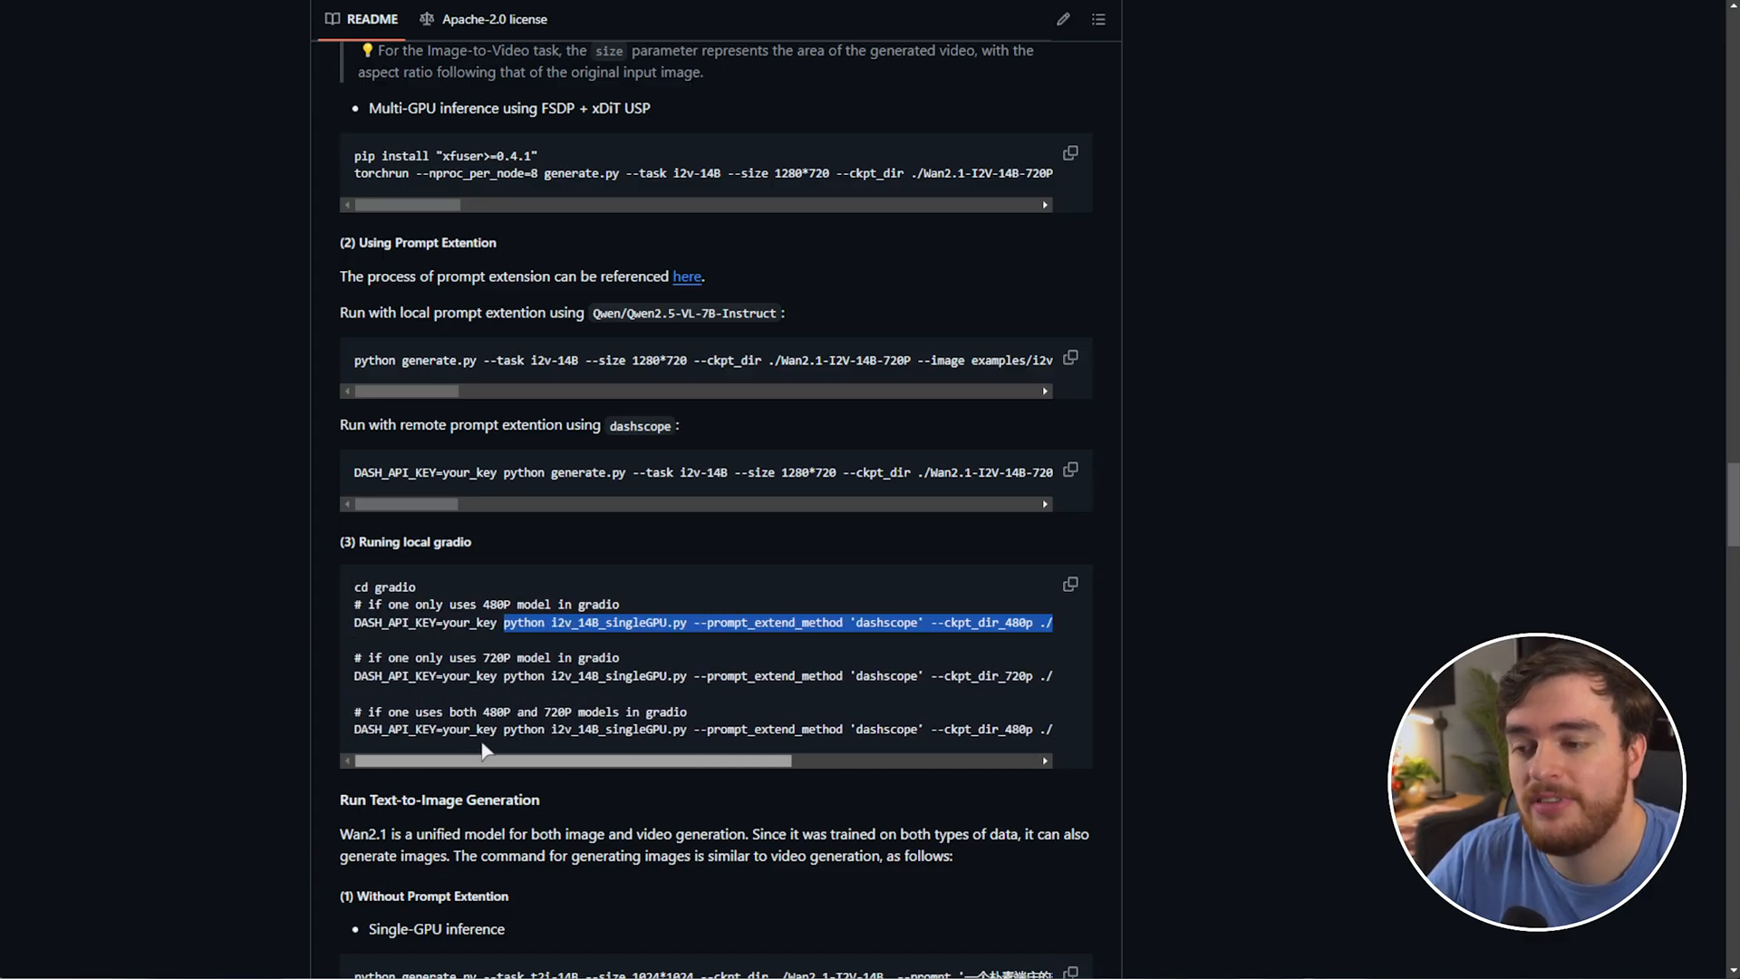
pyautogui.doubleClick(497, 603)
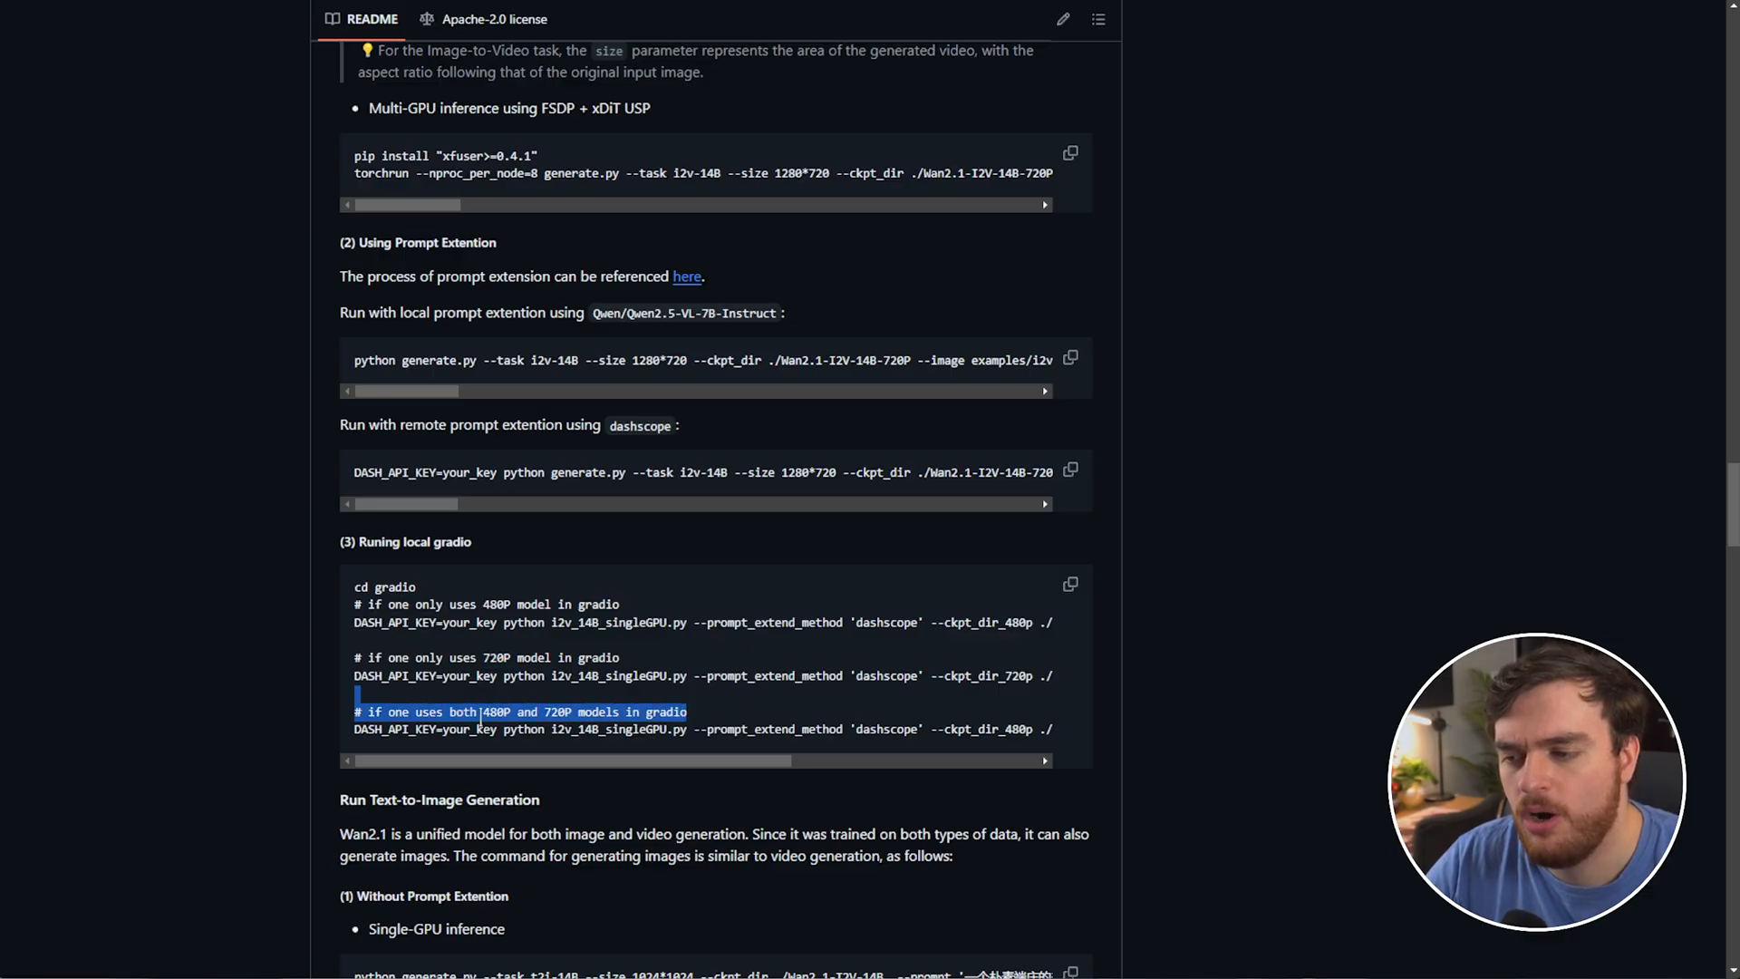
pyautogui.hscroll(3)
pyautogui.write('cd')
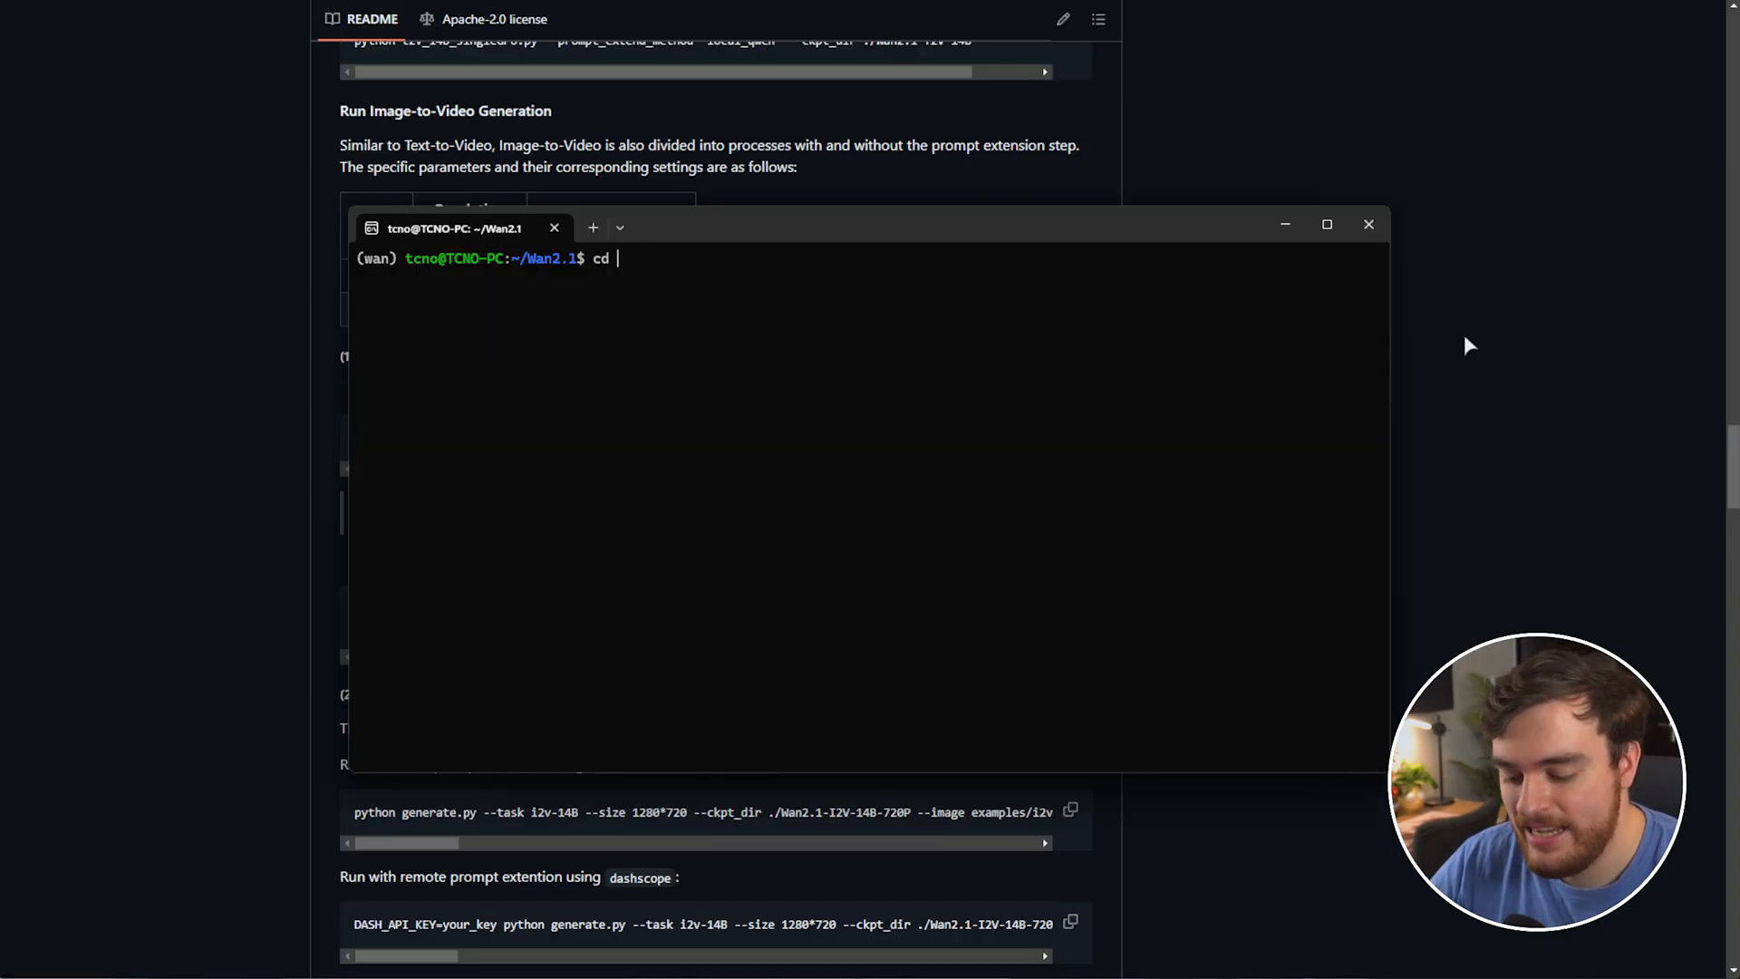
# - From the gradio folder, run t2v_14B_singleGPU.py with local_qwen prompt extension and ../Wan2.1-T2V-1.3B checkpoints
pyautogui.press('Return')
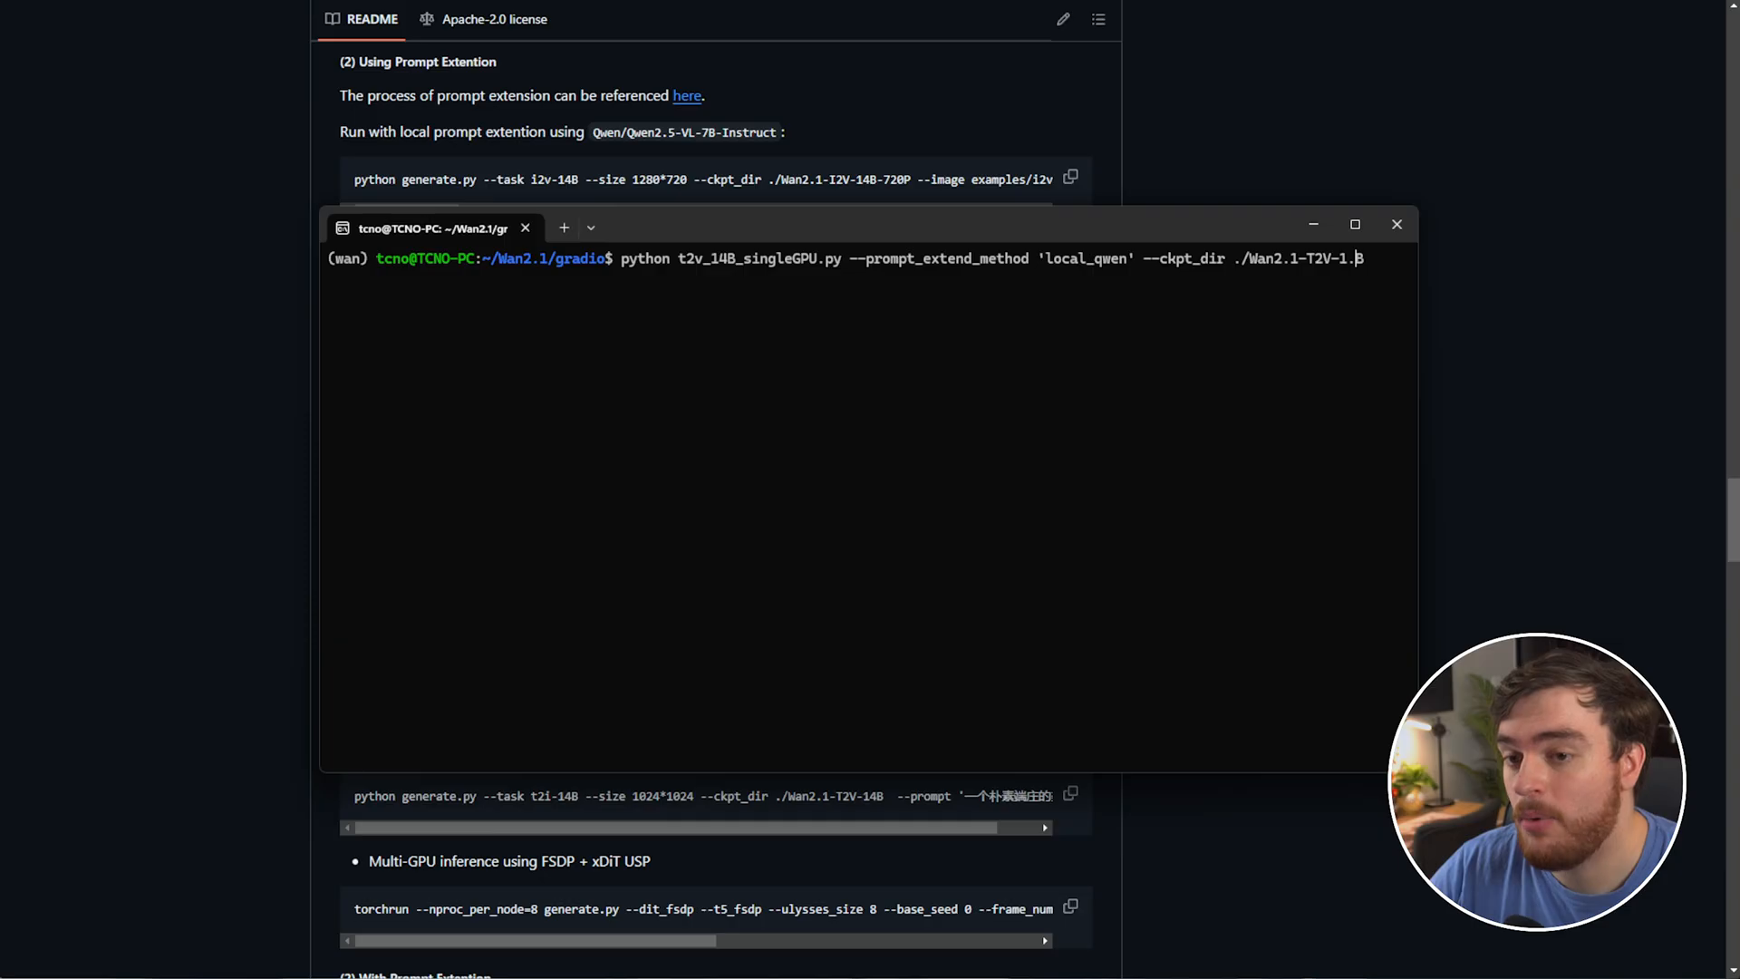
pyautogui.write('3')
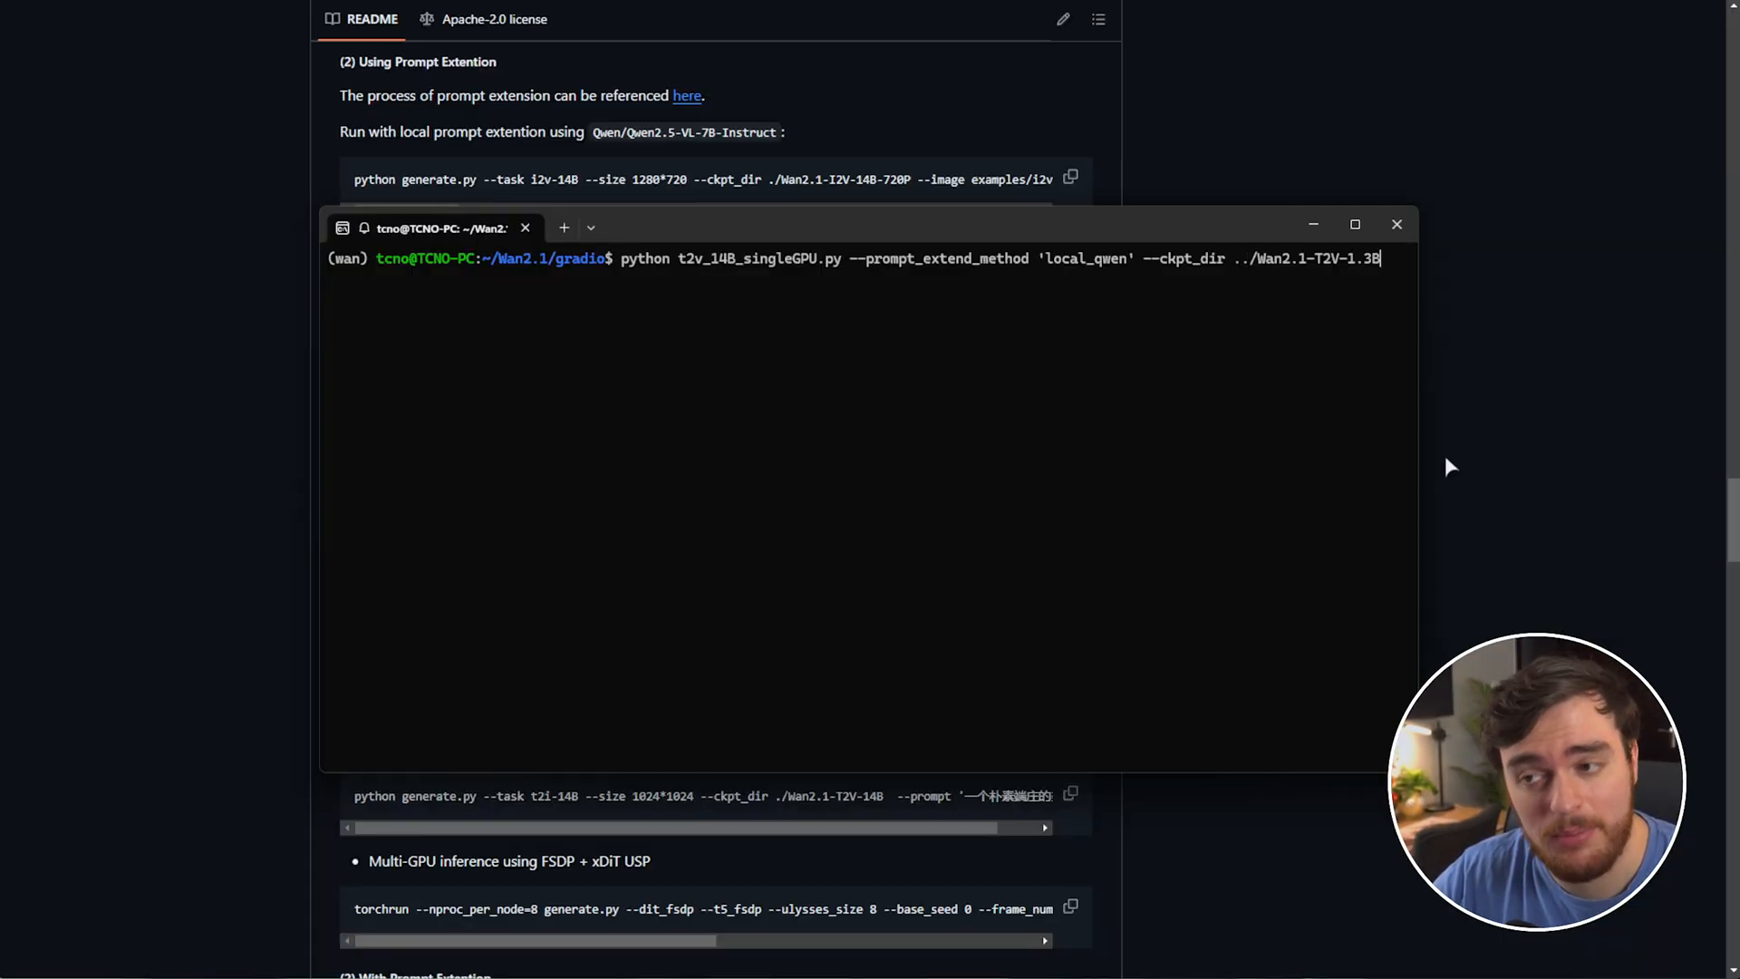
pyautogui.press('Return')
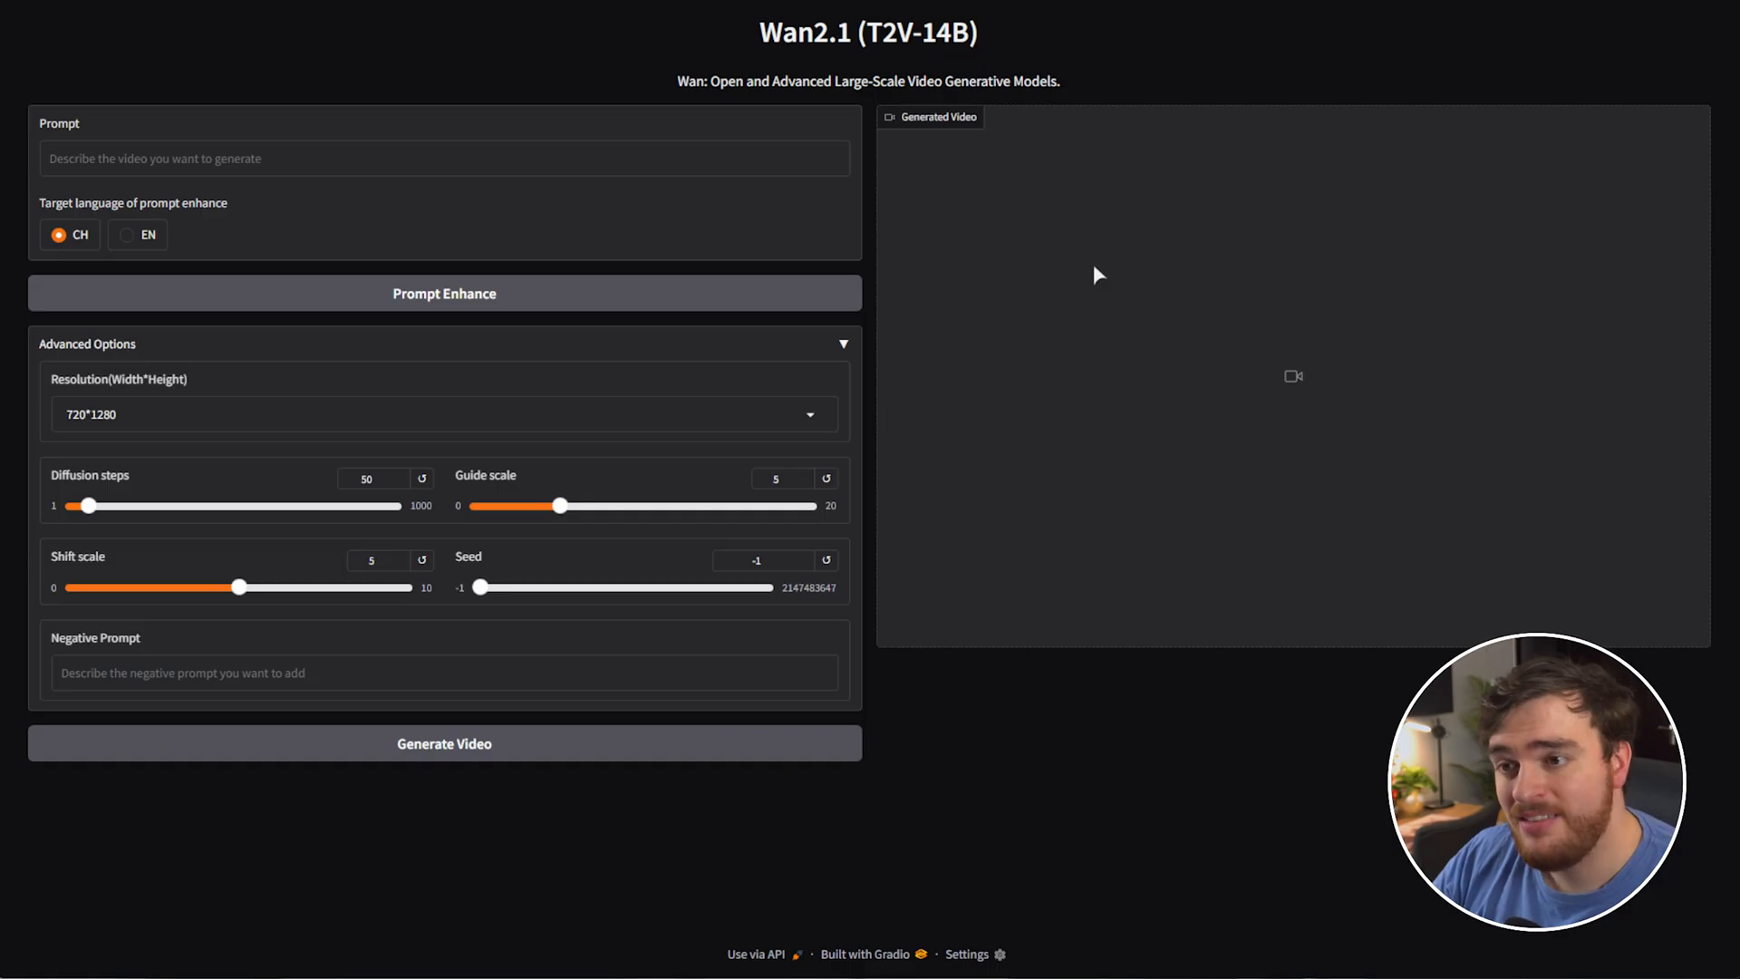
pyautogui.moveTo(928, 250)
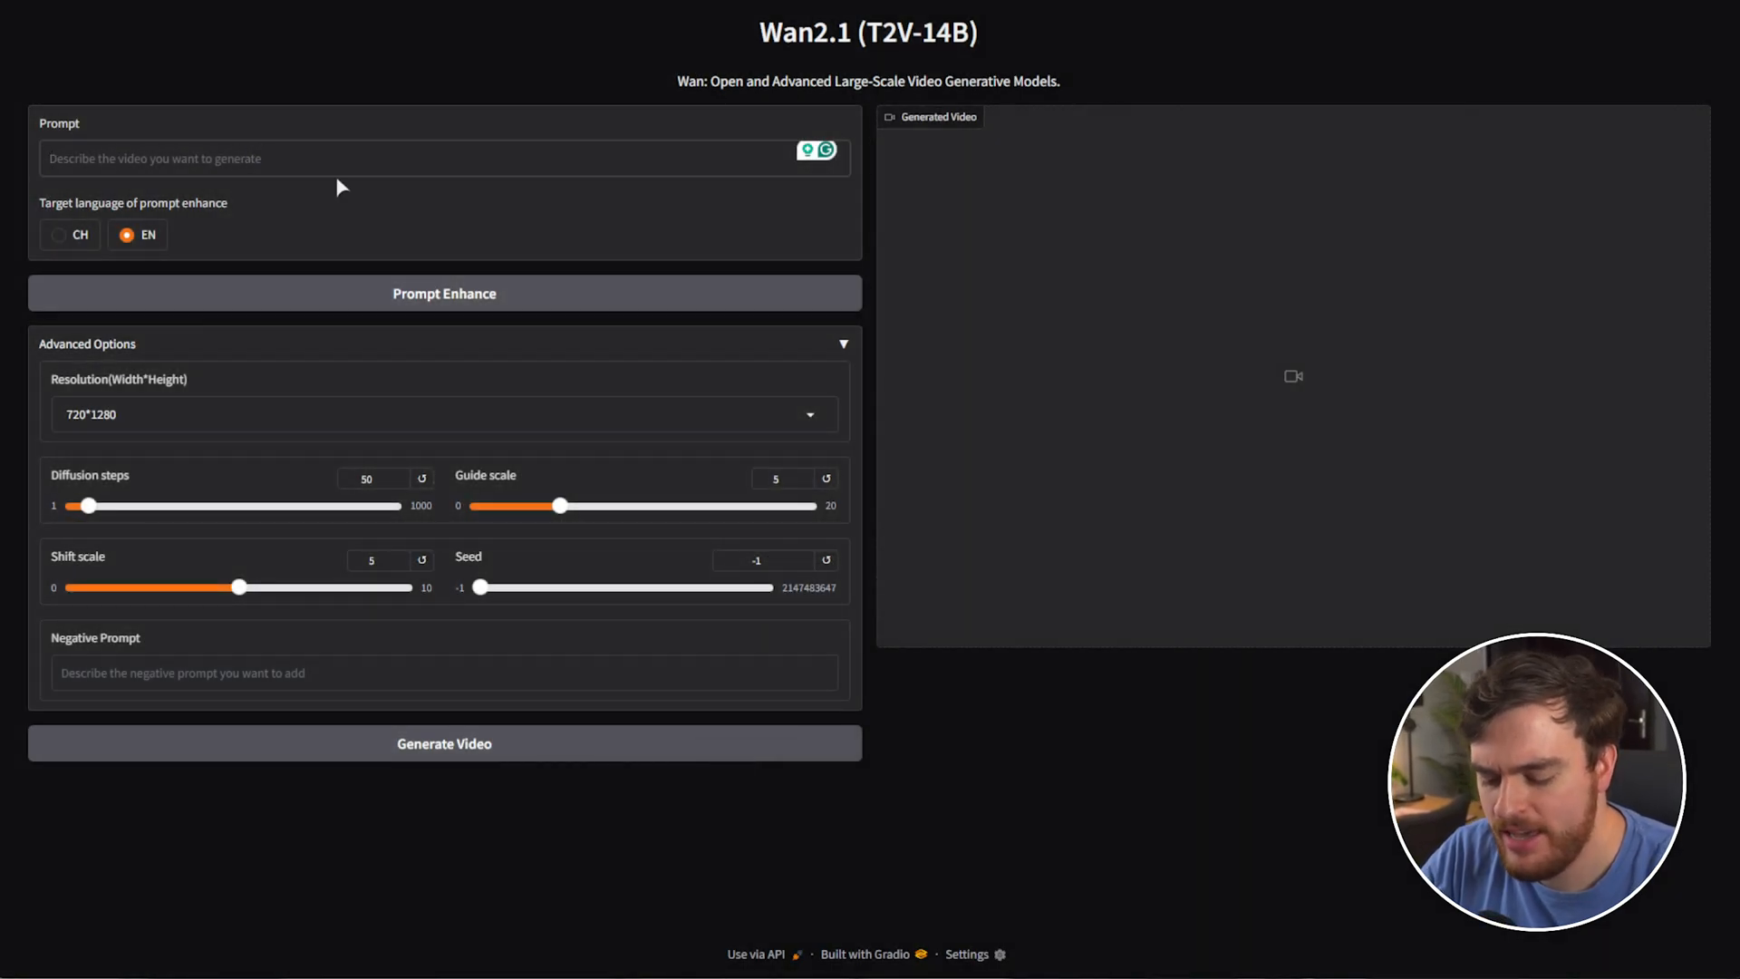
# - Enter the prompt 'A panda floating in space' with English prompt enhancement
pyautogui.write('A panda floating in space')
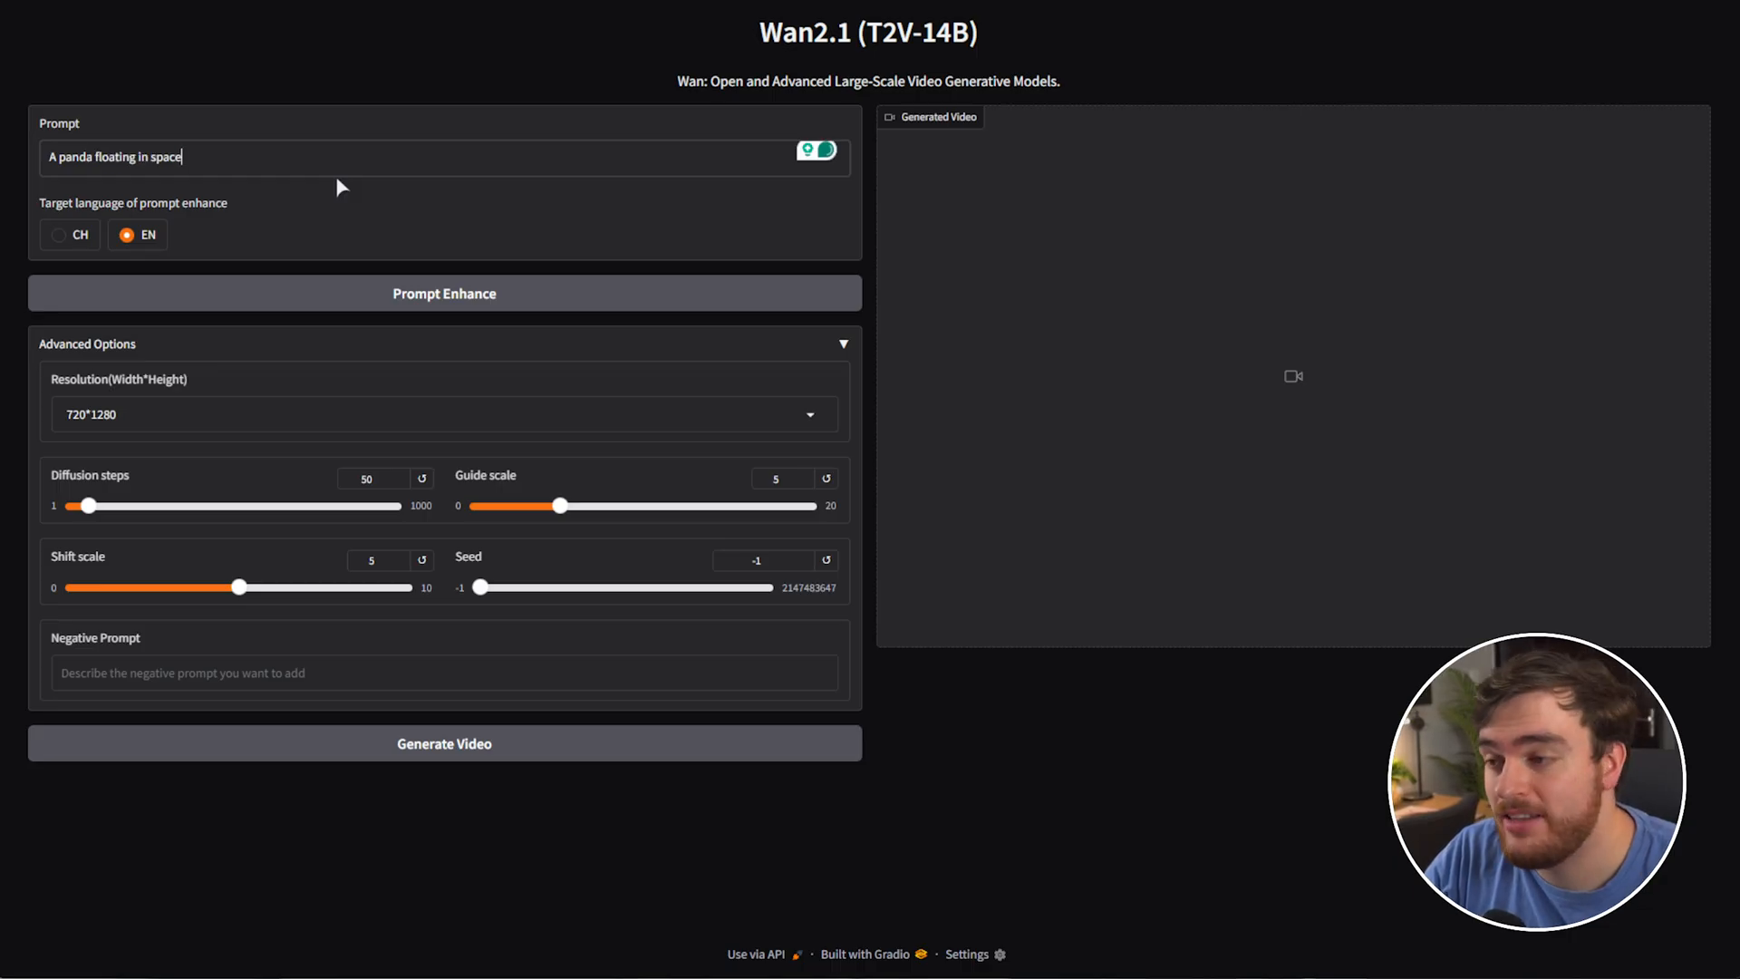
pyautogui.click(444, 294)
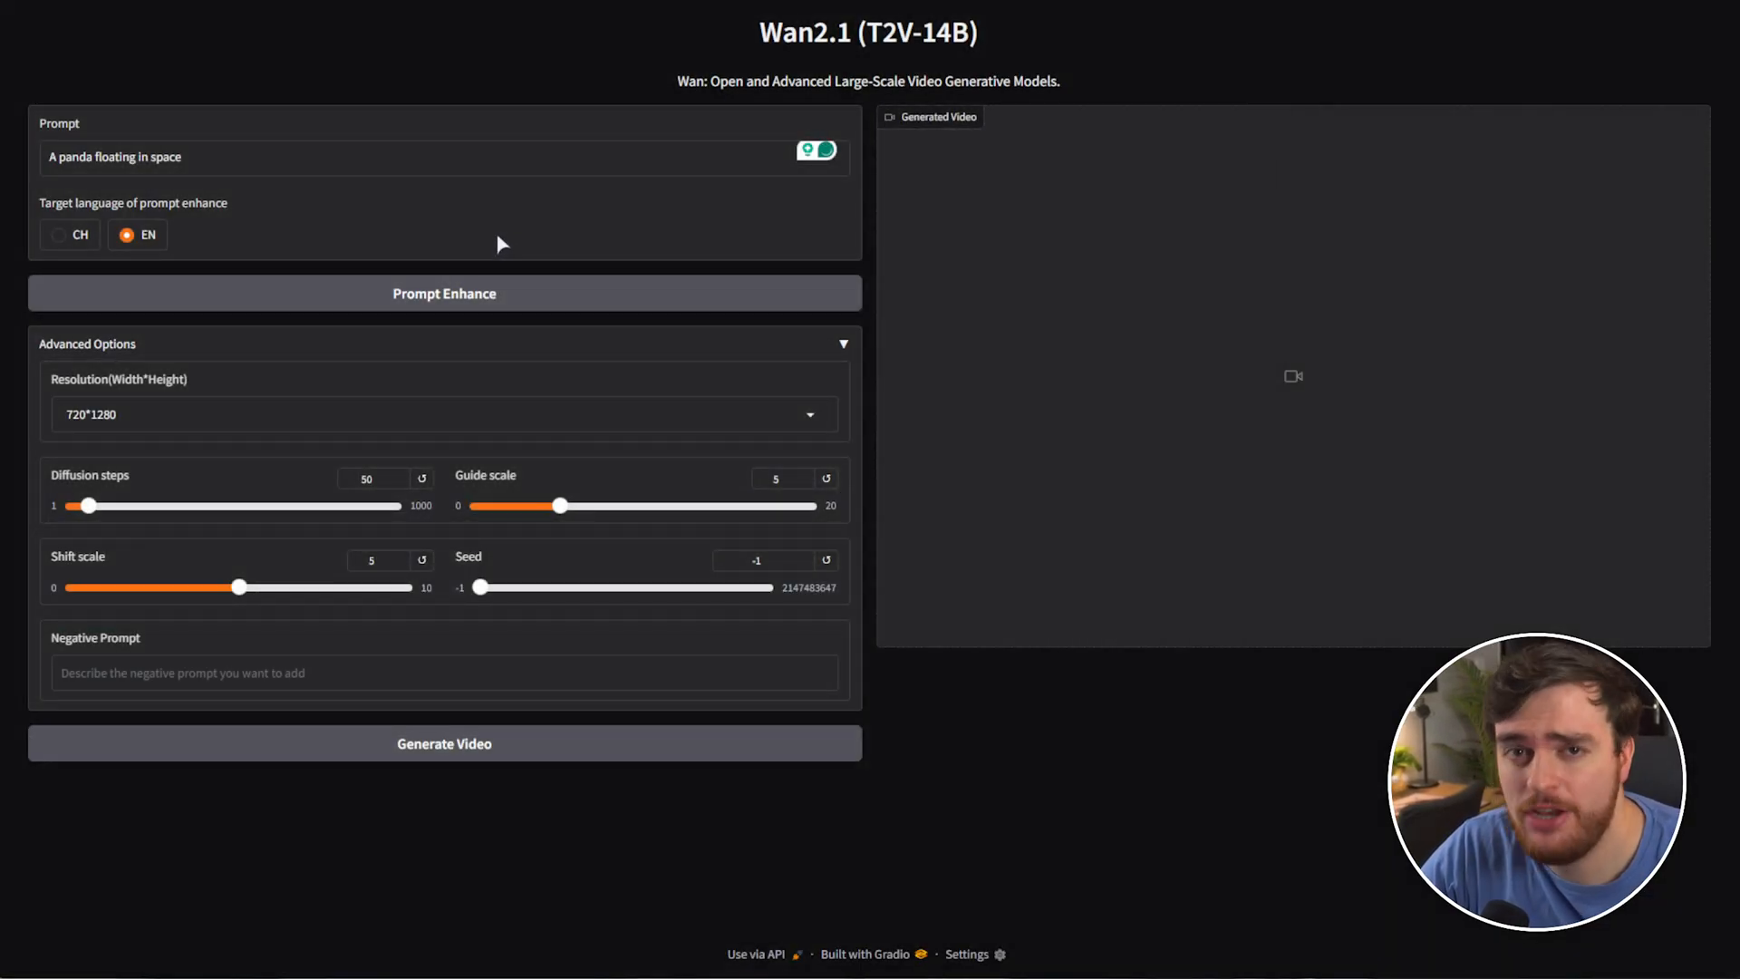
pyautogui.tripleClick(114, 156)
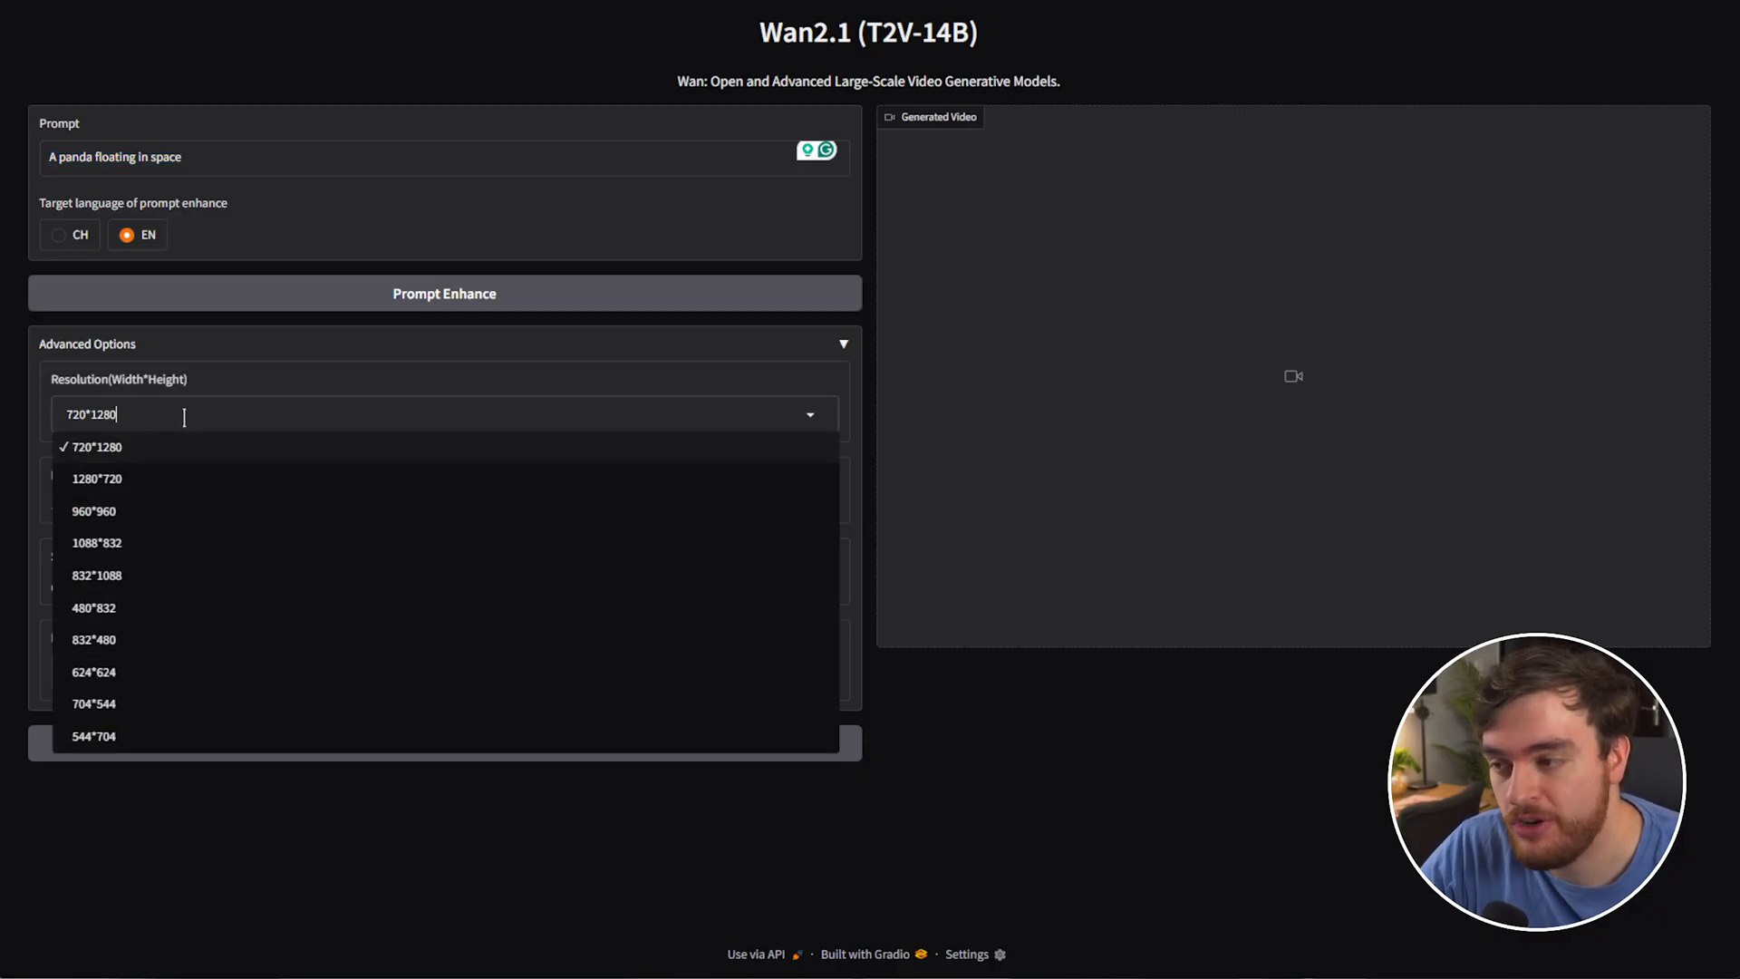
pyautogui.moveTo(180, 625)
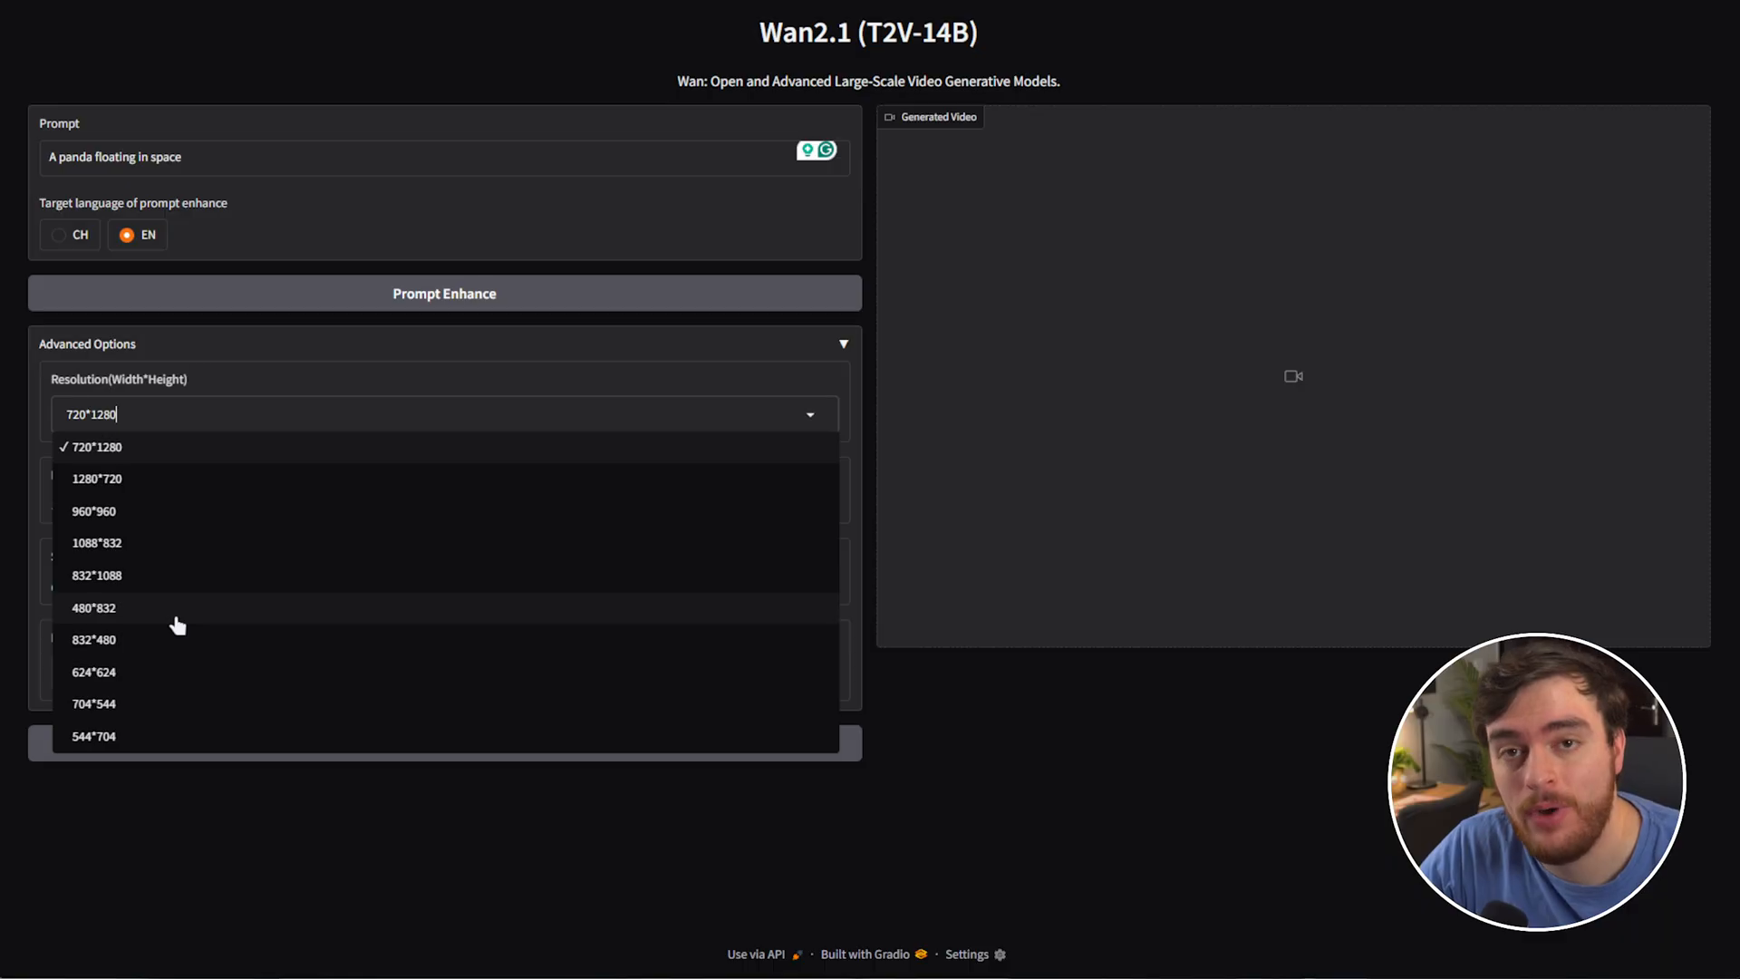
pyautogui.moveTo(187, 648)
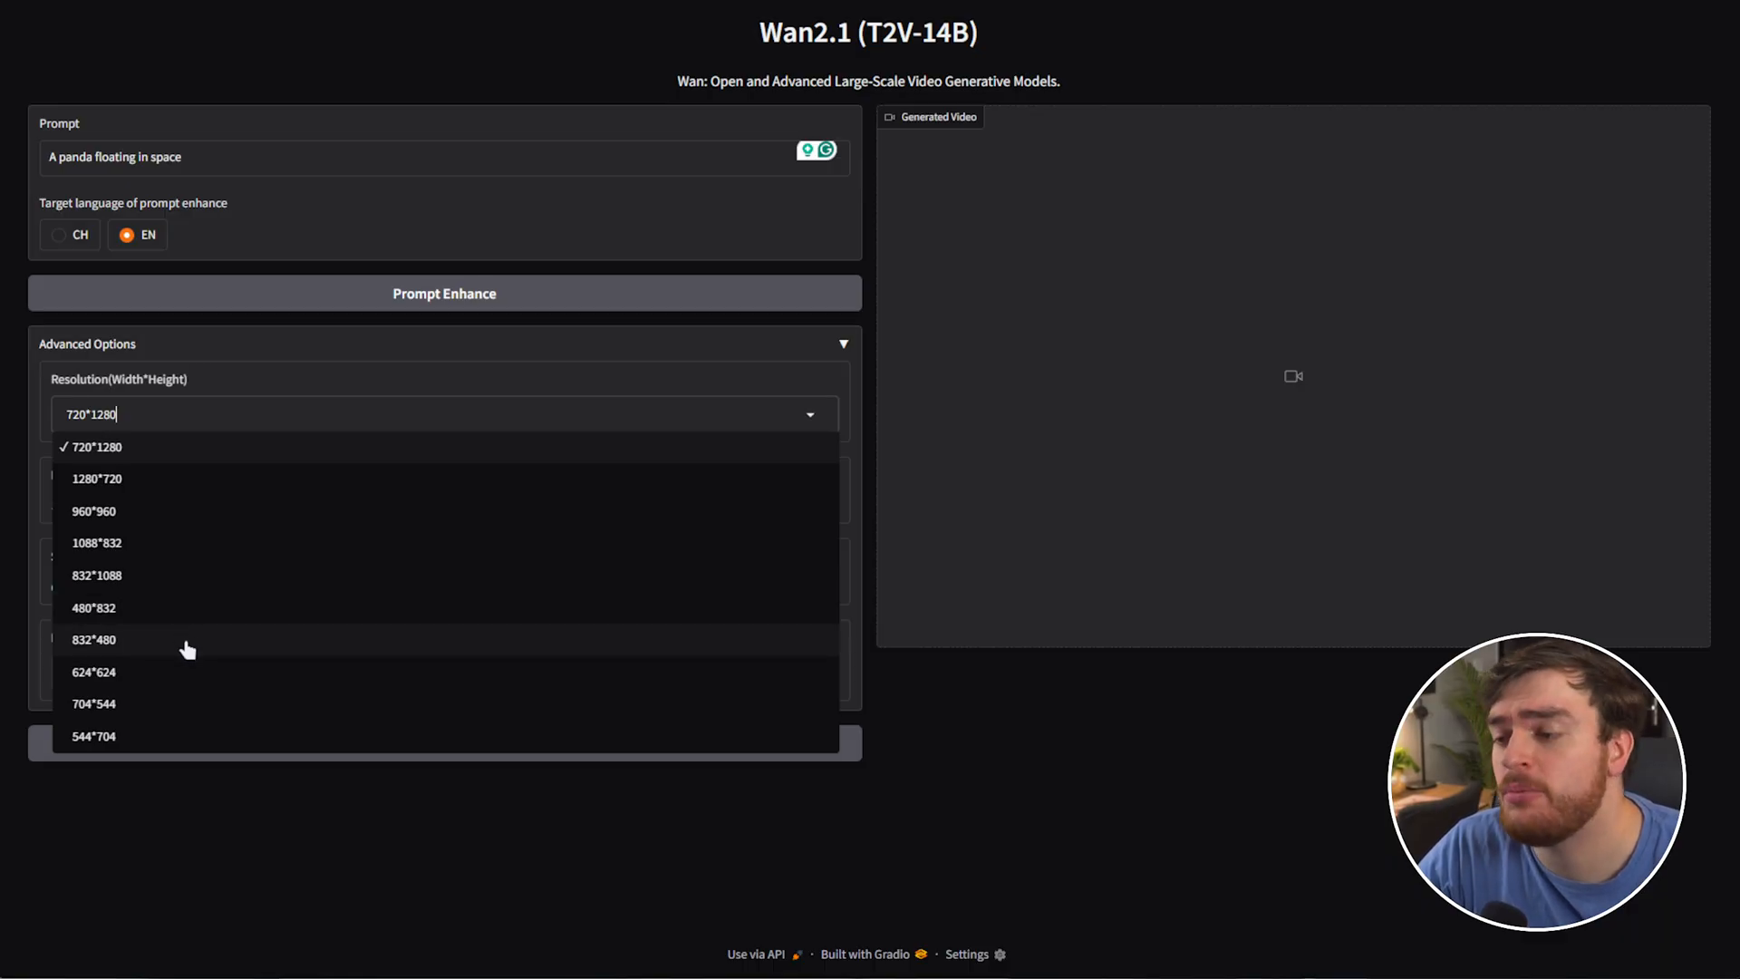
pyautogui.moveTo(132, 618)
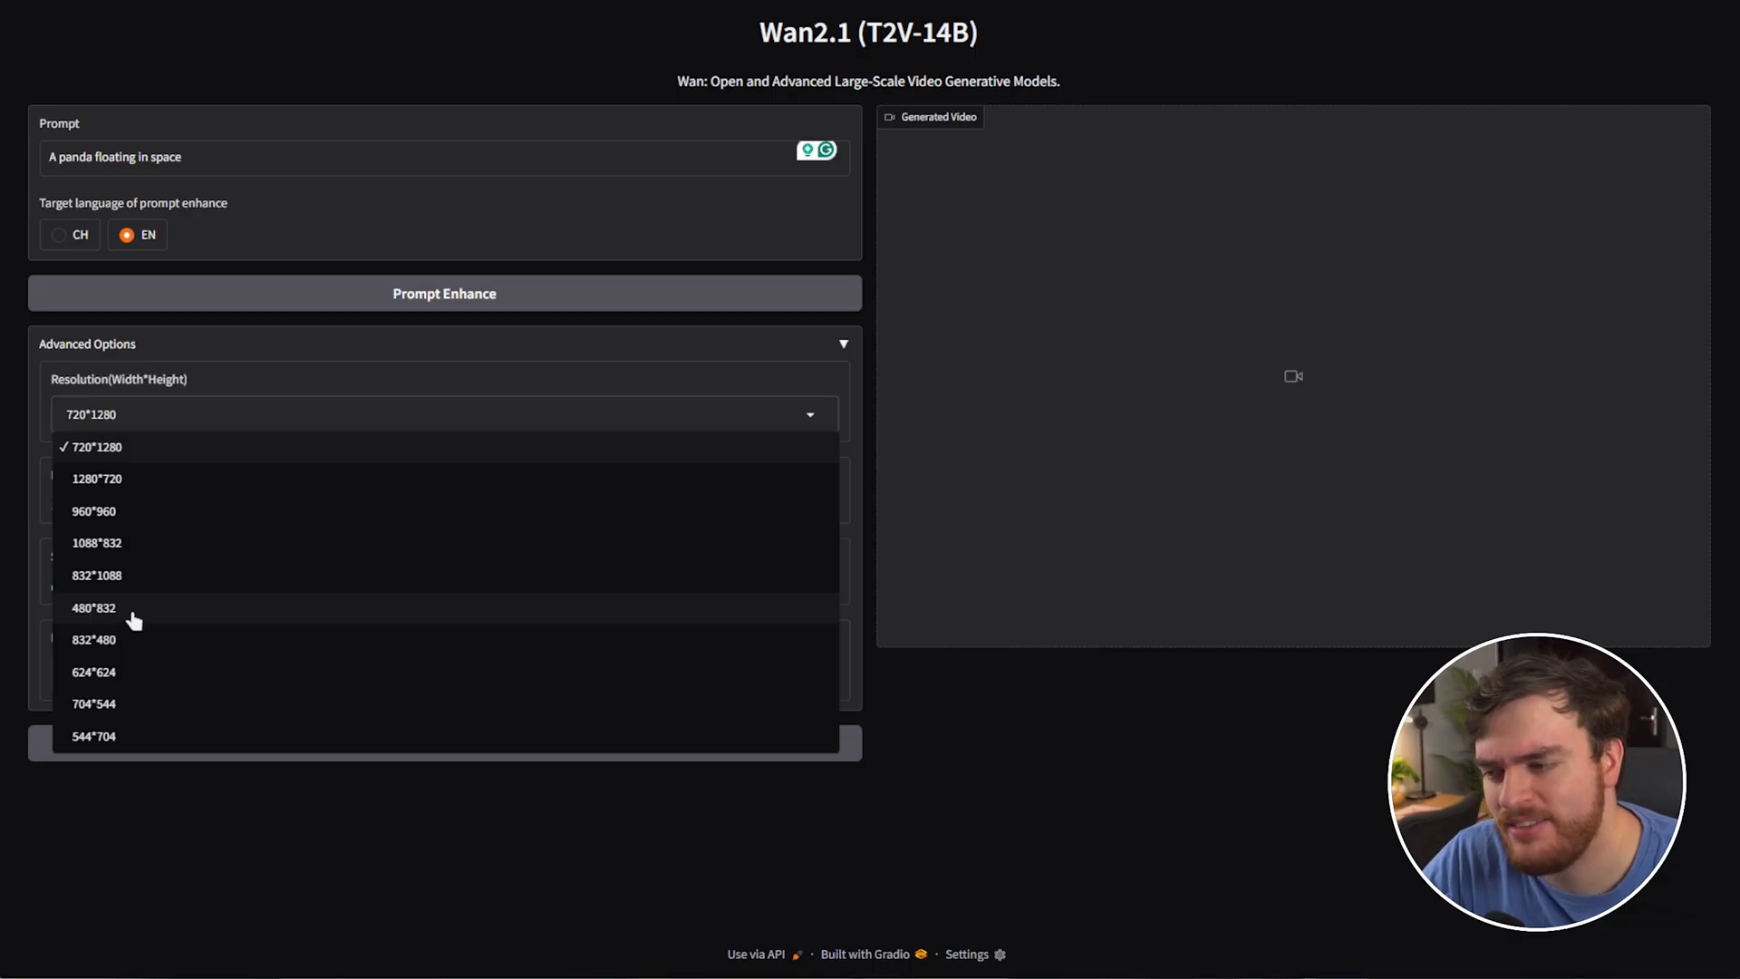
# - Choose 480*832 resolution and start generating the panda video
pyautogui.click(95, 607)
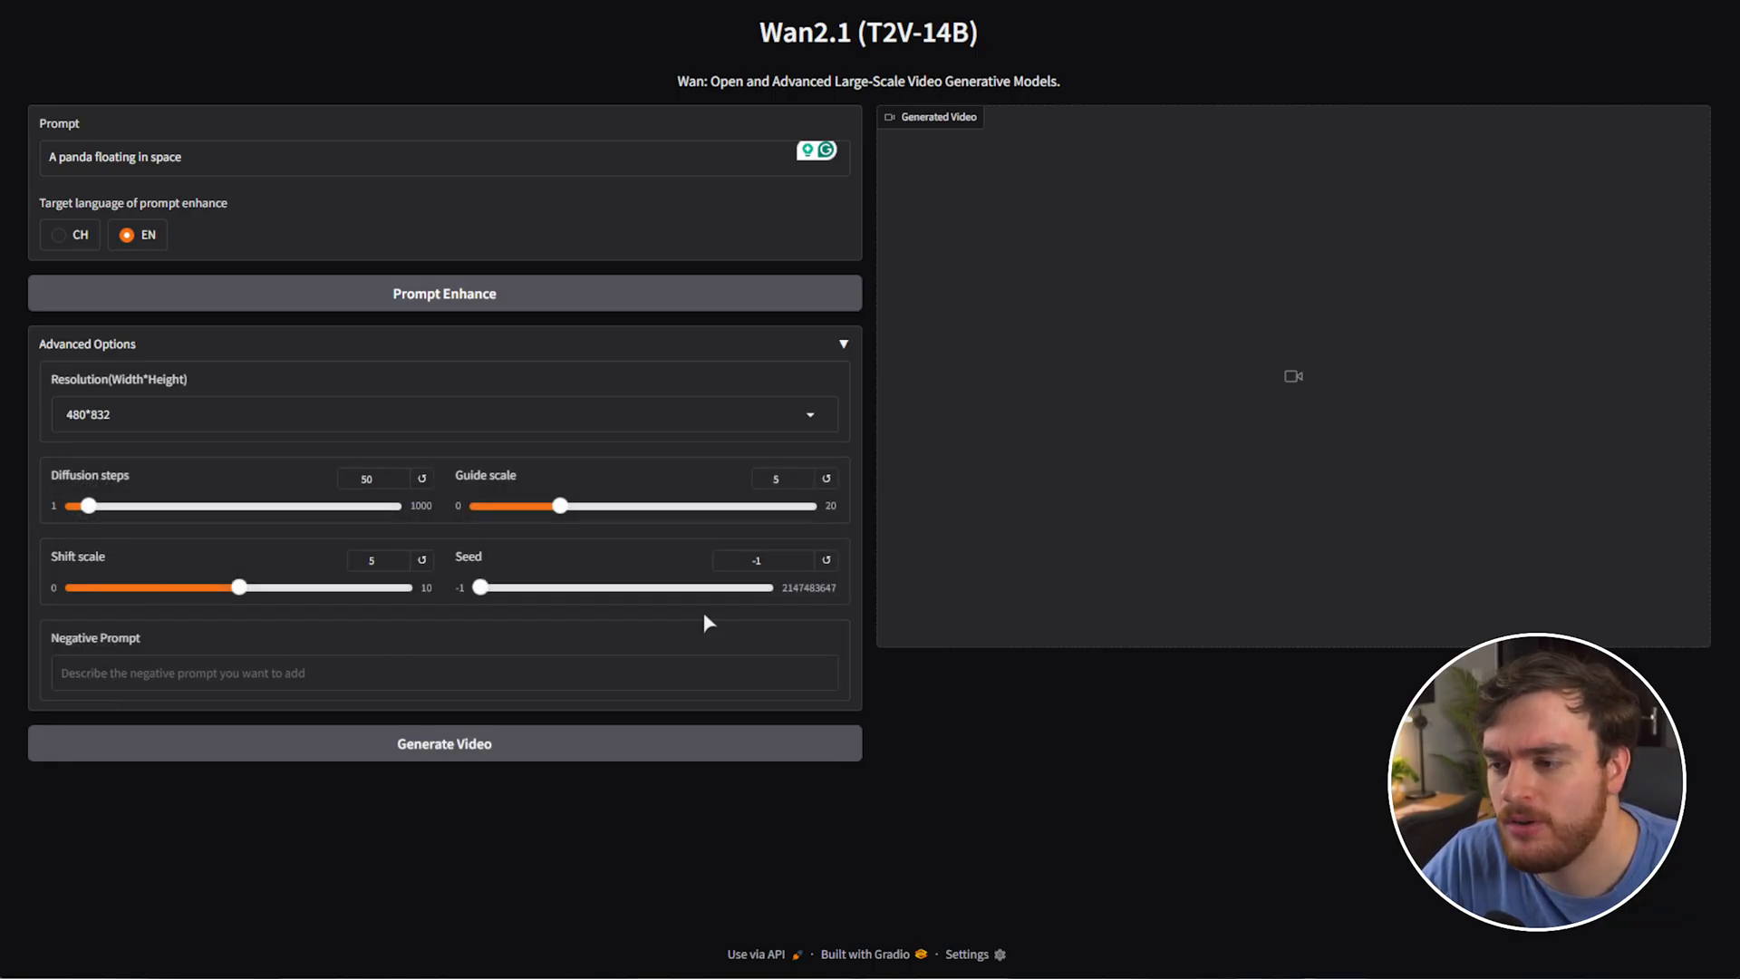
pyautogui.click(442, 743)
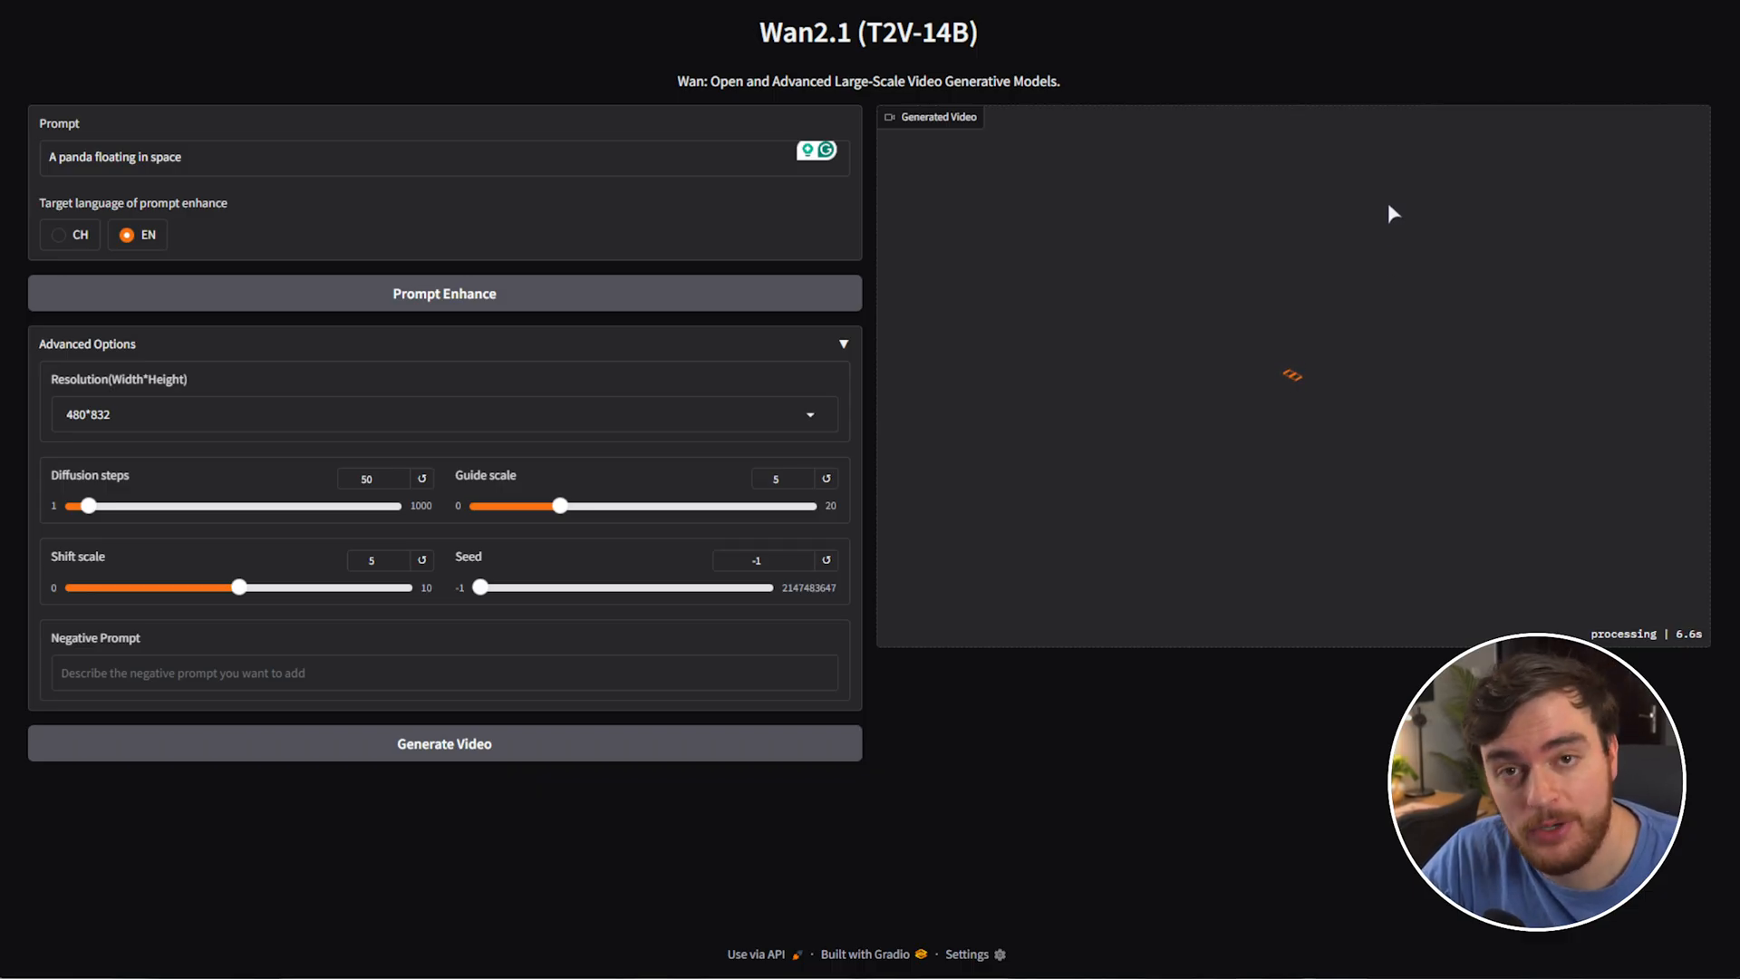
pyautogui.moveTo(486, 451)
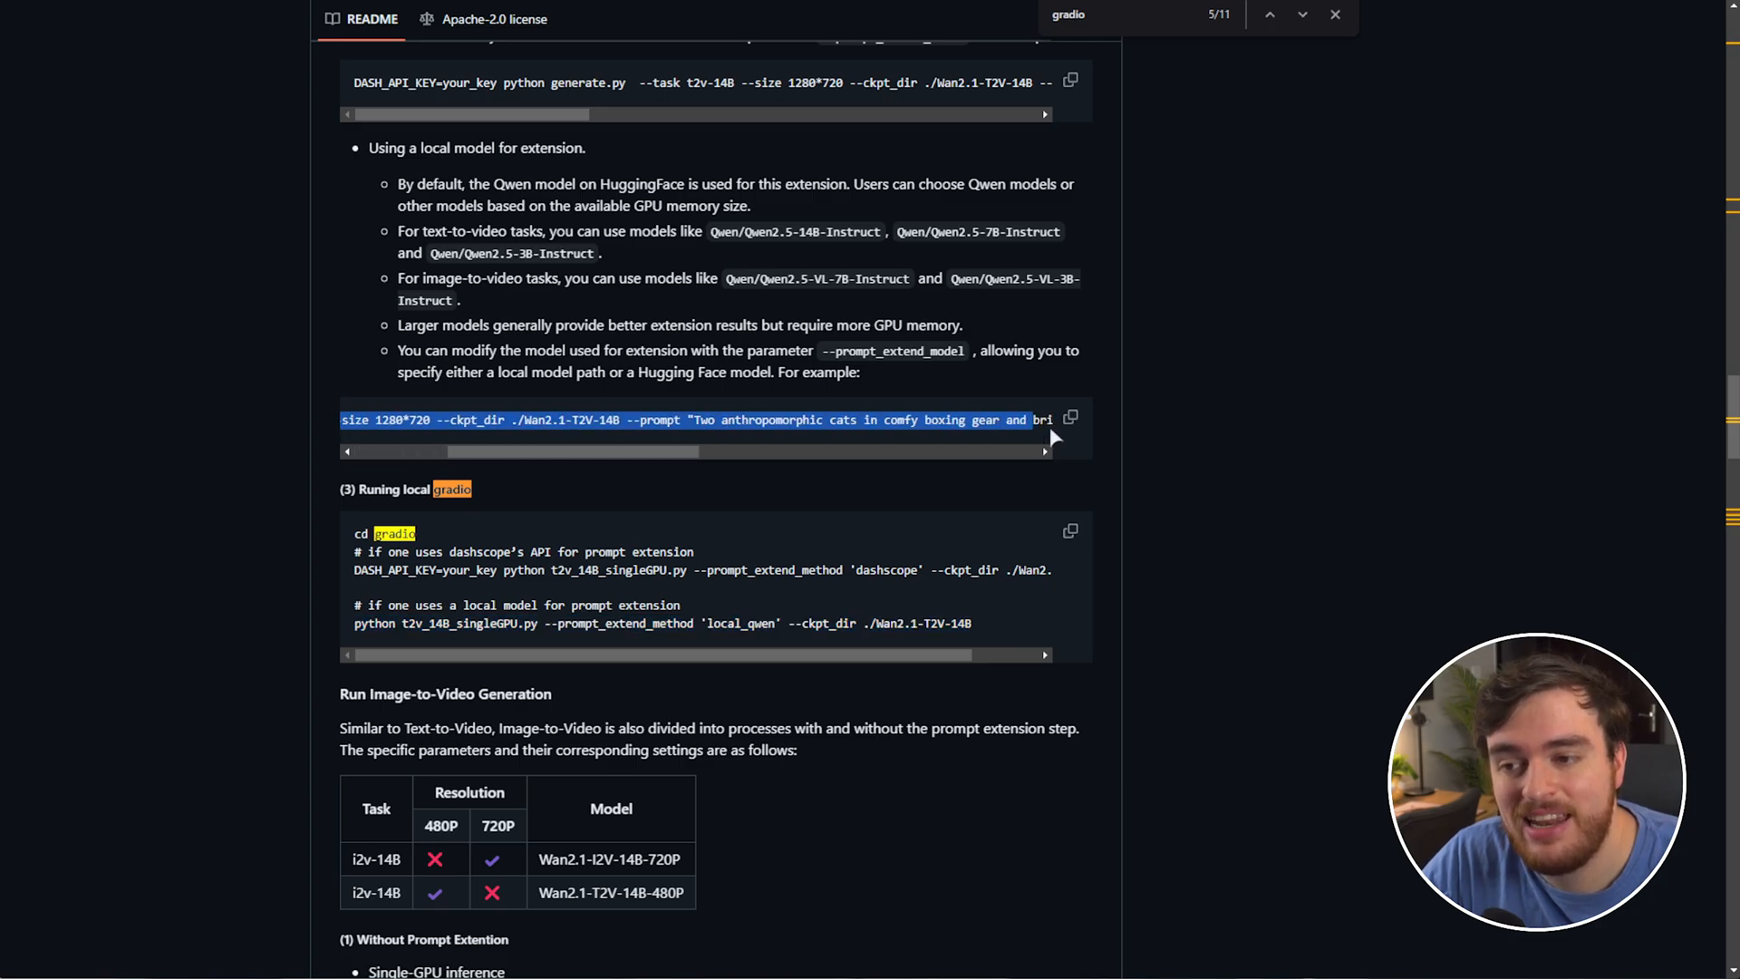
# - Read the README's local prompt-extension generate.py example command to its end
pyautogui.hscroll(3)
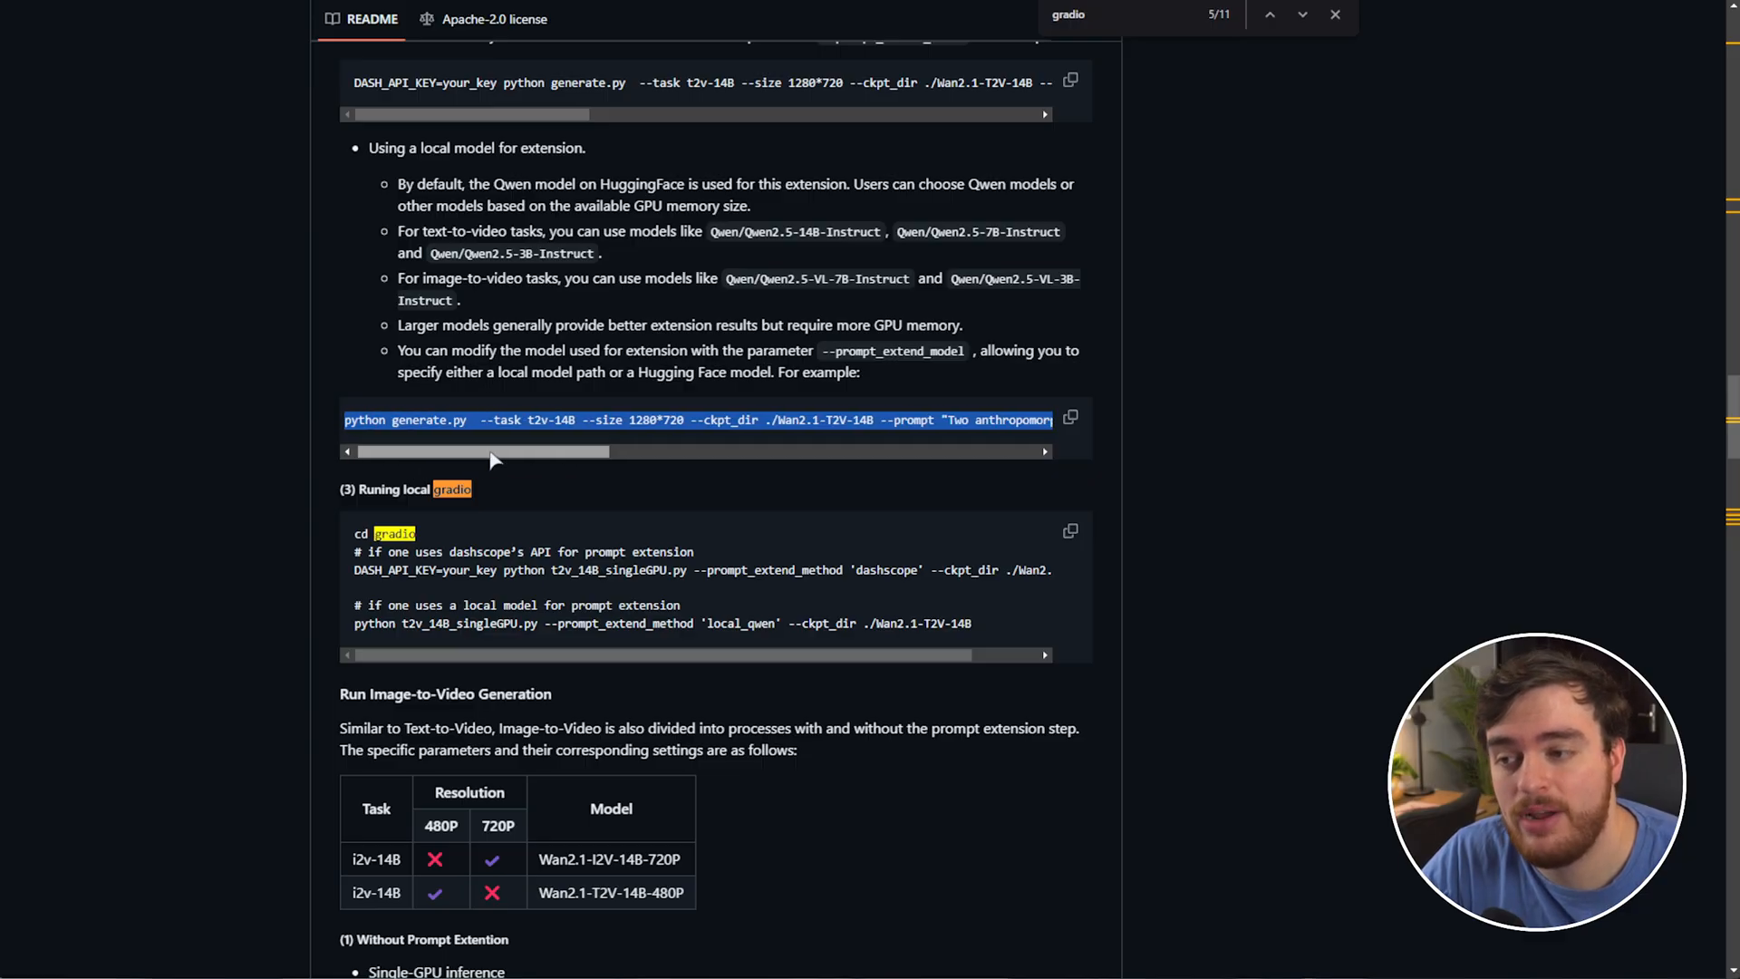
pyautogui.hscroll(3)
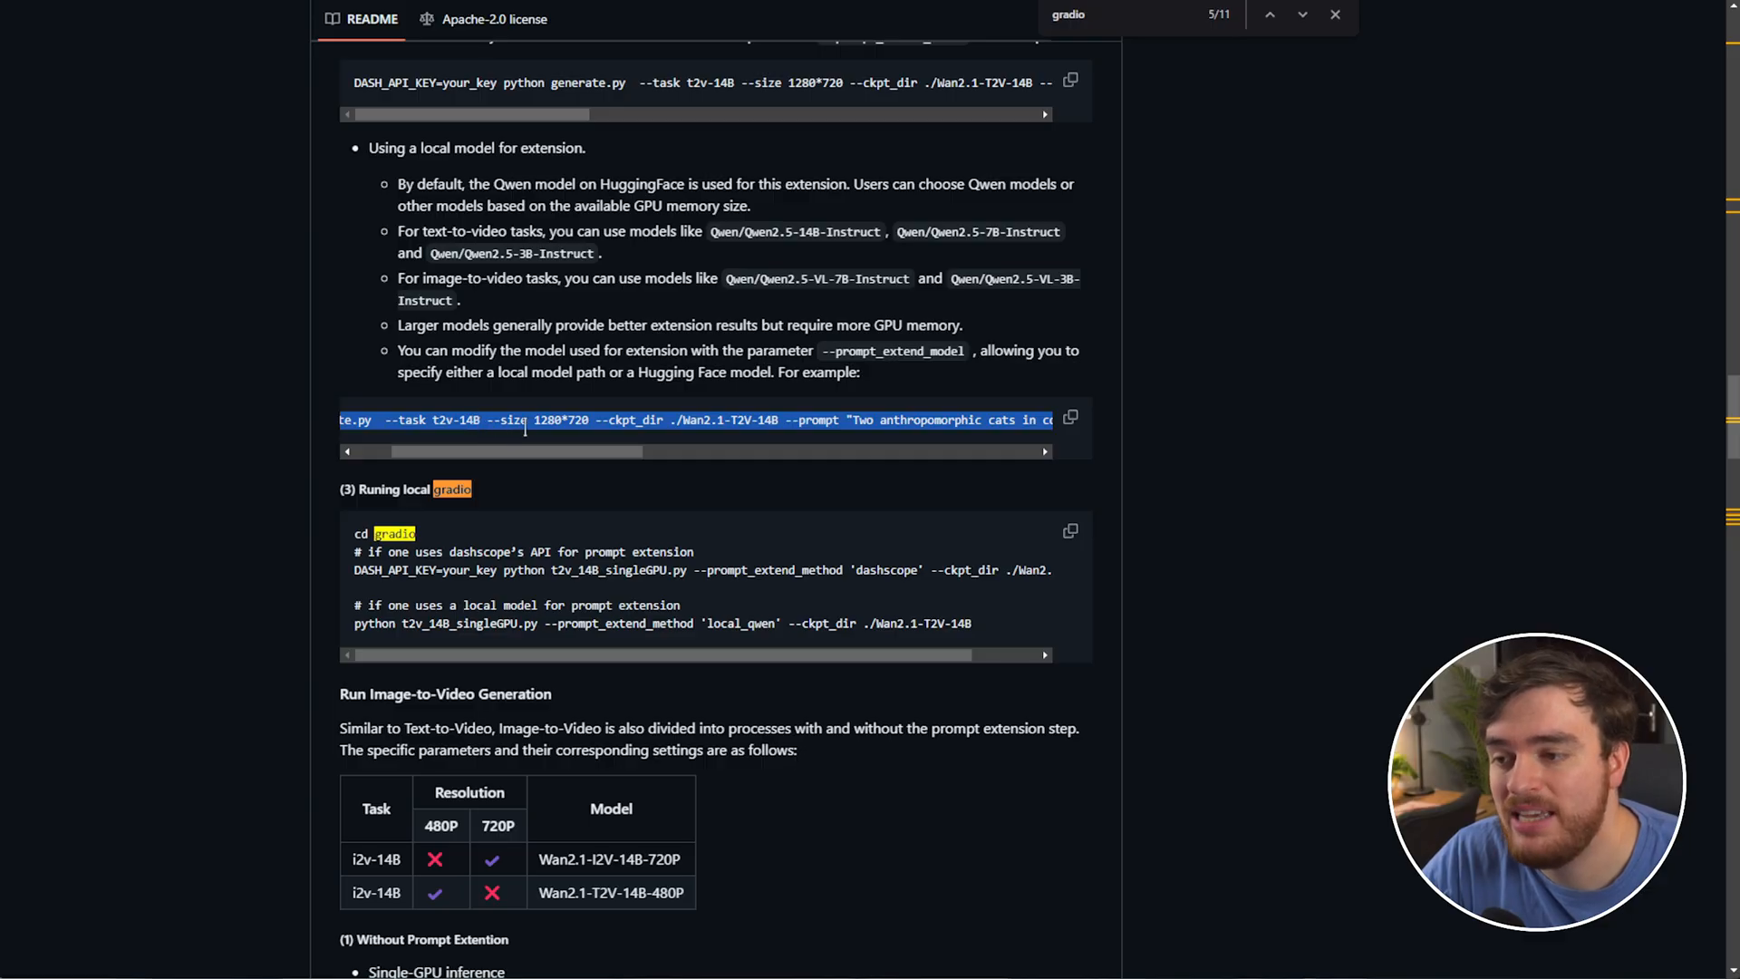
pyautogui.moveTo(609, 447)
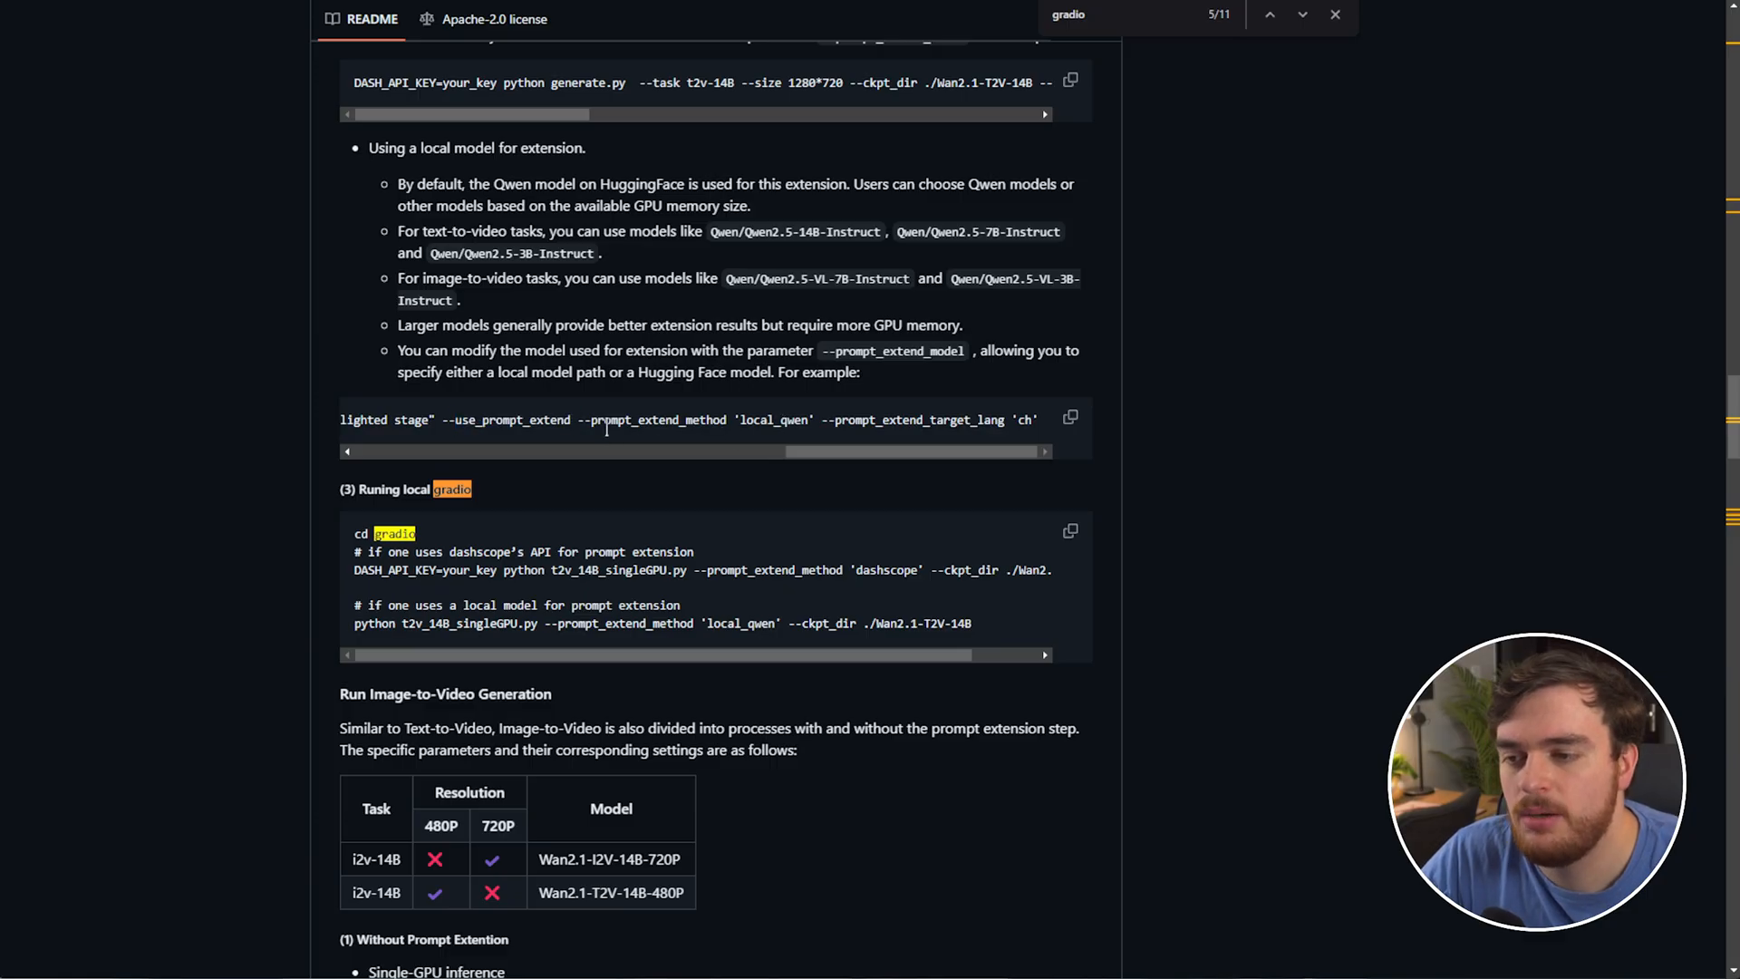
pyautogui.doubleClick(921, 419)
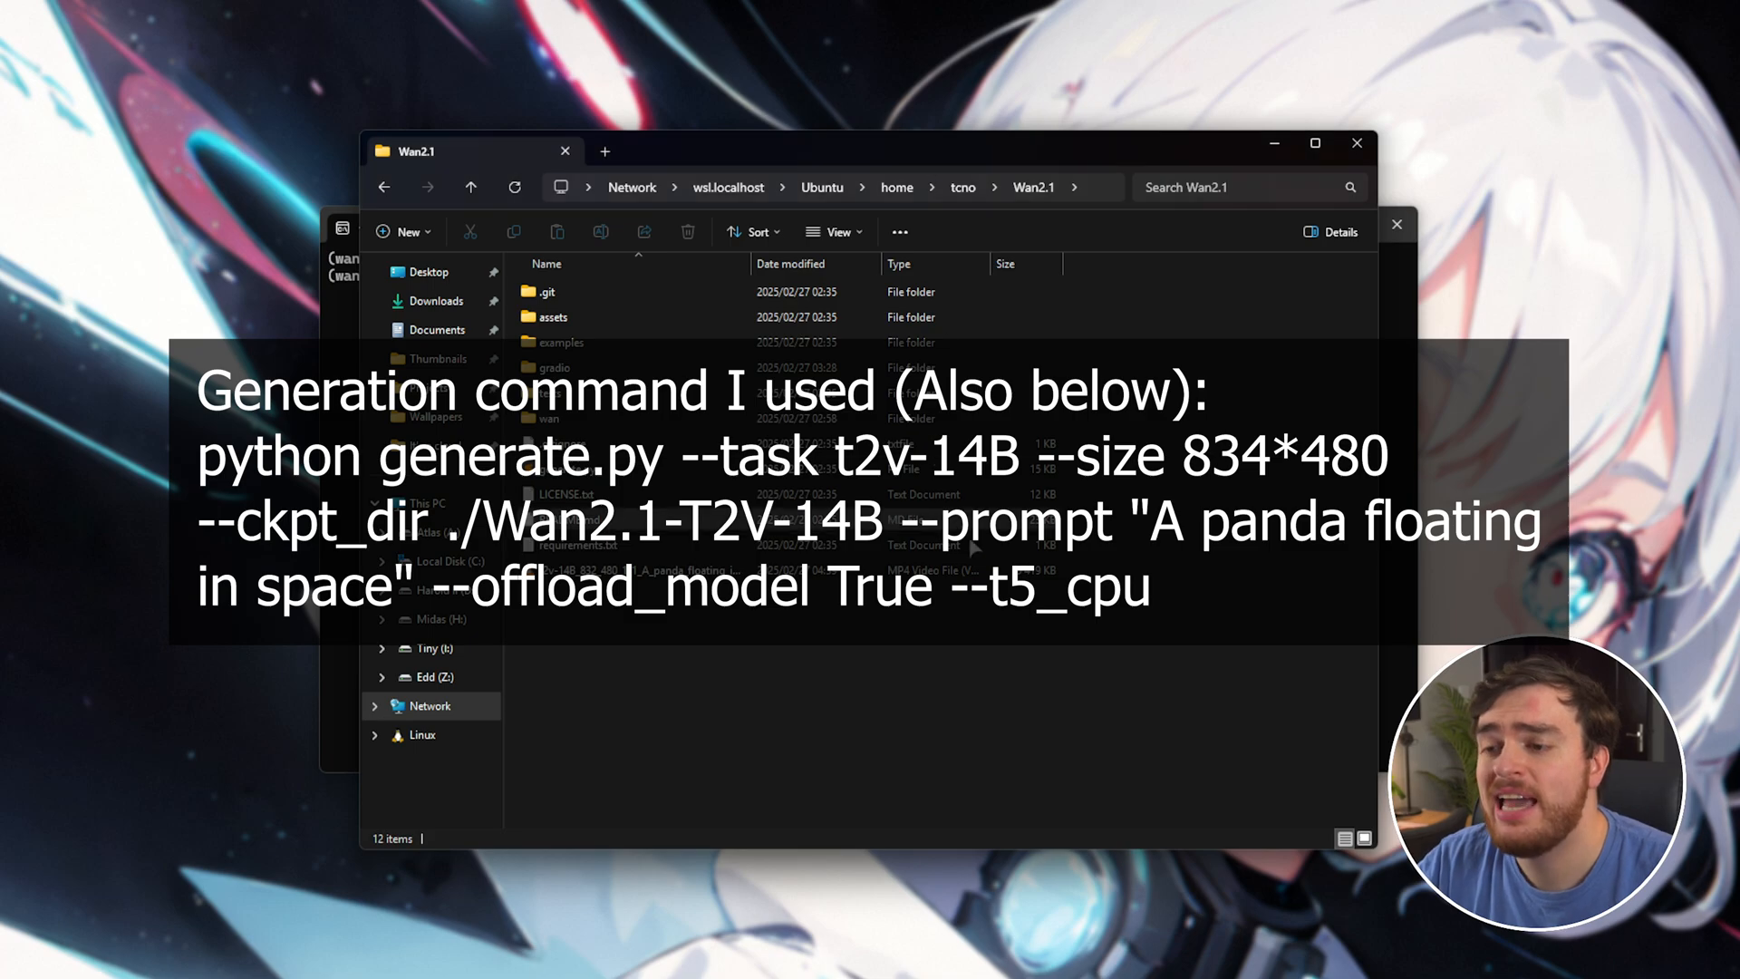
# - Play the generated t2v-14B panda MP4 in VLC from the Wan2.1 folder, then close the player
pyautogui.click(632, 569)
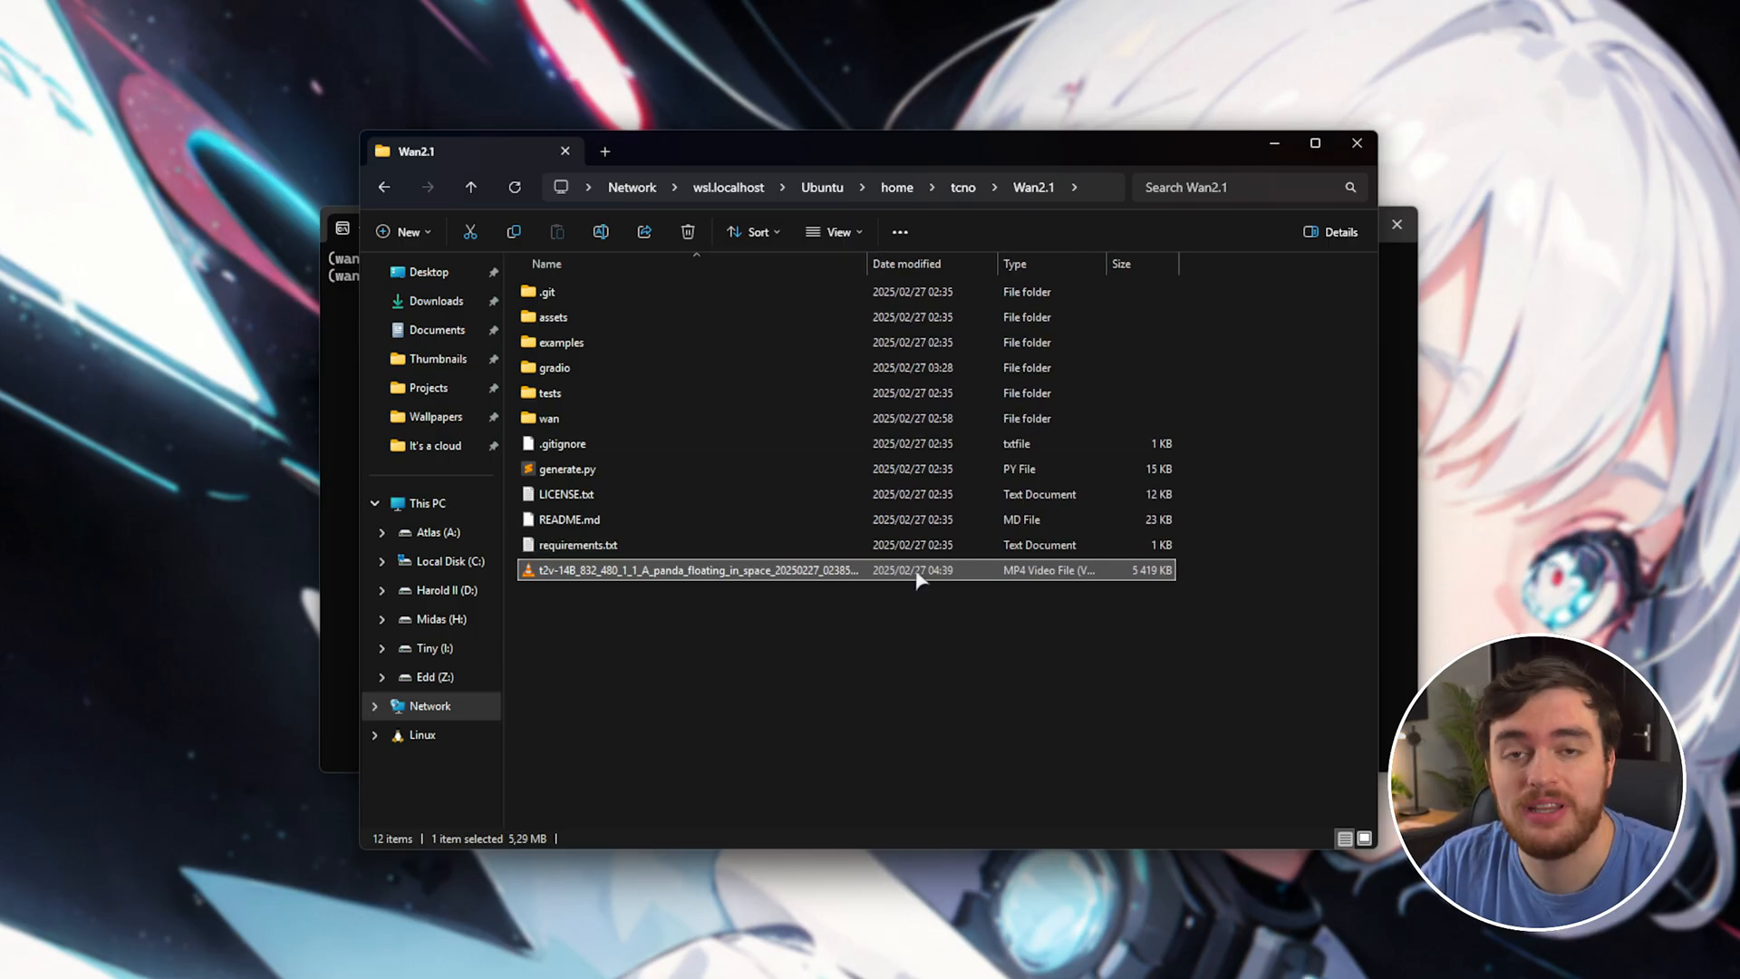
pyautogui.doubleClick(694, 569)
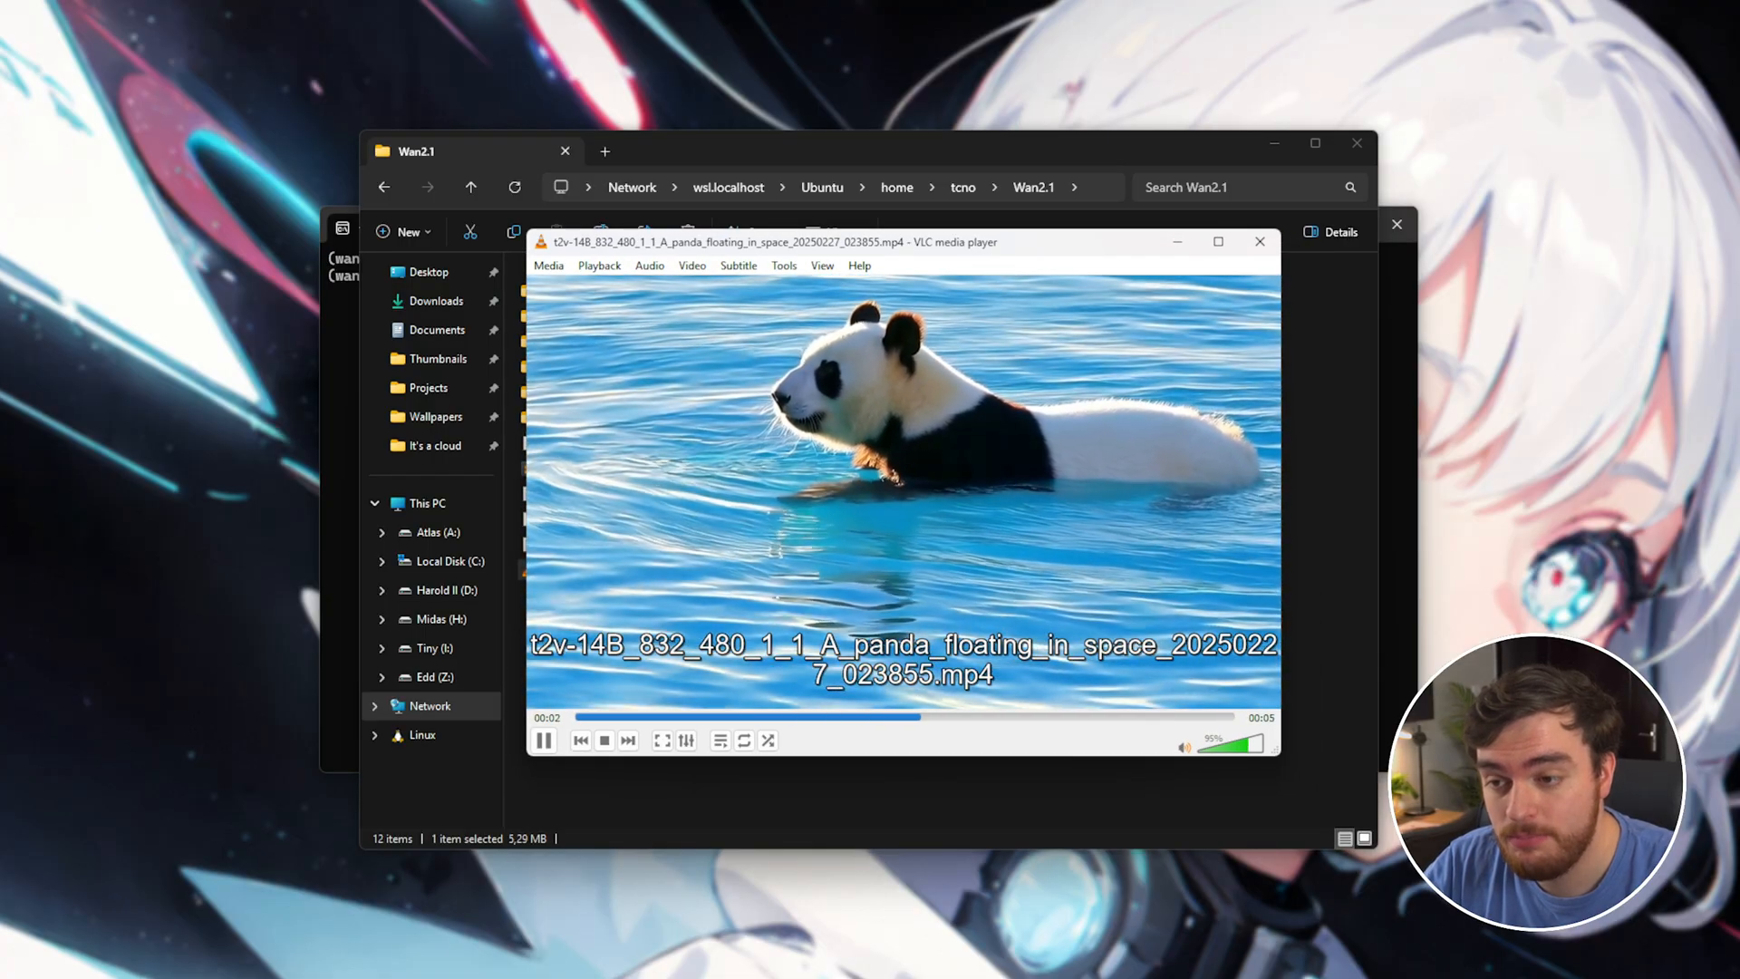
pyautogui.click(604, 739)
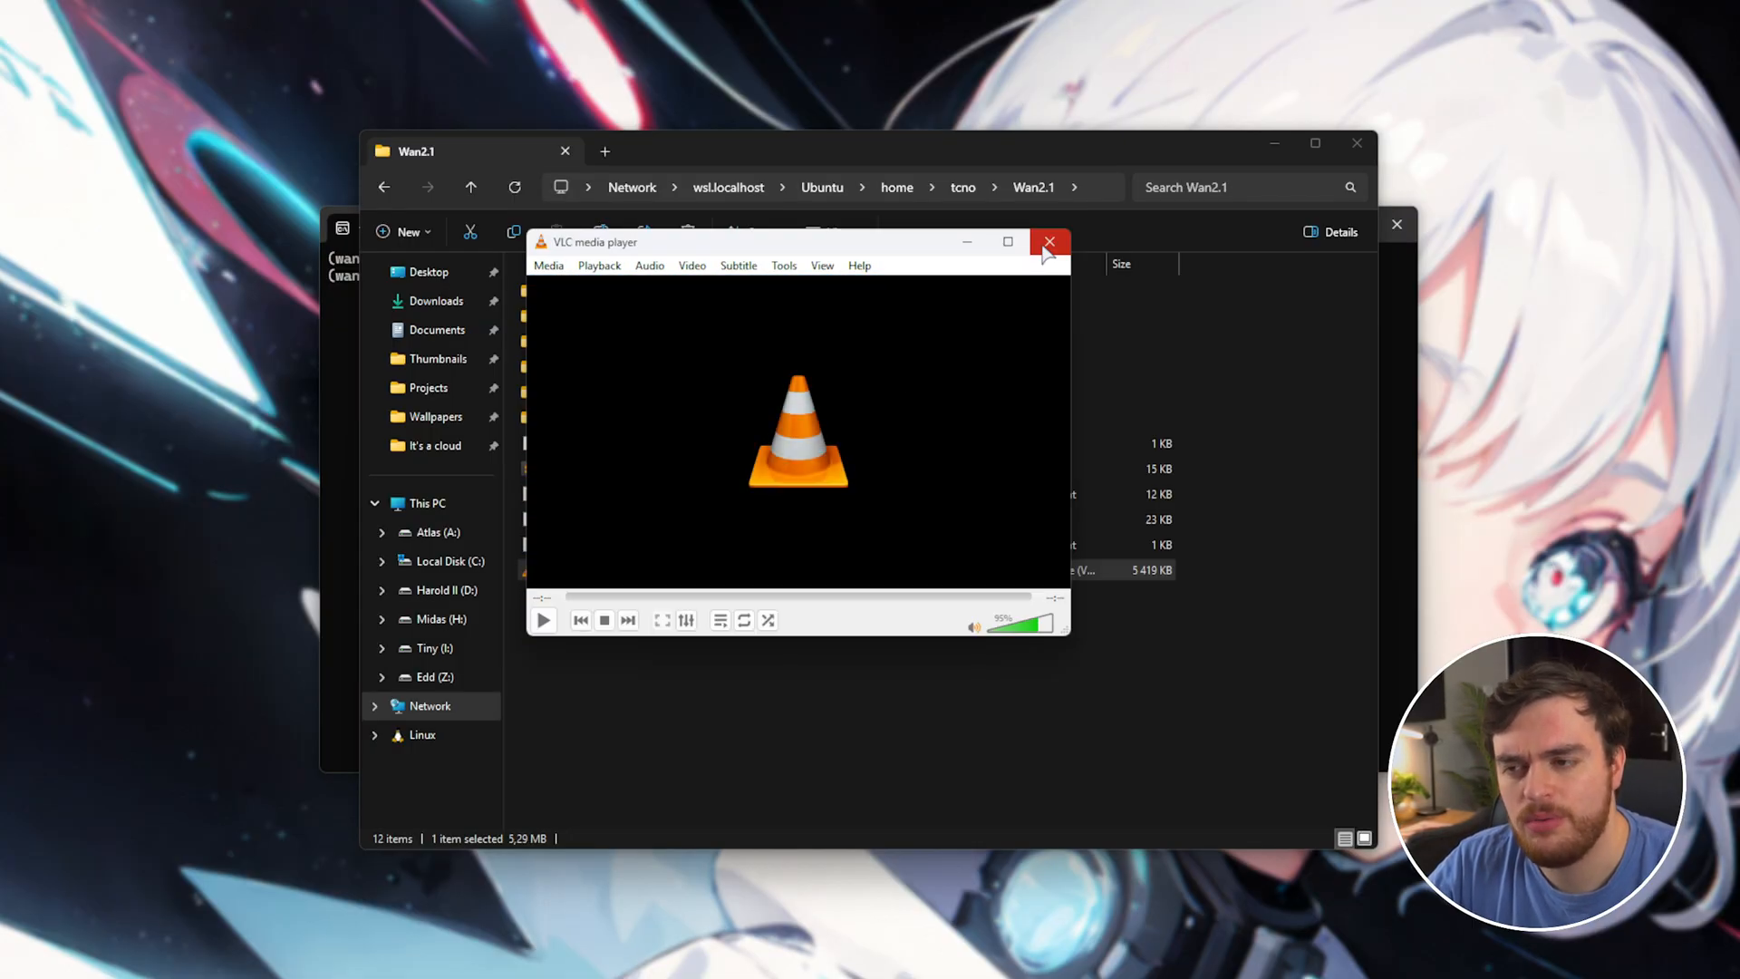
pyautogui.click(1049, 241)
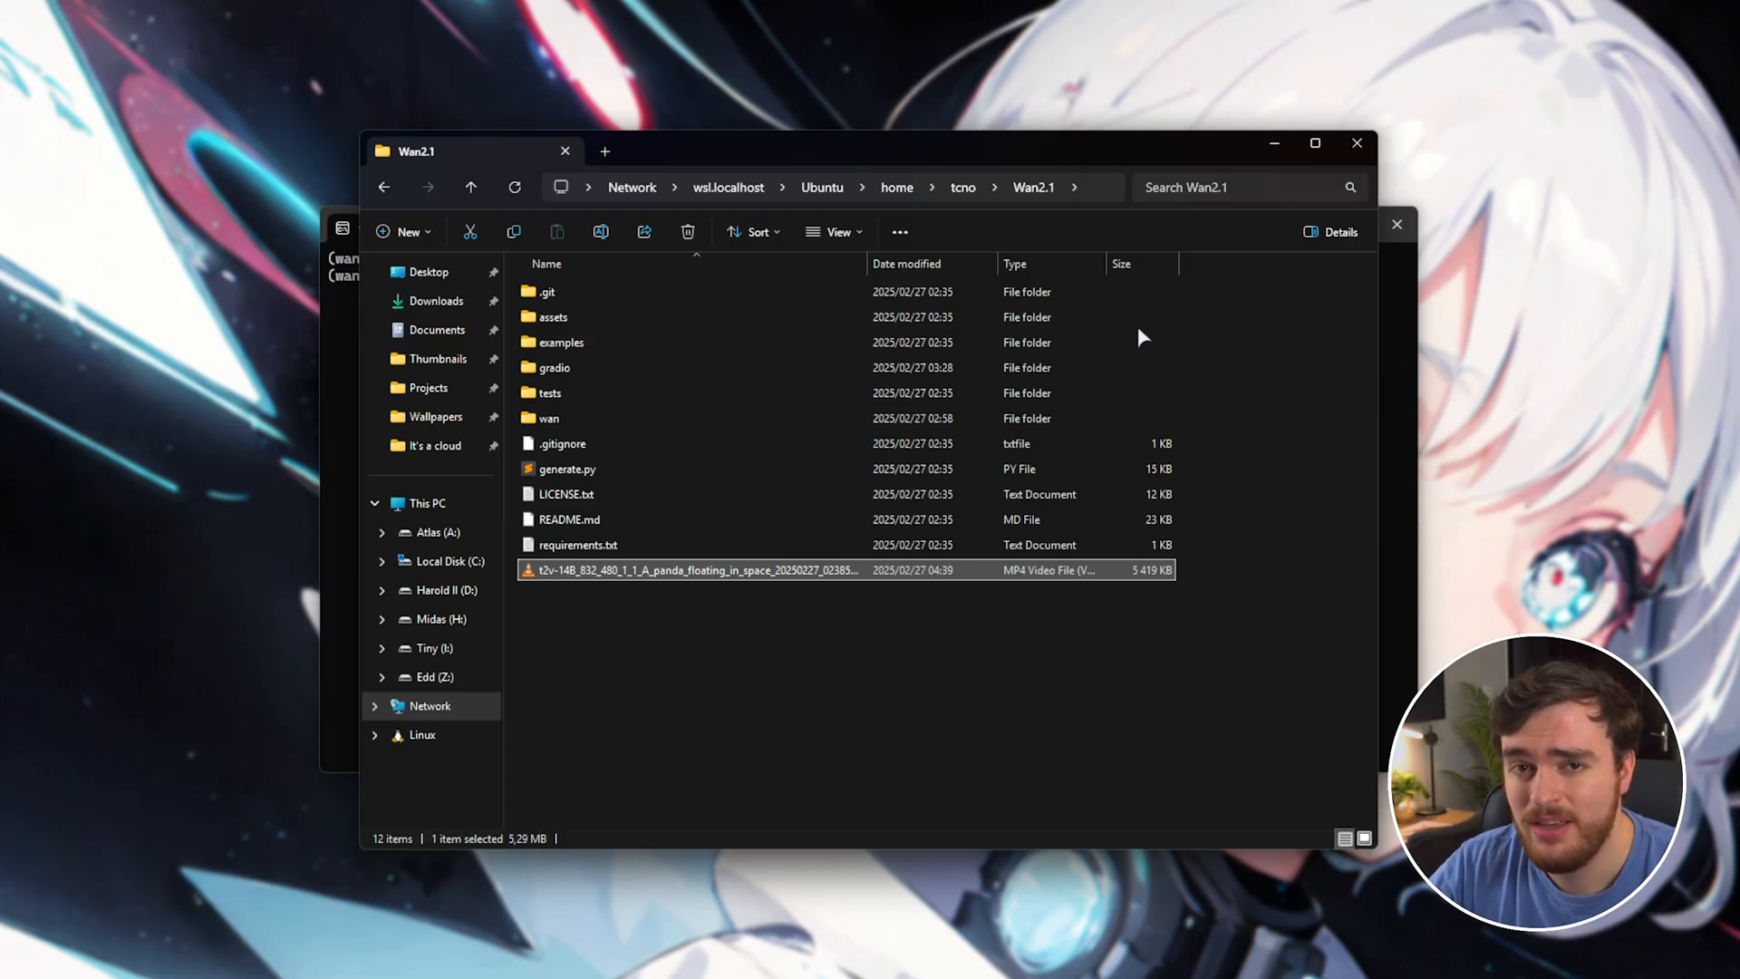
pyautogui.moveTo(1293, 439)
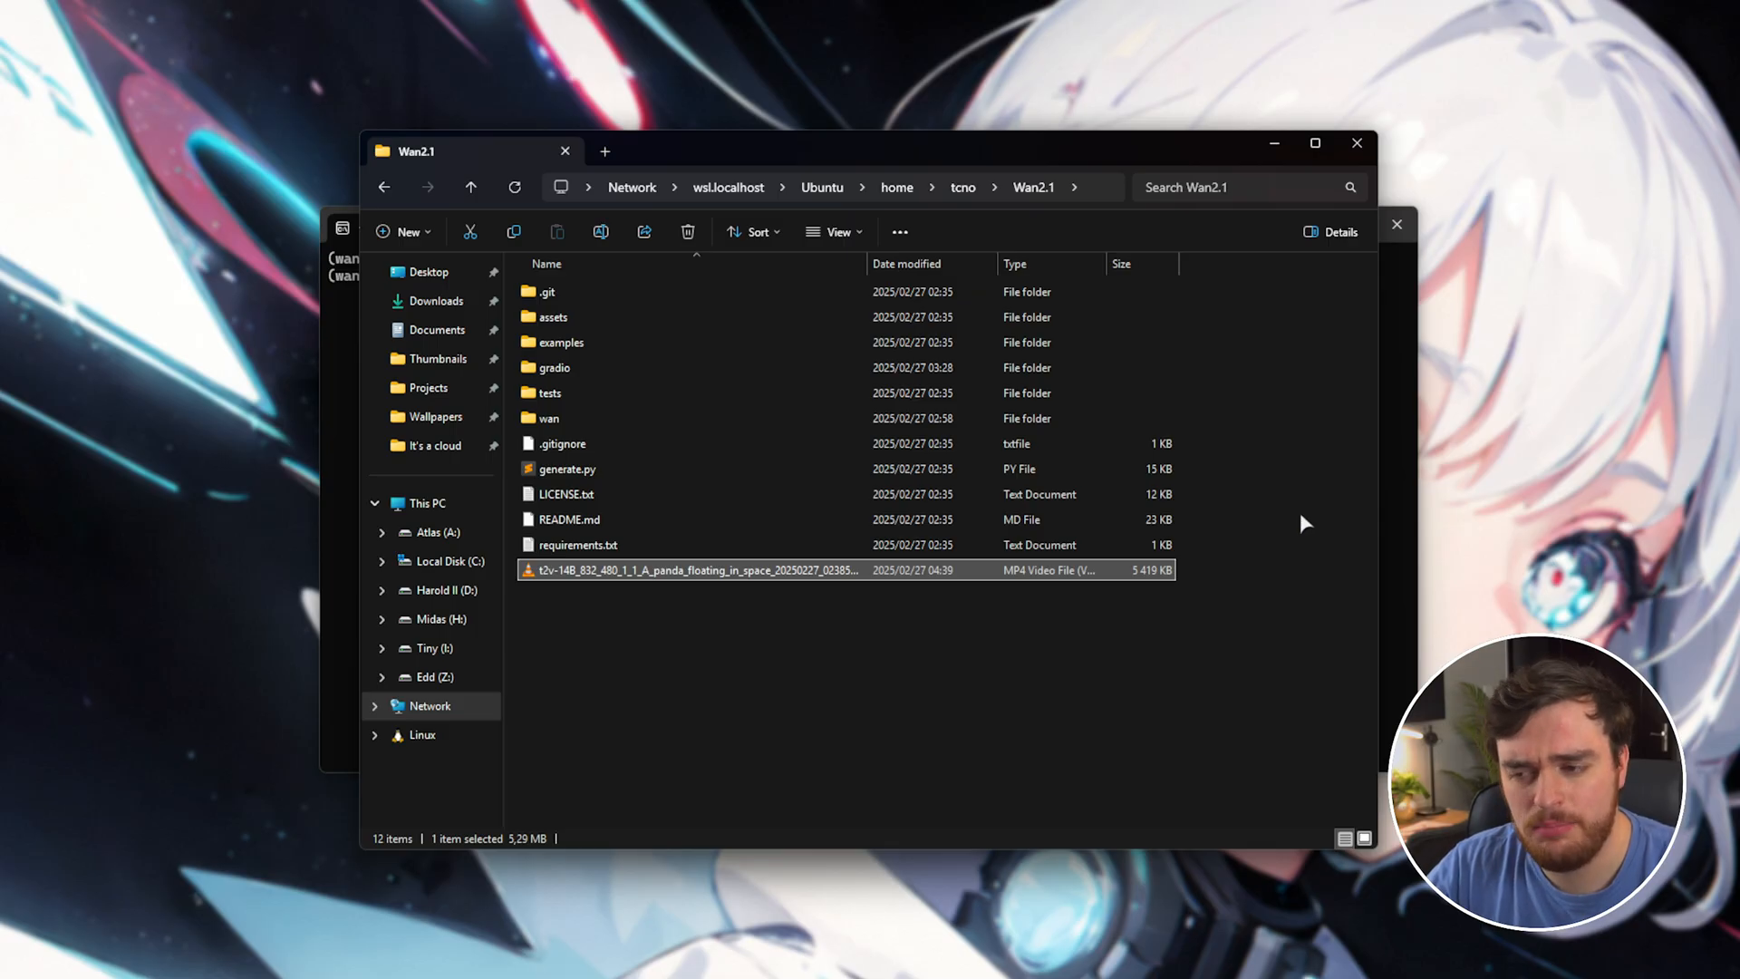
pyautogui.moveTo(1329, 513)
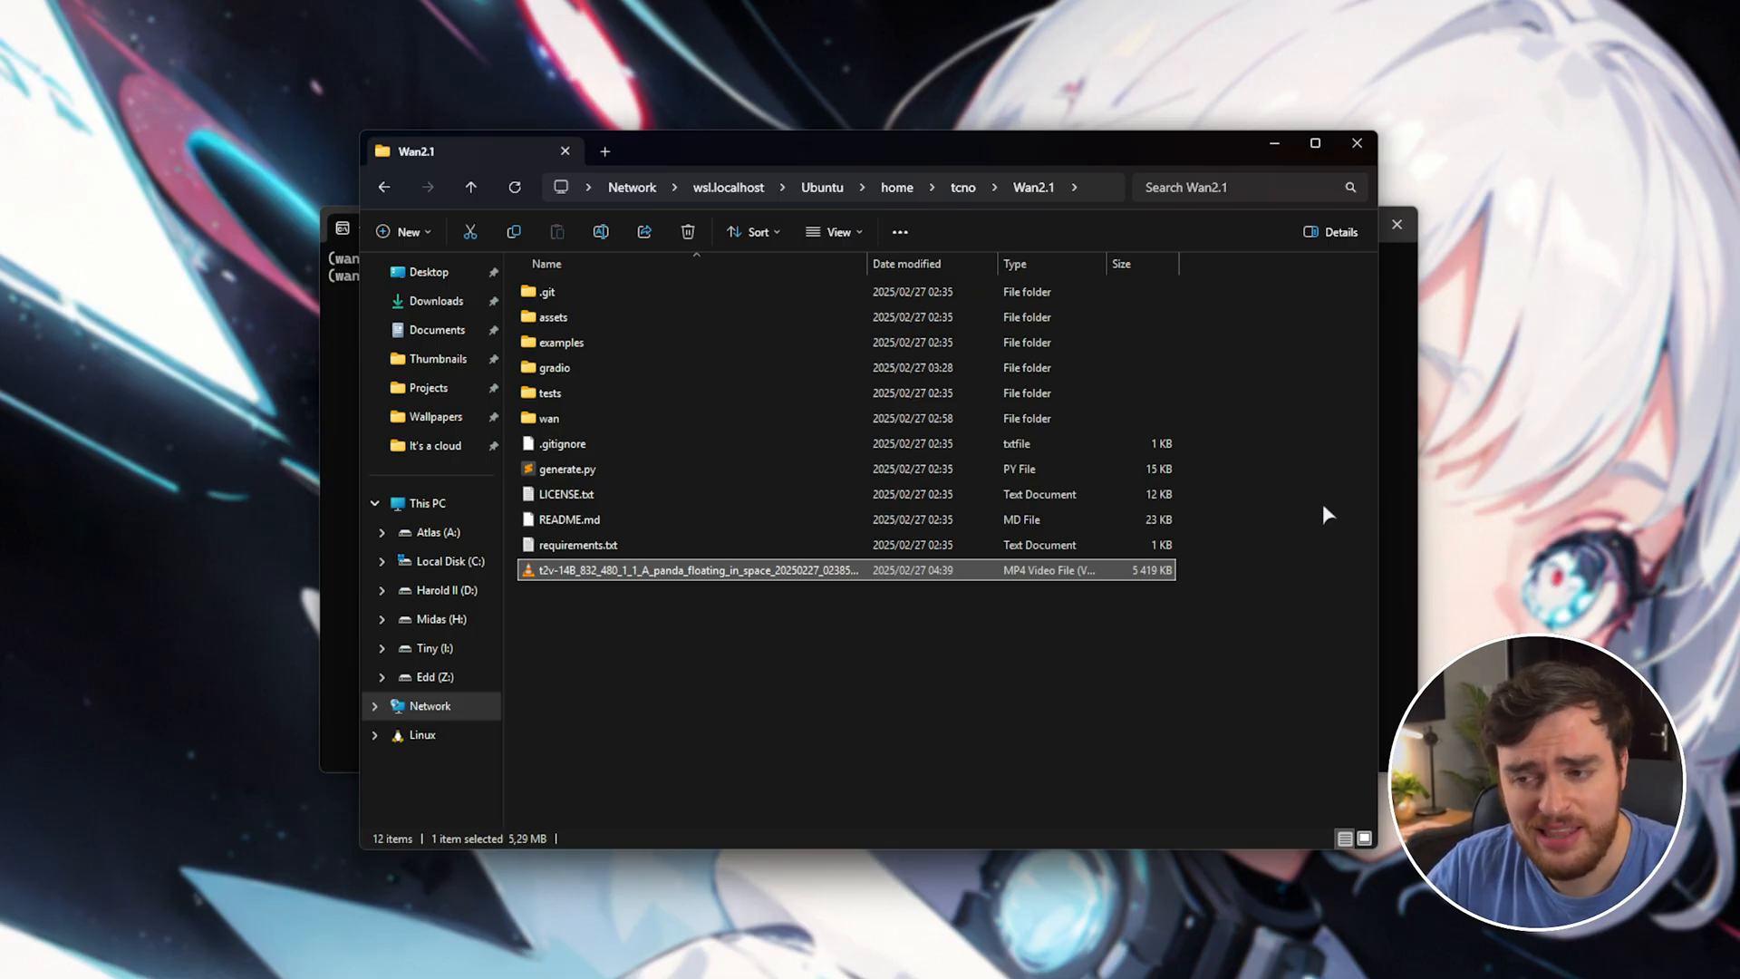
pyautogui.moveTo(1330, 522)
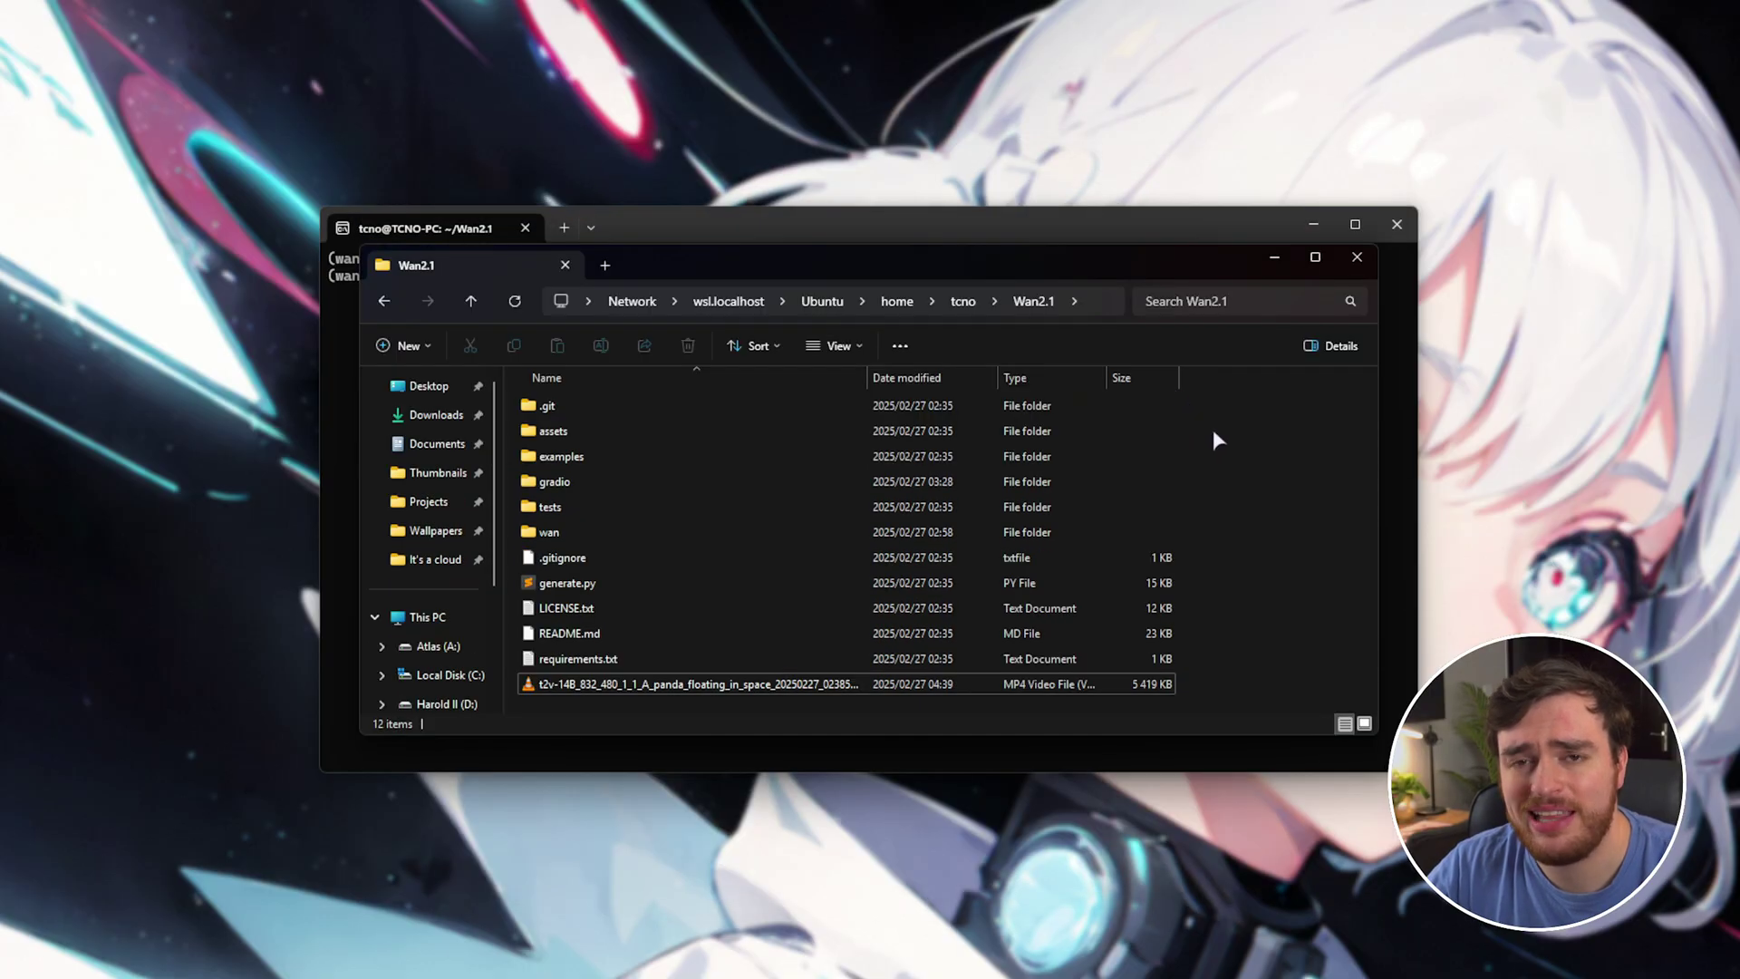
pyautogui.moveTo(1316, 668)
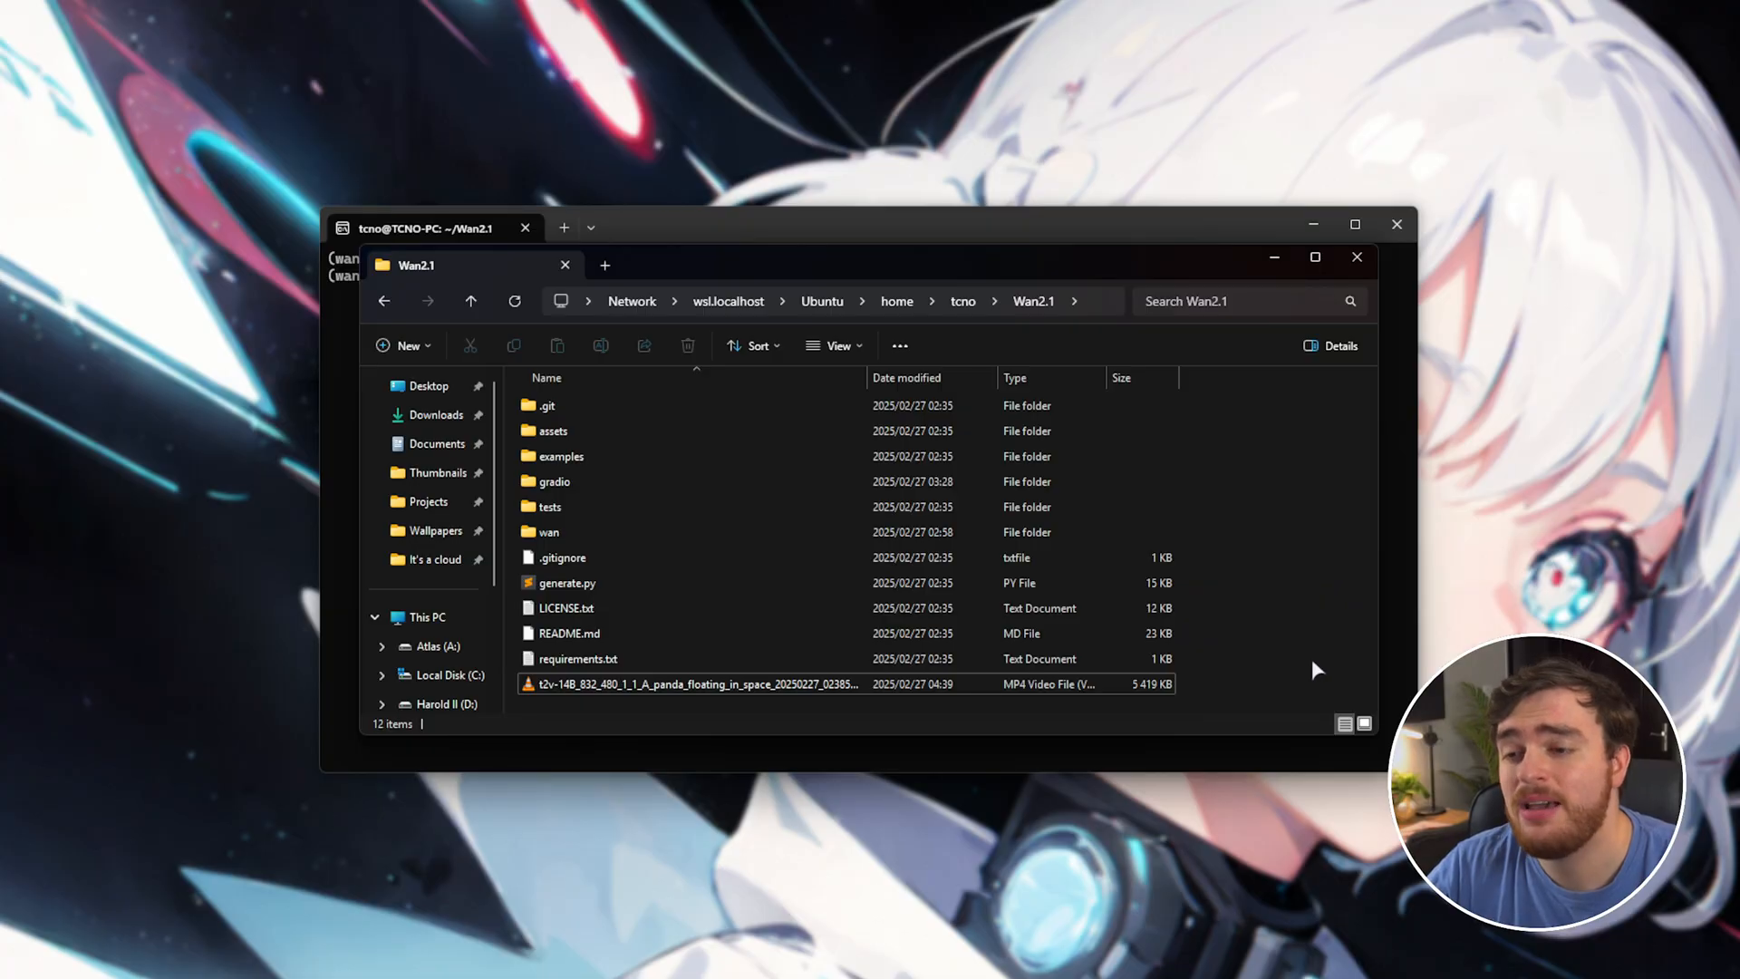
pyautogui.moveTo(1259, 704)
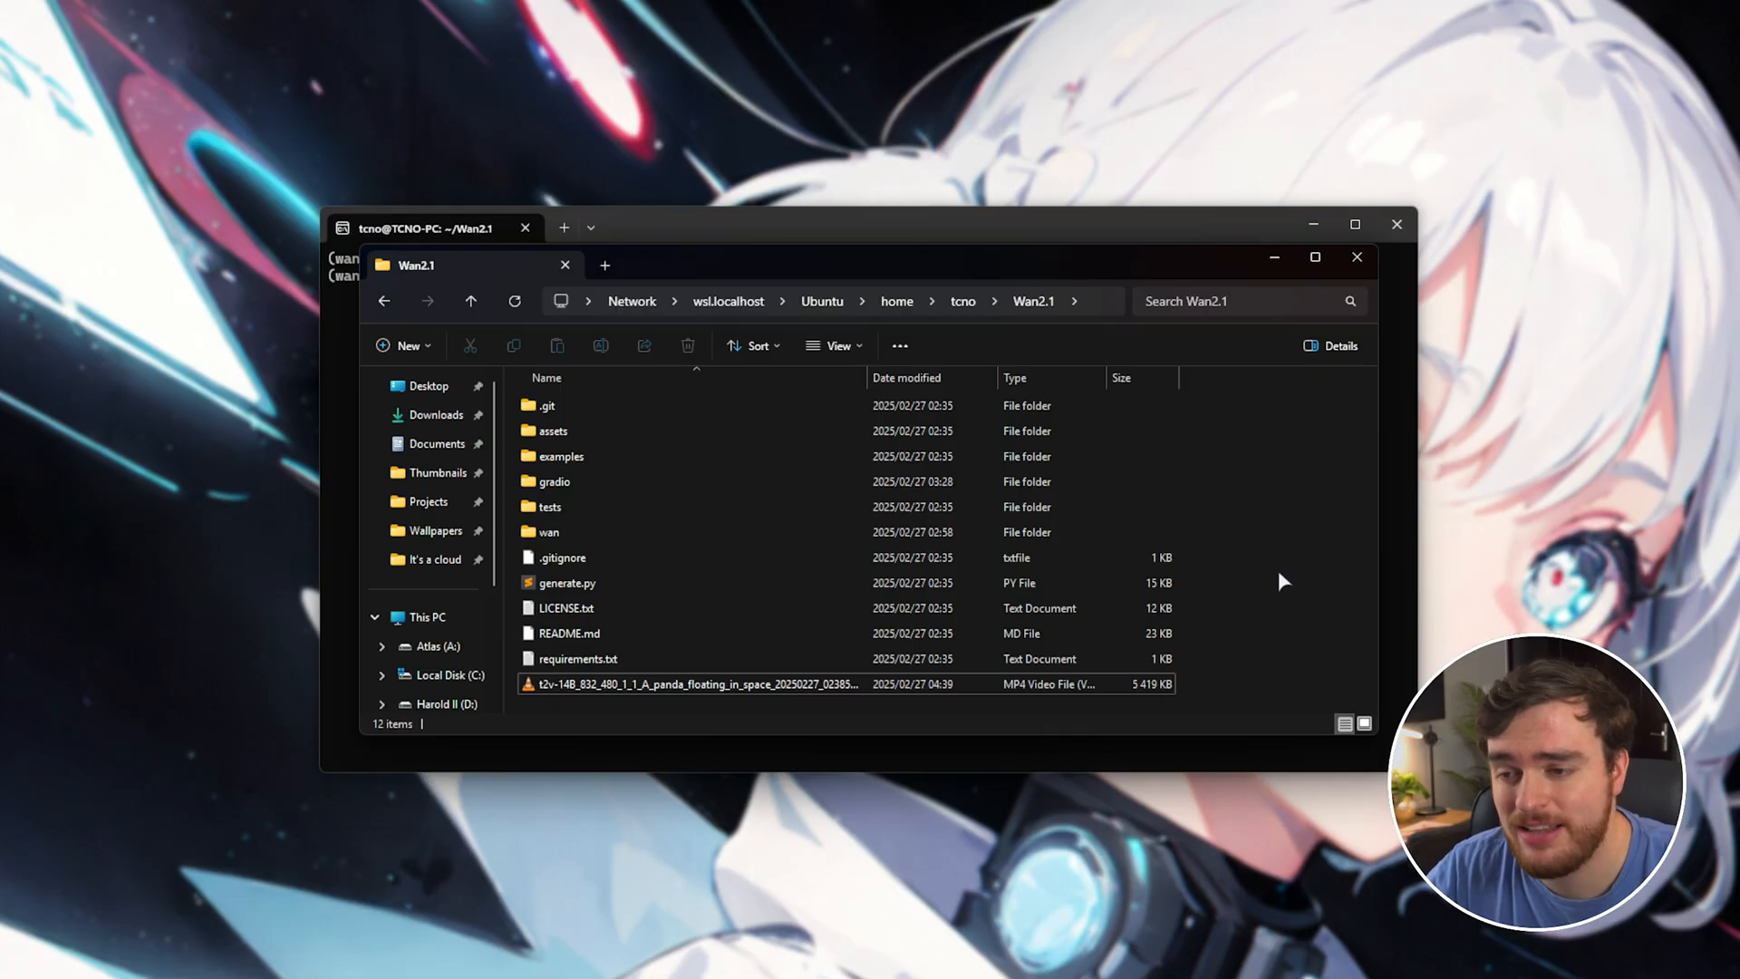
pyautogui.moveTo(1318, 621)
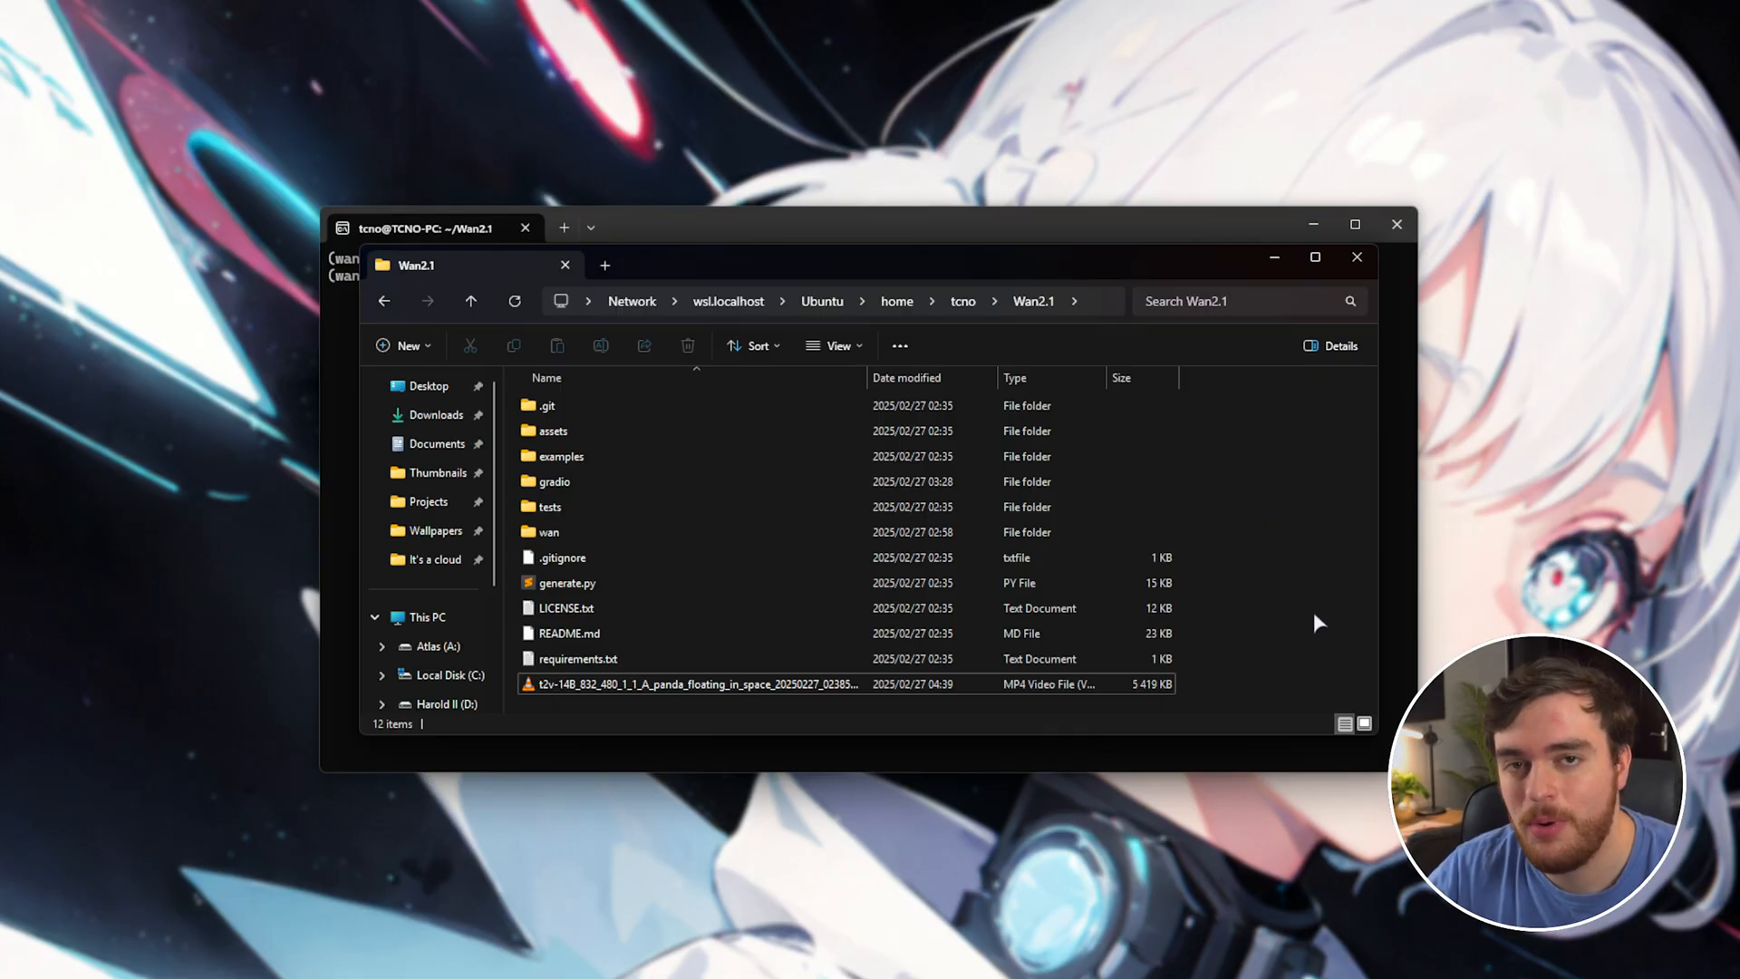